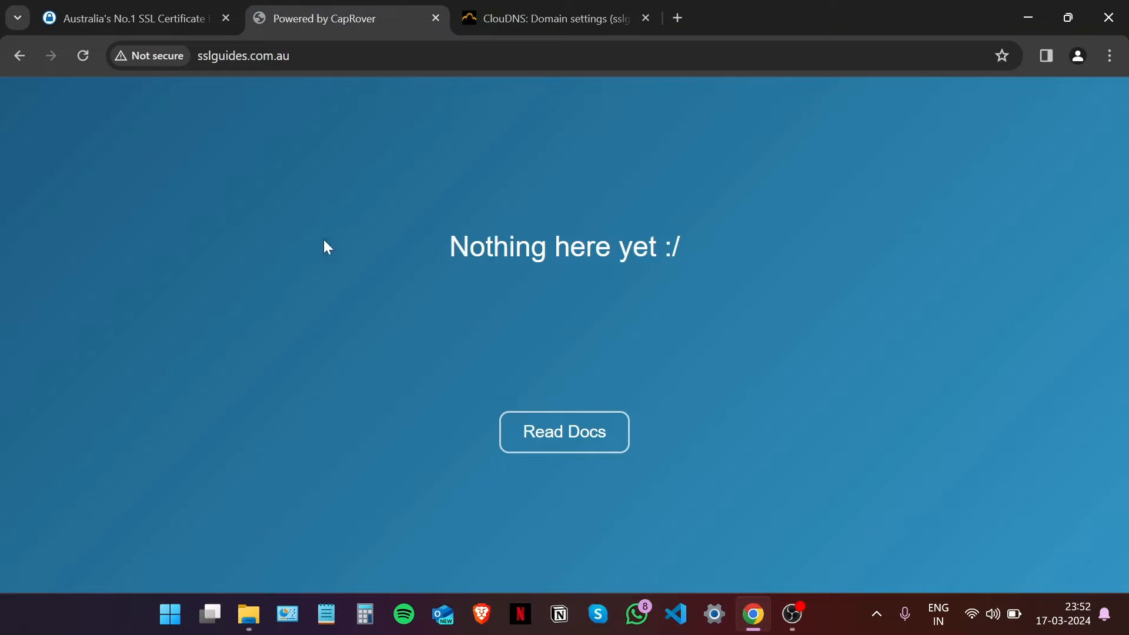
mouse_move(386, 281)
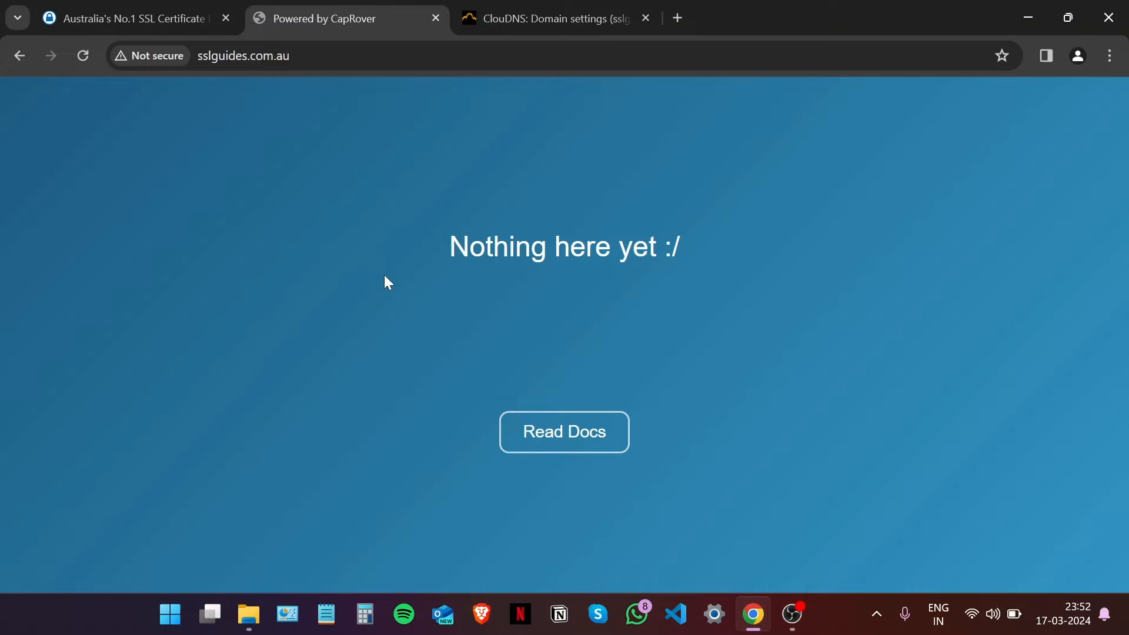
mouse_move(181, 151)
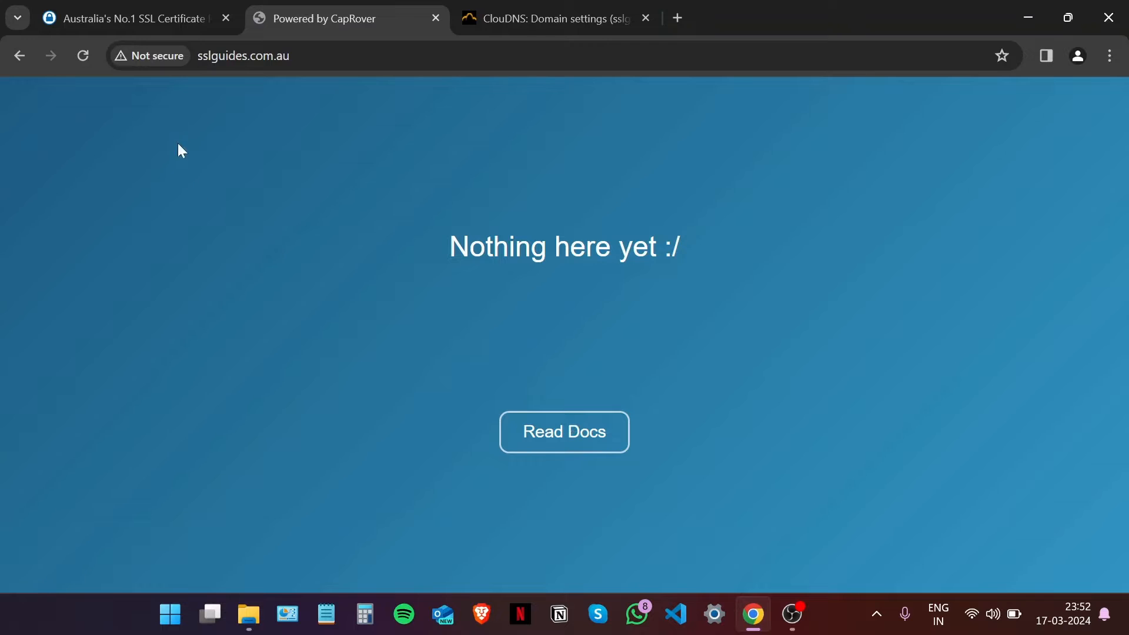
Step: Check the site's secure connection, then reach the CSR and Key Generator from the ssltrust.com.au footer
left_click(149, 55)
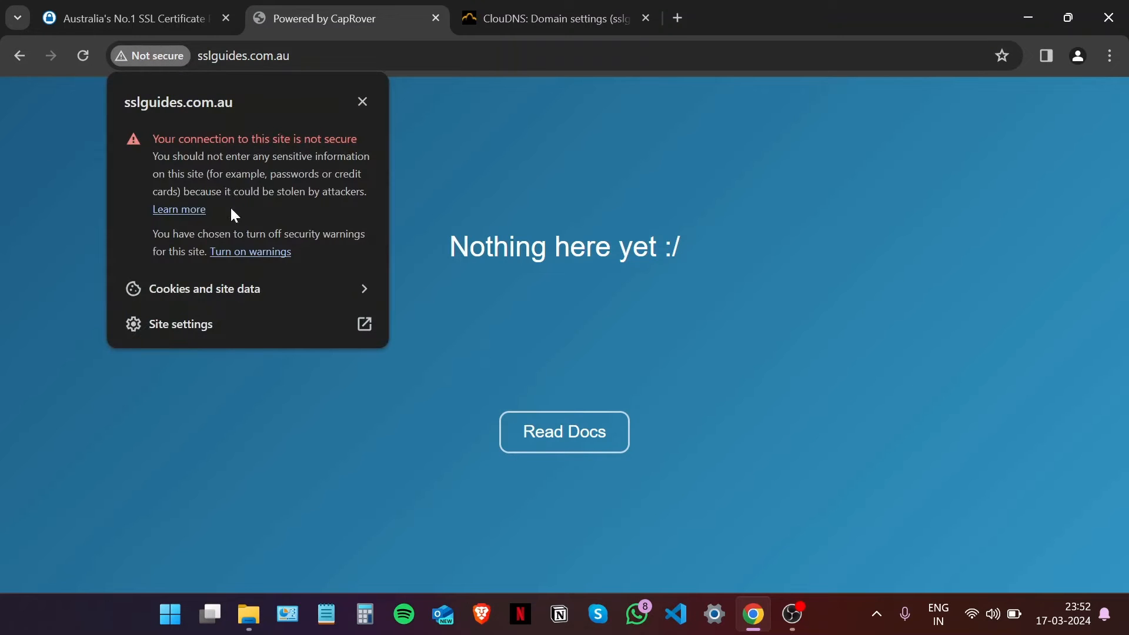
mouse_move(332, 454)
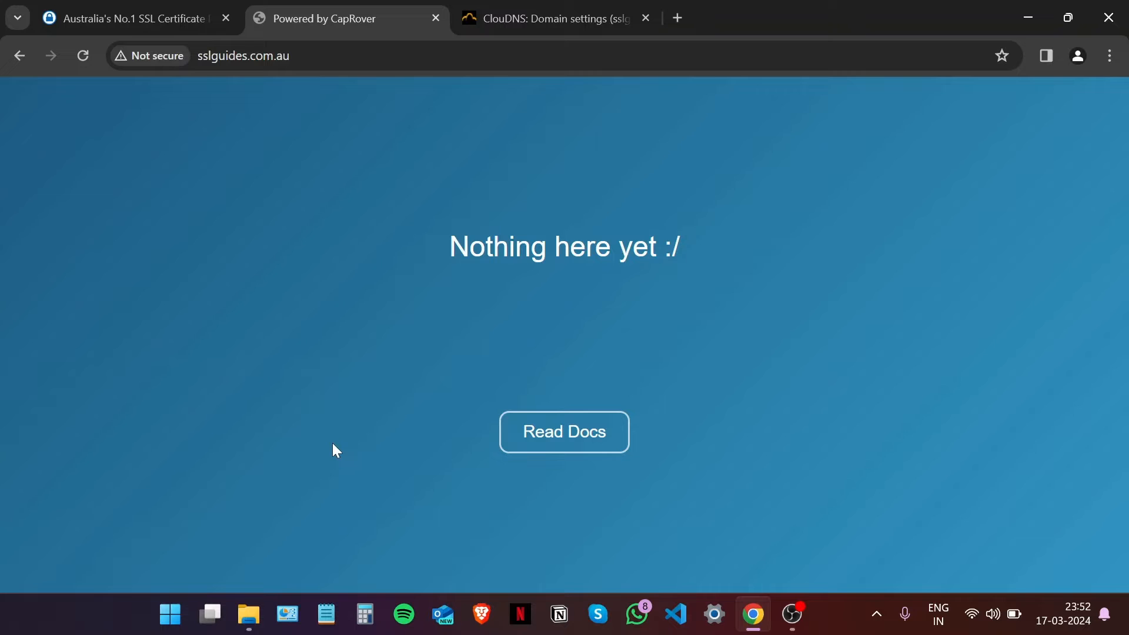
mouse_move(319, 440)
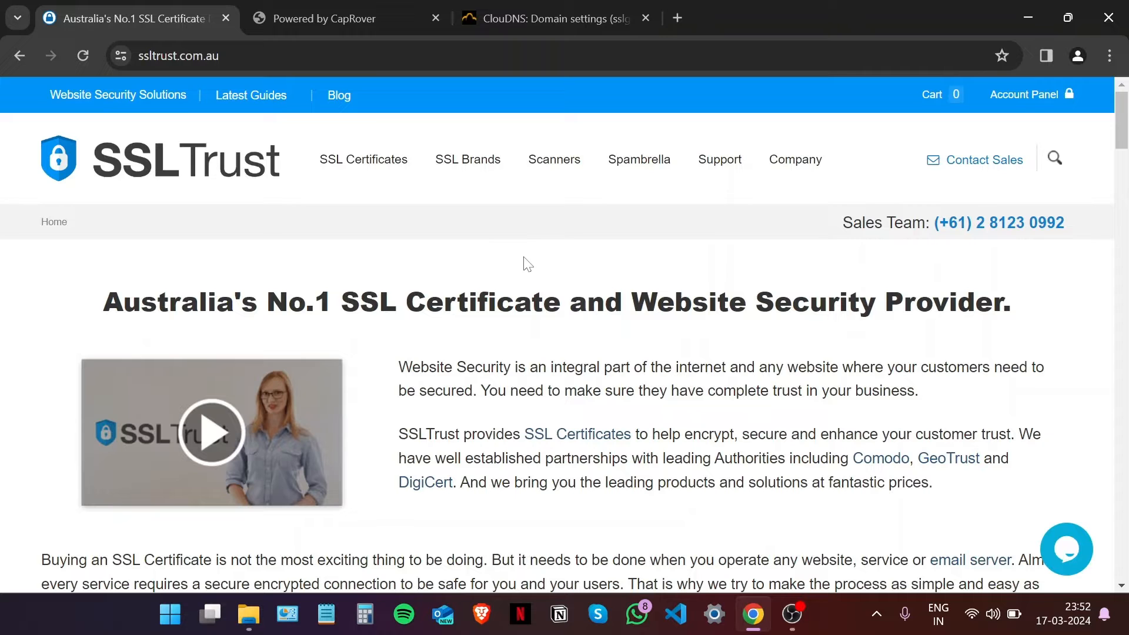
scroll("down", 3)
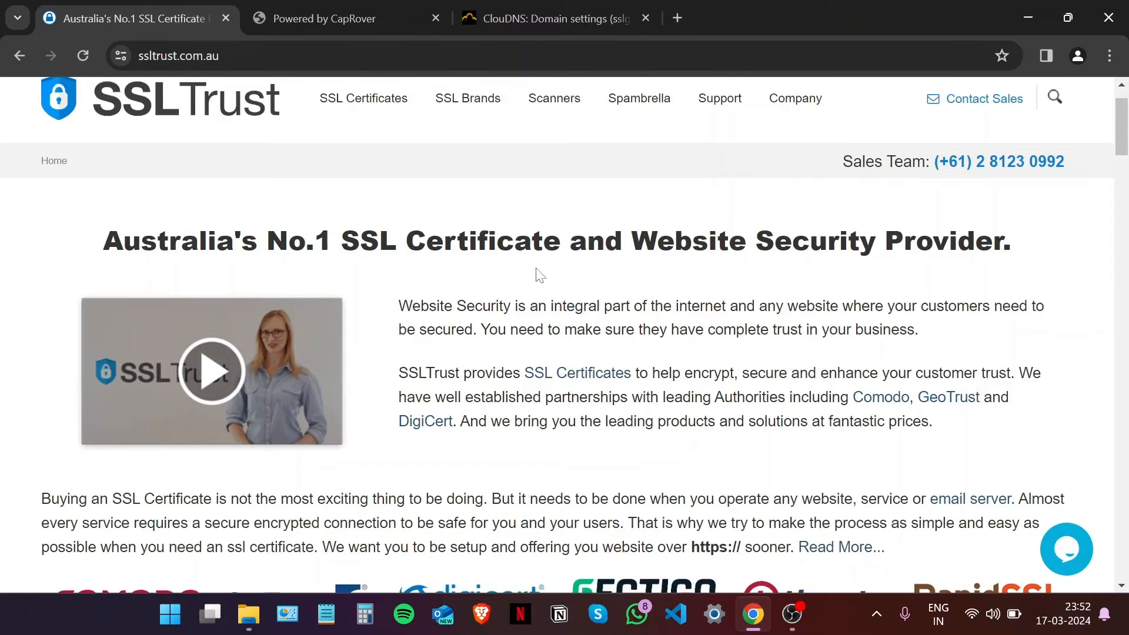
scroll("down", 3)
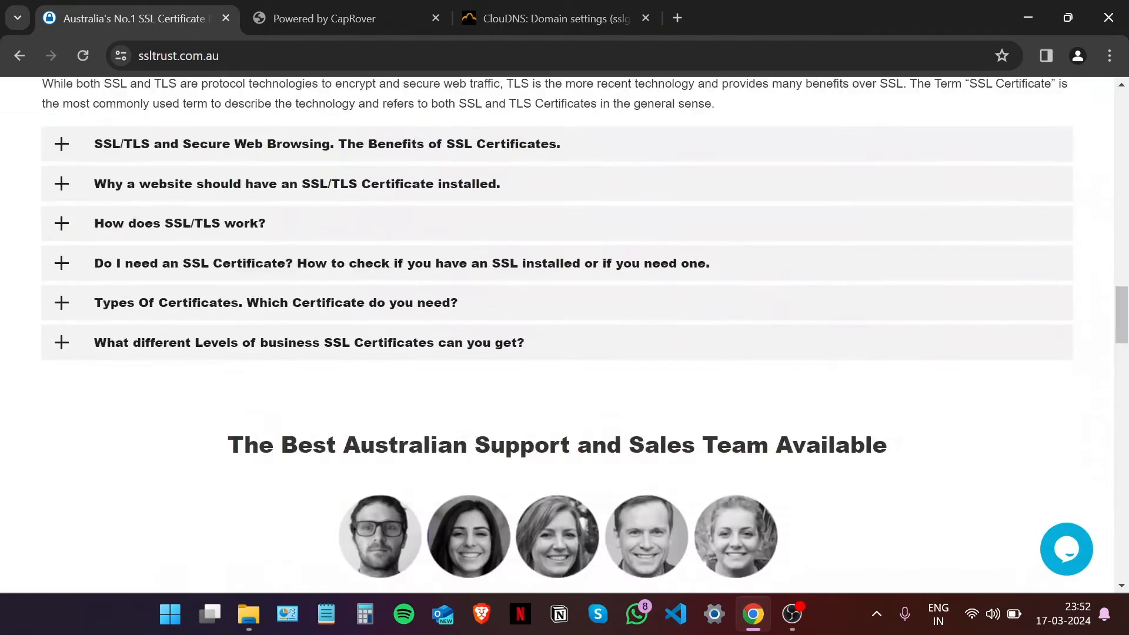
scroll("down", 3)
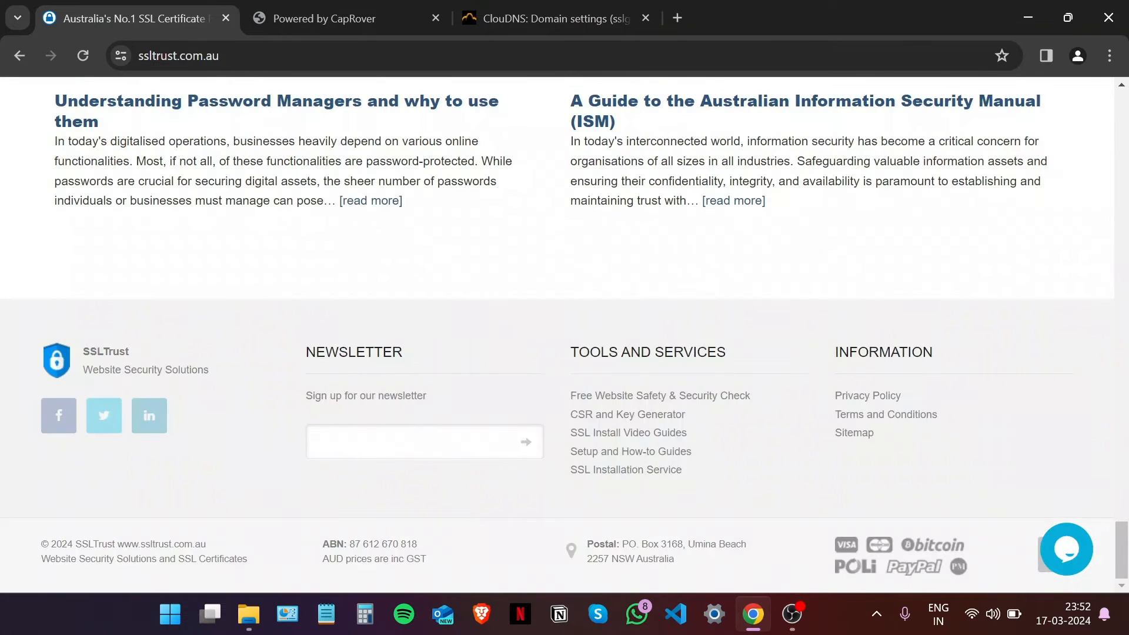
mouse_move(626, 414)
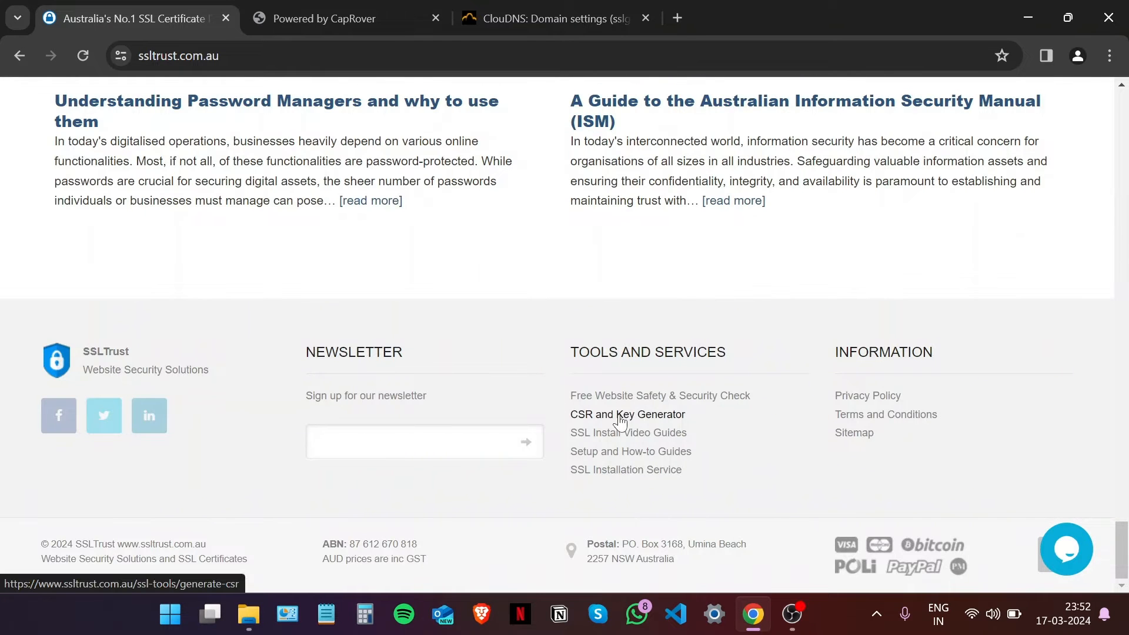
mouse_move(624, 381)
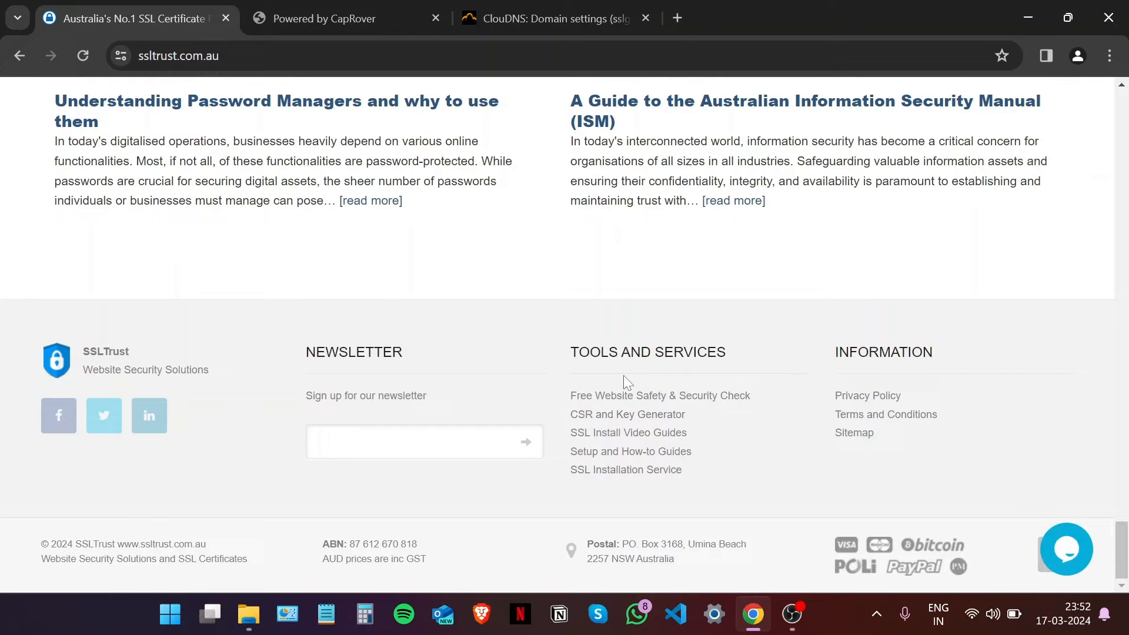
left_click(626, 414)
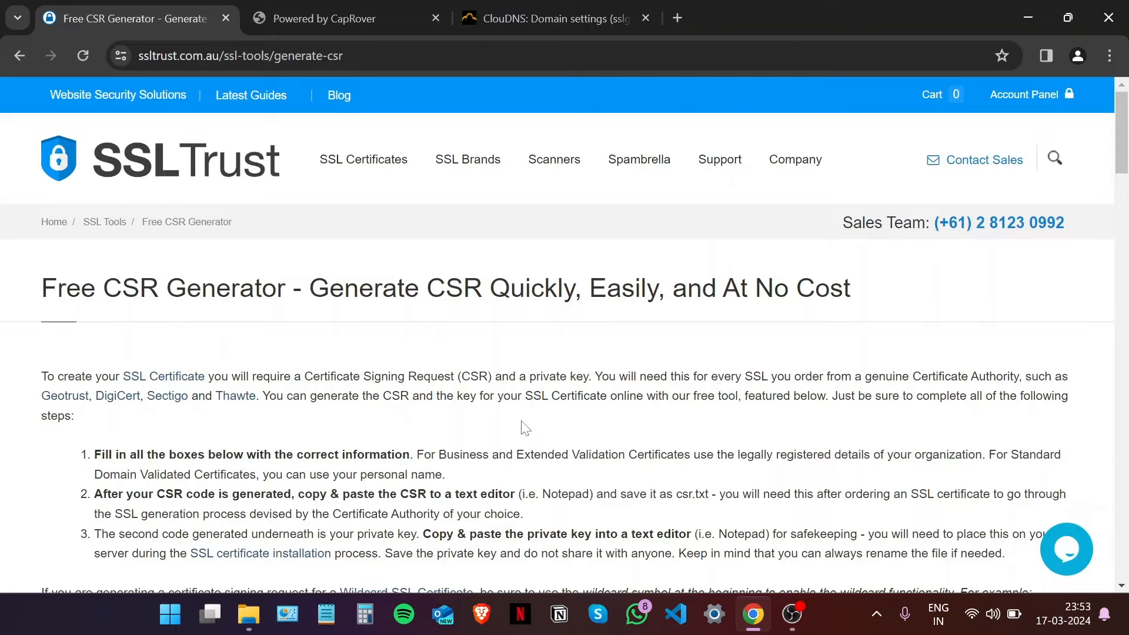
Step: Enter common name sslguides.com.au, organization SSLTrust, unit IT and locality Sydney
scroll("down", 3)
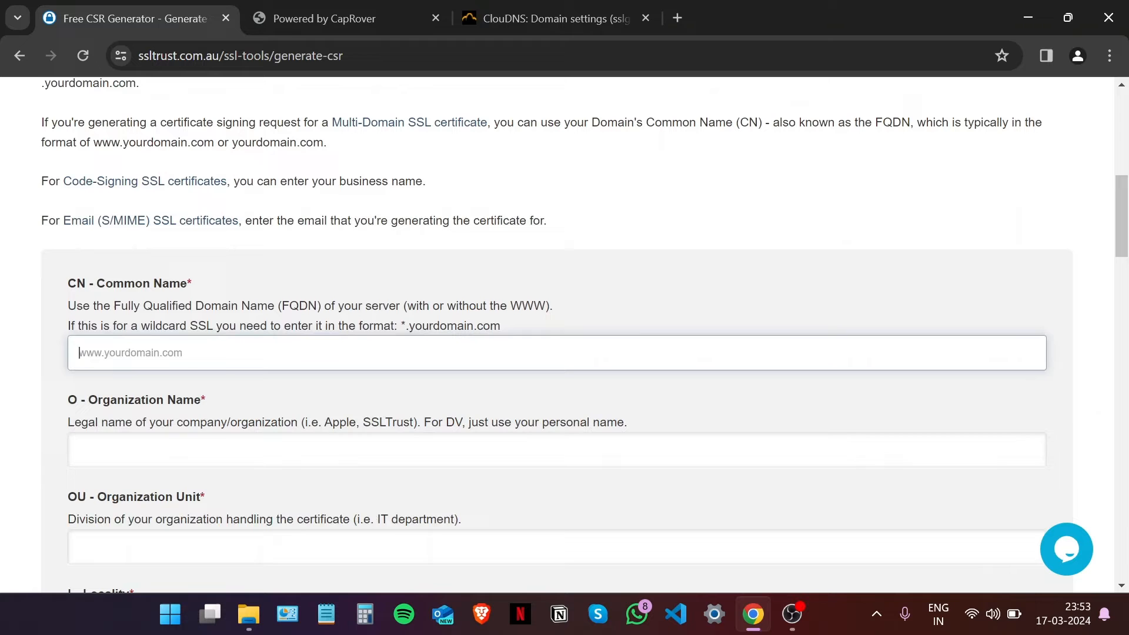
type("sslguides")
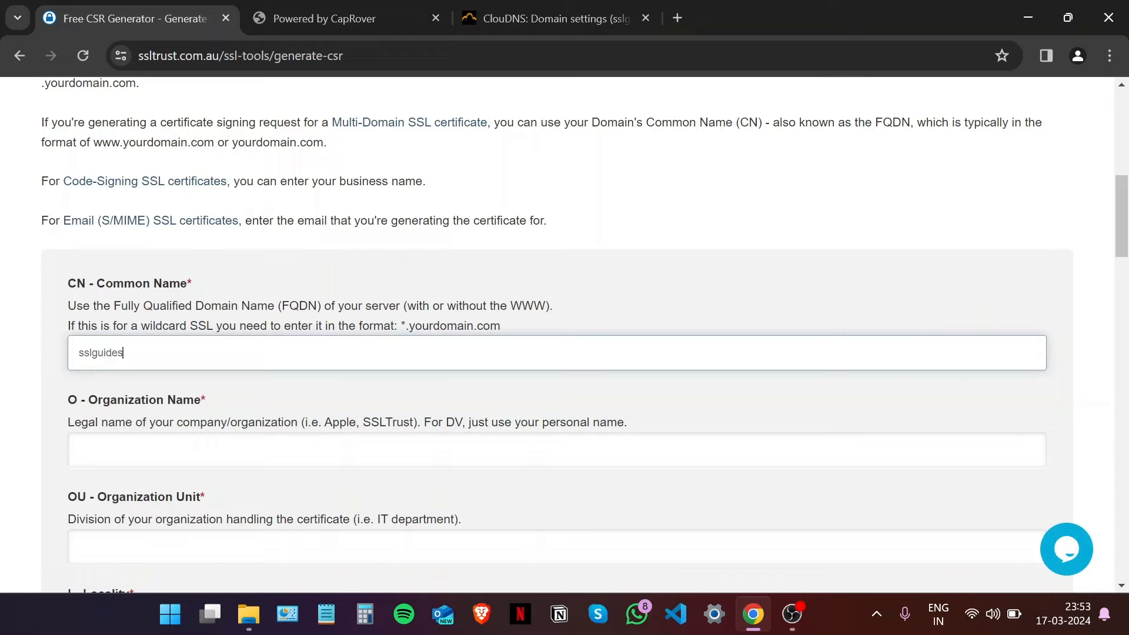
type(".com.au")
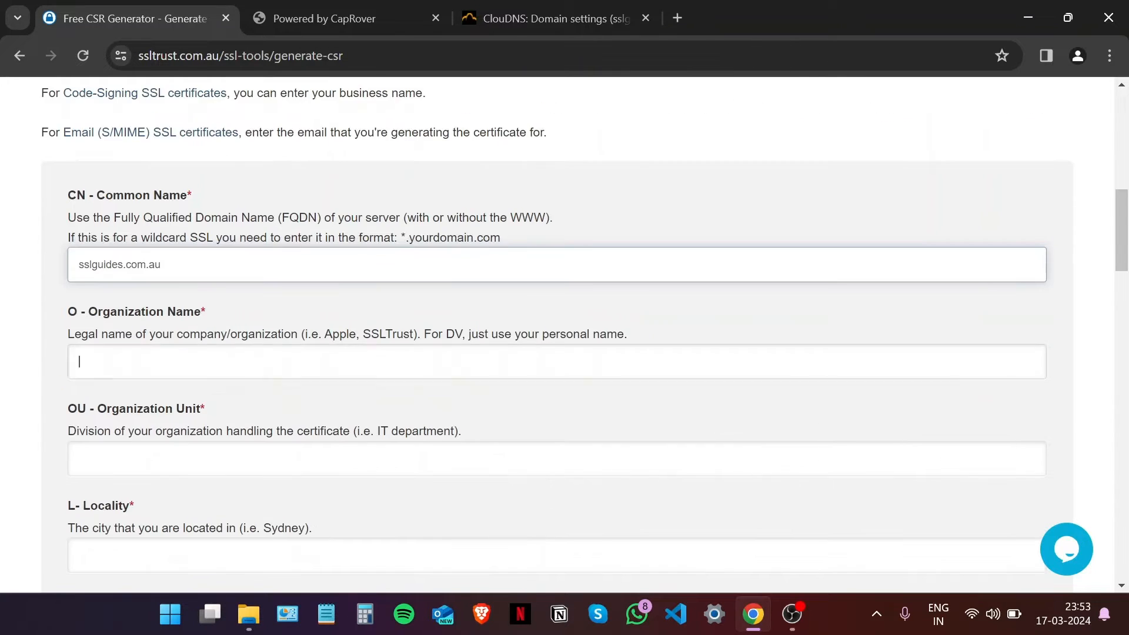
type("SSLTrust")
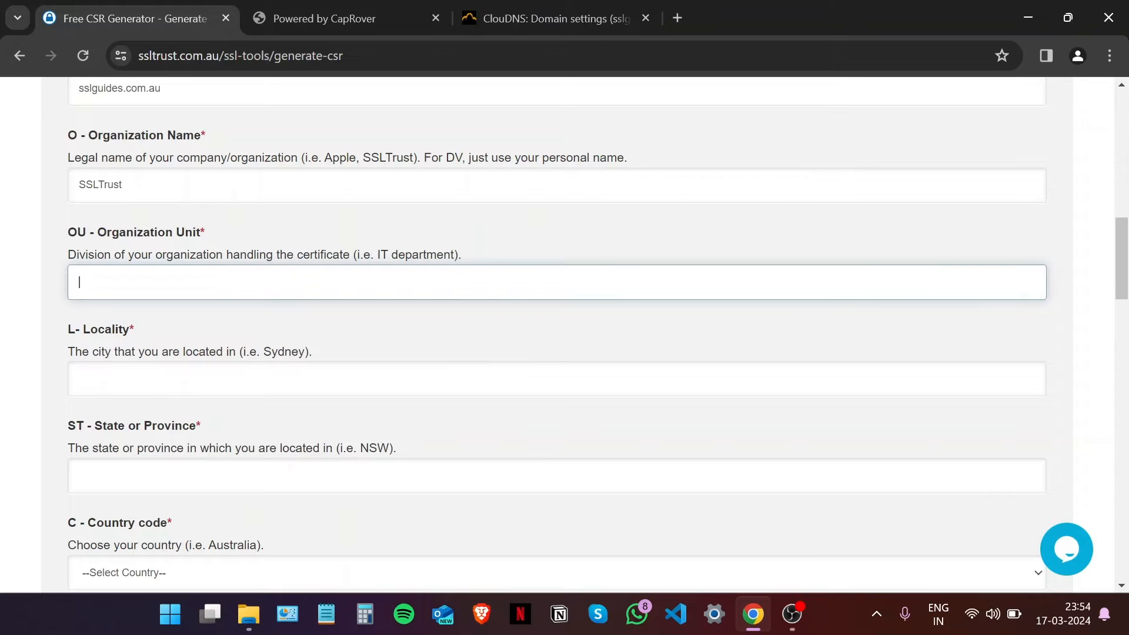
type("IT")
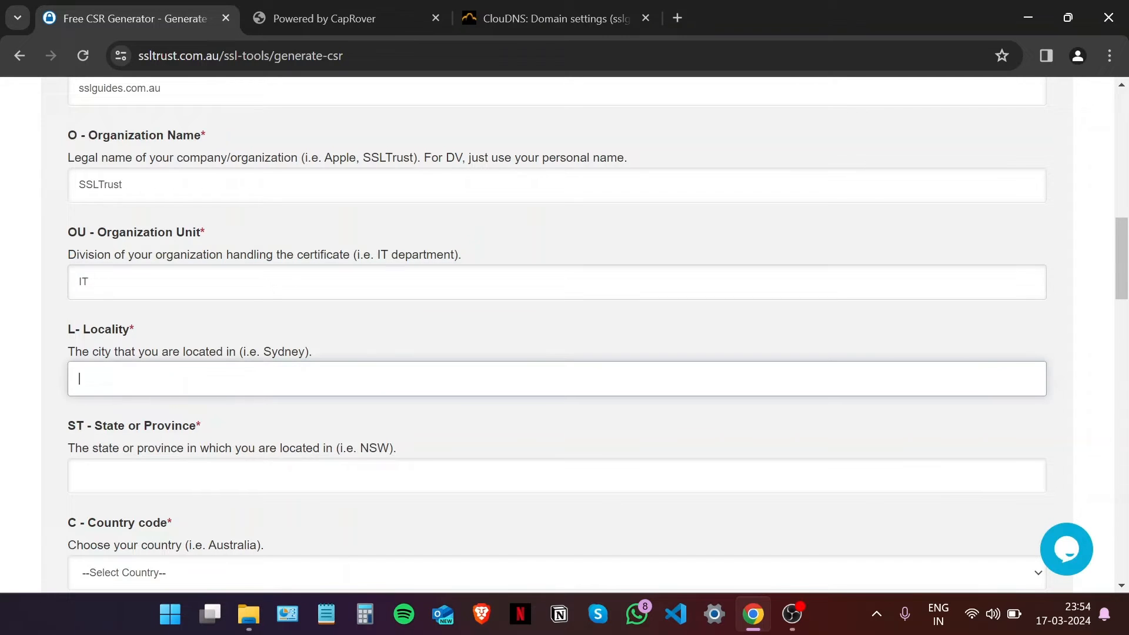
type("Sydney")
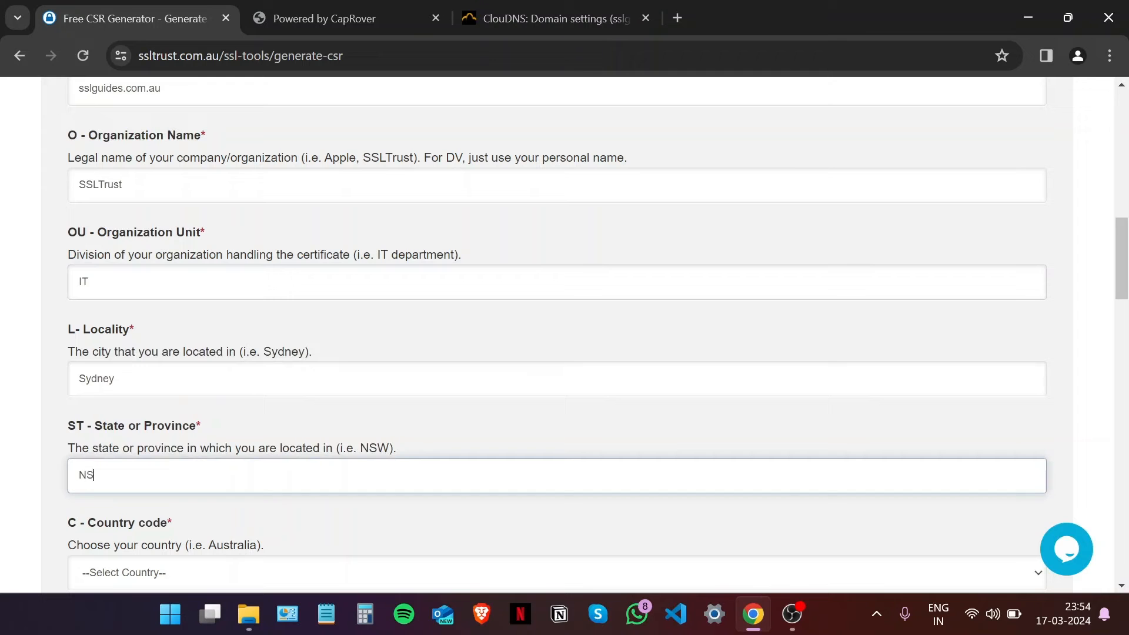
Step: Set the country to Australia and enter the gmail contact email address
scroll("down", 3)
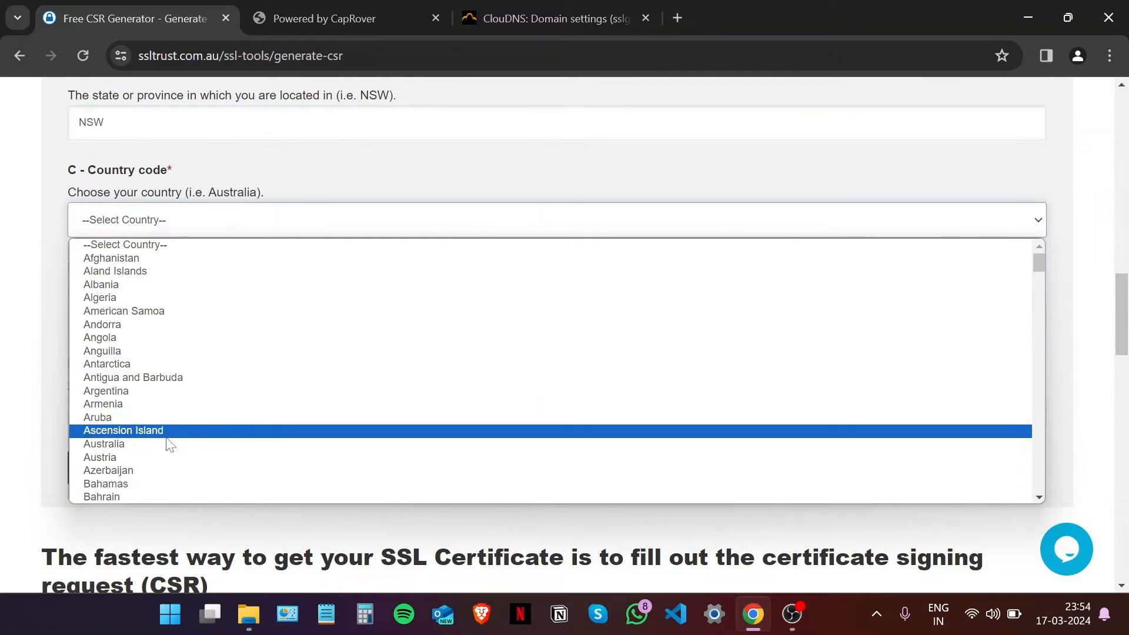
left_click(104, 443)
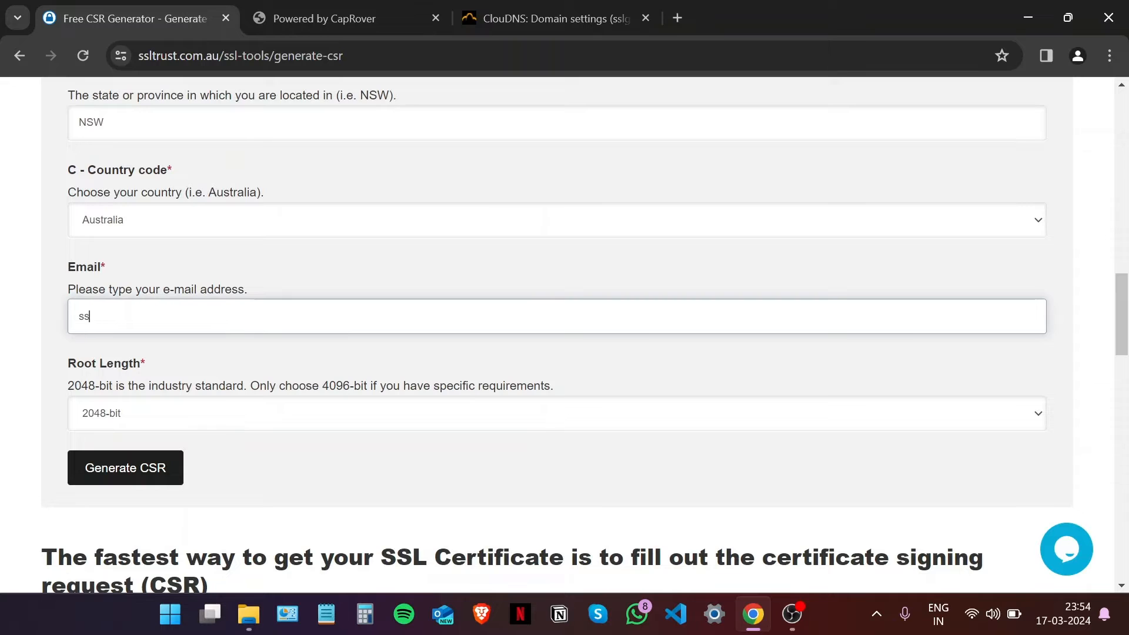
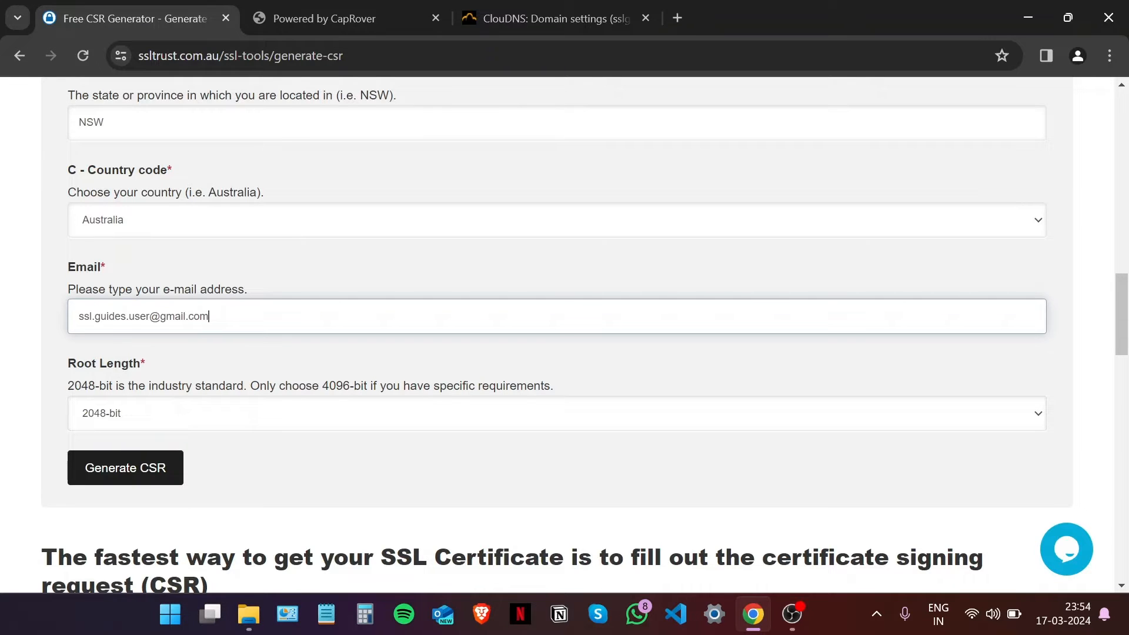
mouse_move(192, 420)
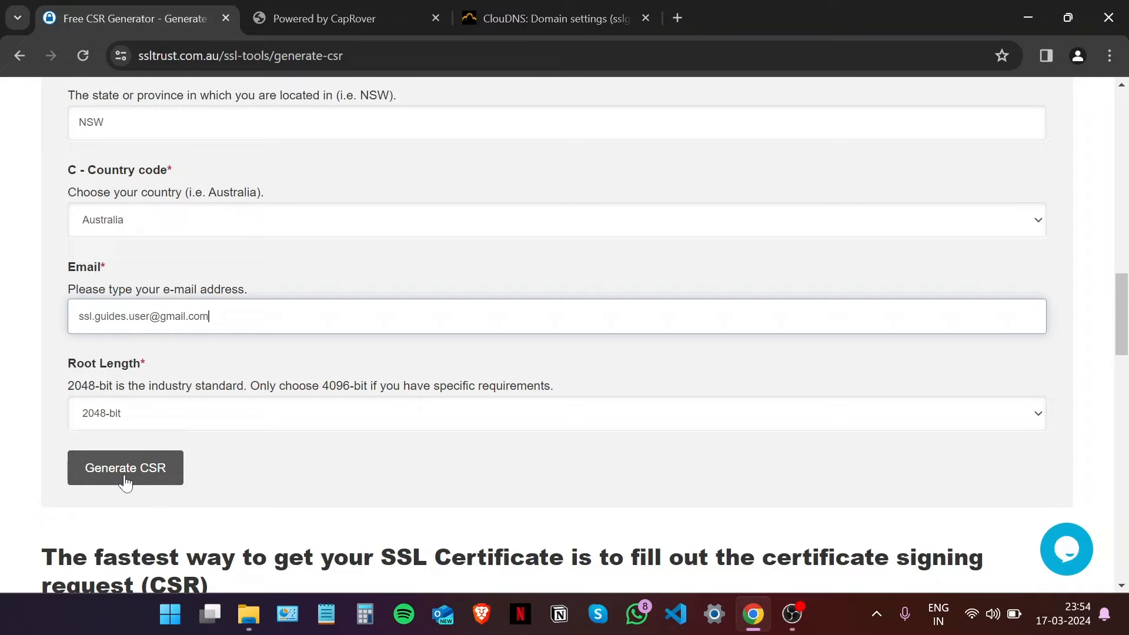
Step: Generate the CSR and review the resulting private key and CSR blocks
left_click(124, 467)
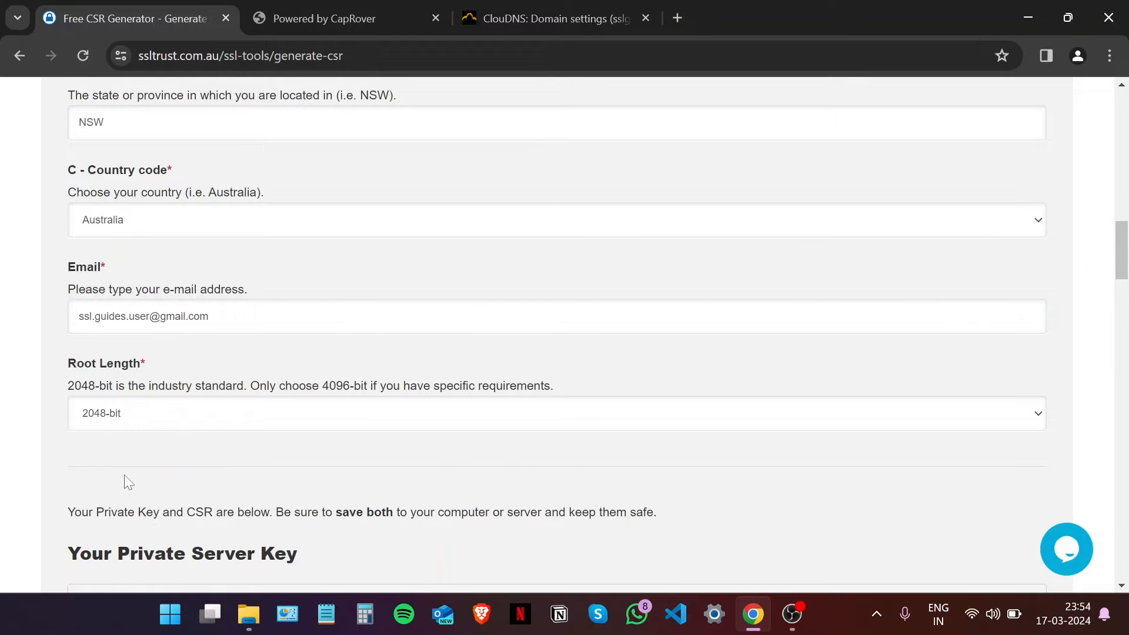
scroll("down", 3)
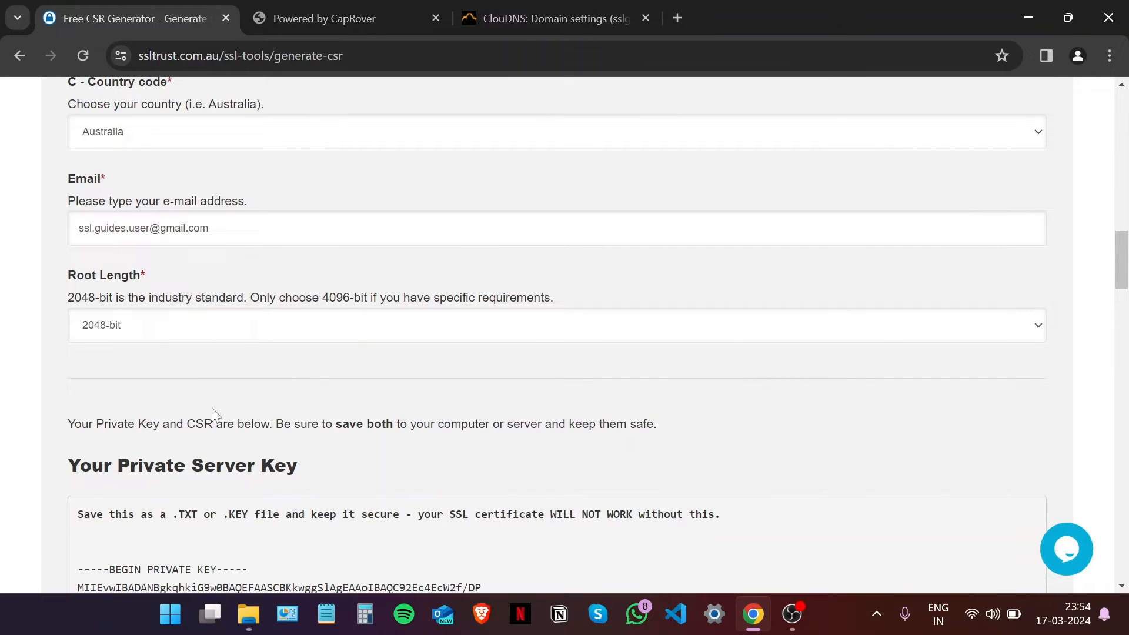
scroll("down", 3)
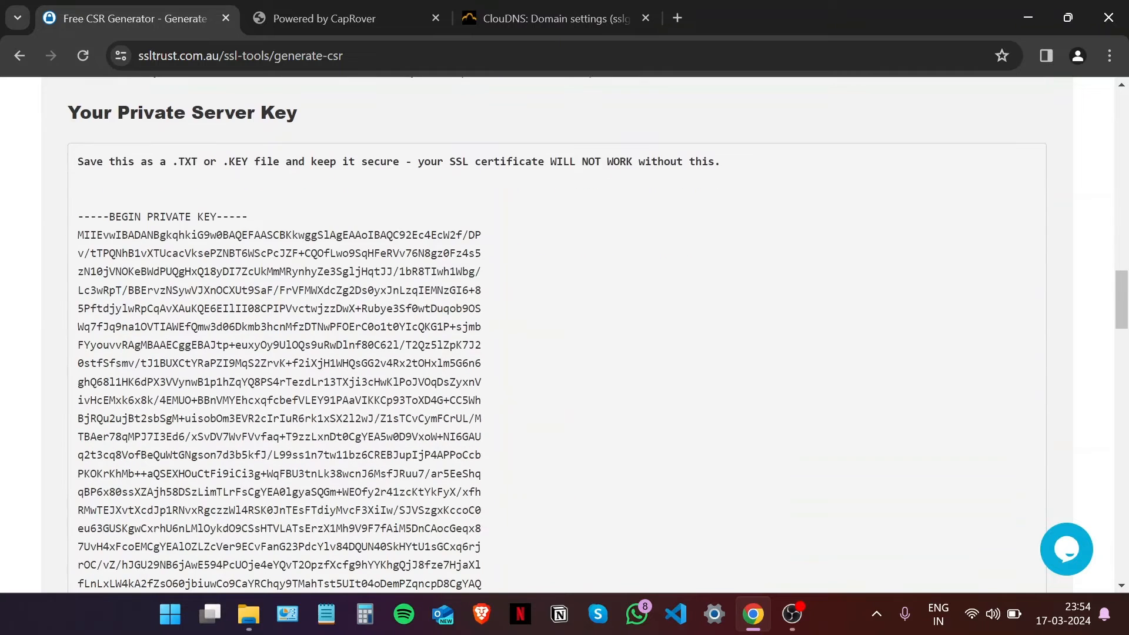
scroll("down", 3)
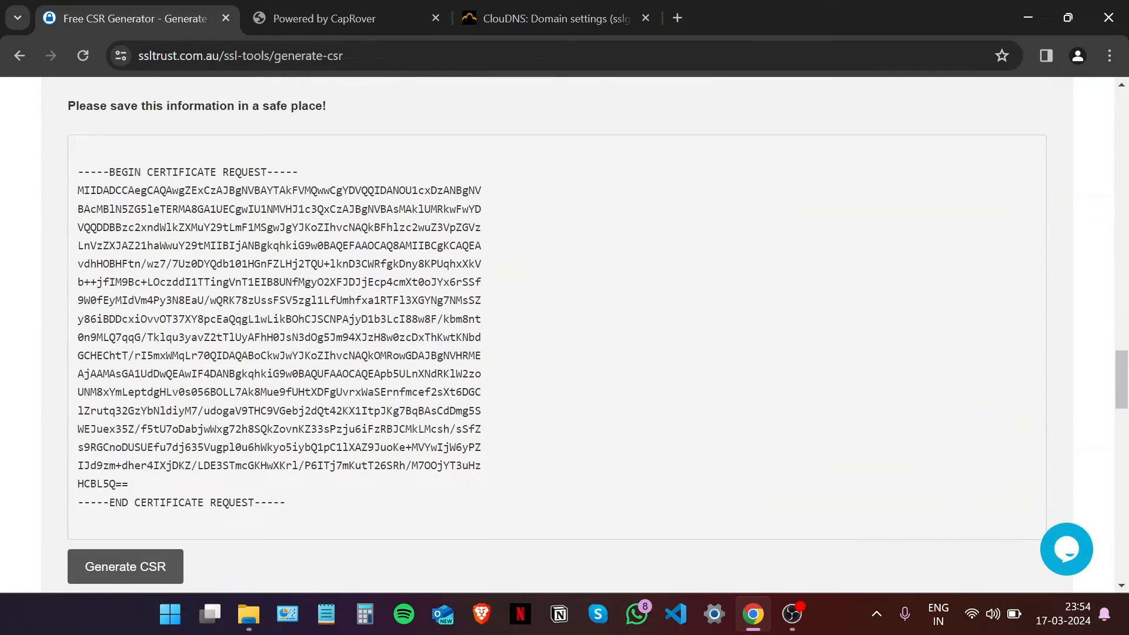
mouse_move(325, 534)
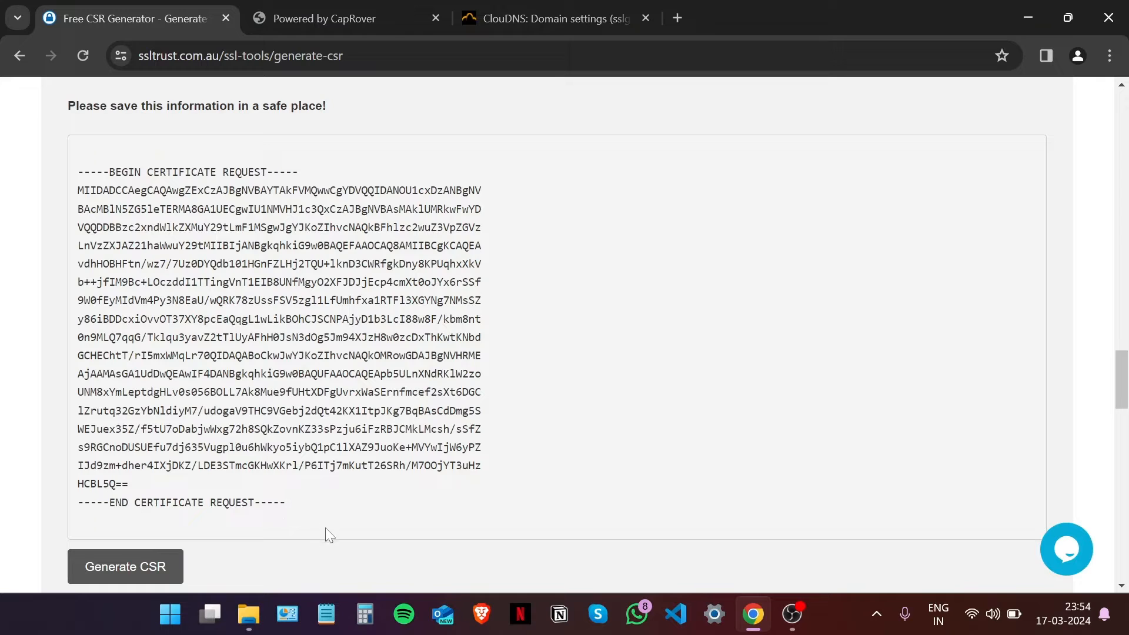
mouse_move(339, 521)
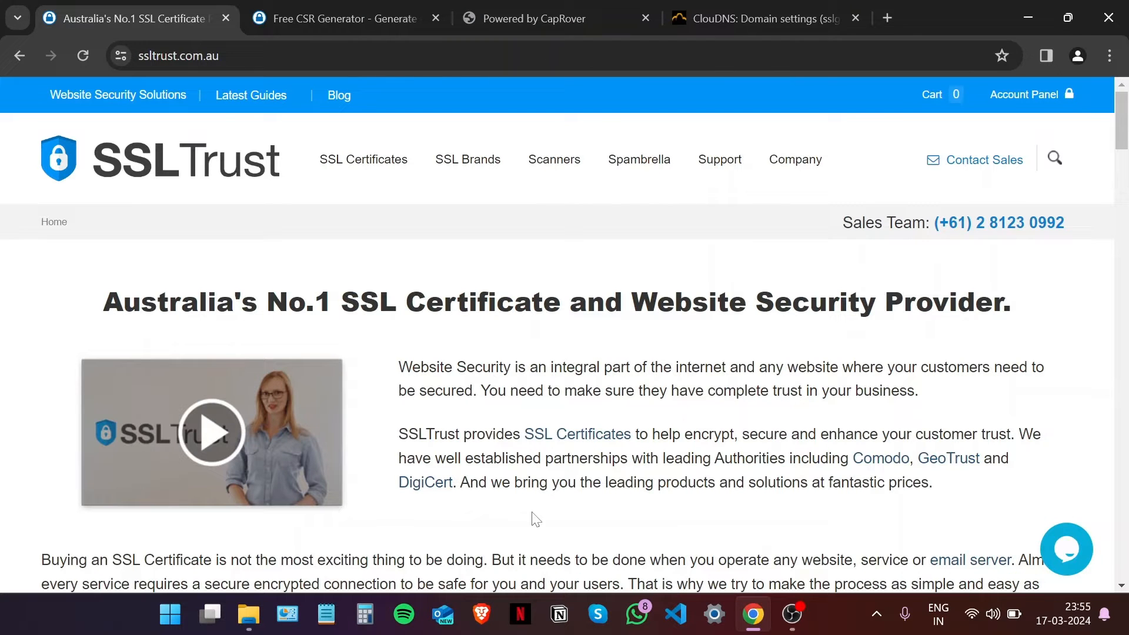
scroll("down", 3)
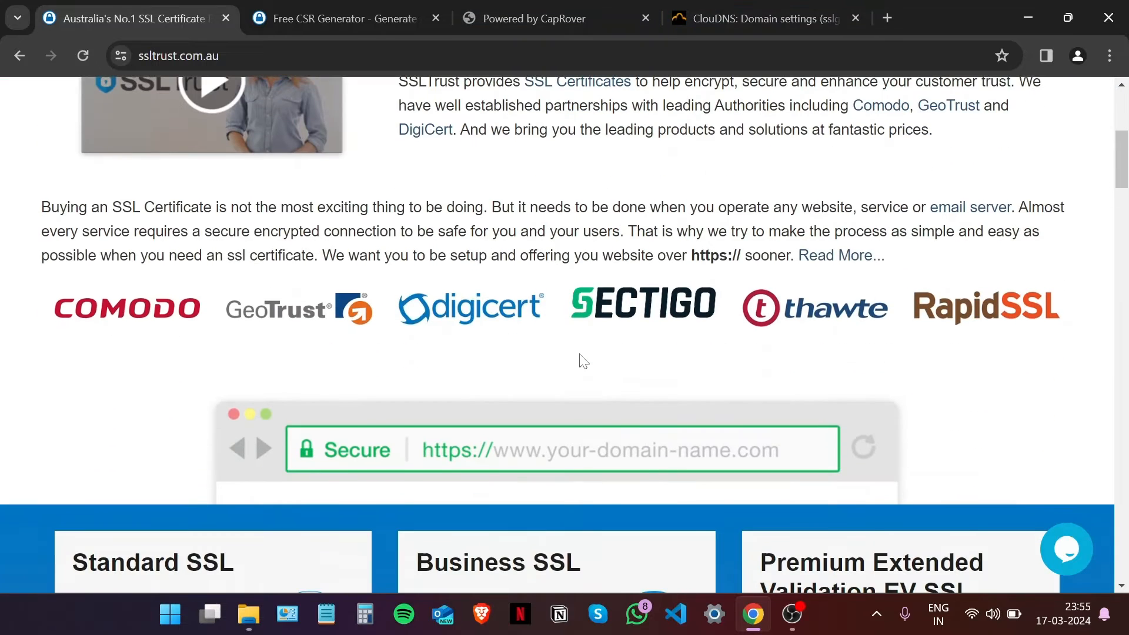
mouse_move(125, 362)
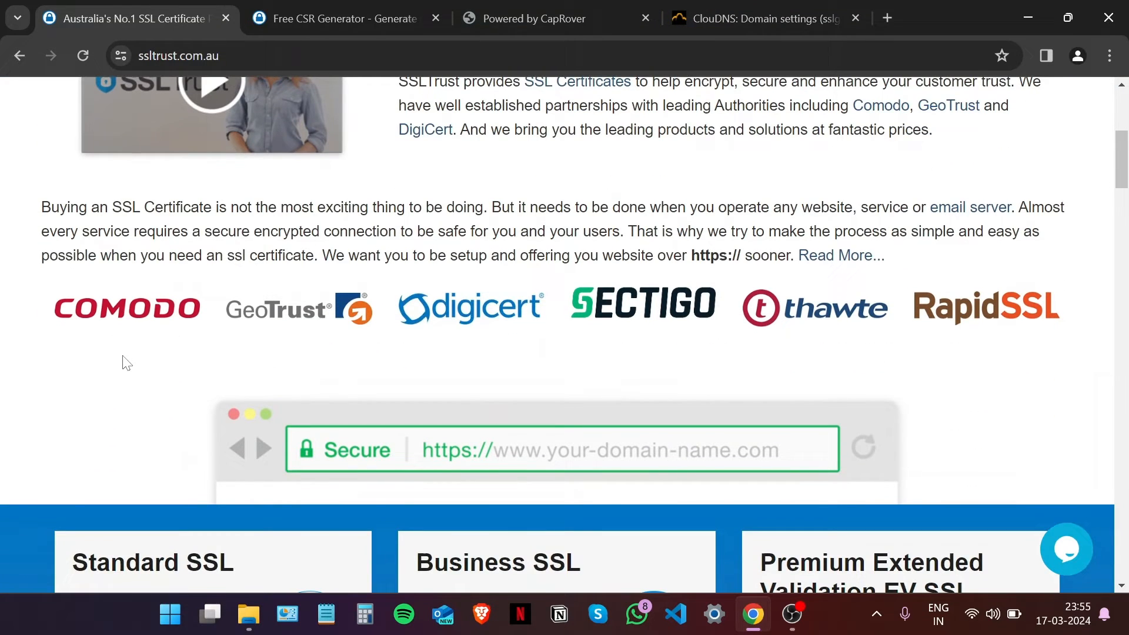
mouse_move(181, 368)
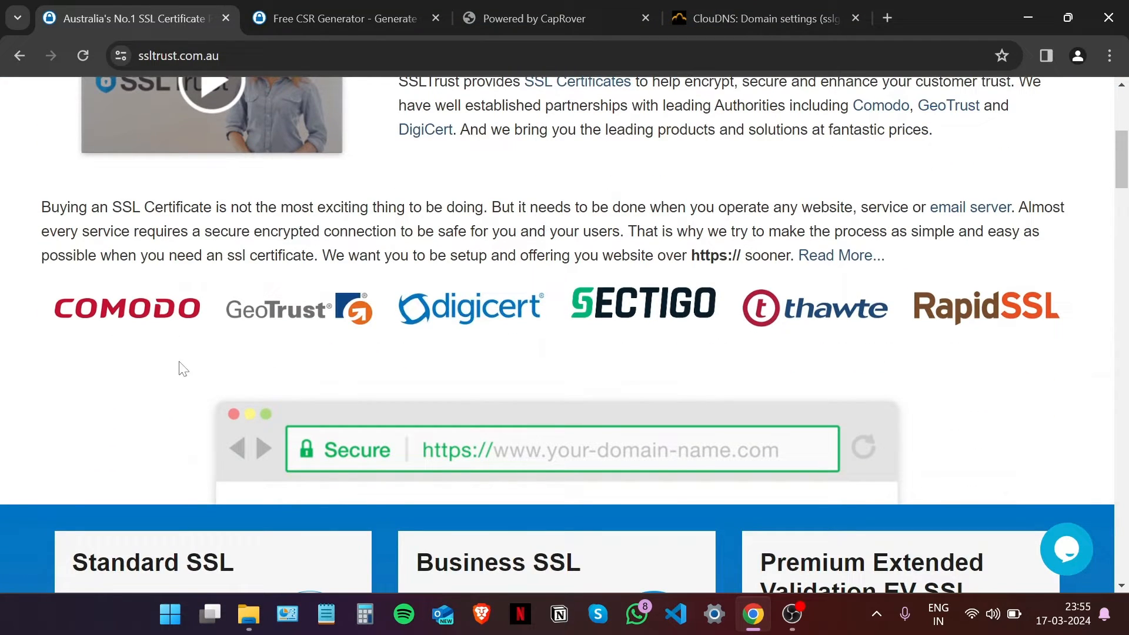
mouse_move(223, 370)
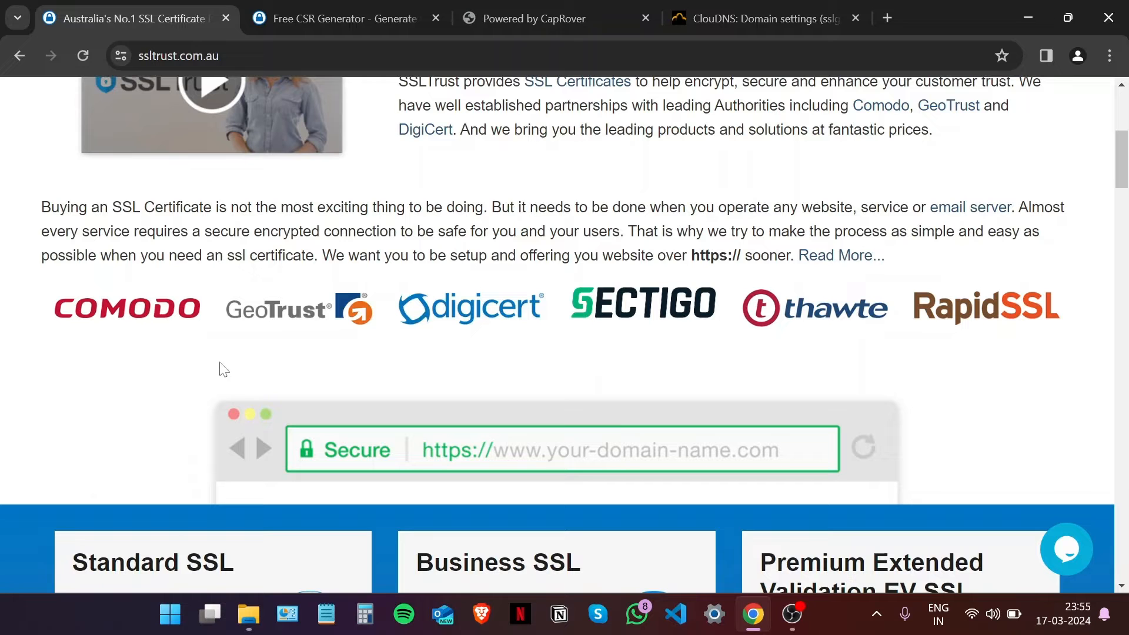
mouse_move(760, 348)
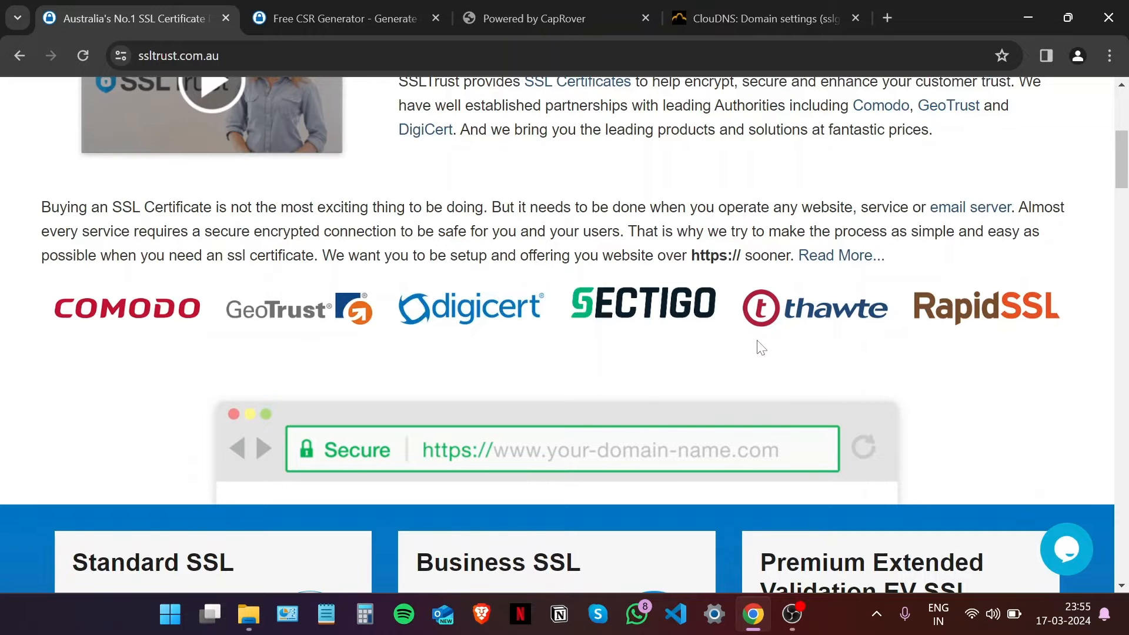
scroll("down", 3)
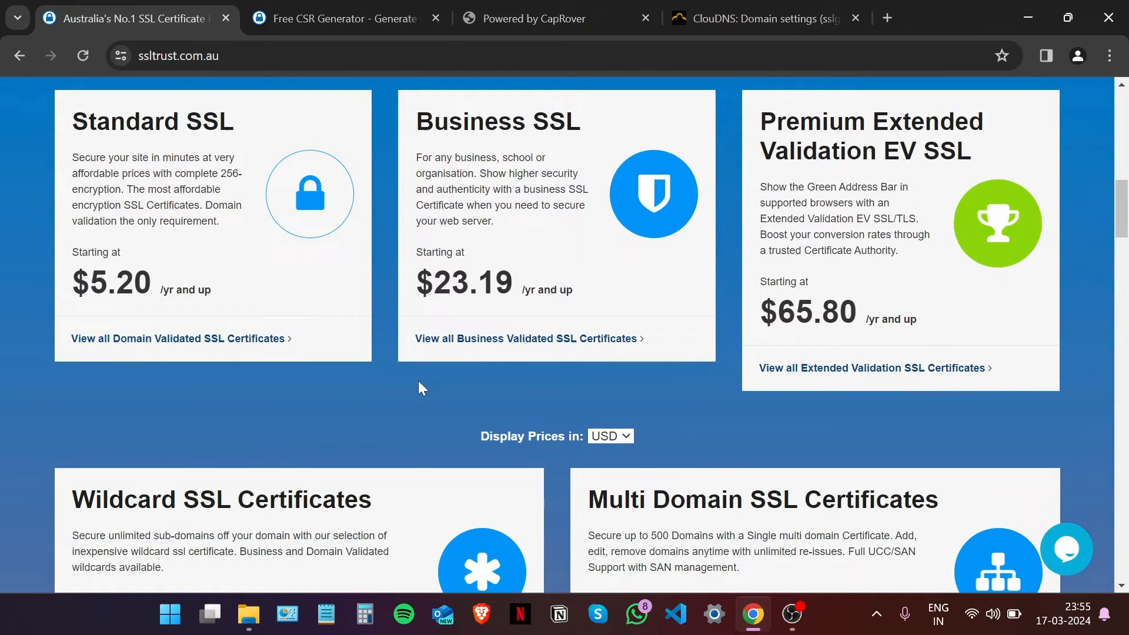
mouse_move(389, 412)
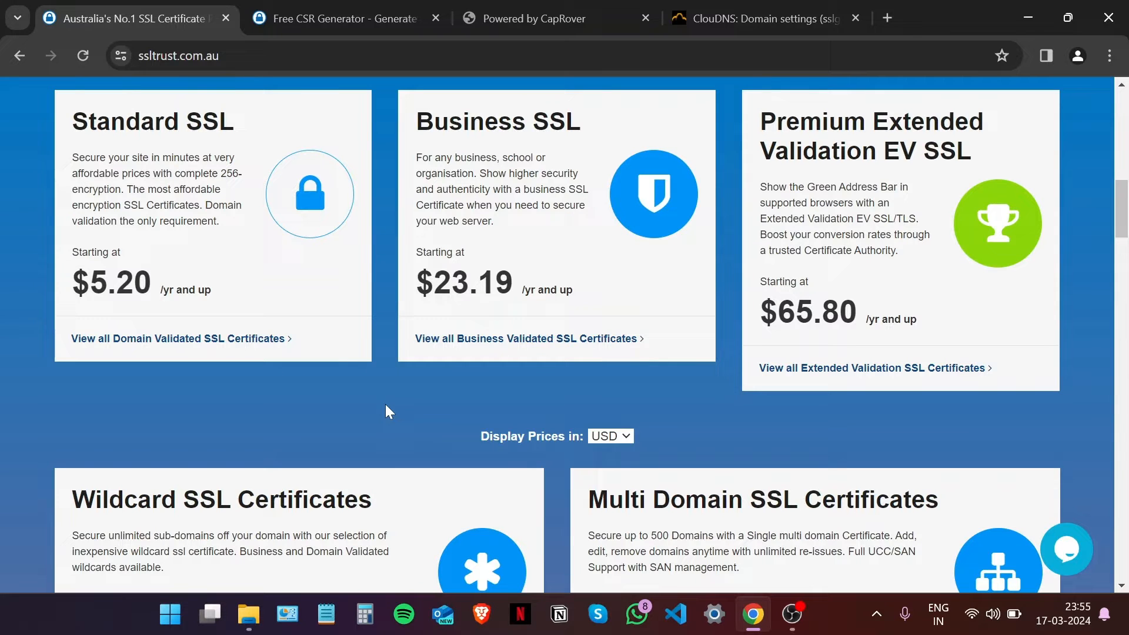
mouse_move(223, 262)
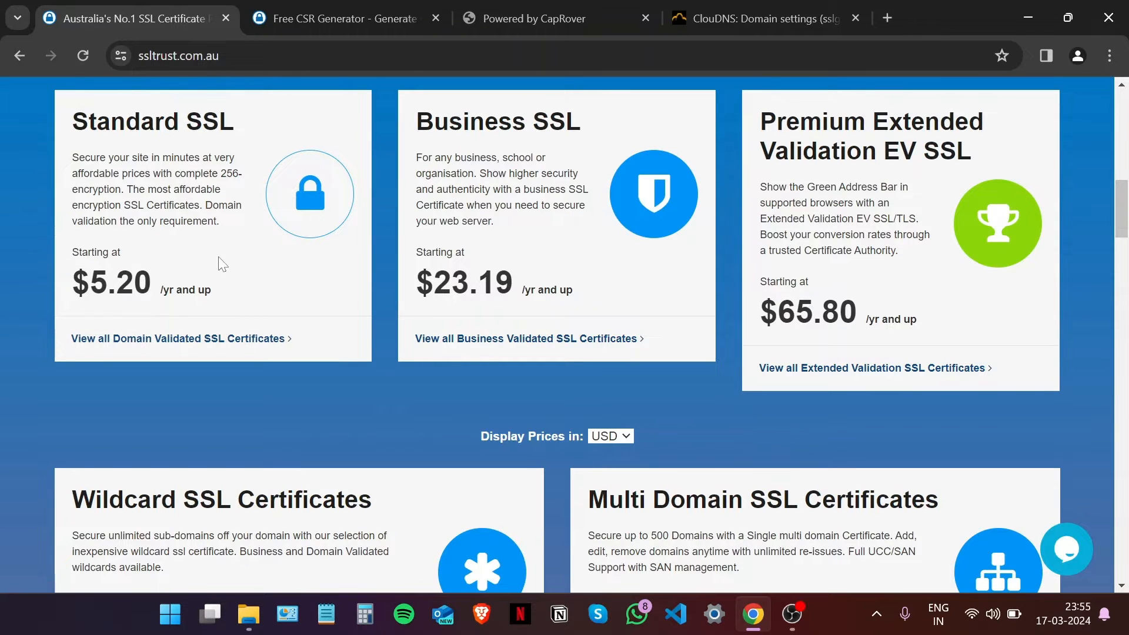
mouse_move(232, 262)
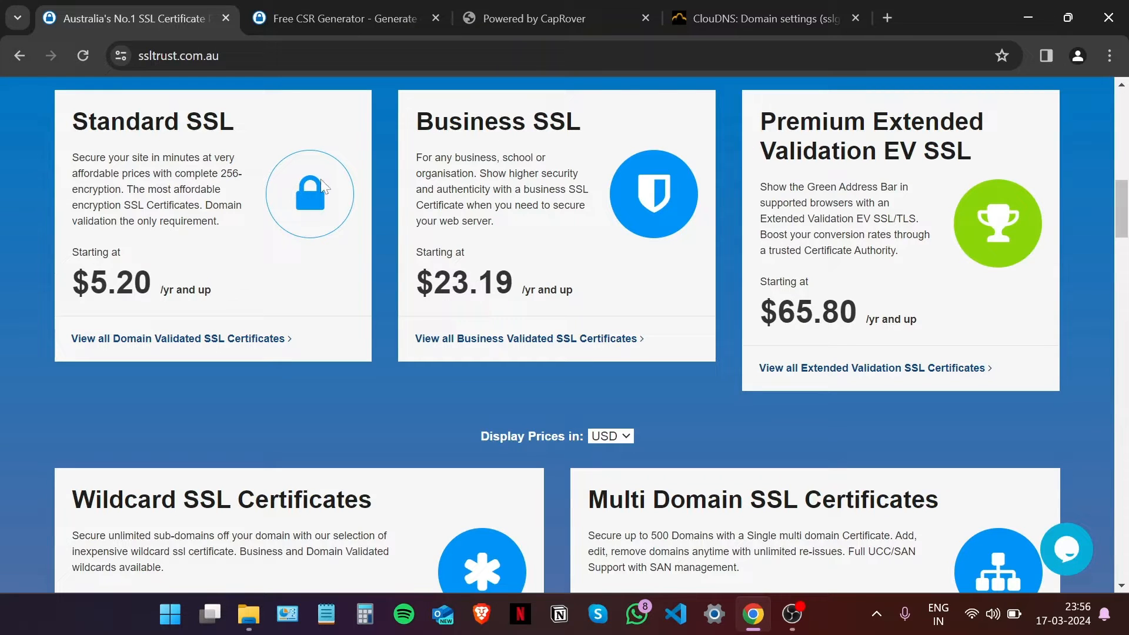
mouse_move(561, 257)
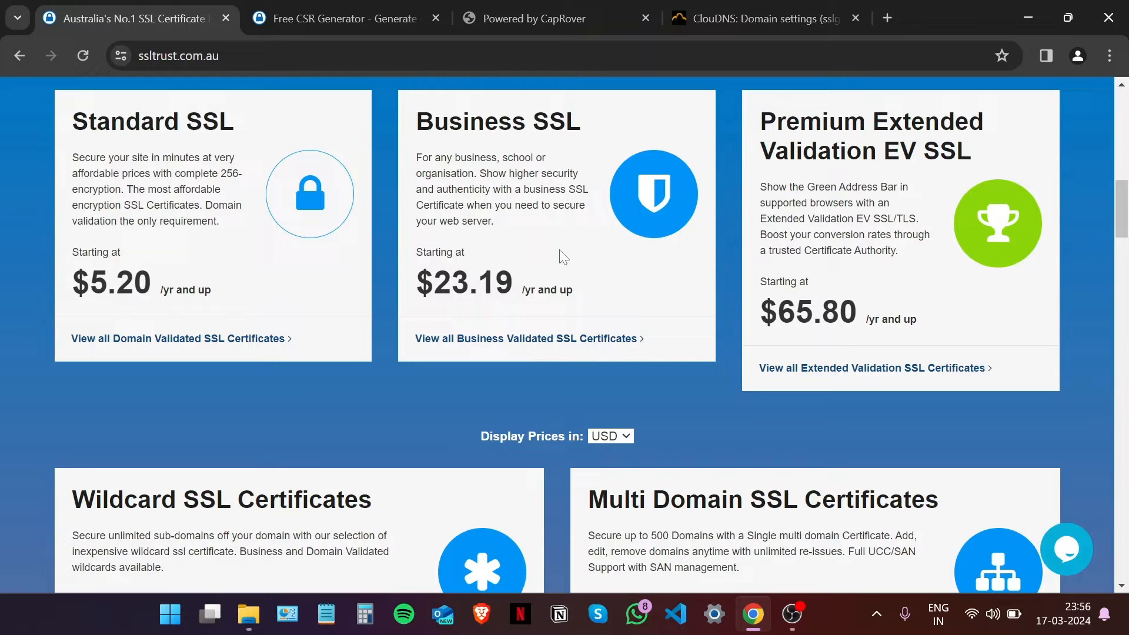
mouse_move(790, 181)
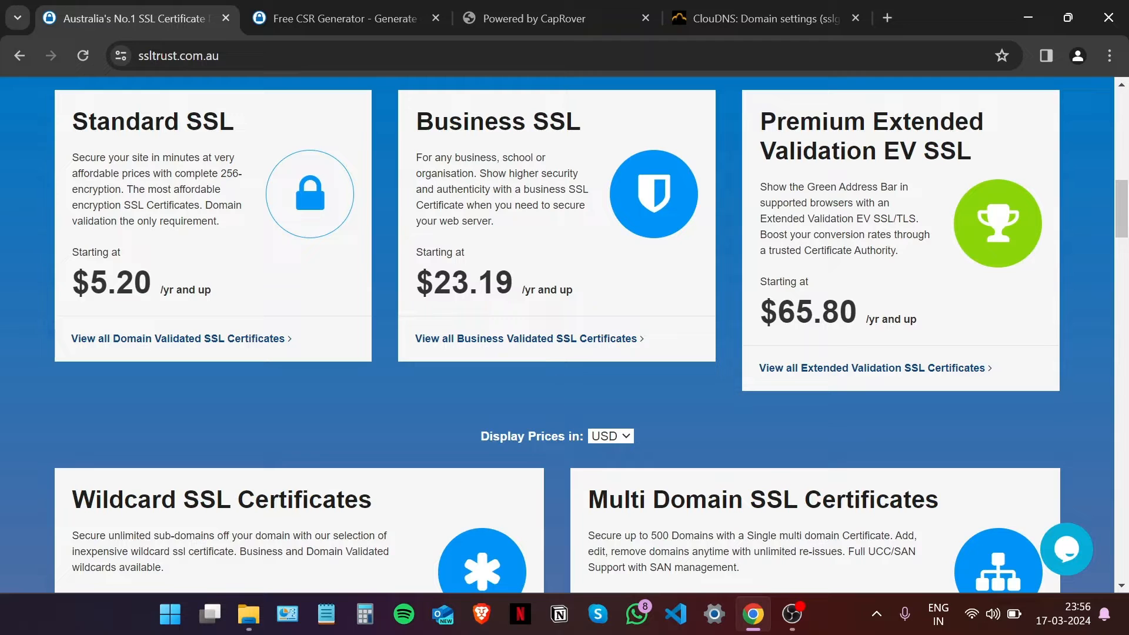
scroll("down", 3)
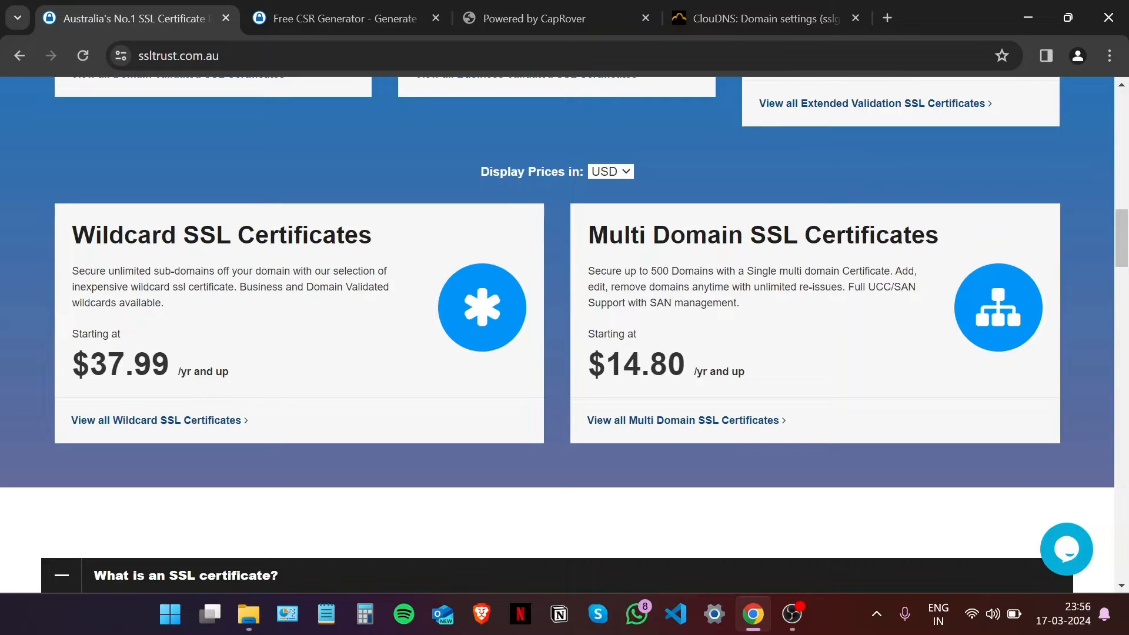
scroll("up", 3)
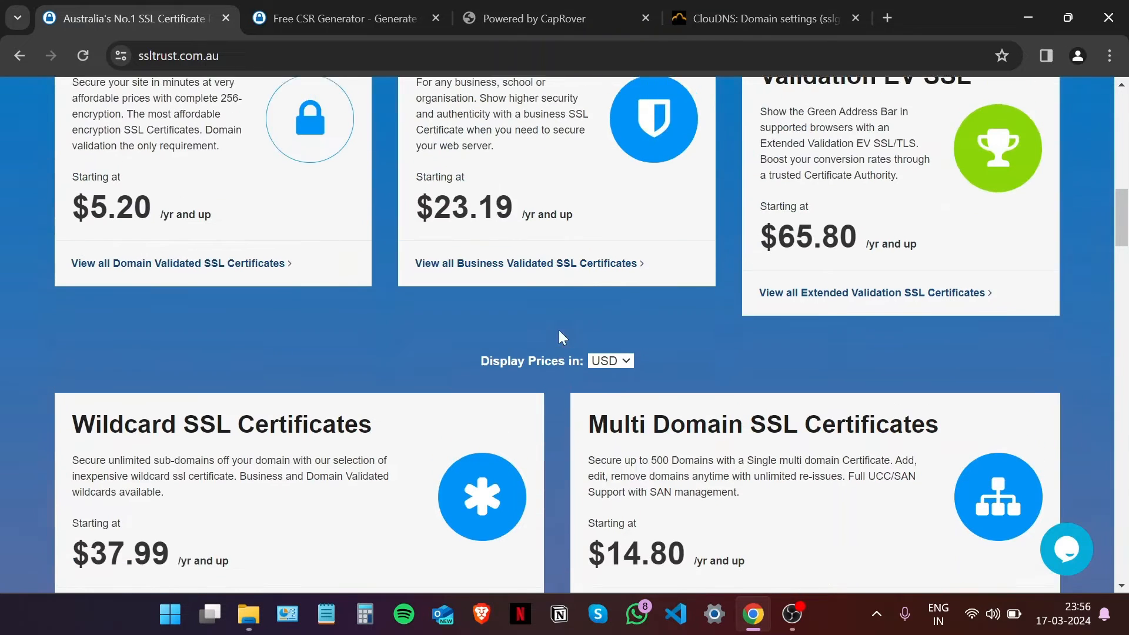
scroll("up", 3)
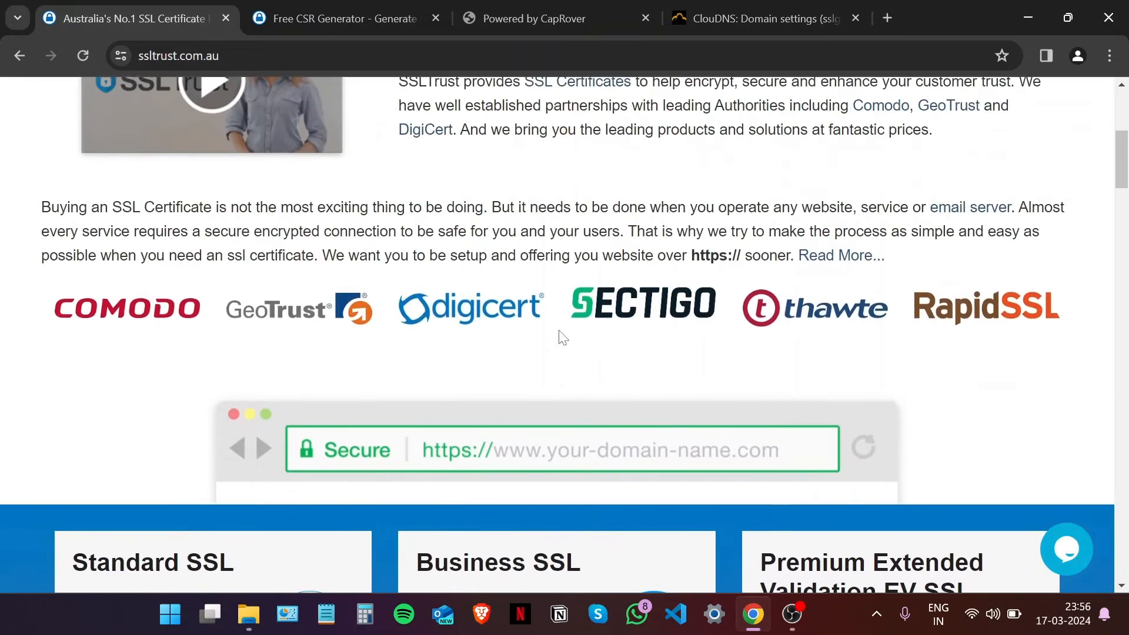
scroll("up", 3)
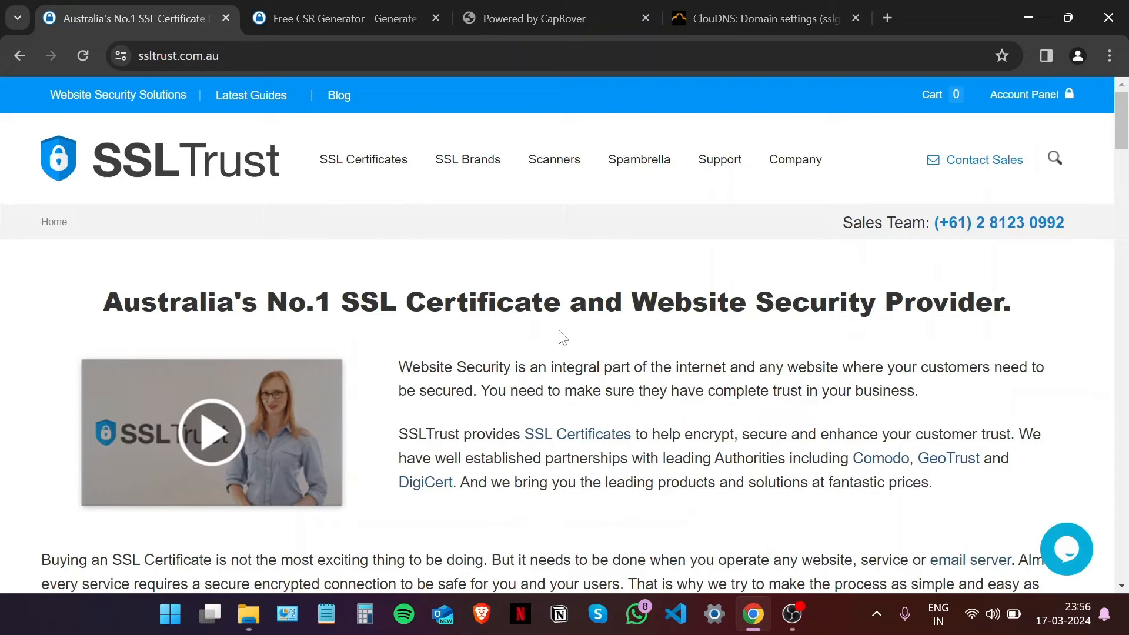
Step: From the cheap SSL certificates list, add a 1-year Comodo PositiveSSL plan to the cart
left_click(363, 159)
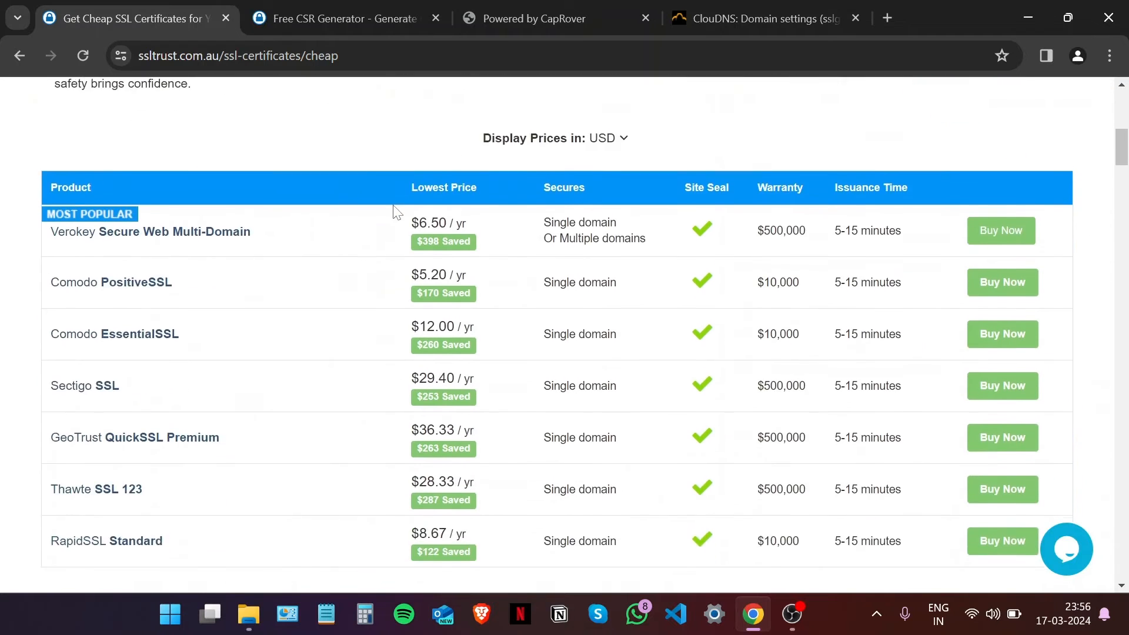
scroll("down", 3)
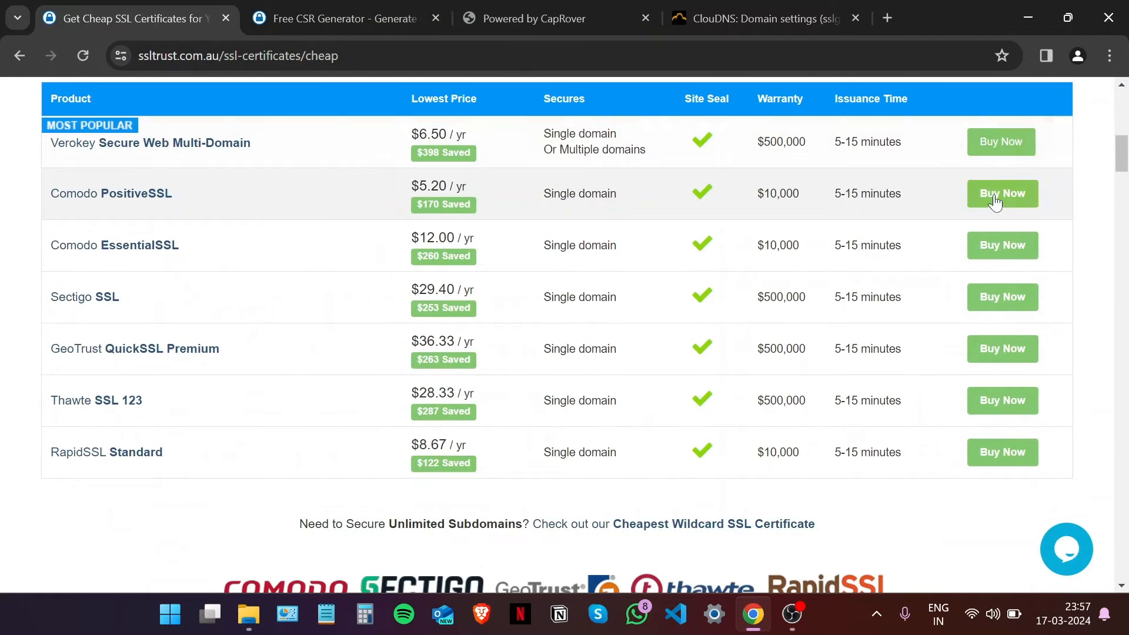
left_click(1001, 193)
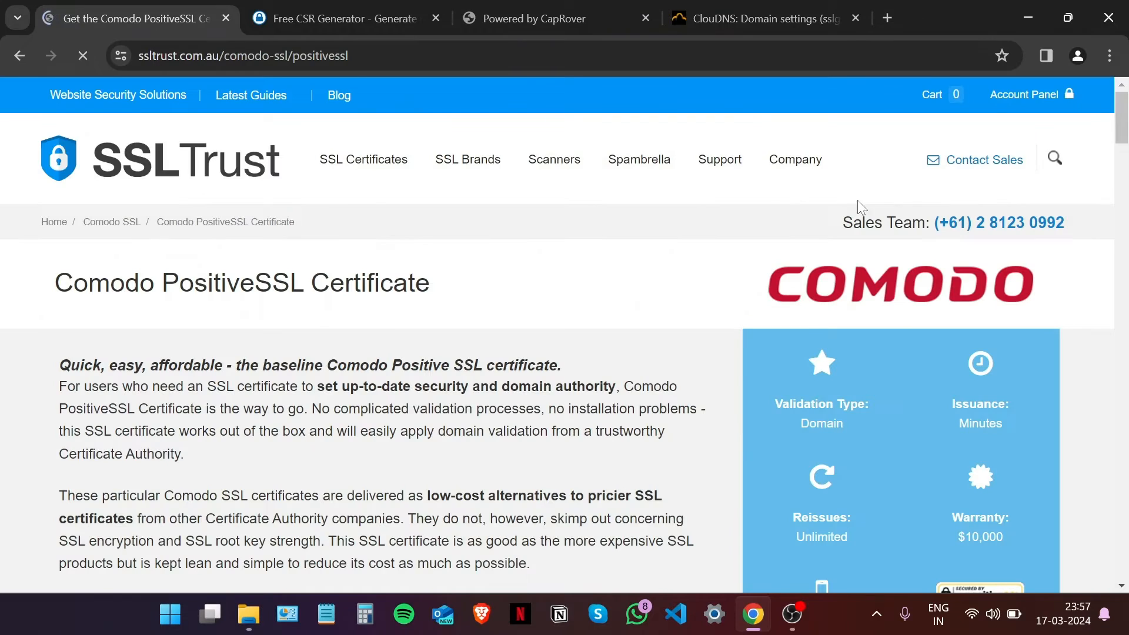
scroll("down", 3)
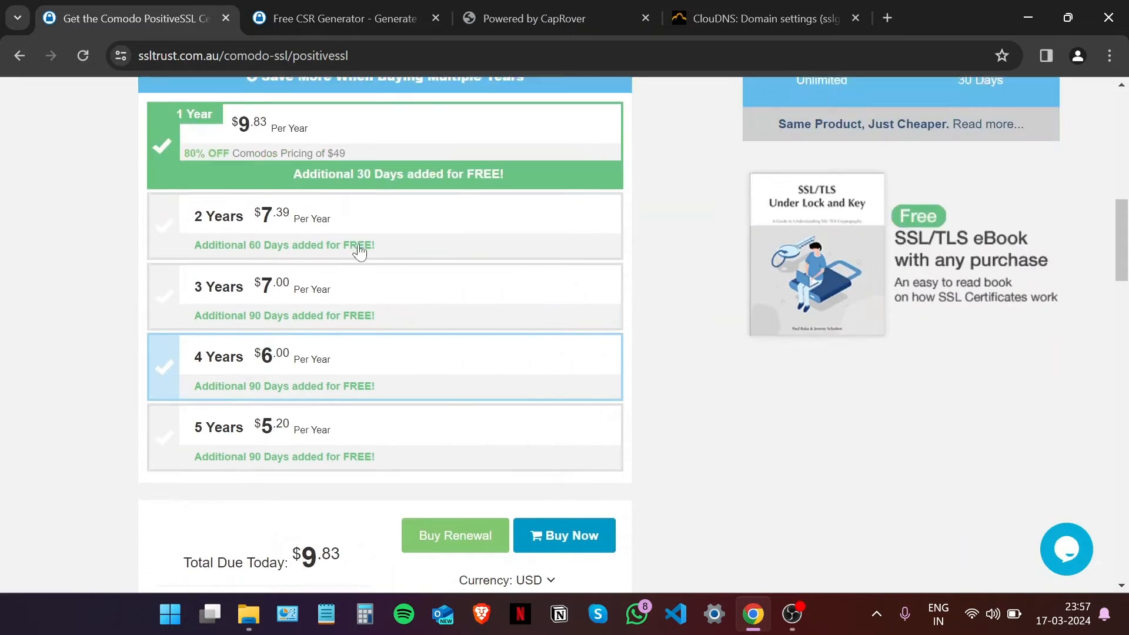
scroll("down", 3)
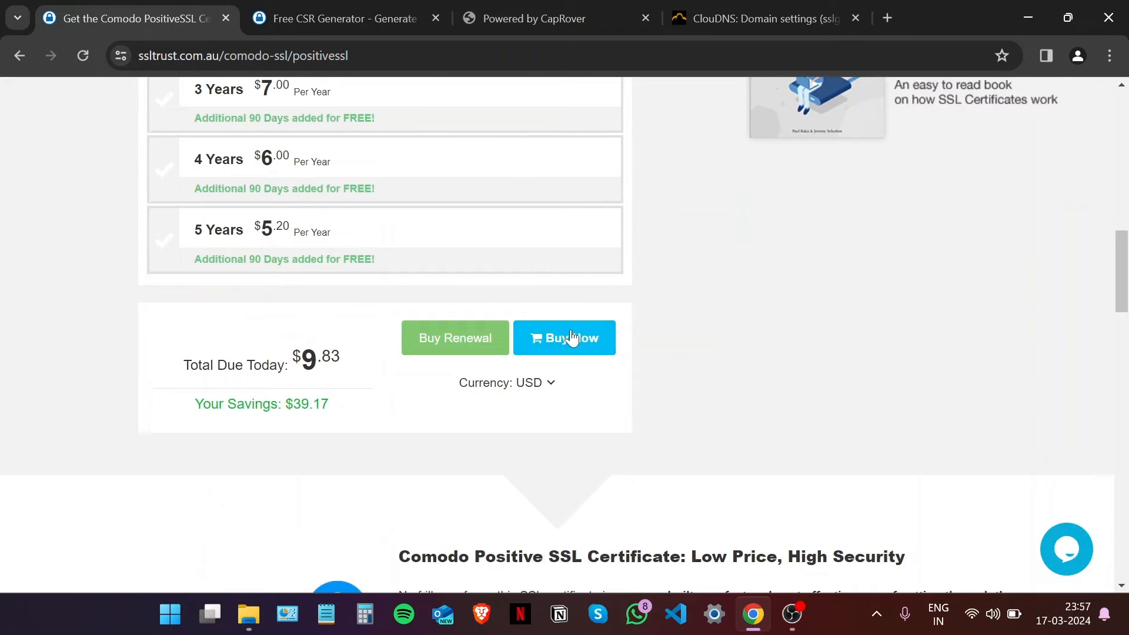
left_click(564, 338)
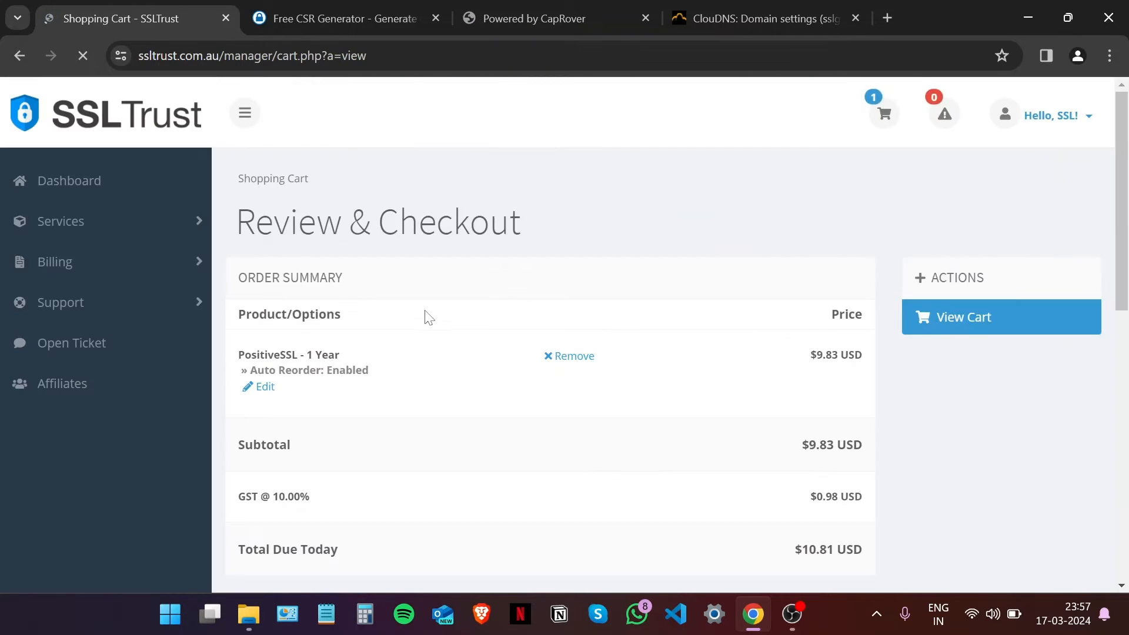
Step: Proceed to checkout and review the billing details and $10.81 total
scroll("down", 3)
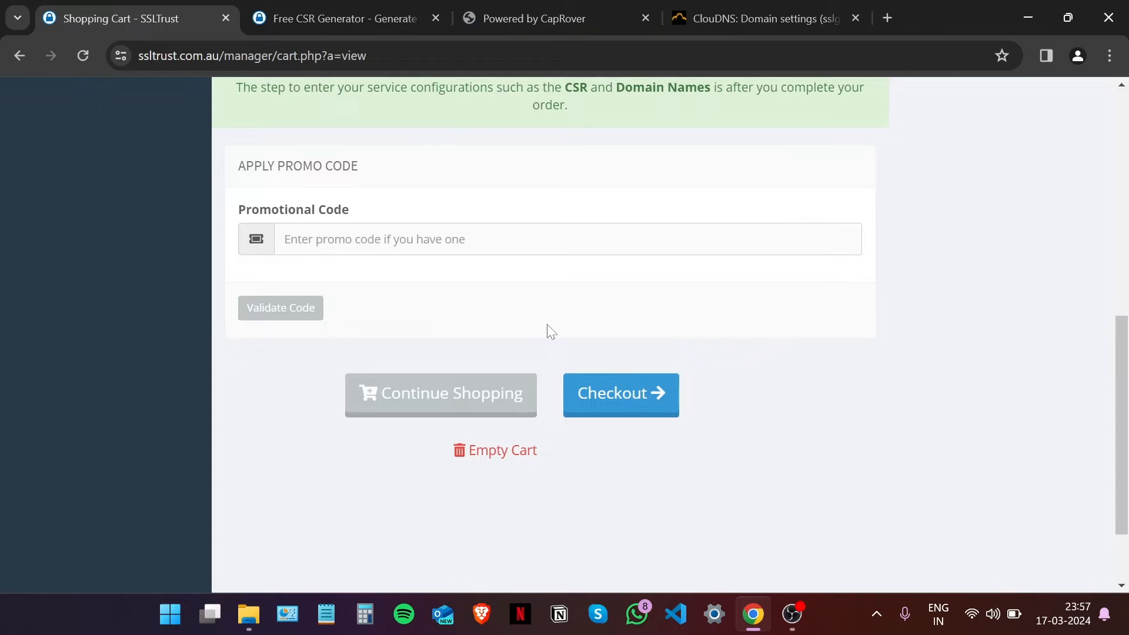
left_click(619, 393)
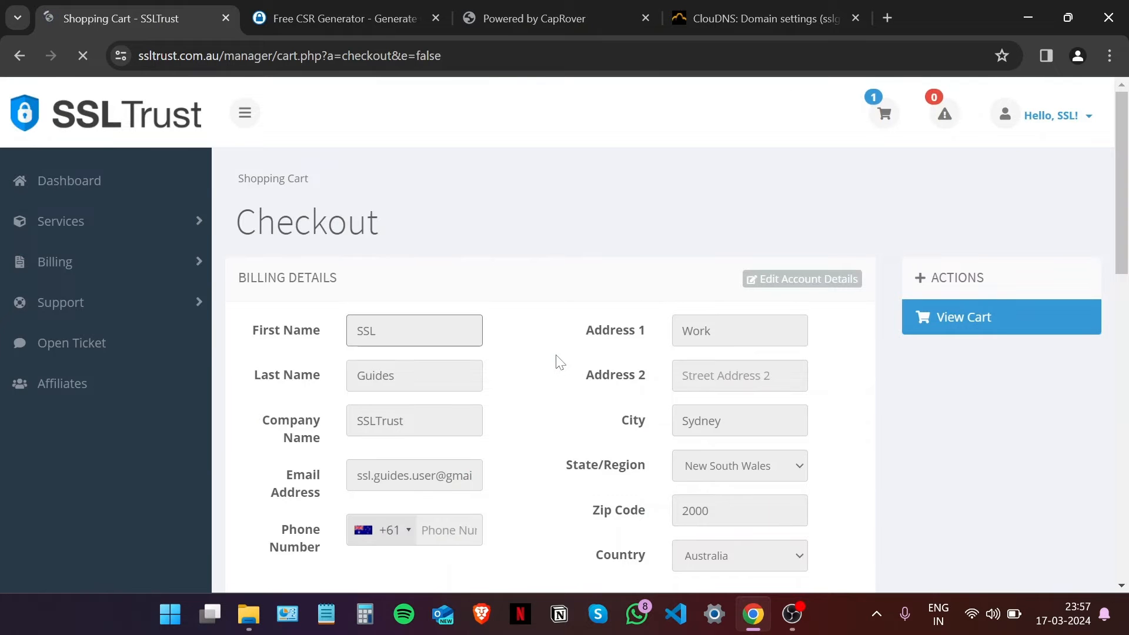
scroll("down", 3)
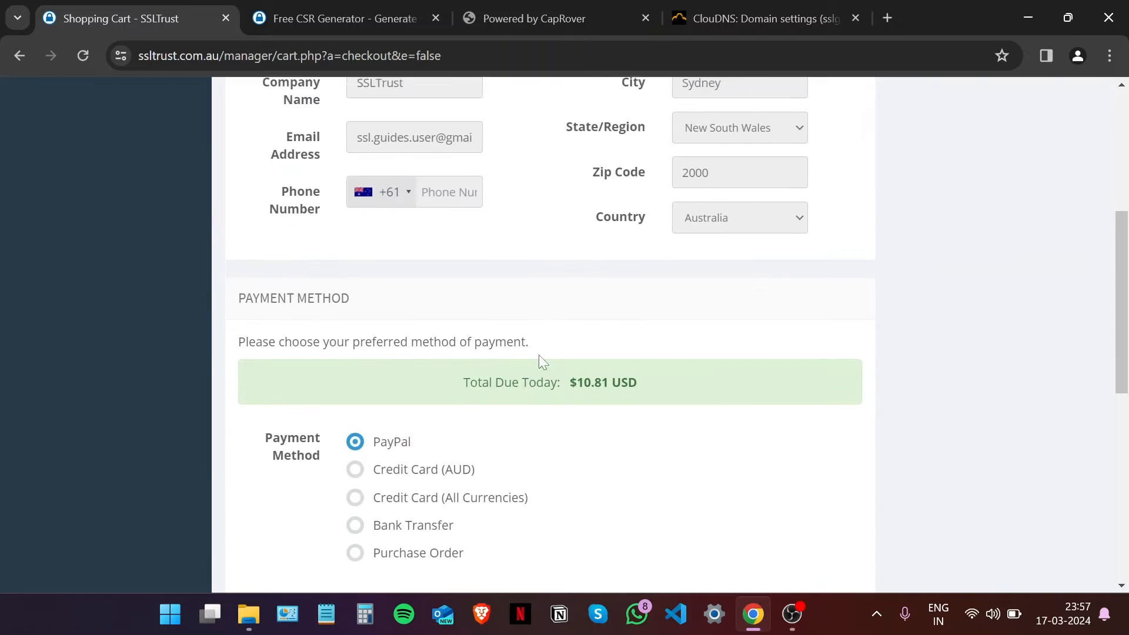
scroll("down", 3)
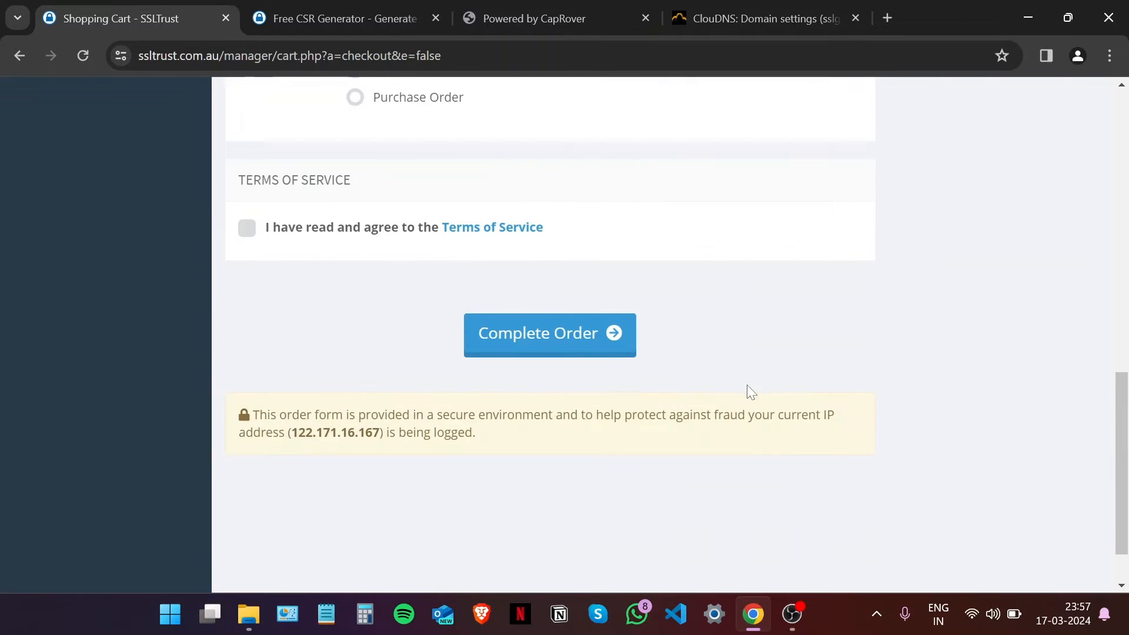
scroll("up", 3)
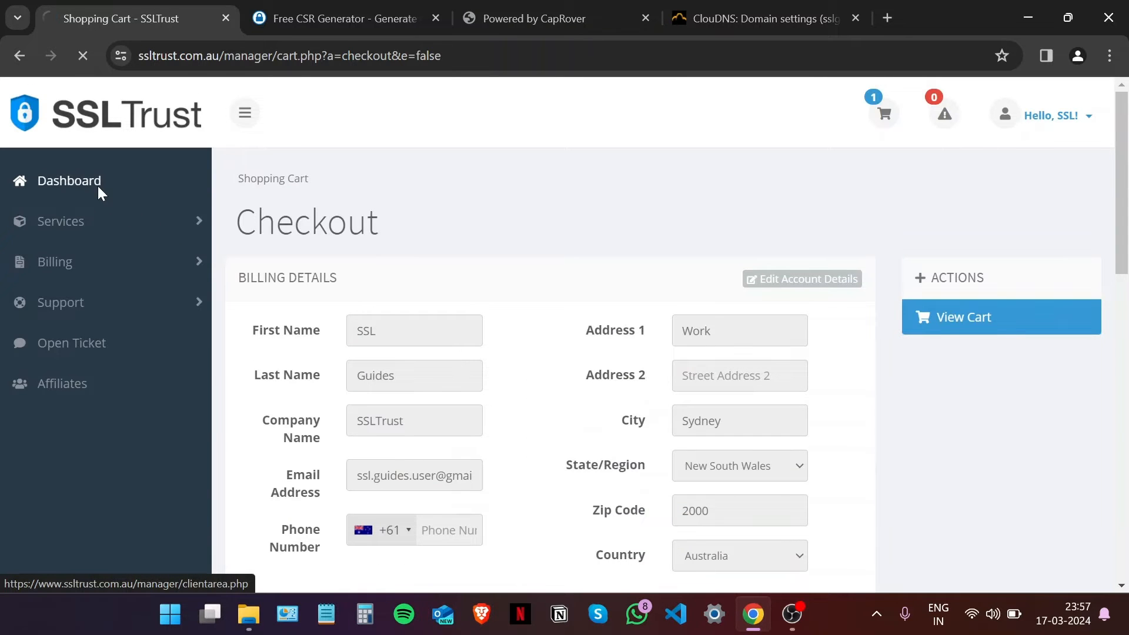
Step: From the dashboard, open the first Extras - SSL product and begin configuring its awaiting certificate
left_click(72, 181)
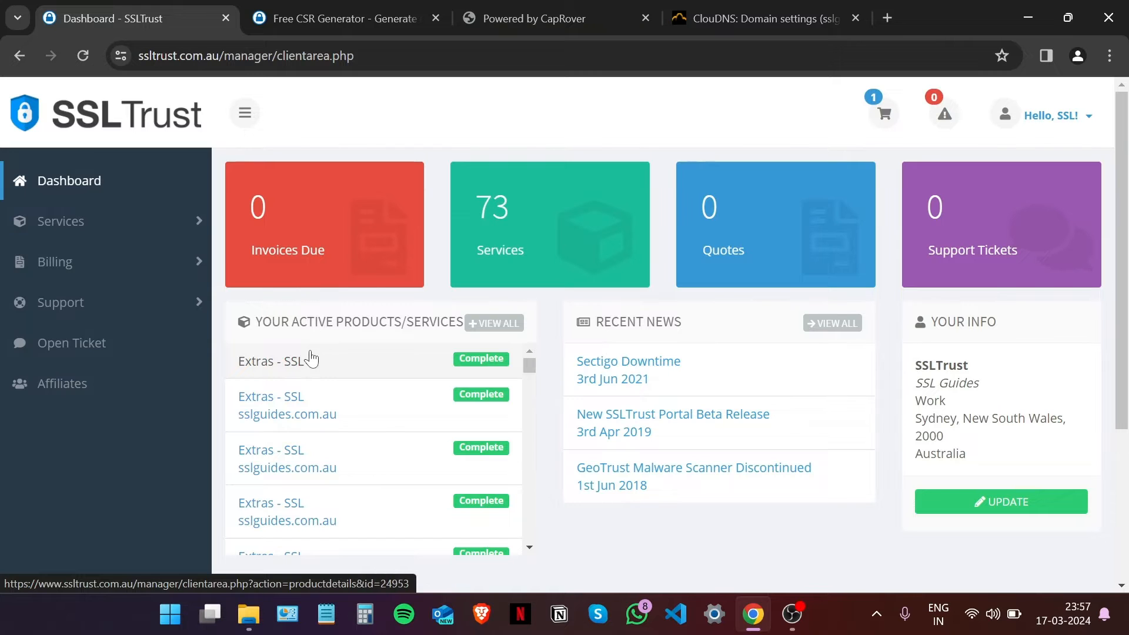
mouse_move(317, 364)
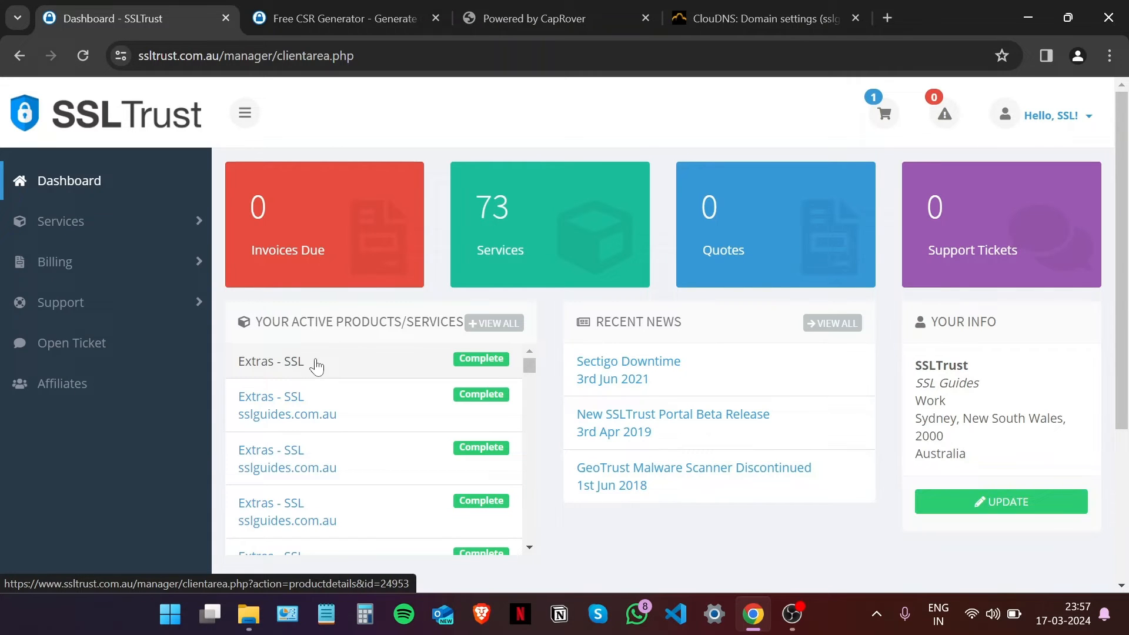
mouse_move(326, 366)
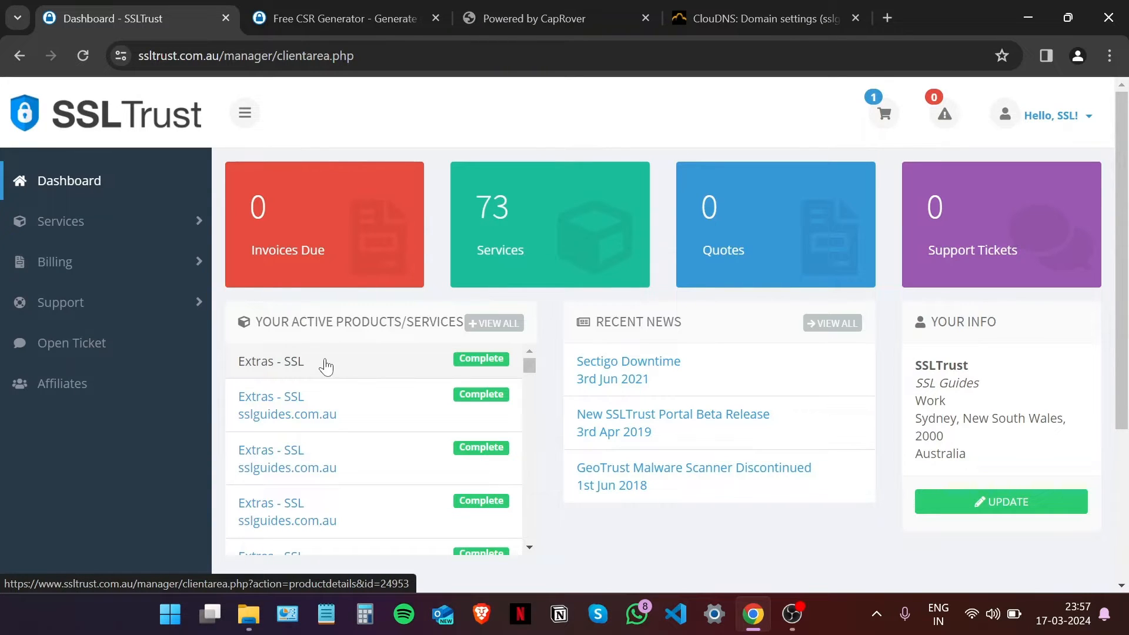
left_click(271, 360)
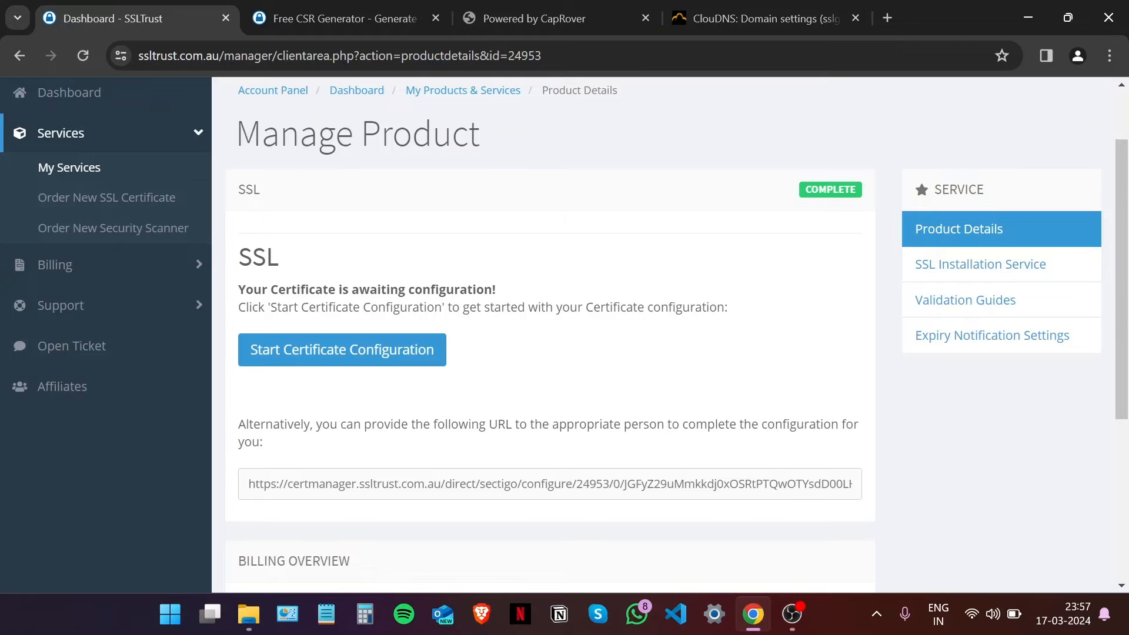
mouse_move(354, 374)
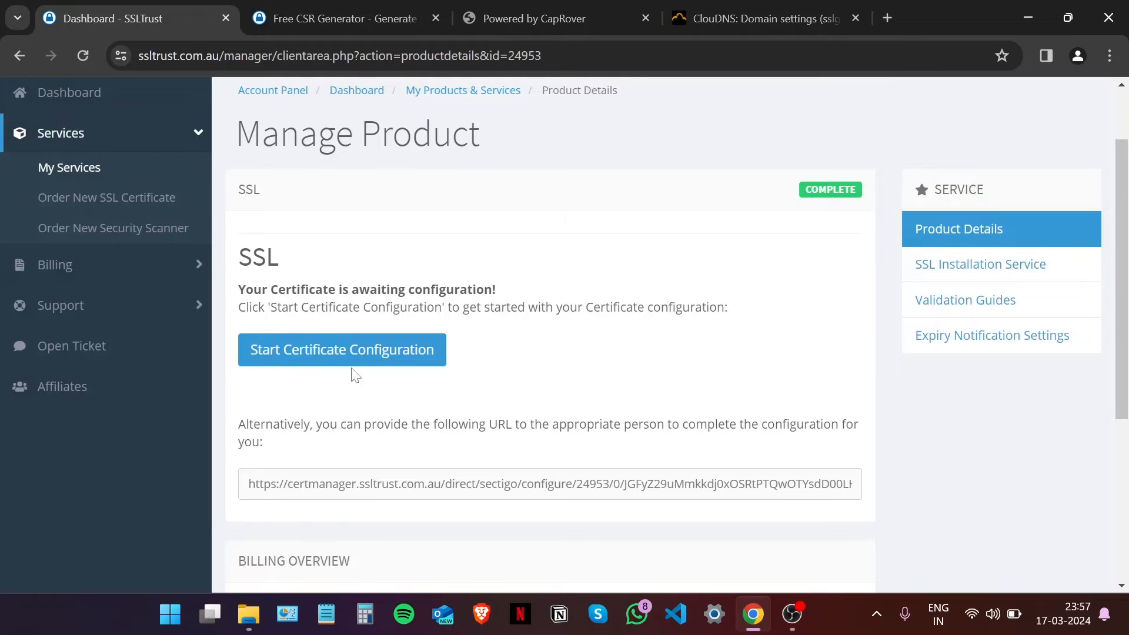
left_click(342, 349)
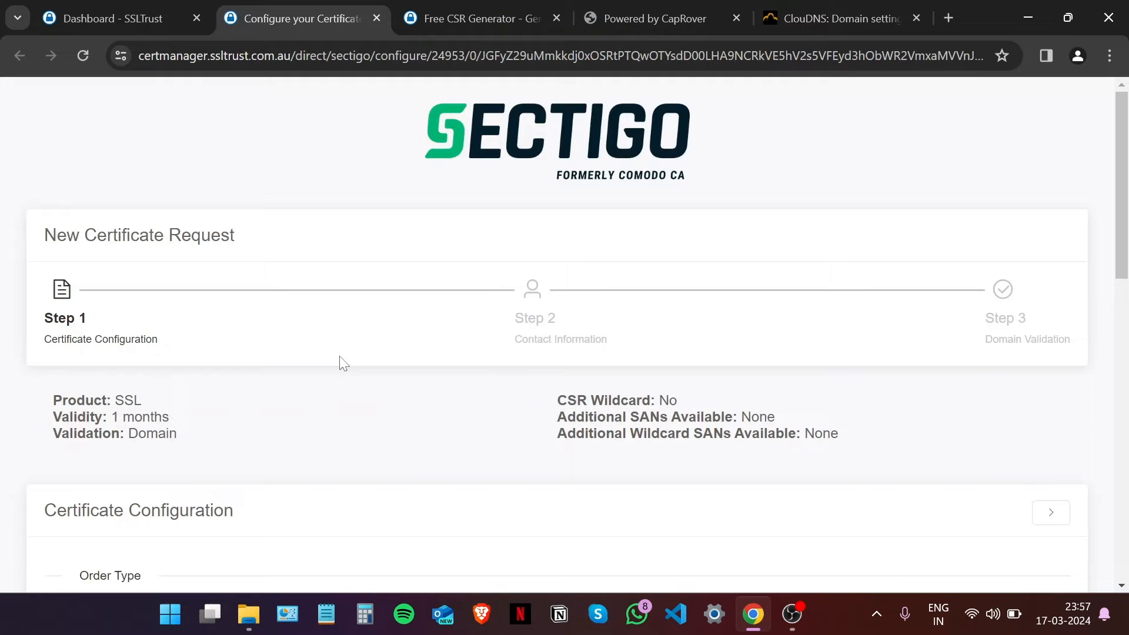
Step: Paste the generated CSR, verify its sslguides.com.au details, and choose nginx as server type
scroll("down", 3)
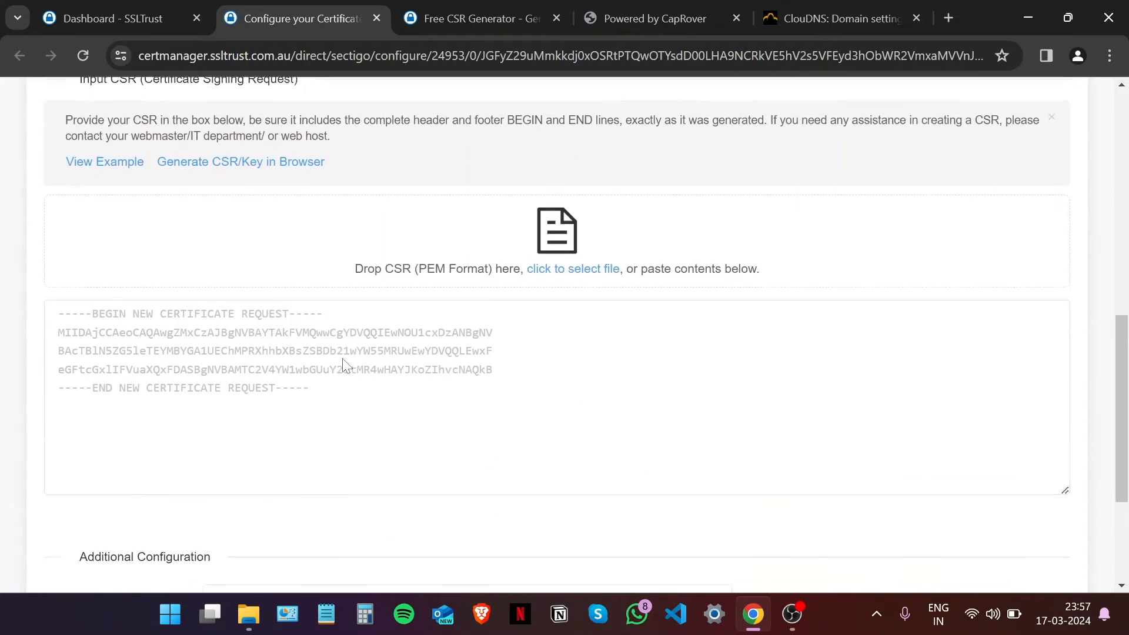
left_click(475, 17)
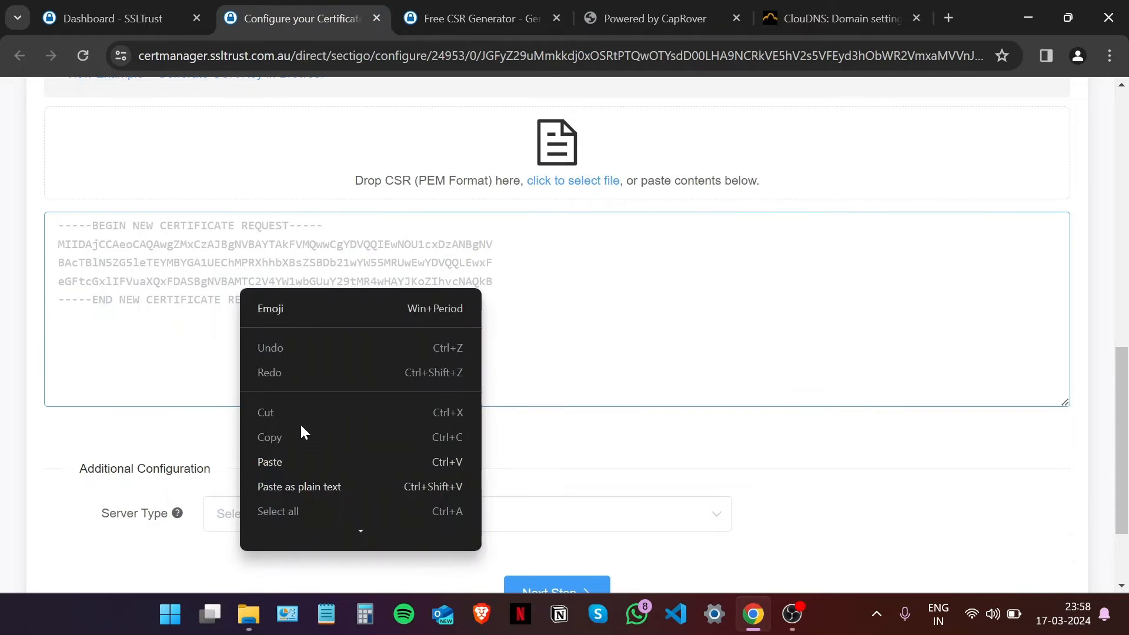
left_click(269, 461)
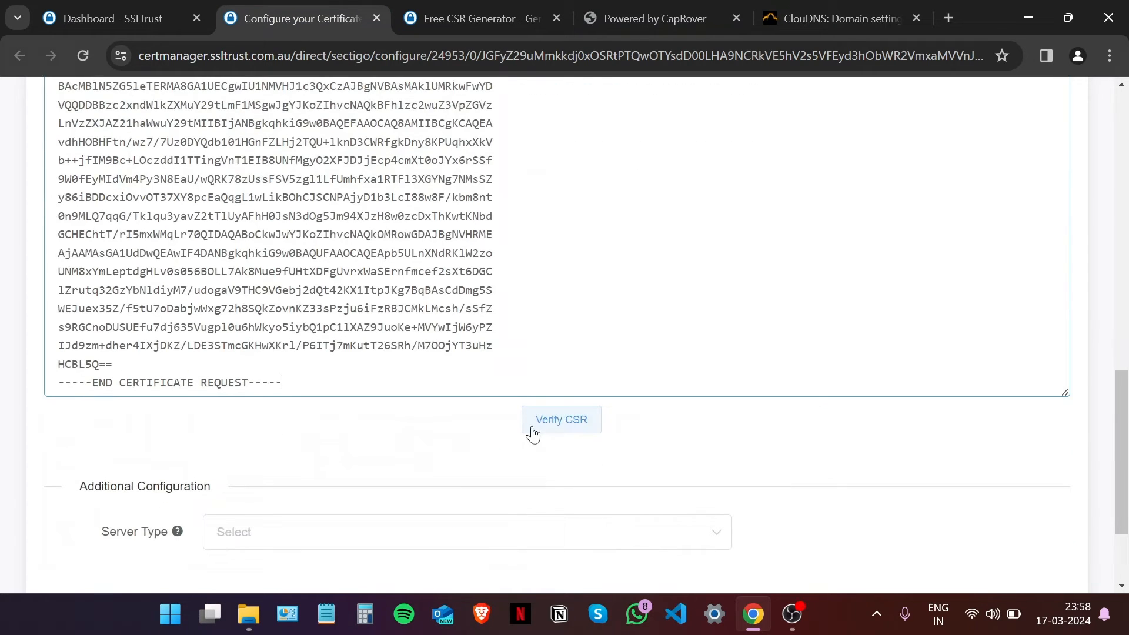
left_click(560, 418)
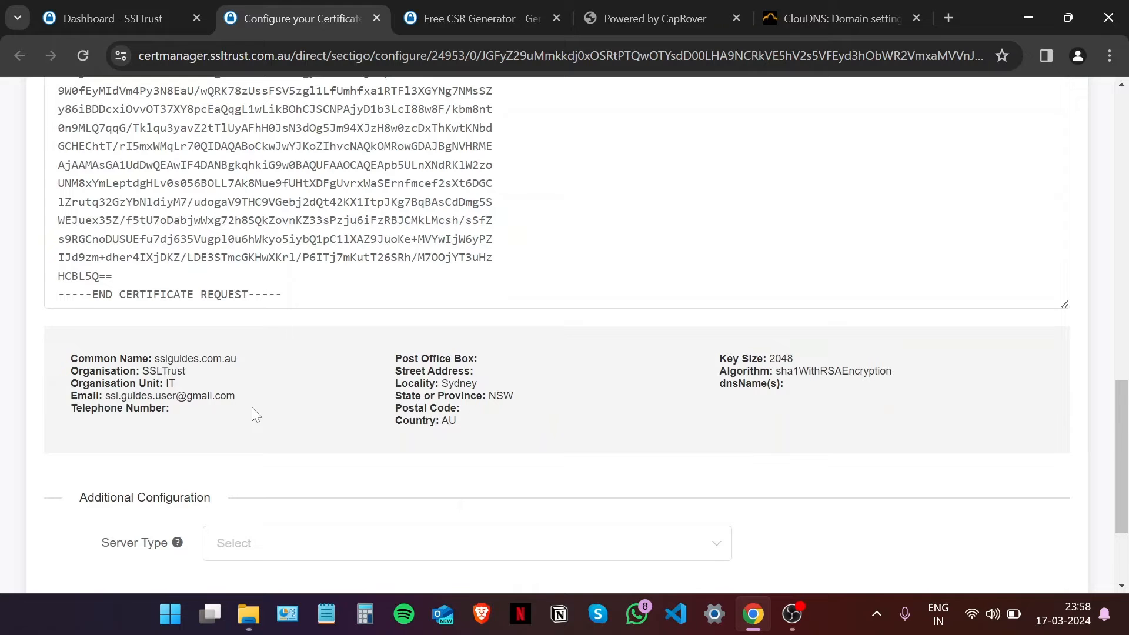
scroll("down", 3)
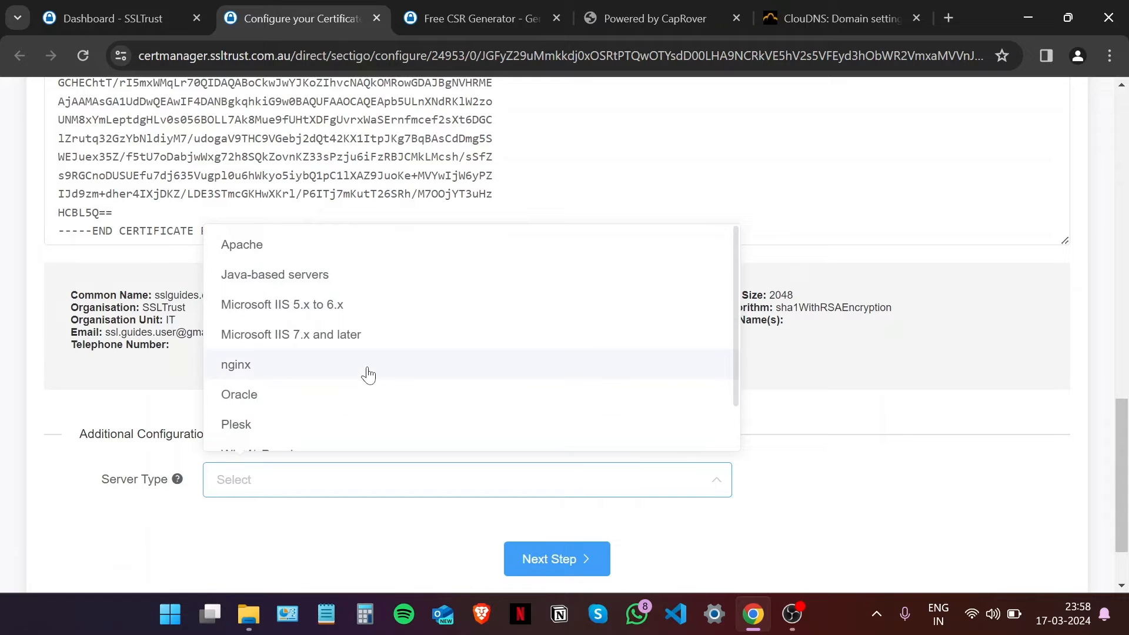
left_click(235, 365)
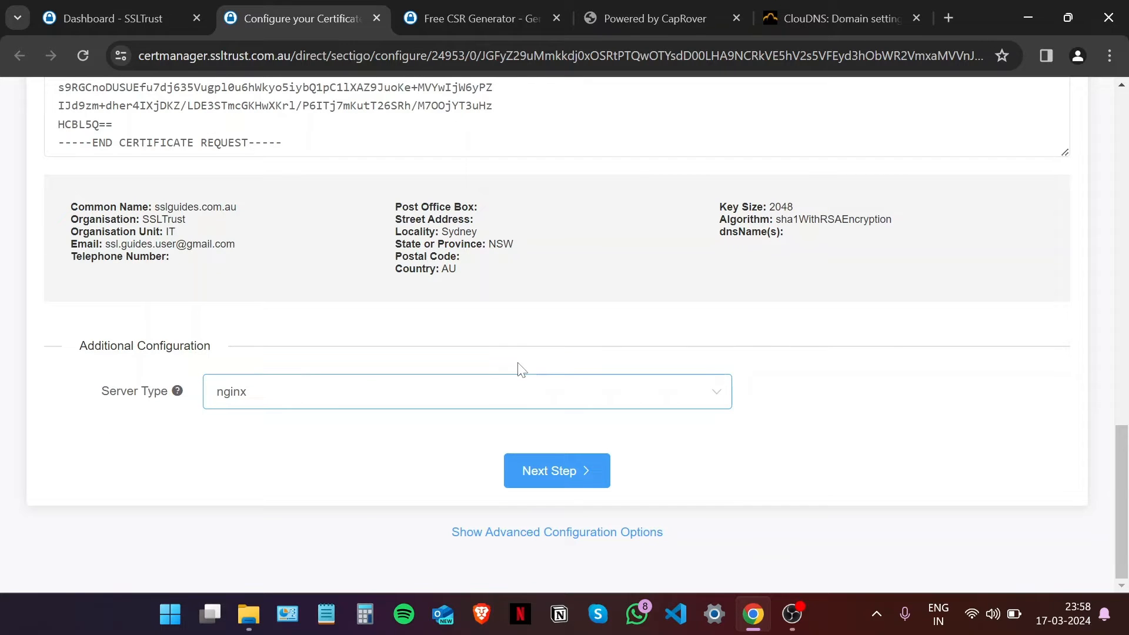
mouse_move(560, 439)
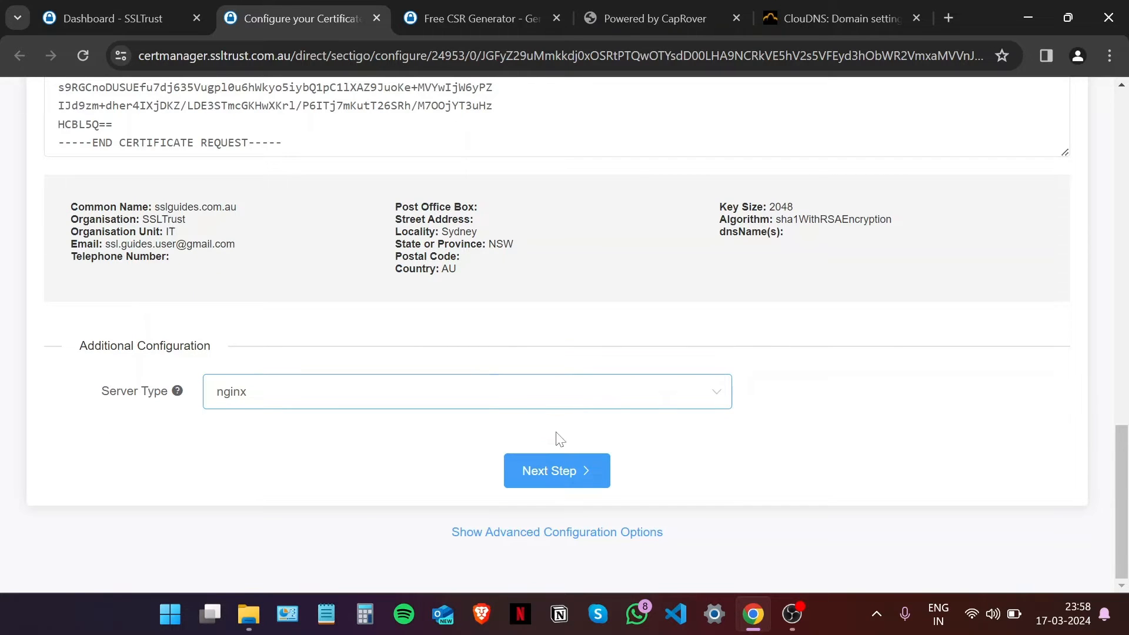
left_click(556, 470)
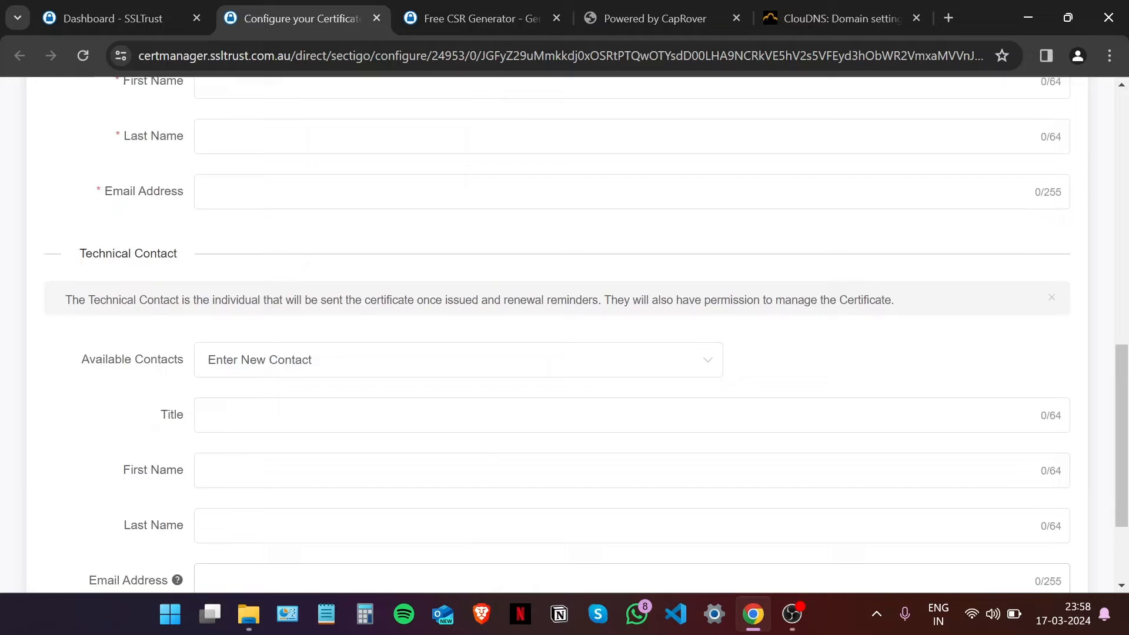
scroll("up", 3)
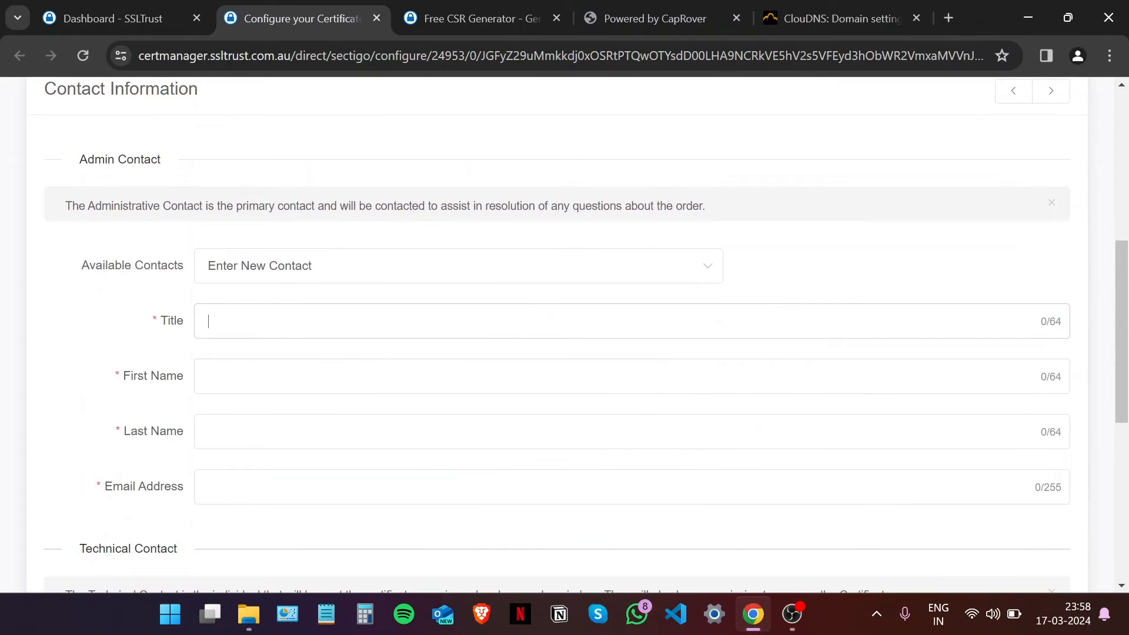
type("Mr")
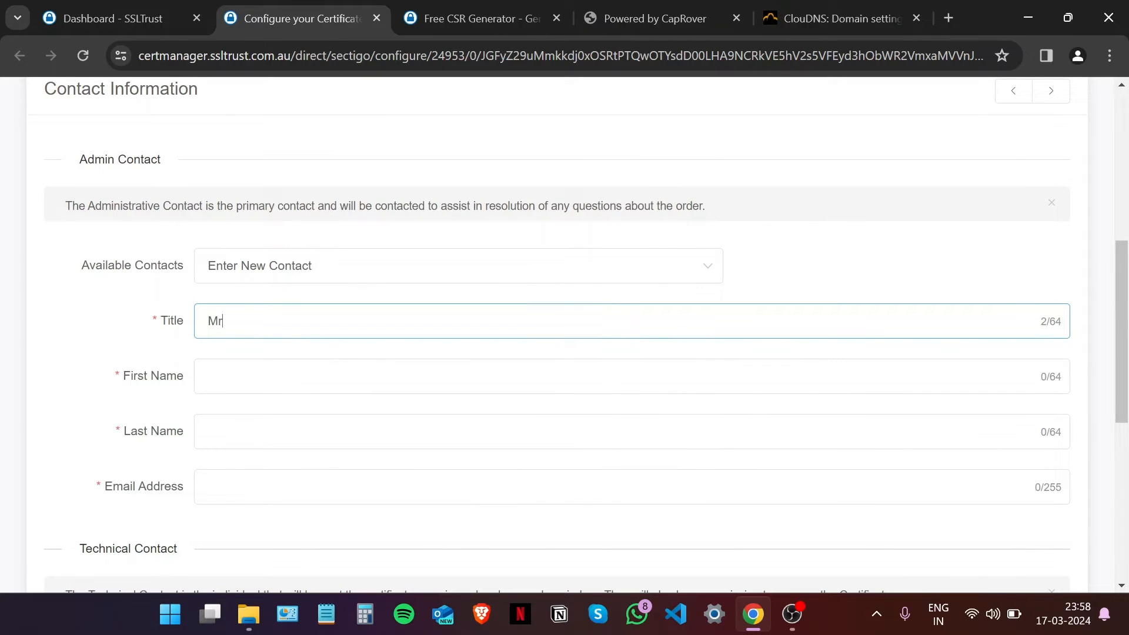
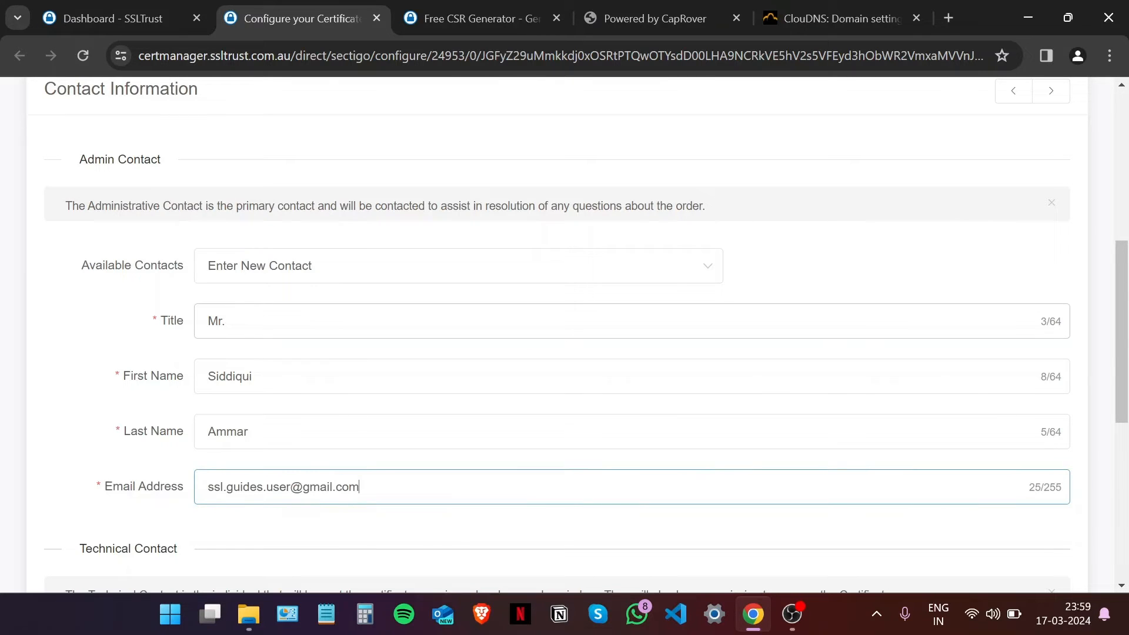
Step: Reuse the admin contact as technical contact and continue to domain validation
scroll("down", 3)
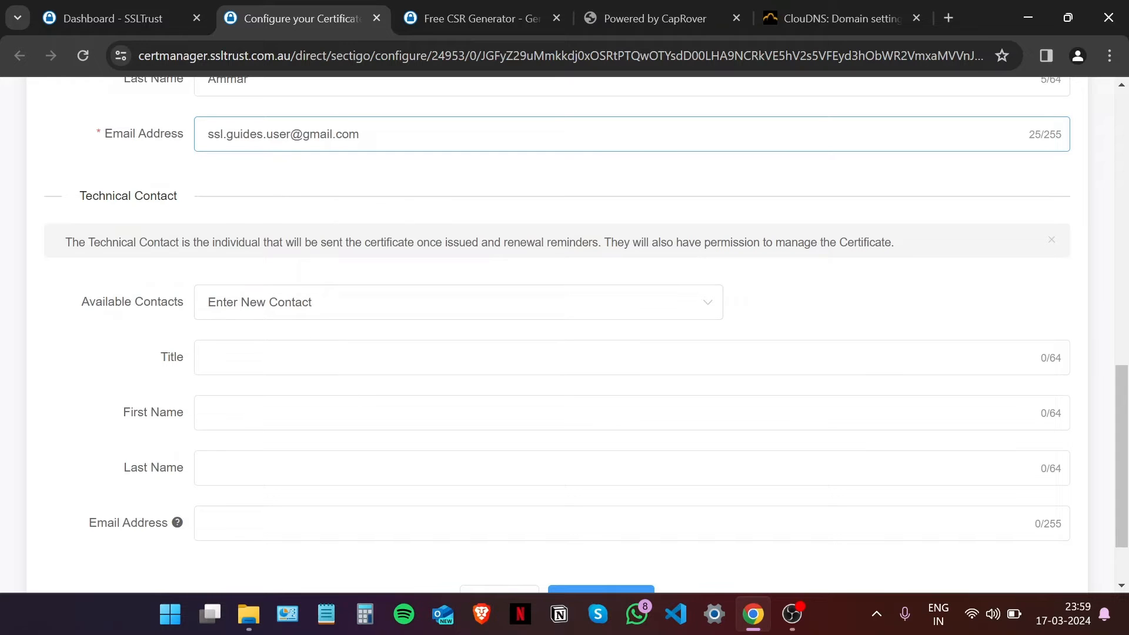
mouse_move(287, 400)
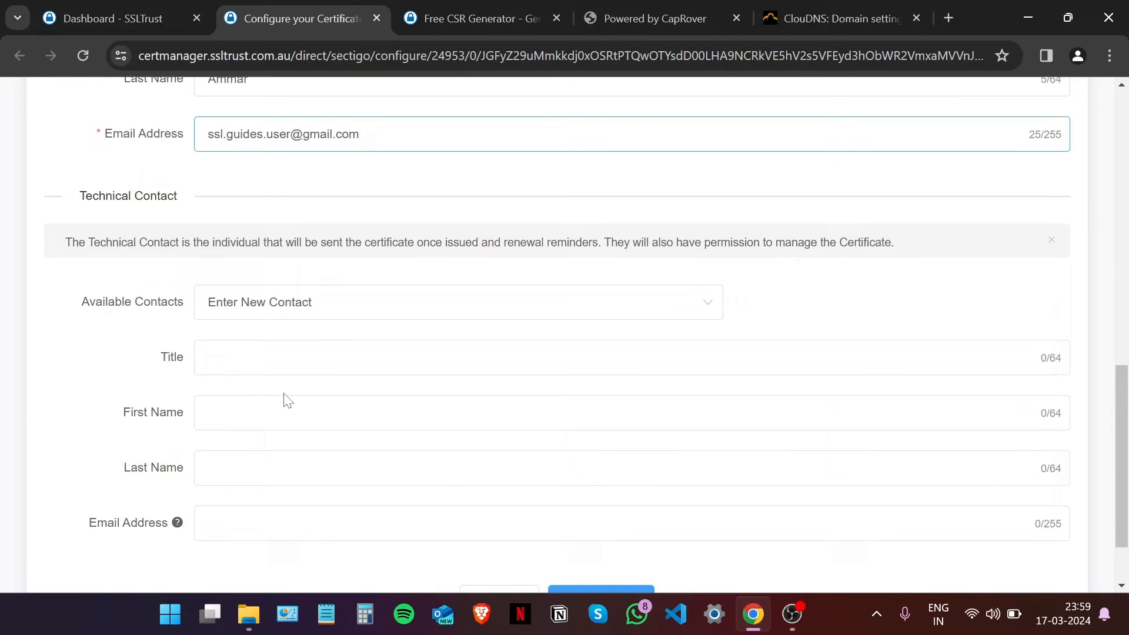
mouse_move(288, 330)
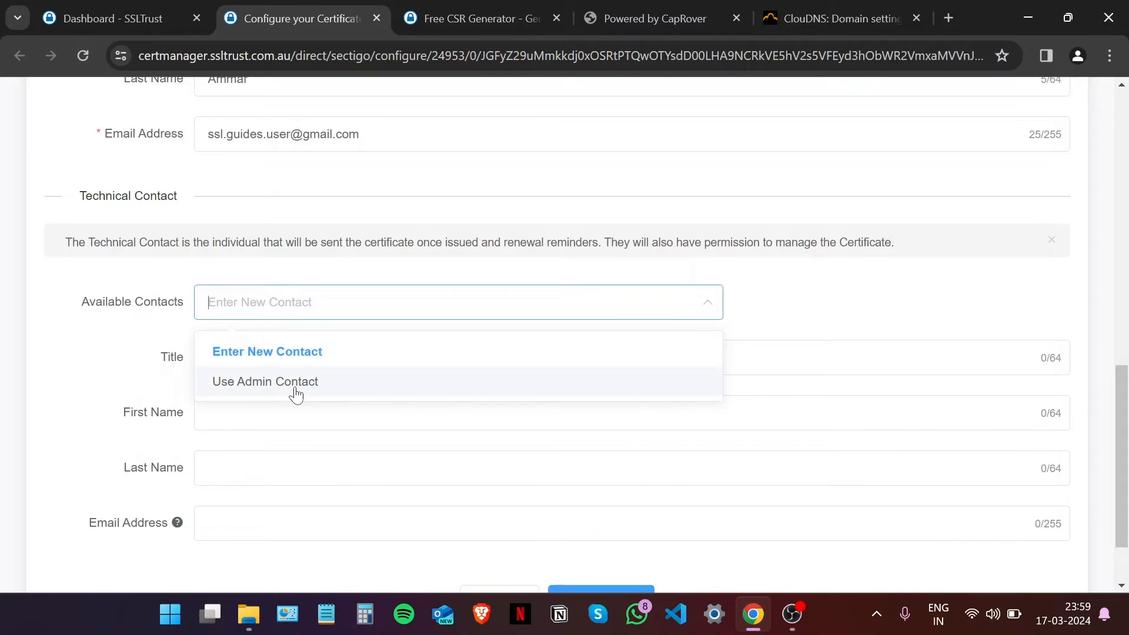
left_click(264, 381)
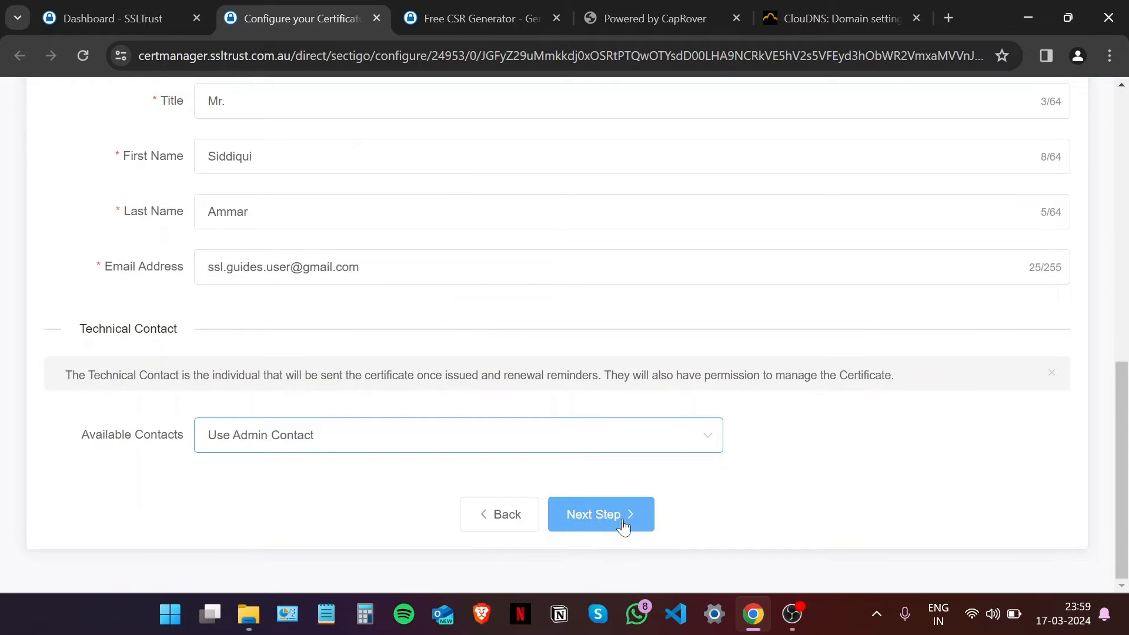
left_click(600, 514)
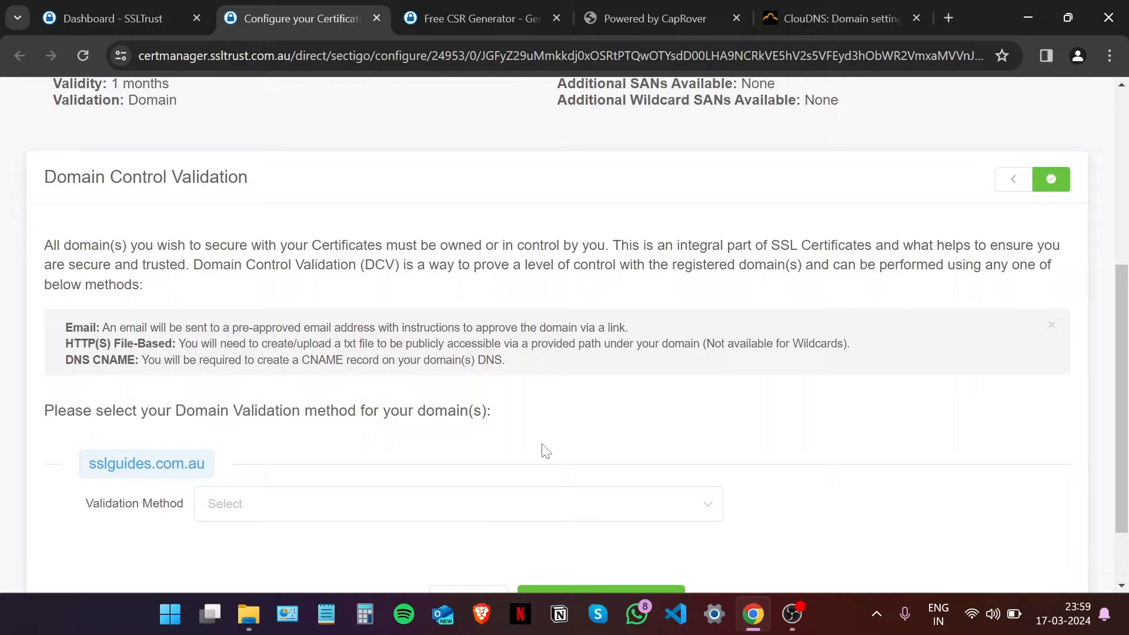
Step: Review the validation page and choose Email as the domain validation method
scroll("up", 3)
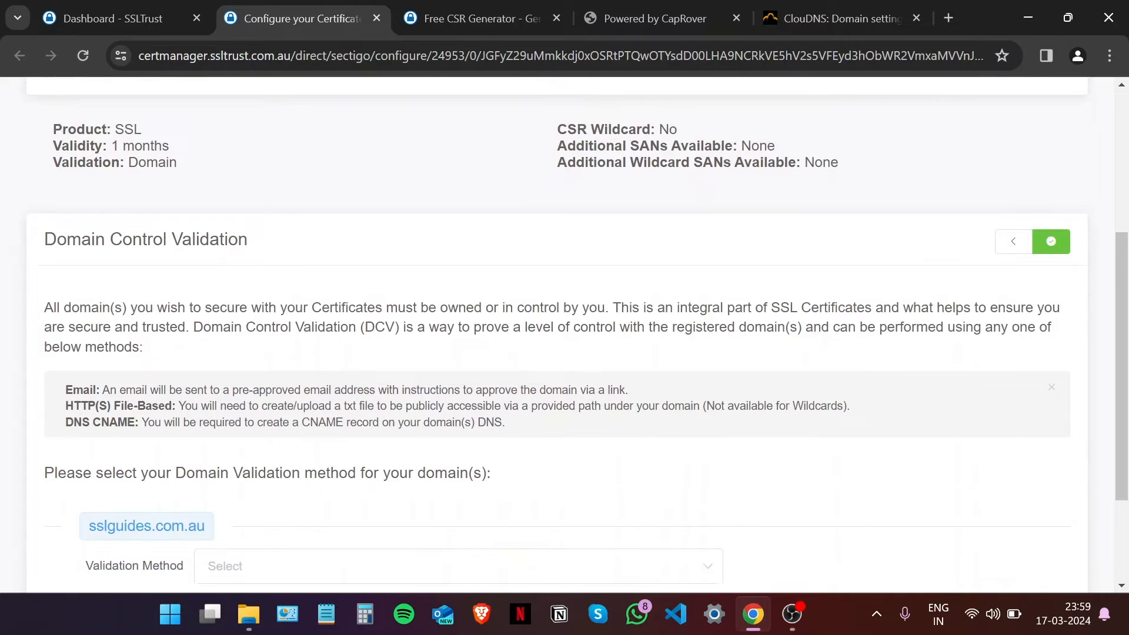
scroll("down", 3)
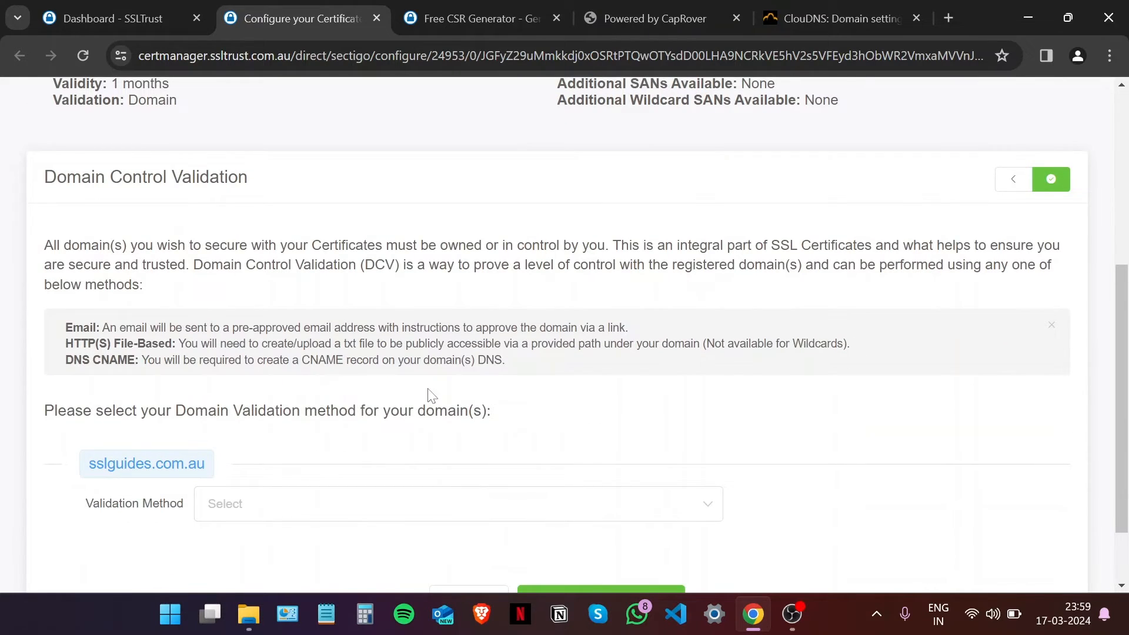
scroll("up", 3)
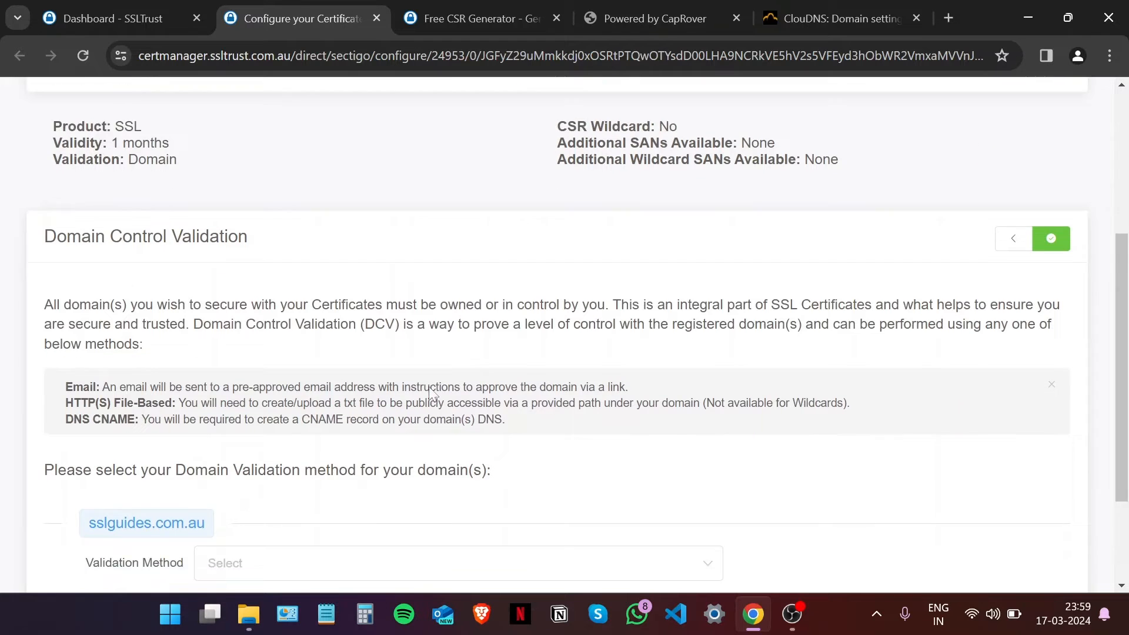
scroll("up", 3)
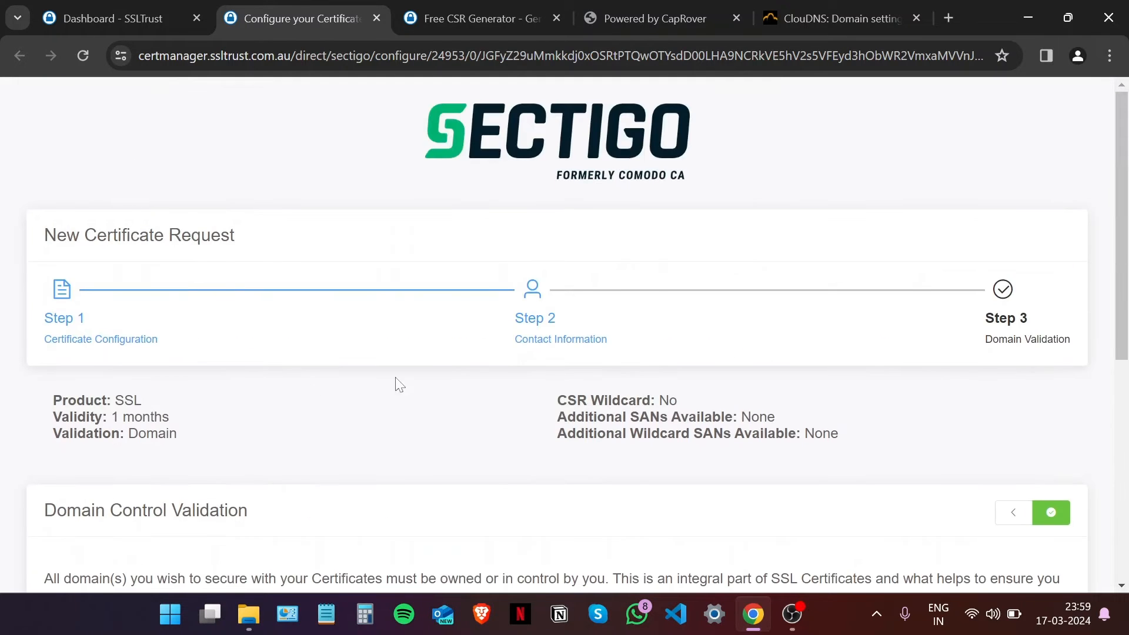
scroll("down", 3)
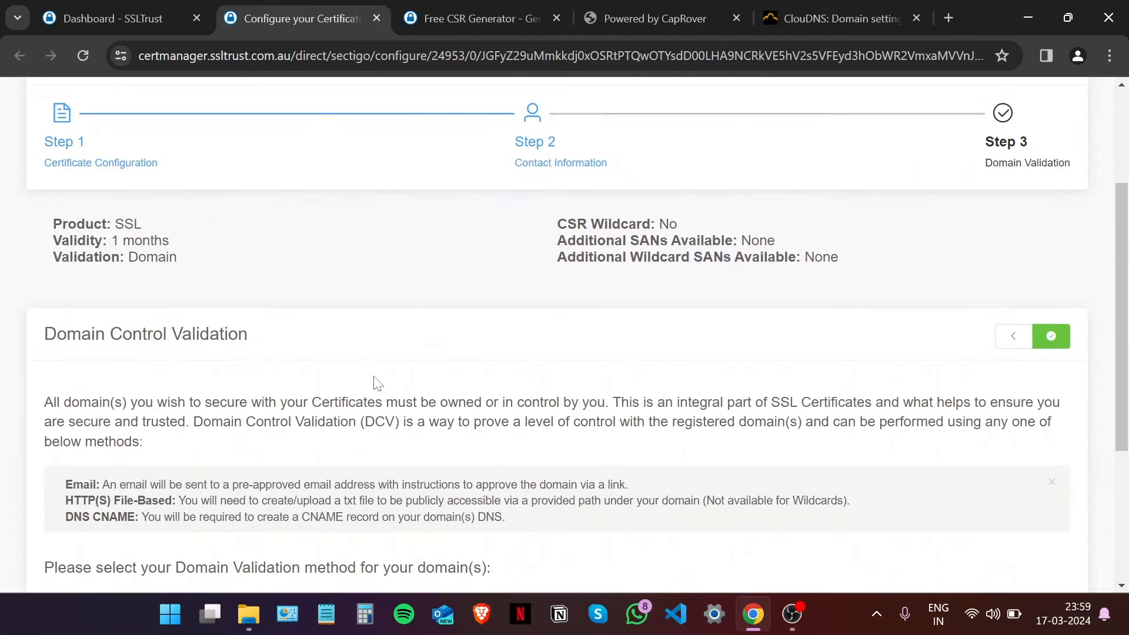
mouse_move(367, 381)
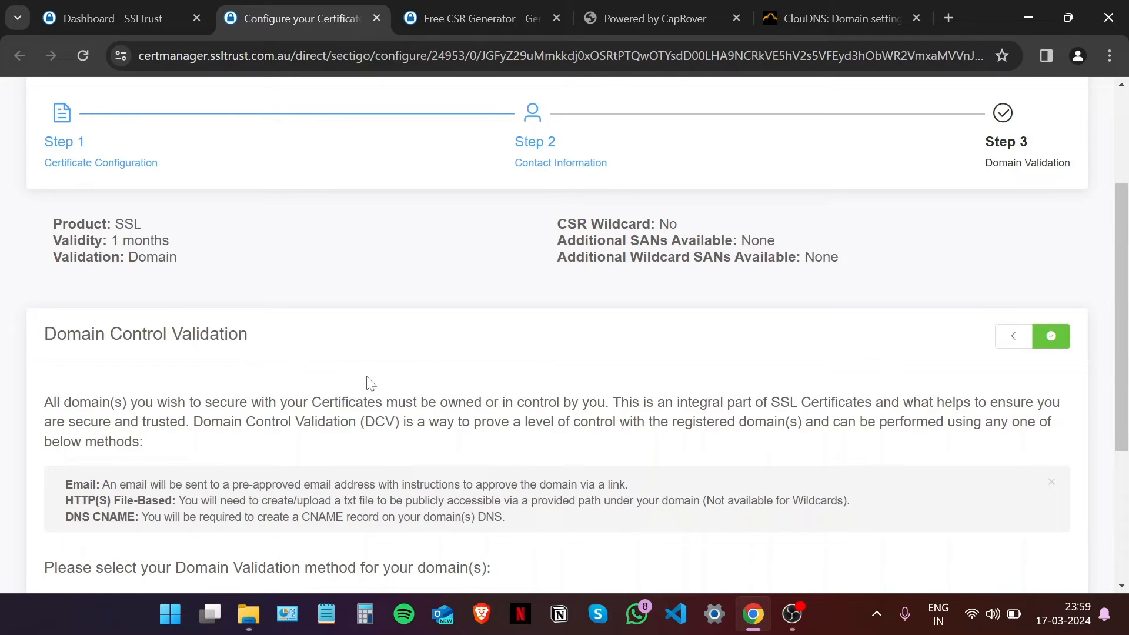
scroll("down", 3)
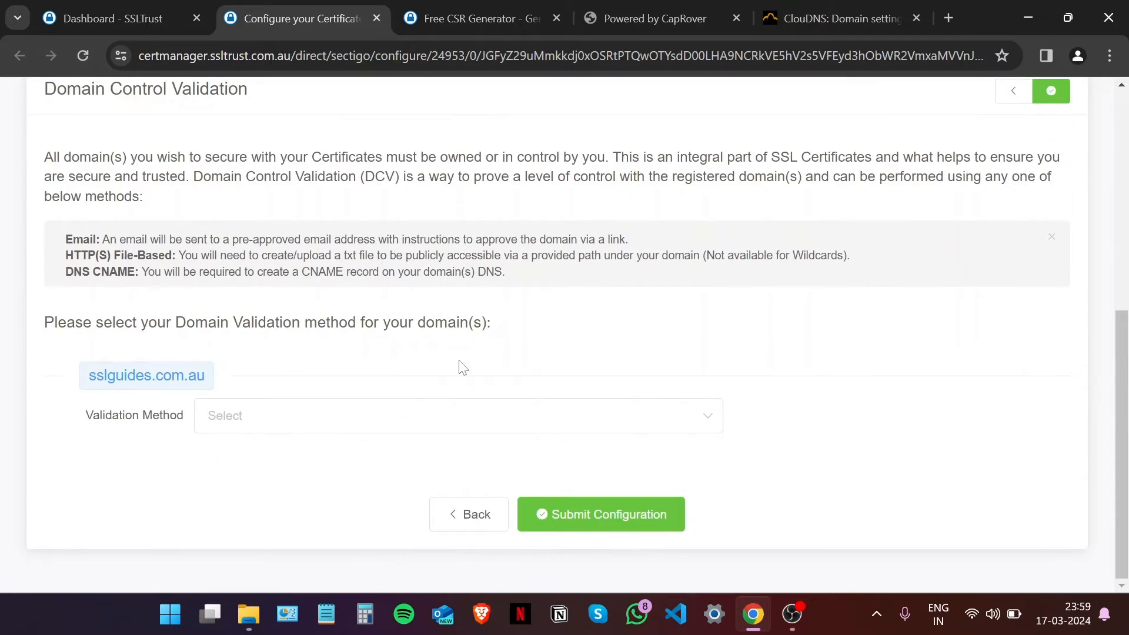
left_click(458, 415)
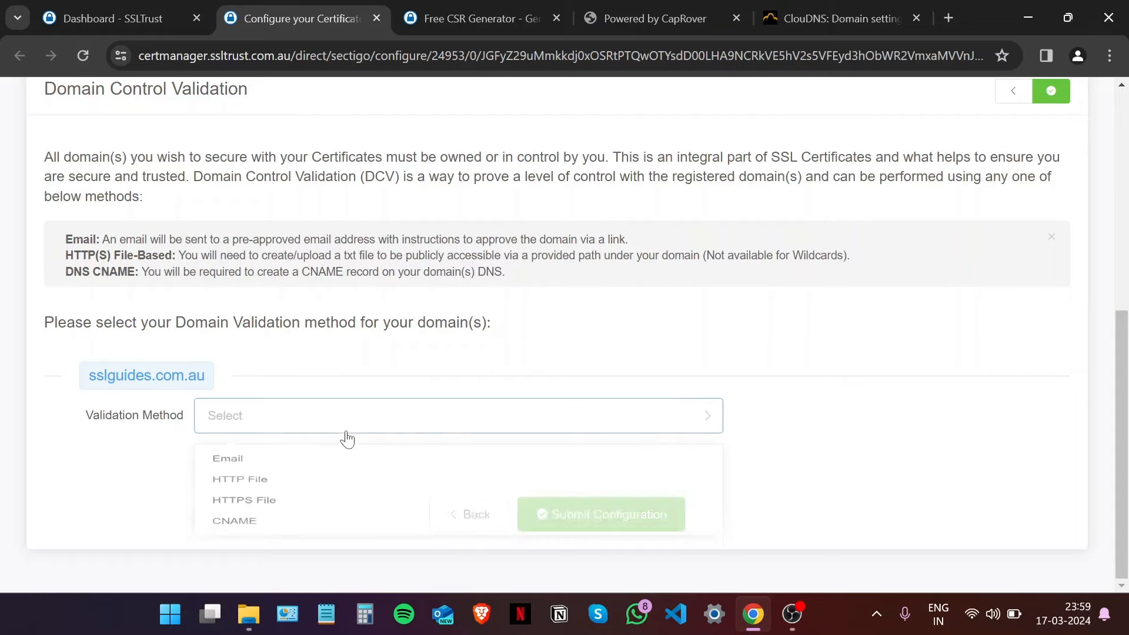
left_click(227, 457)
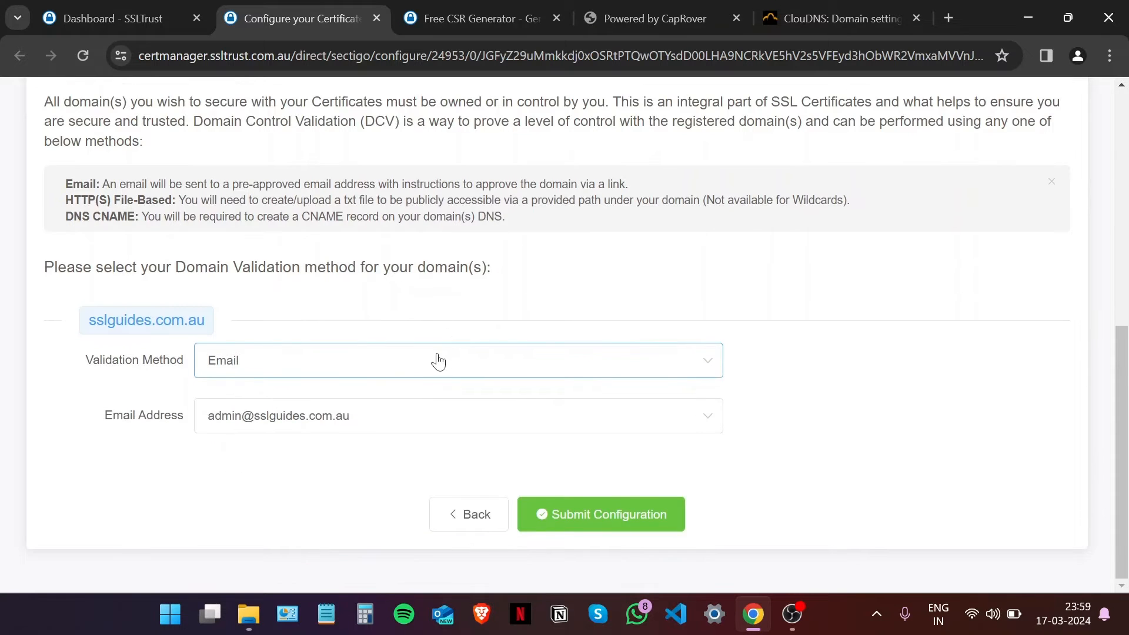
mouse_move(403, 431)
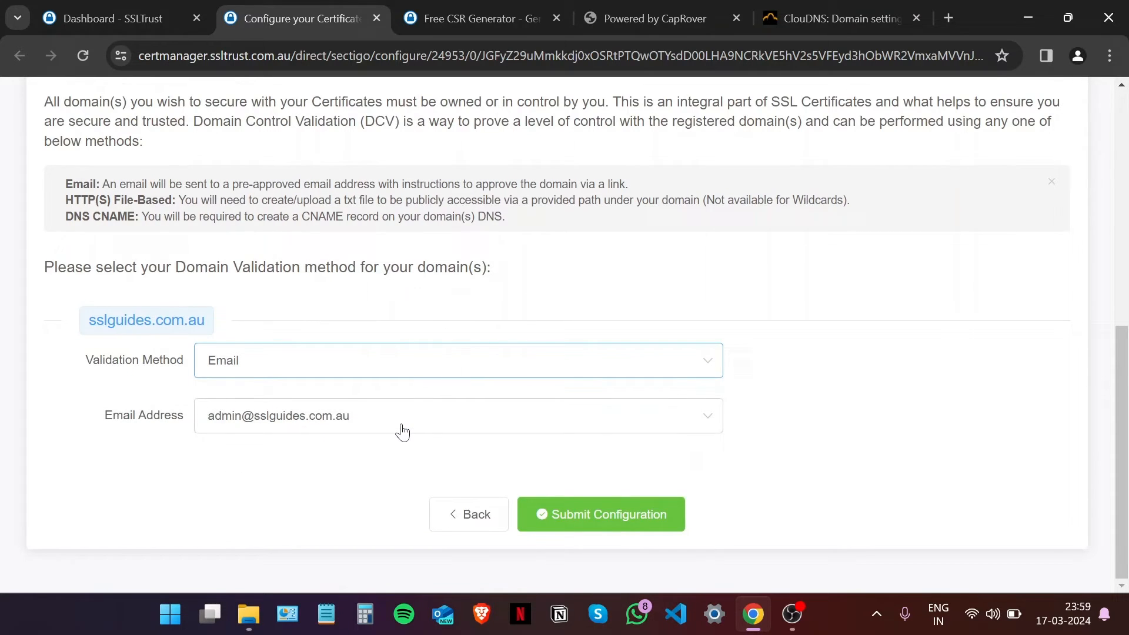
Step: Review the approver email addresses, then list the available validation methods again
left_click(458, 415)
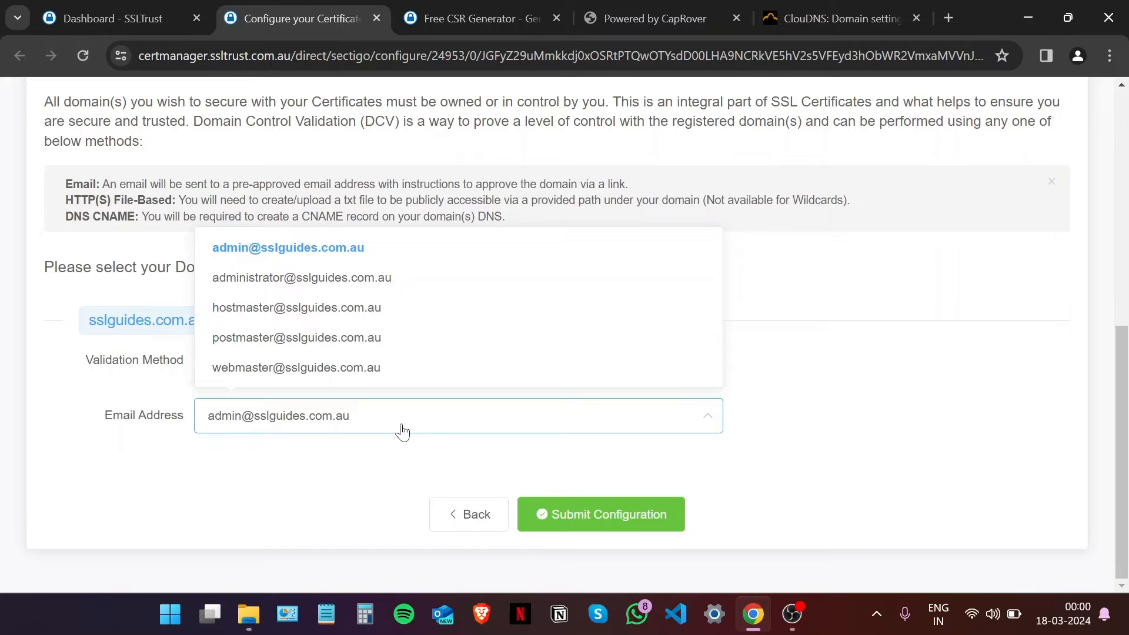
mouse_move(379, 281)
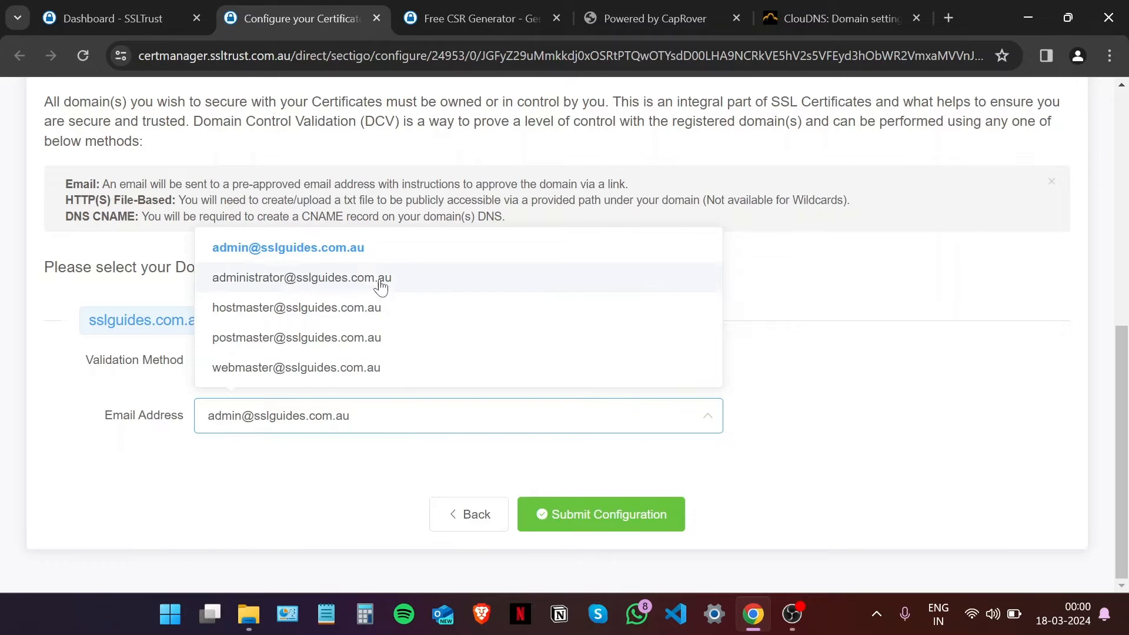
mouse_move(328, 370)
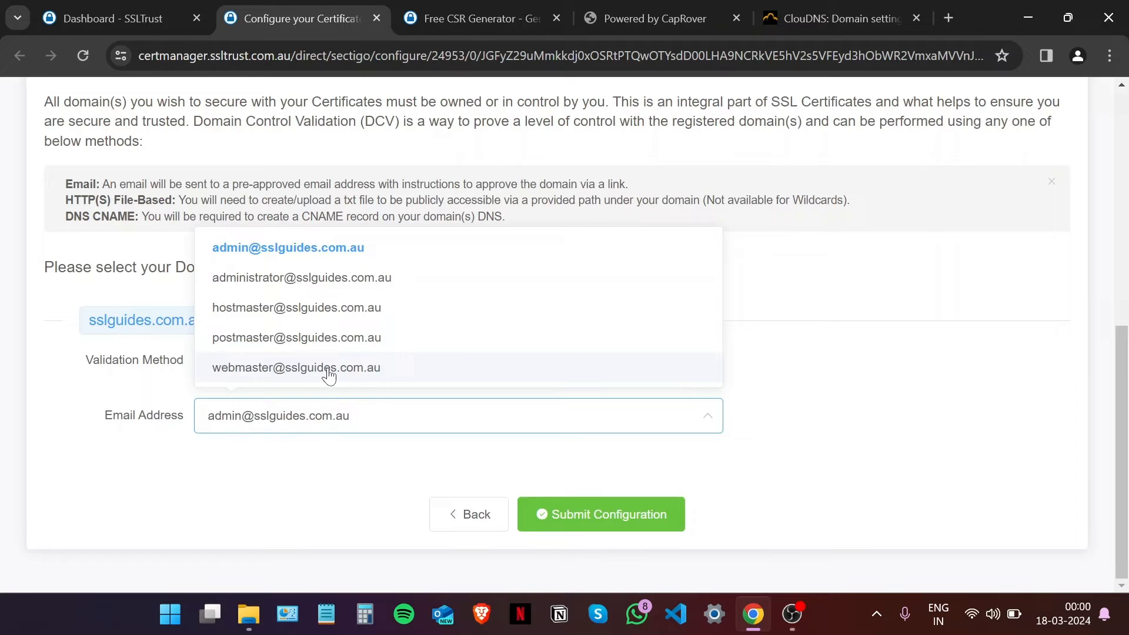
left_click(457, 360)
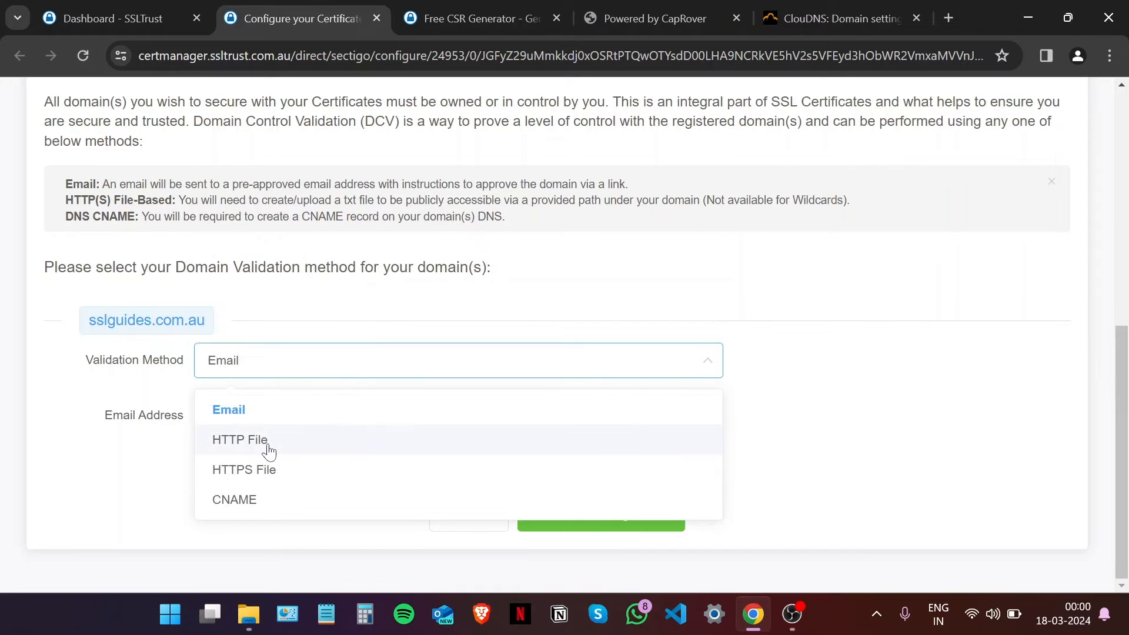
Step: Select HTTP File validation and inspect the .well-known/pki-validation file name and contents
left_click(240, 439)
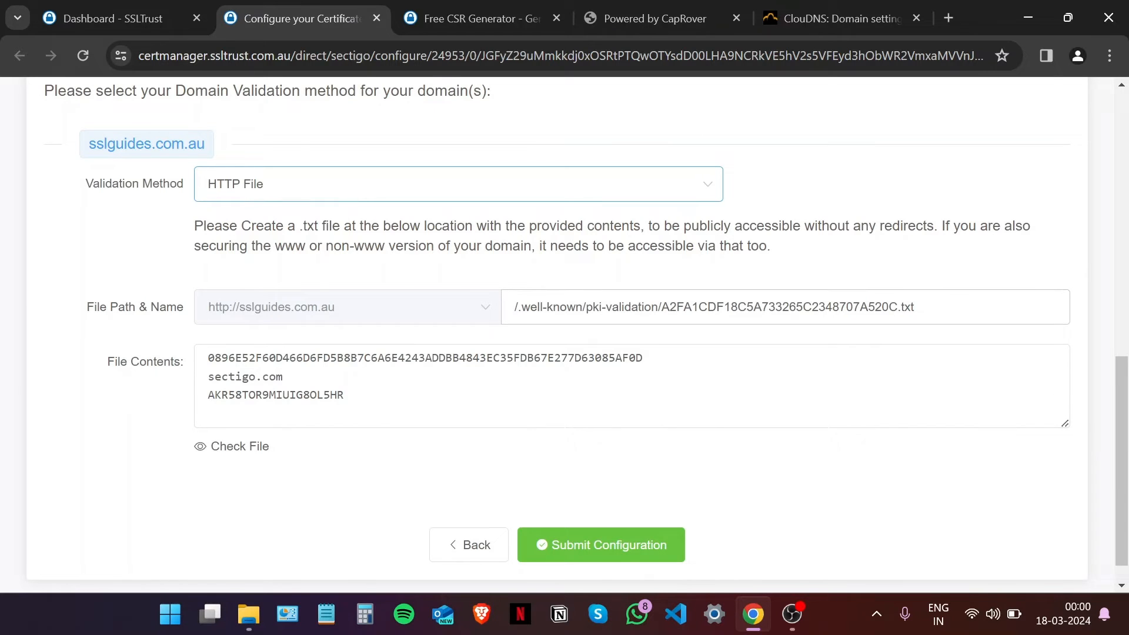
double_click(777, 307)
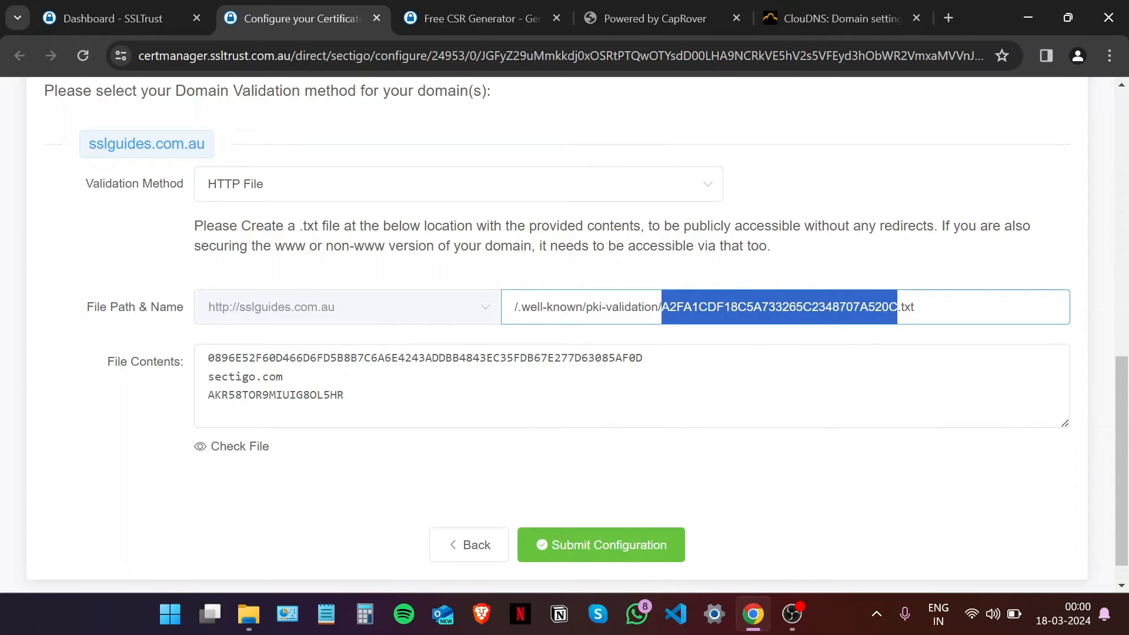
left_click(468, 307)
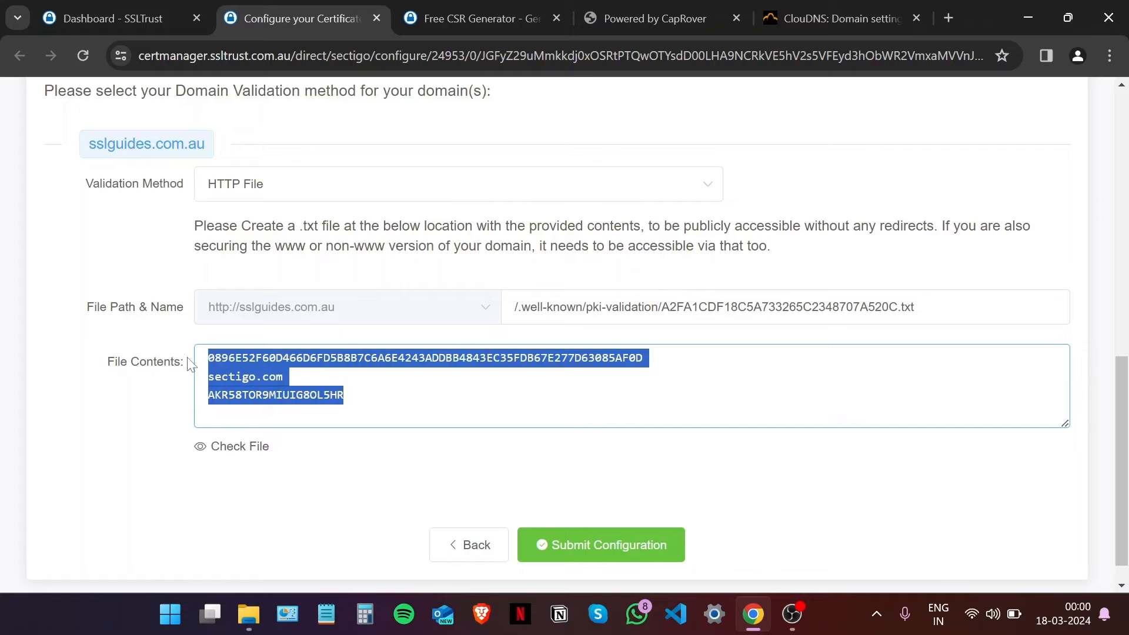
left_click(271, 511)
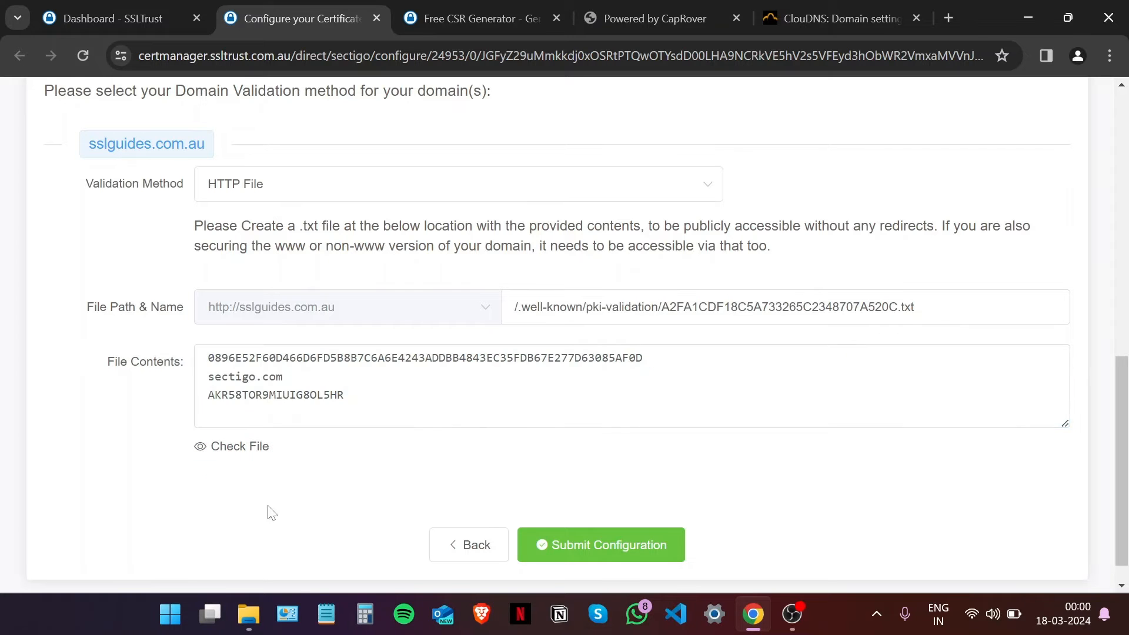
mouse_move(241, 483)
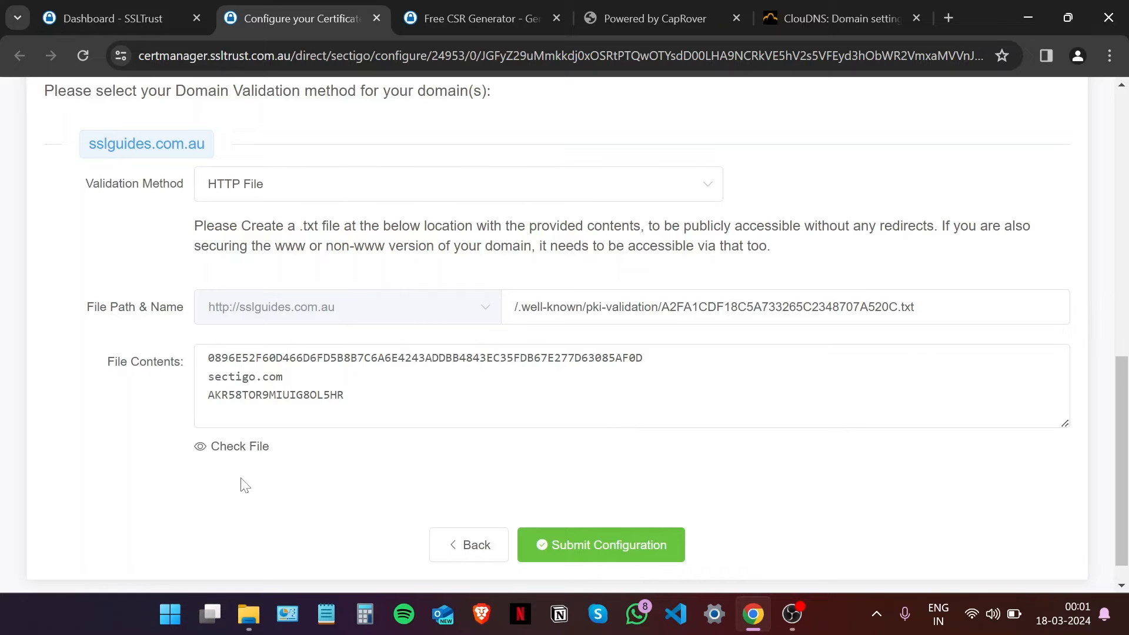
scroll("up", 3)
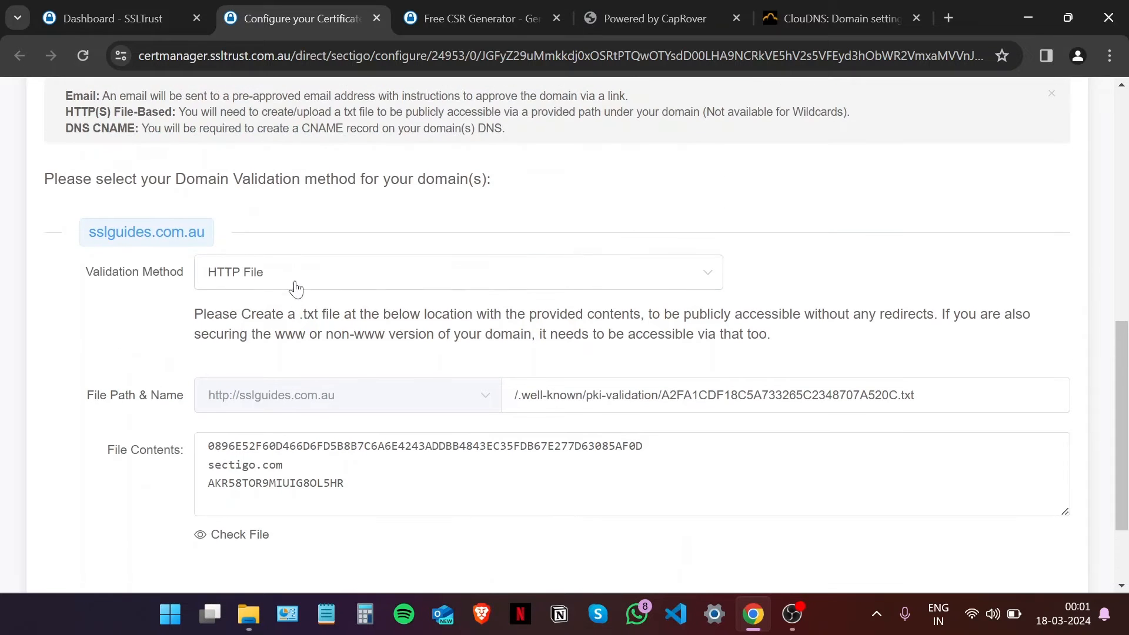
Step: Switch validation to a CNAME record, note its value, and go to the ClouDNS records tab
left_click(458, 271)
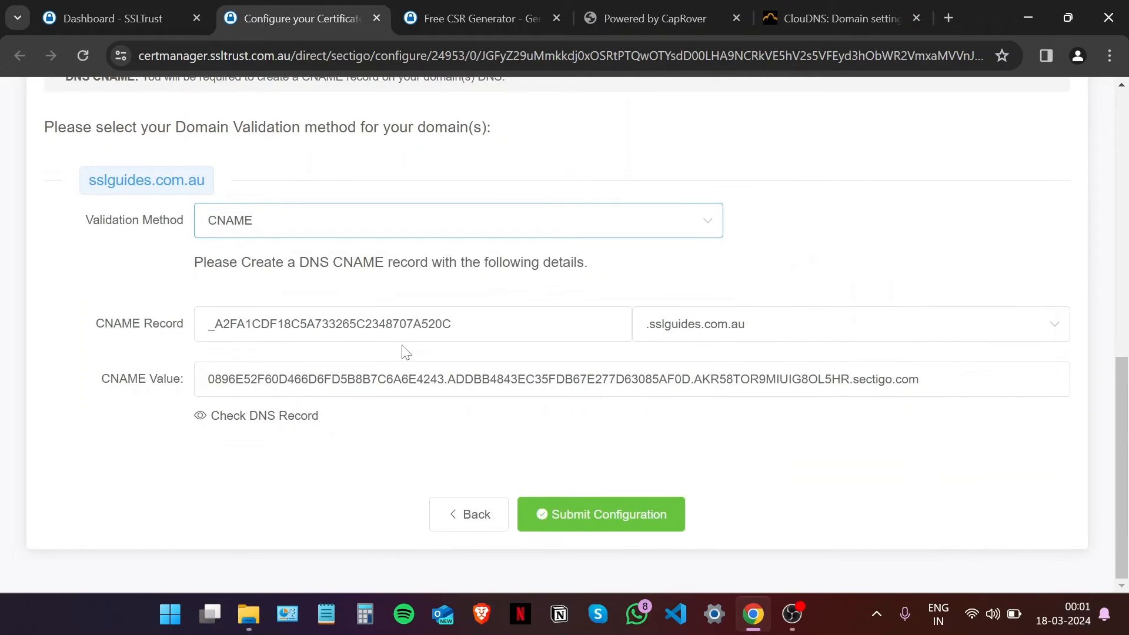
mouse_move(430, 304)
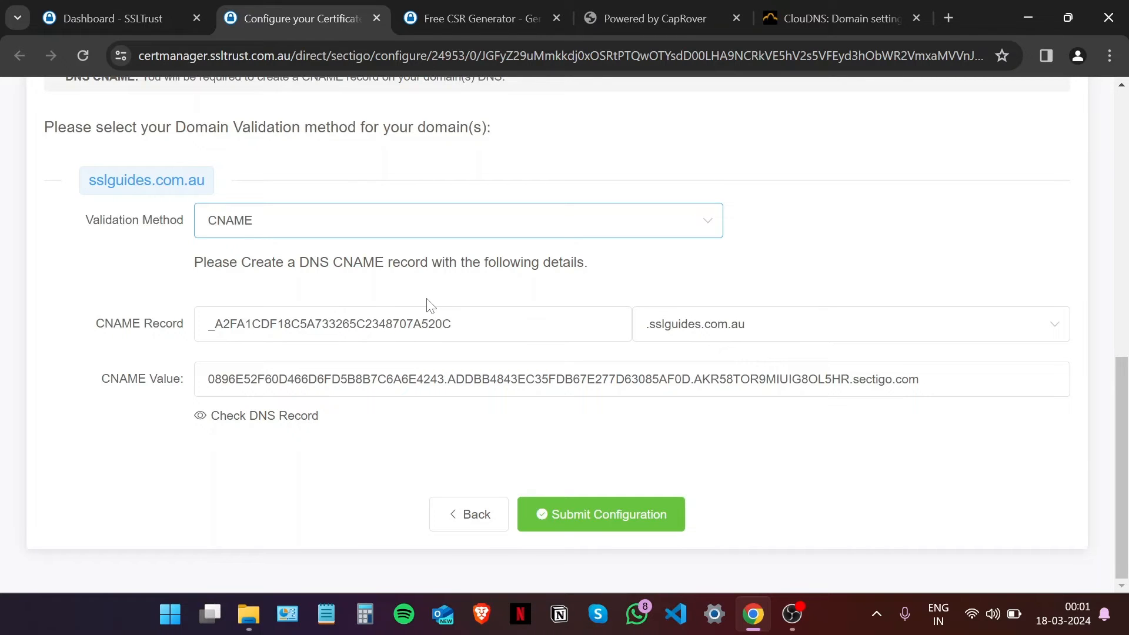
left_click(828, 18)
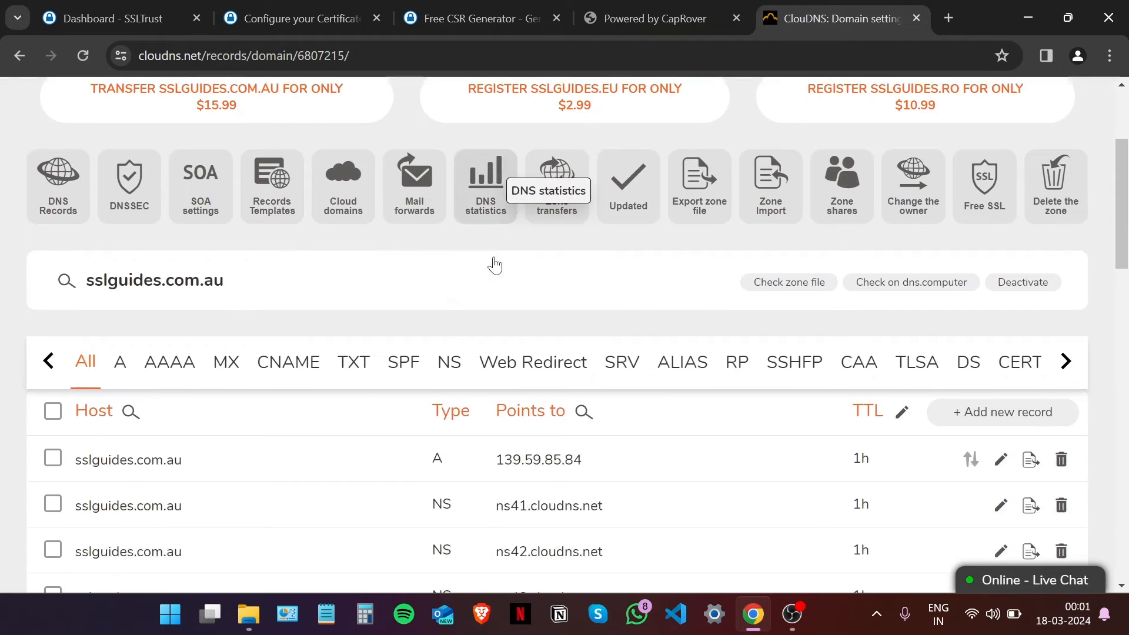
Step: Start a new ClouDNS CNAME record with host _A2FA1CDF18C5A733265C2348707A520C copied from SSLTrust
scroll("up", 3)
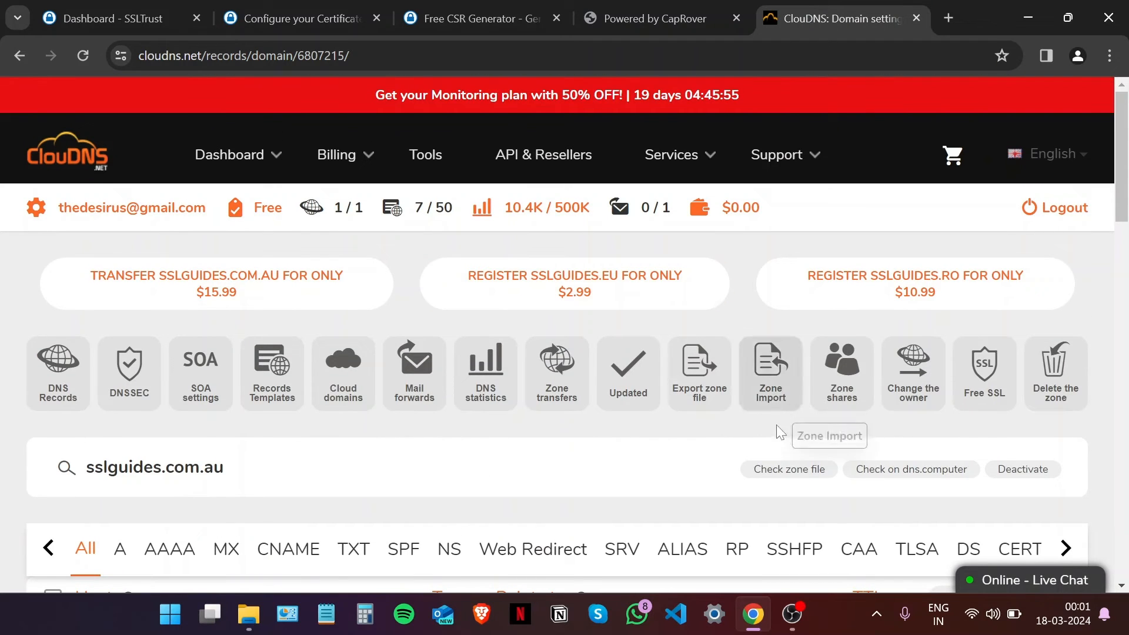
scroll("down", 3)
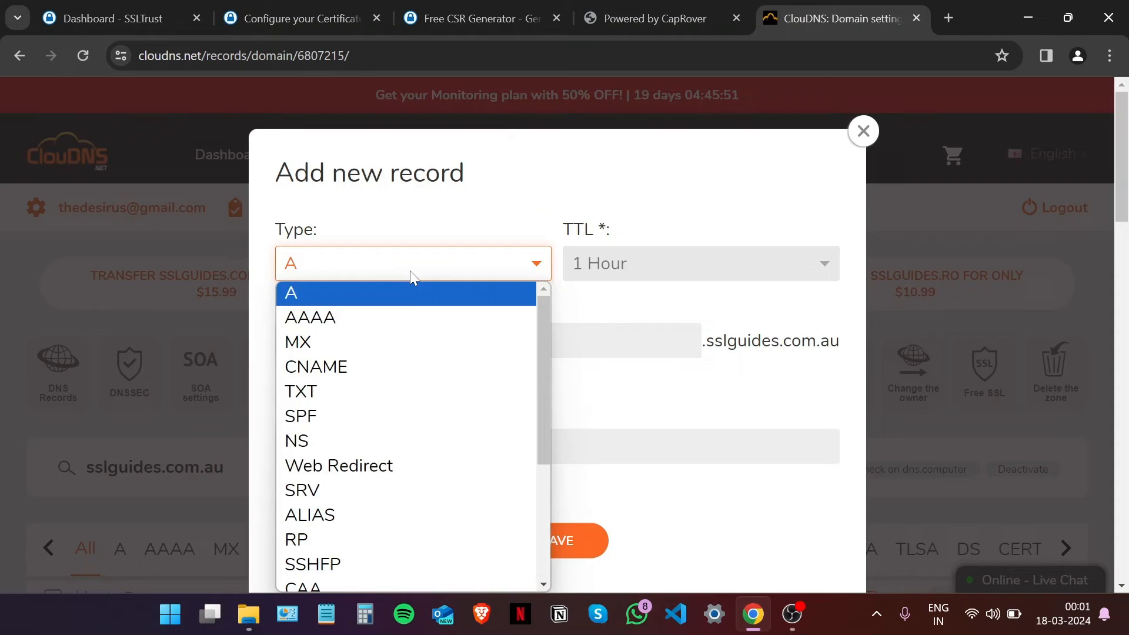
left_click(301, 17)
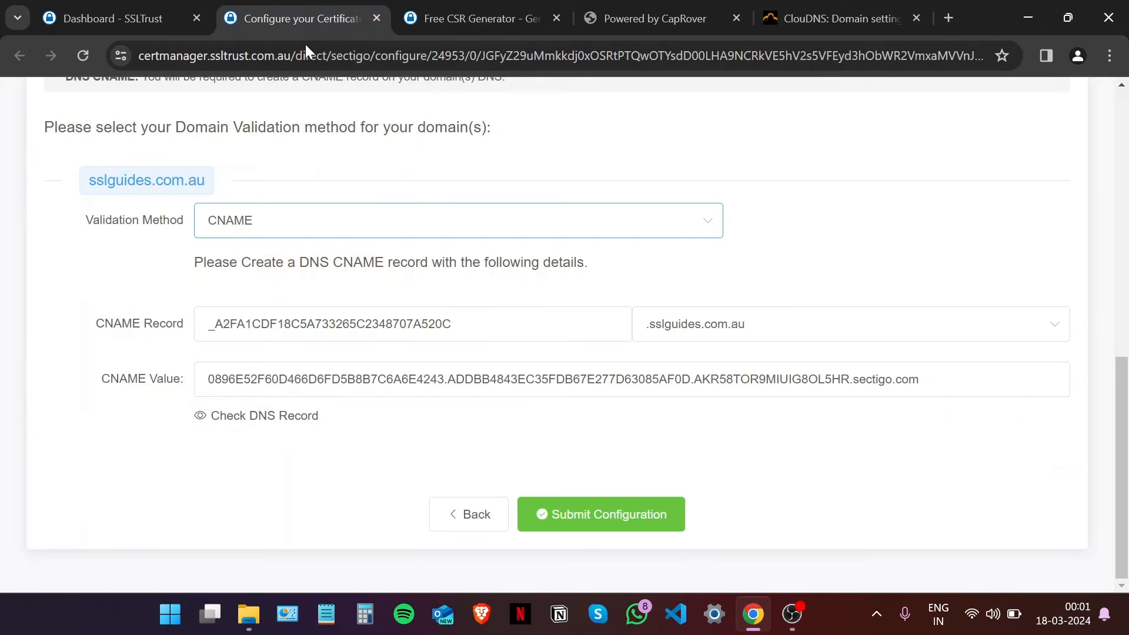
right_click(328, 324)
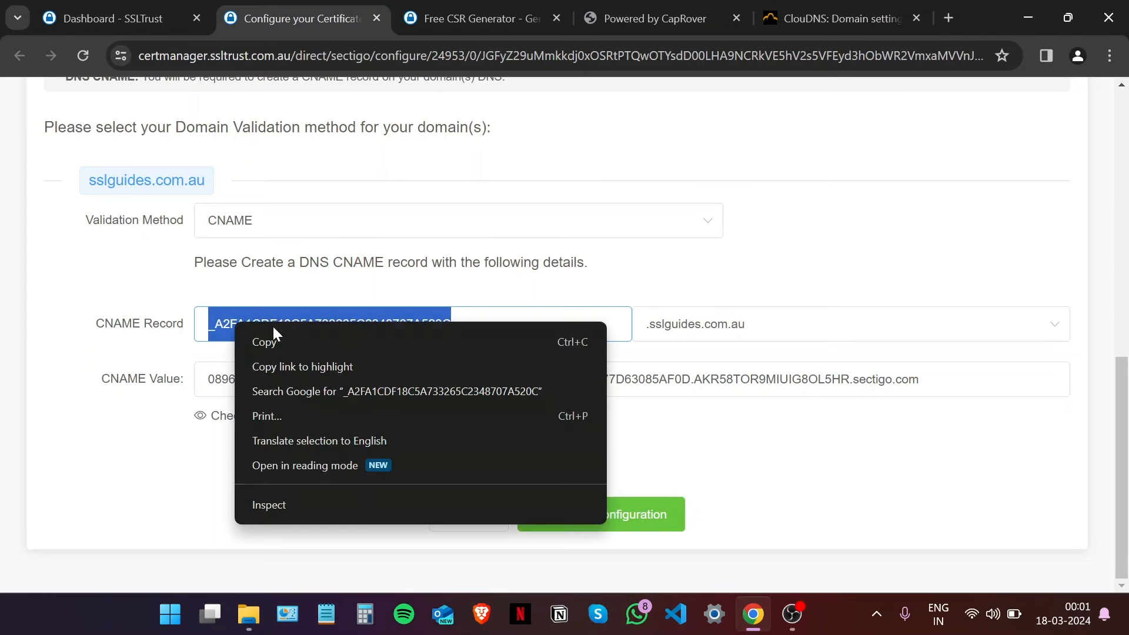
left_click(834, 18)
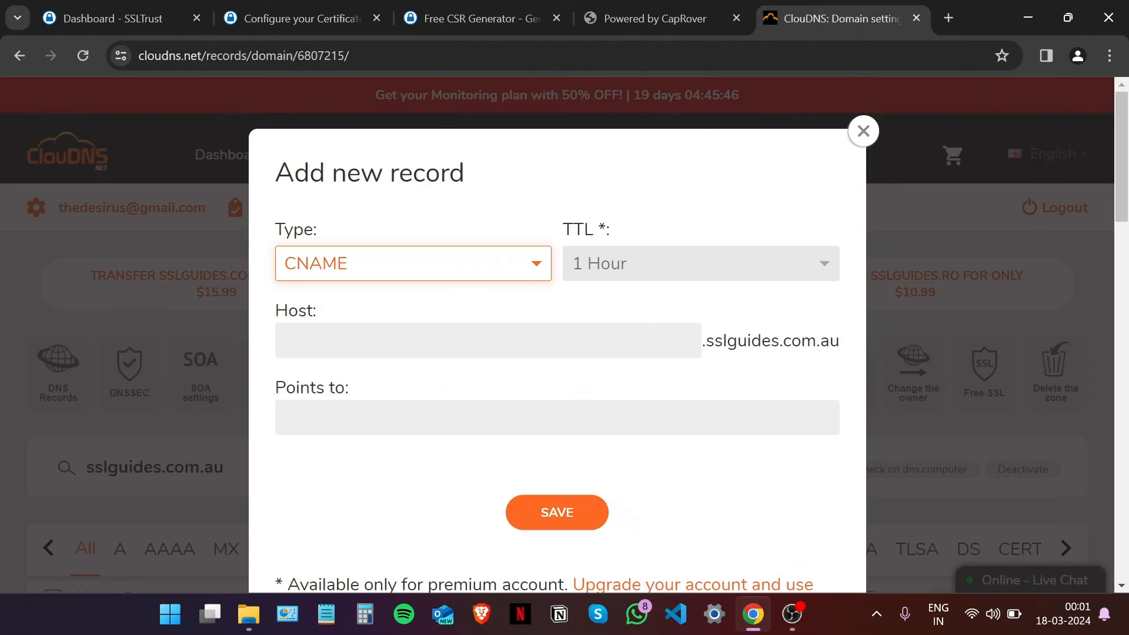
type("_A2FA1CDF18C5A733265C2348707A520C")
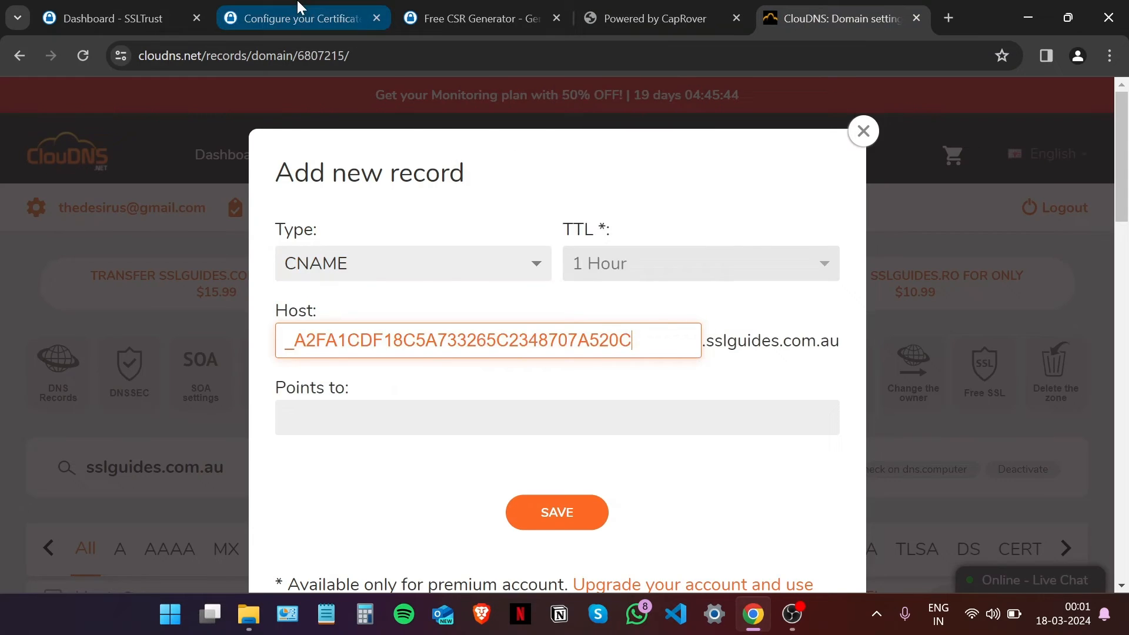
Step: Point the CNAME at the sectigo.com validation value and save the record
left_click(302, 17)
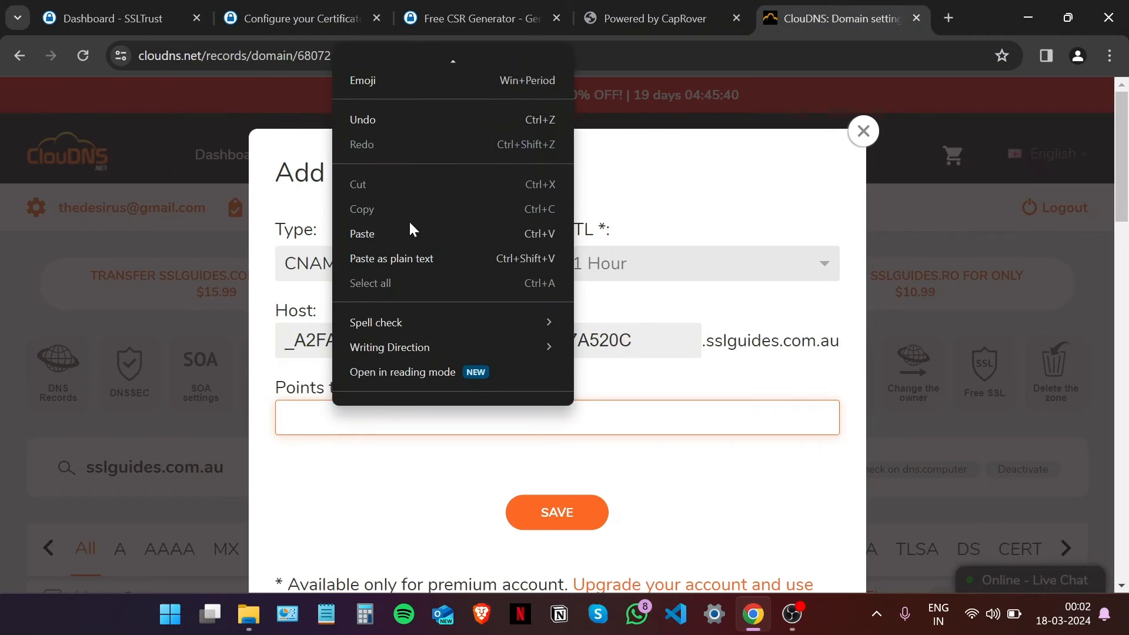
left_click(362, 233)
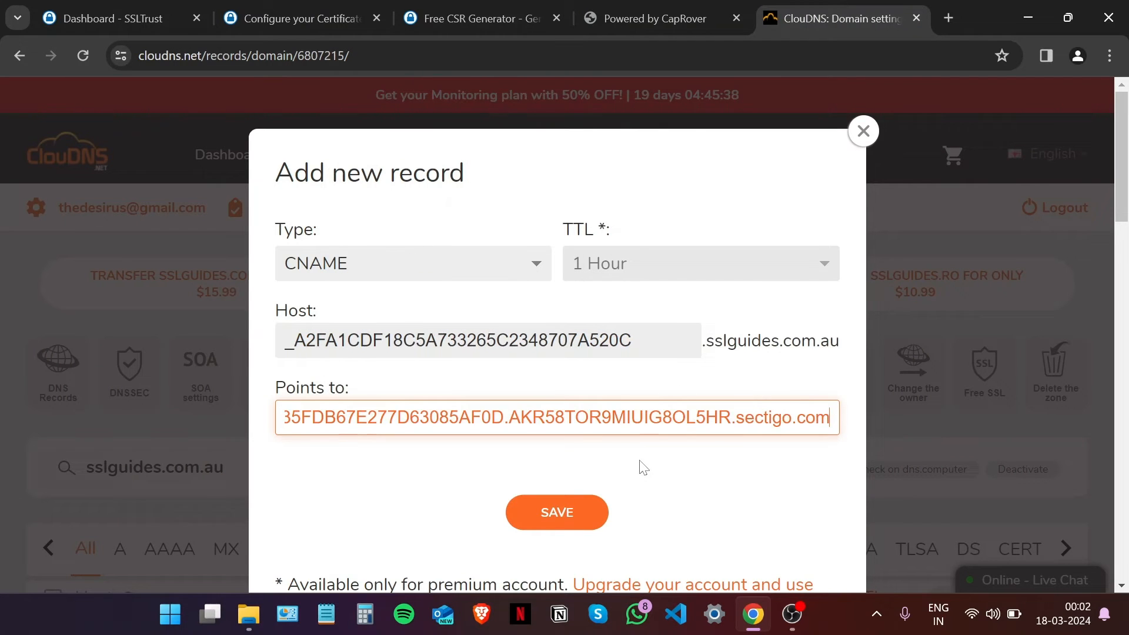
left_click(556, 512)
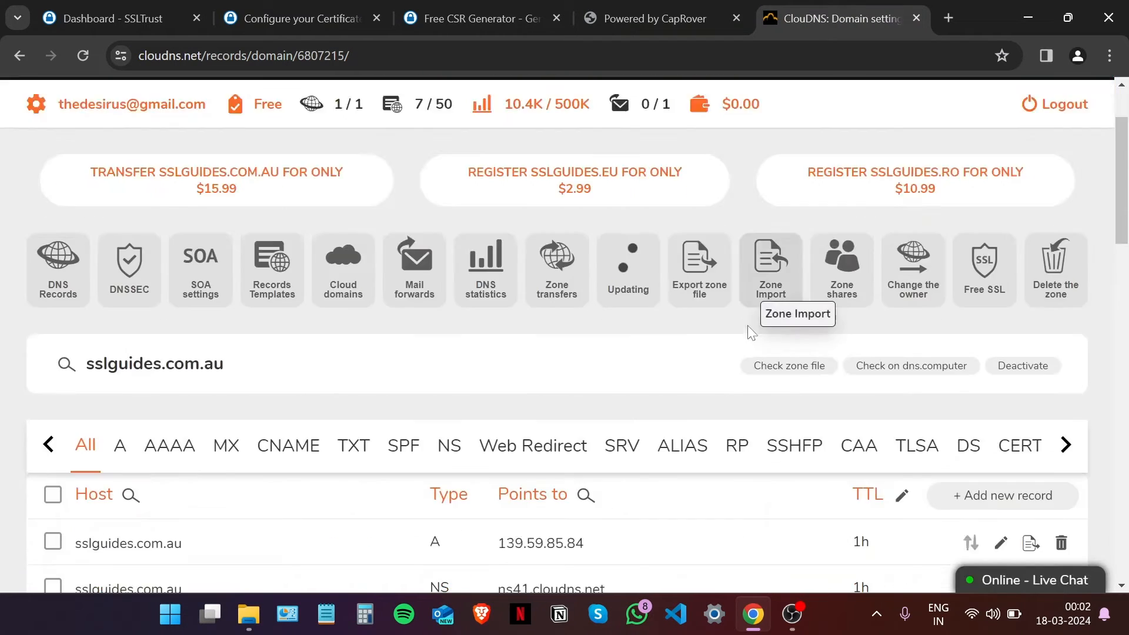
scroll("down", 3)
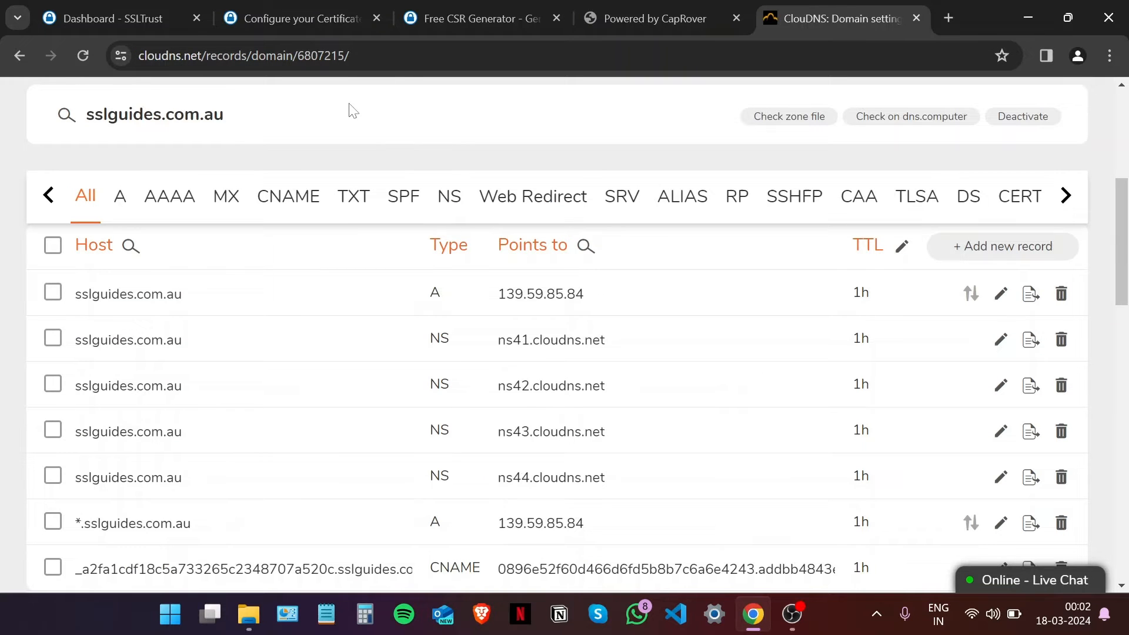
left_click(295, 18)
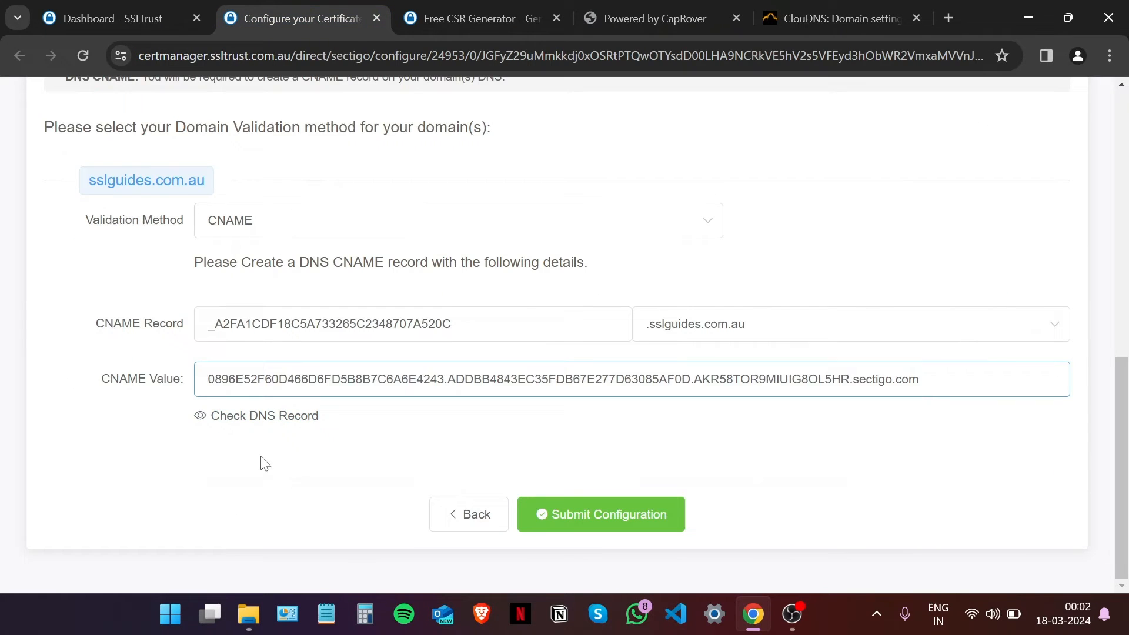
Step: Run the DNS Checker propagation lookup for the CNAME, showing it unresolved on all 32 servers
left_click(255, 415)
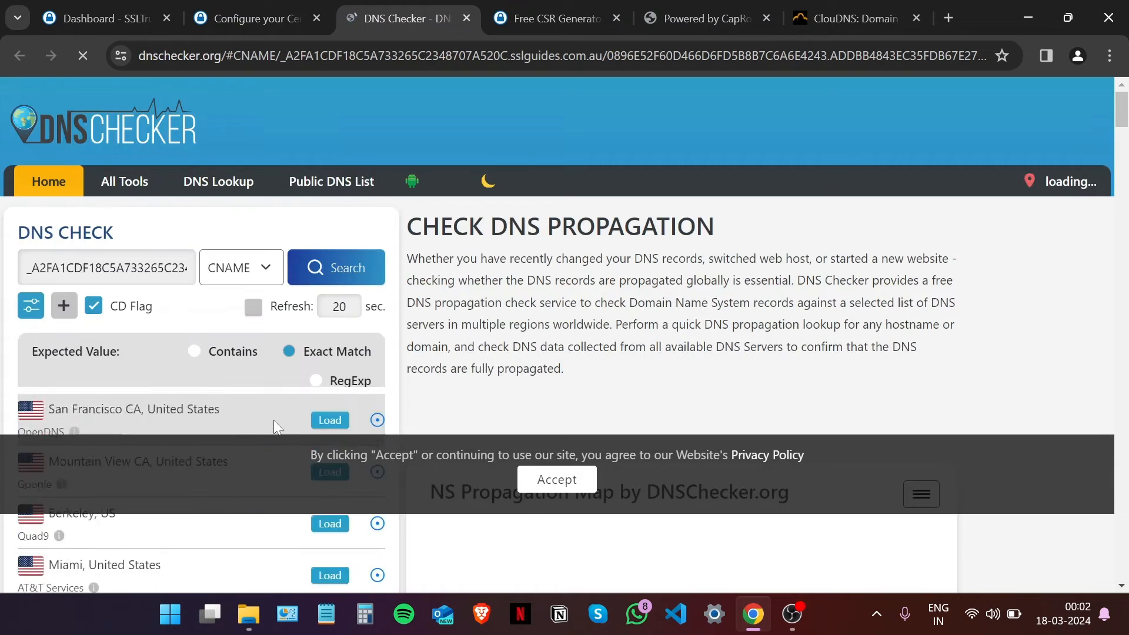
left_click(556, 479)
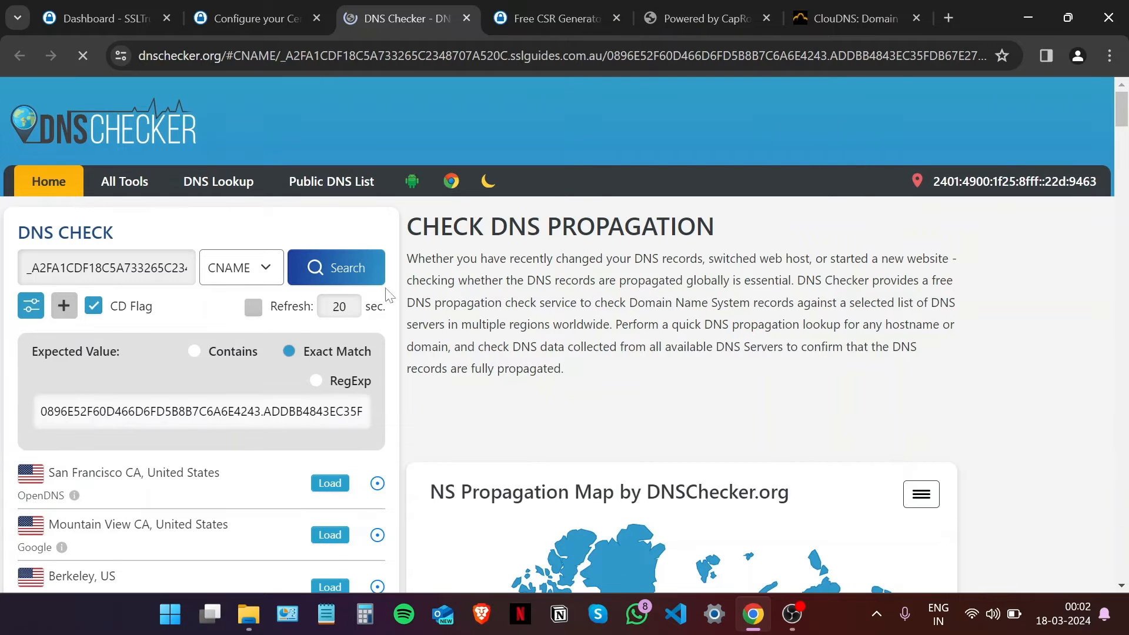
left_click(335, 267)
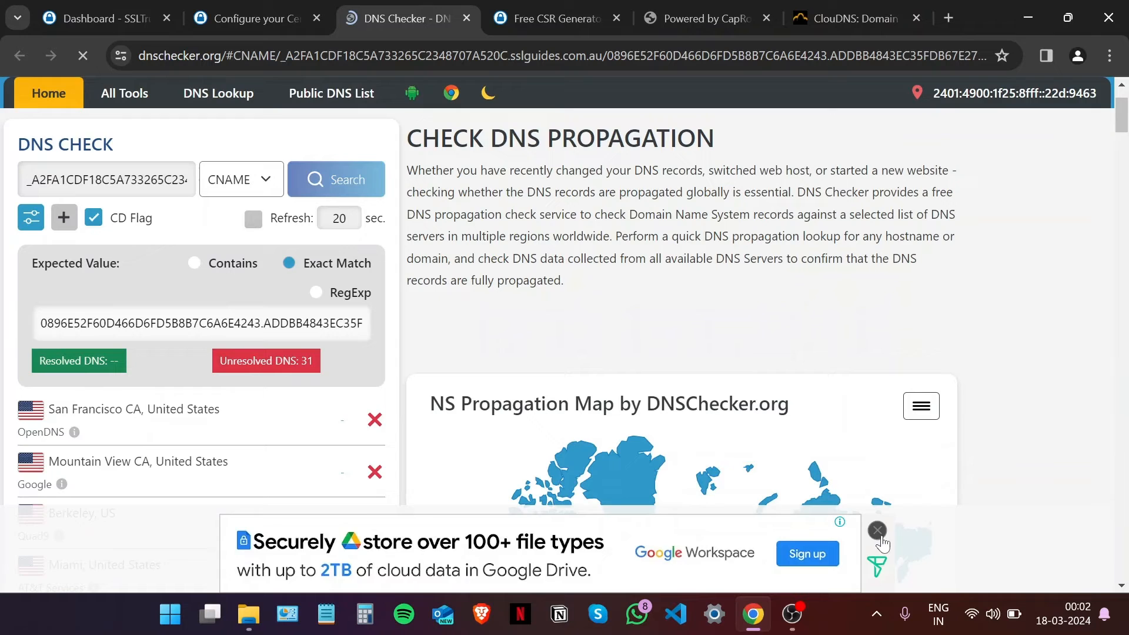
scroll("down", 3)
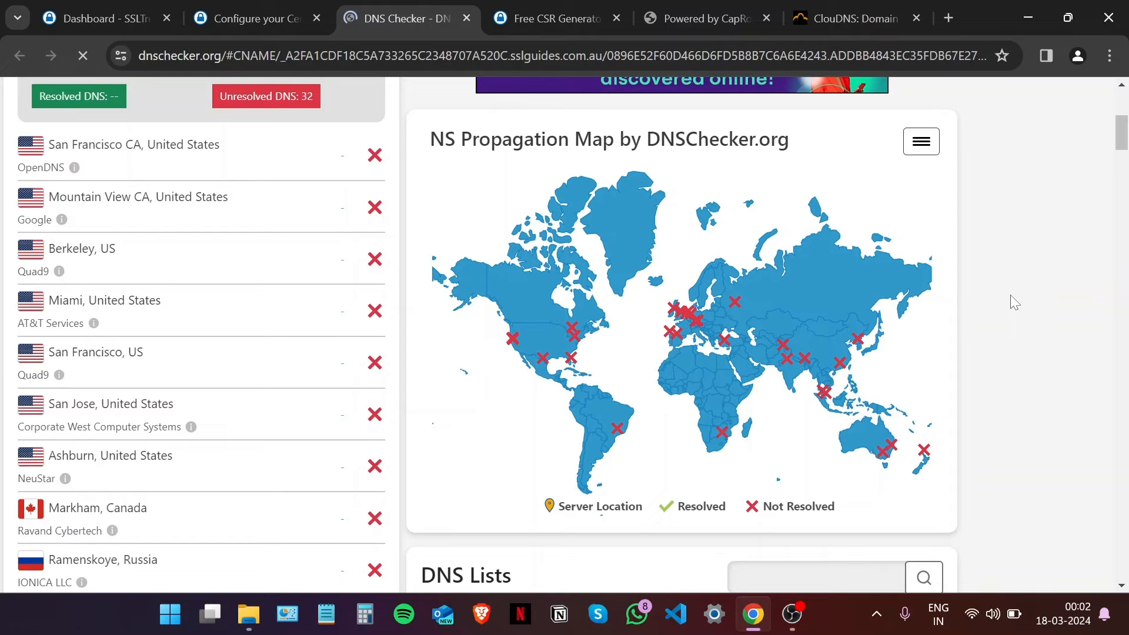
scroll("up", 3)
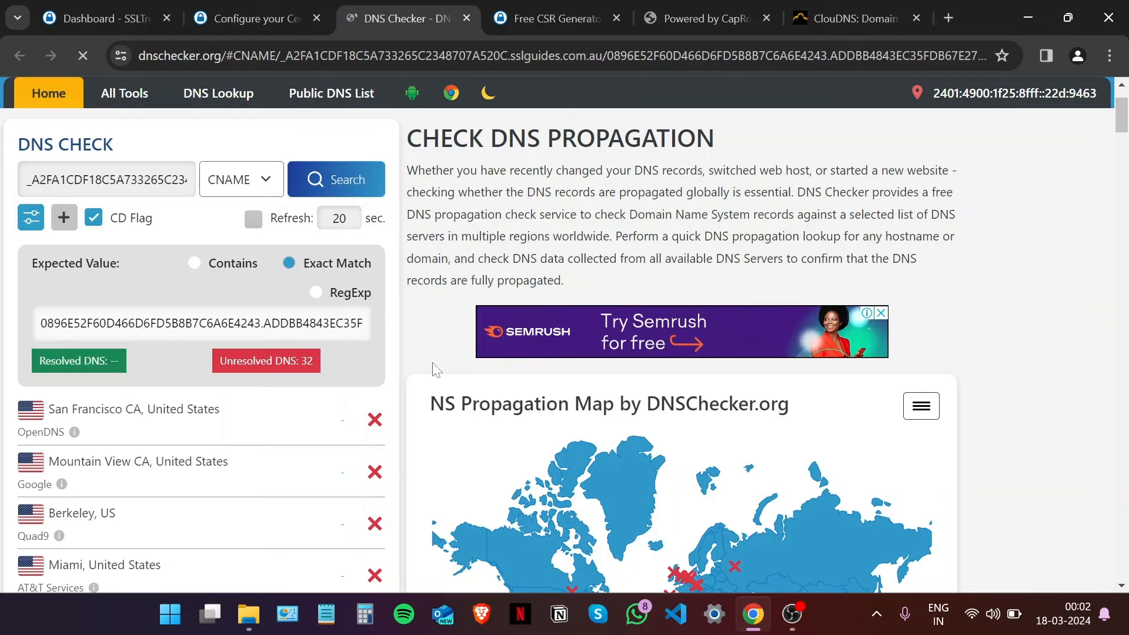
left_click(255, 17)
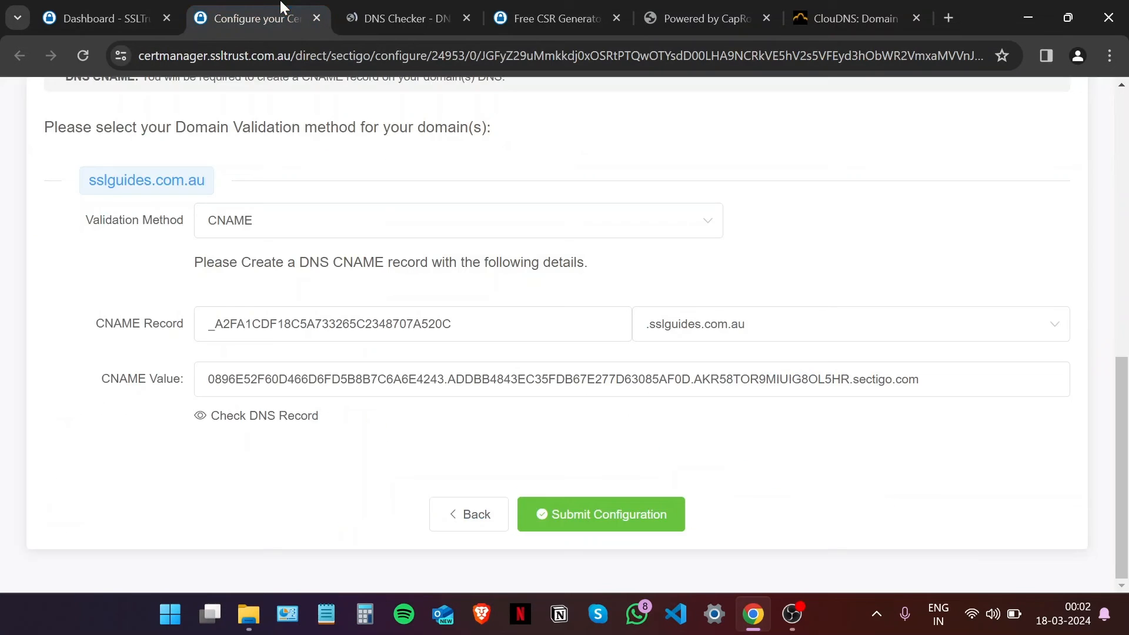
mouse_move(584, 517)
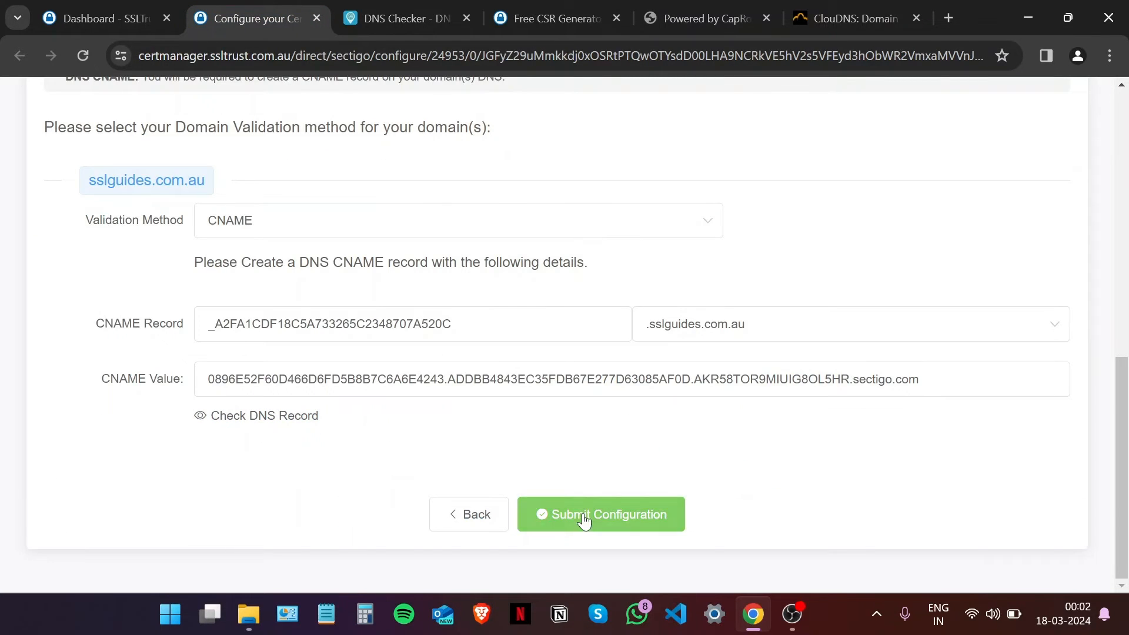
left_click(601, 514)
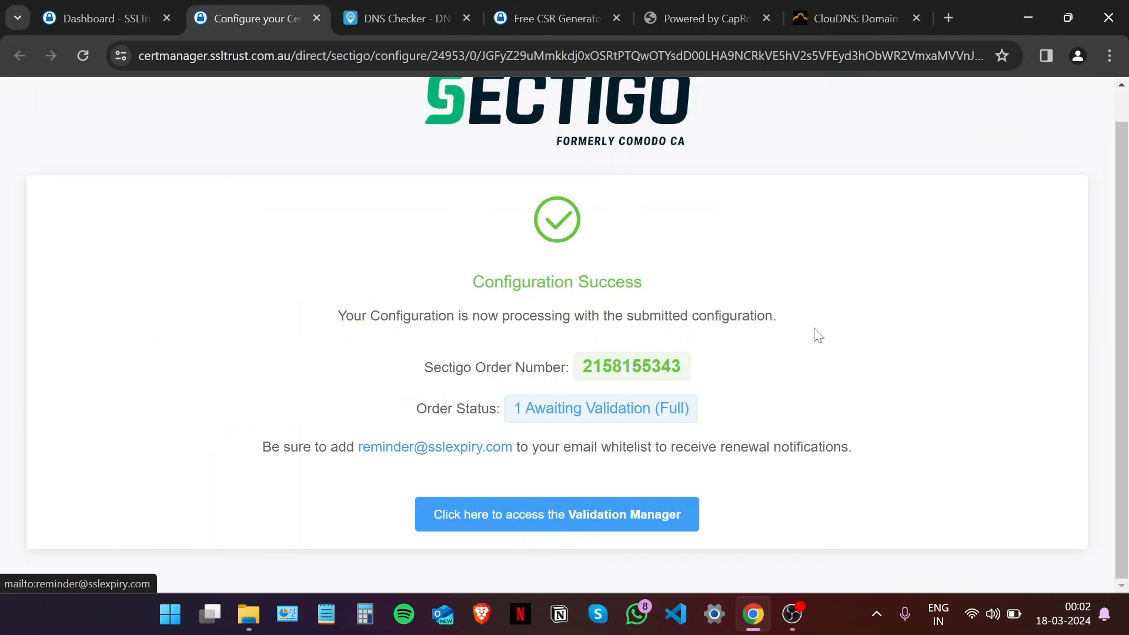
mouse_move(560, 280)
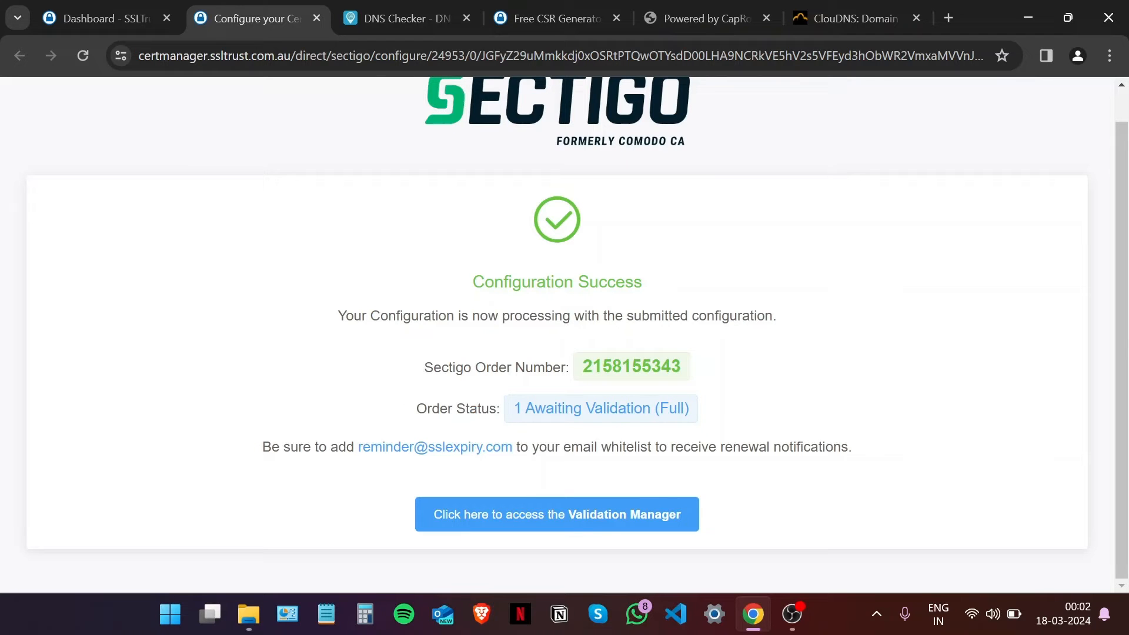
mouse_move(554, 525)
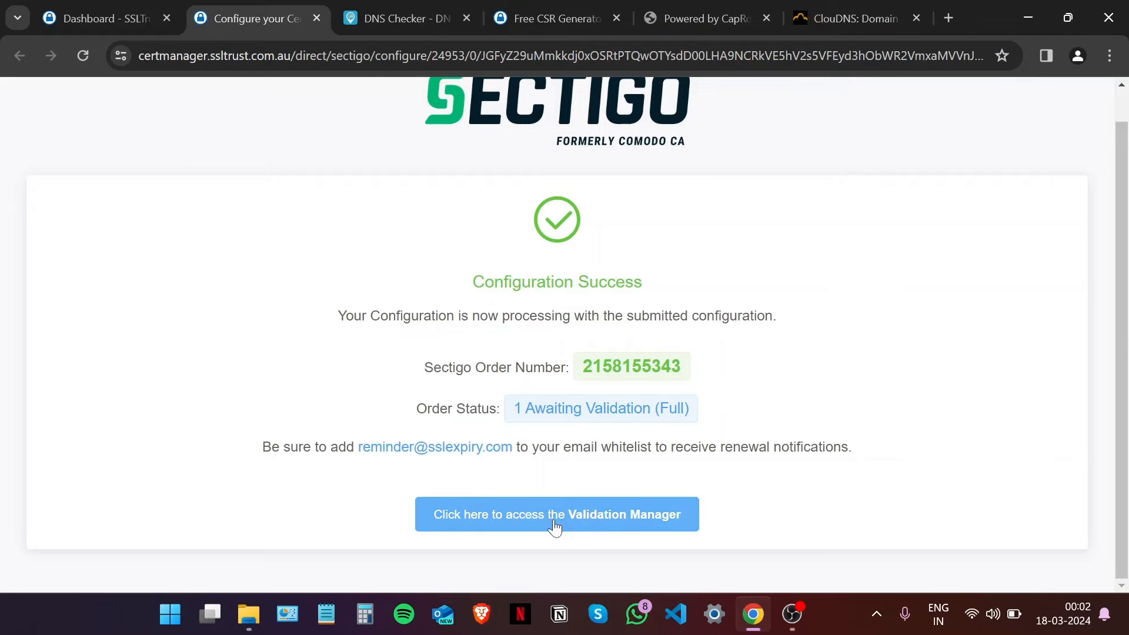
left_click(556, 513)
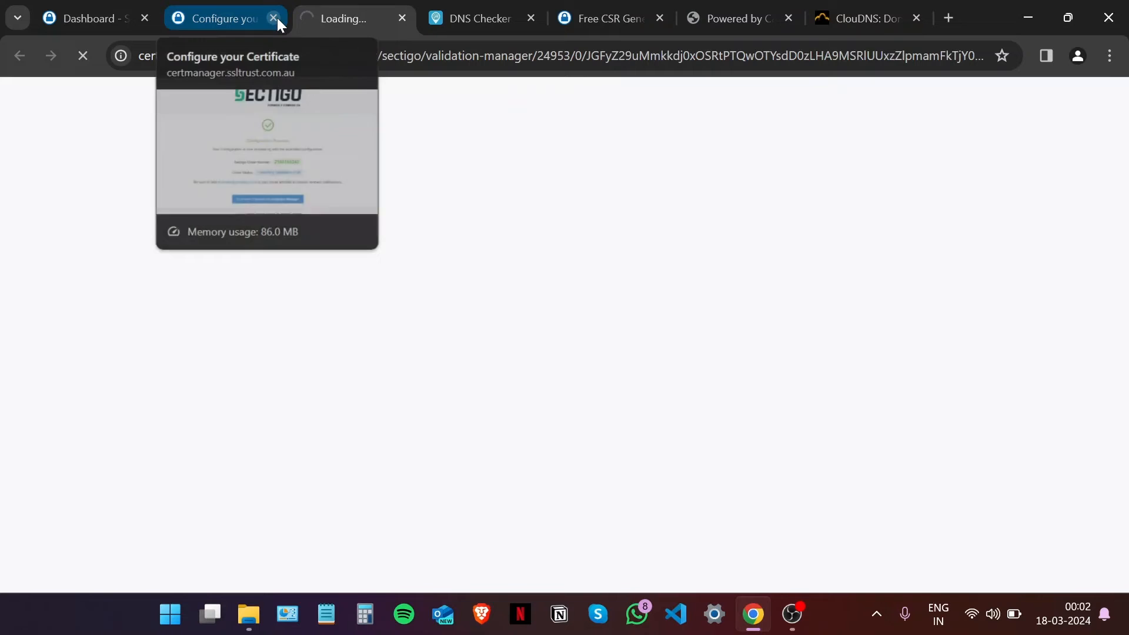
Step: Review the Sectigo order page showing CSR, domain validation and CAA complete; close the Configure and DNS Checker tabs
left_click(274, 17)
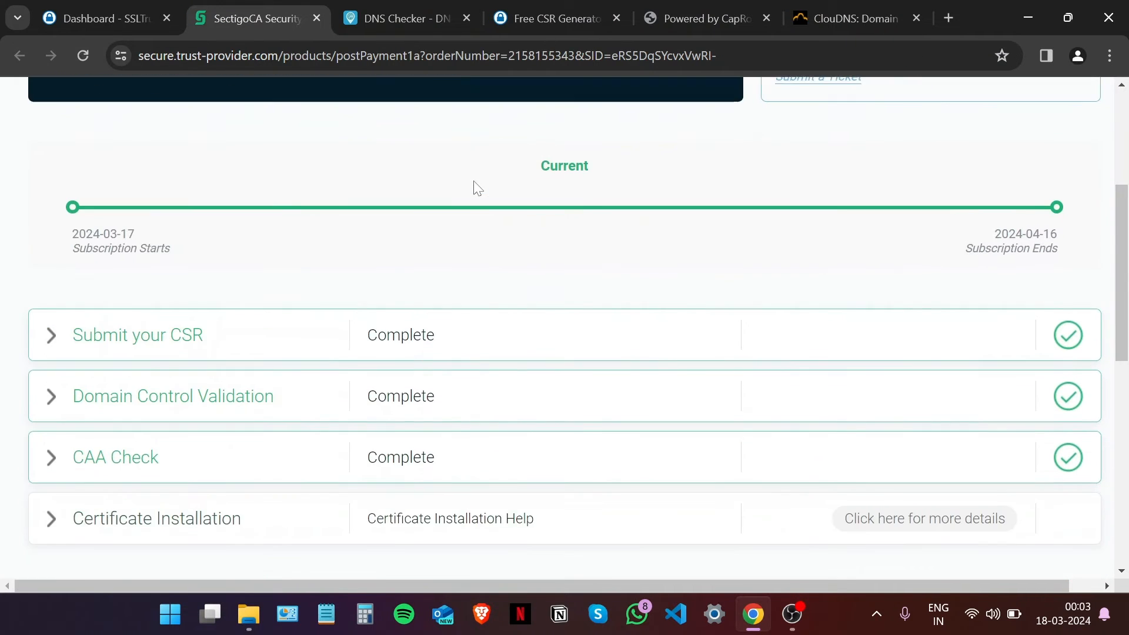
scroll("down", 3)
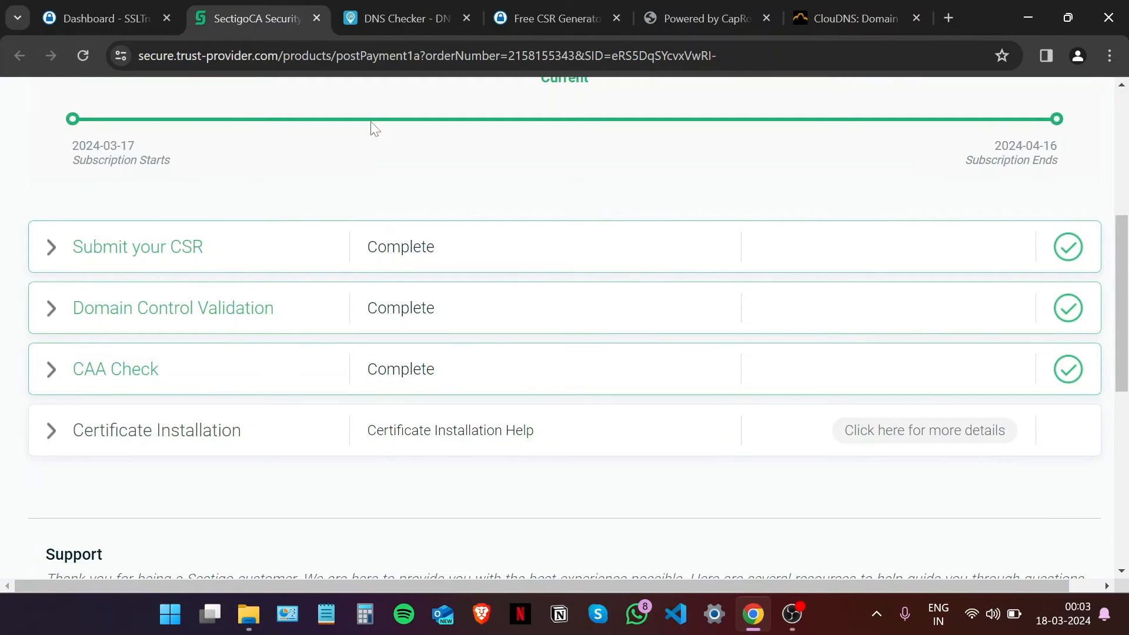
left_click(465, 18)
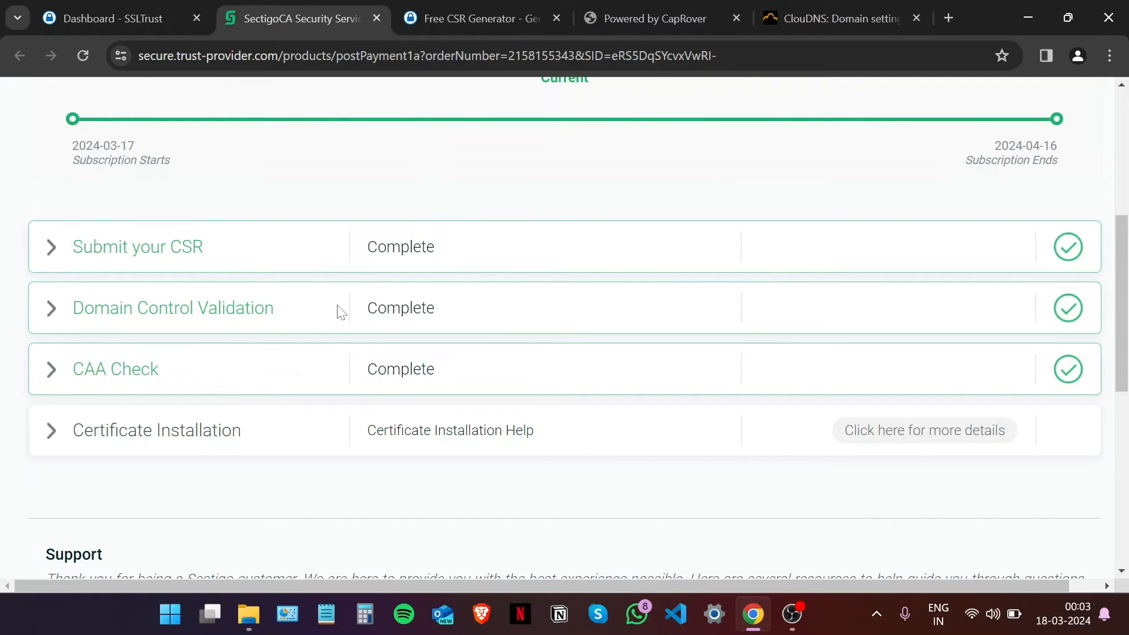
mouse_move(61, 306)
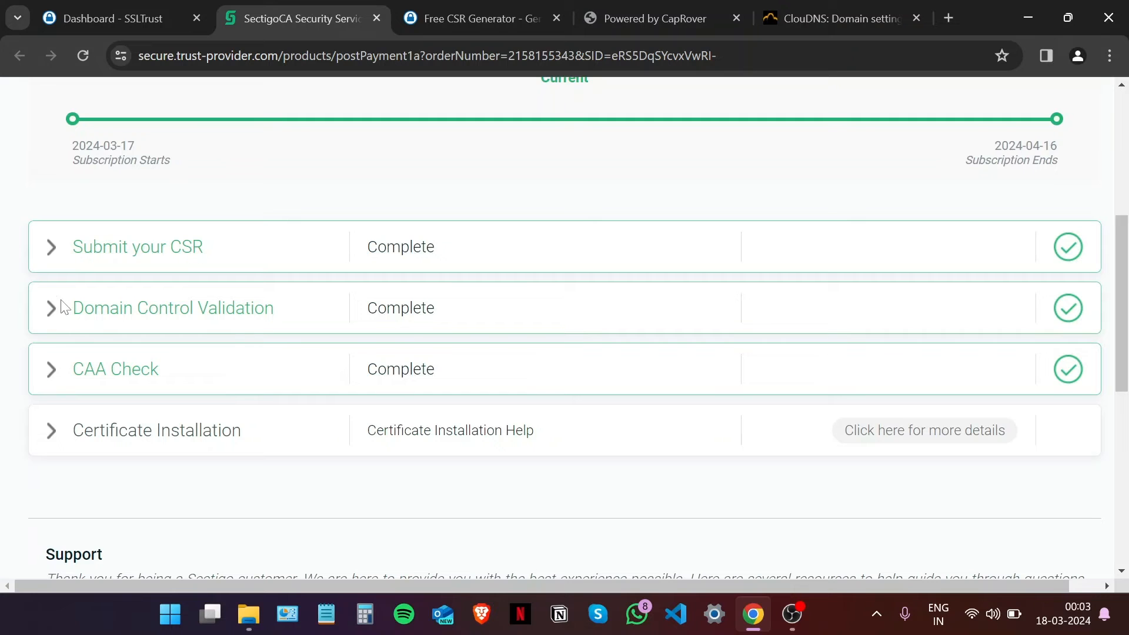
mouse_move(473, 352)
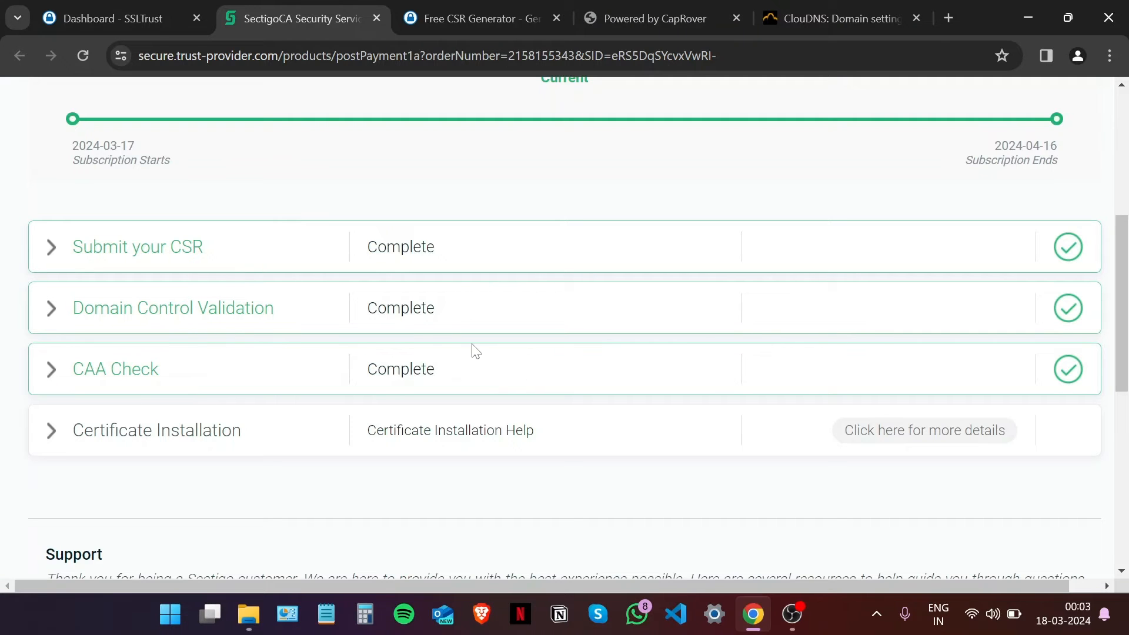
scroll("down", 3)
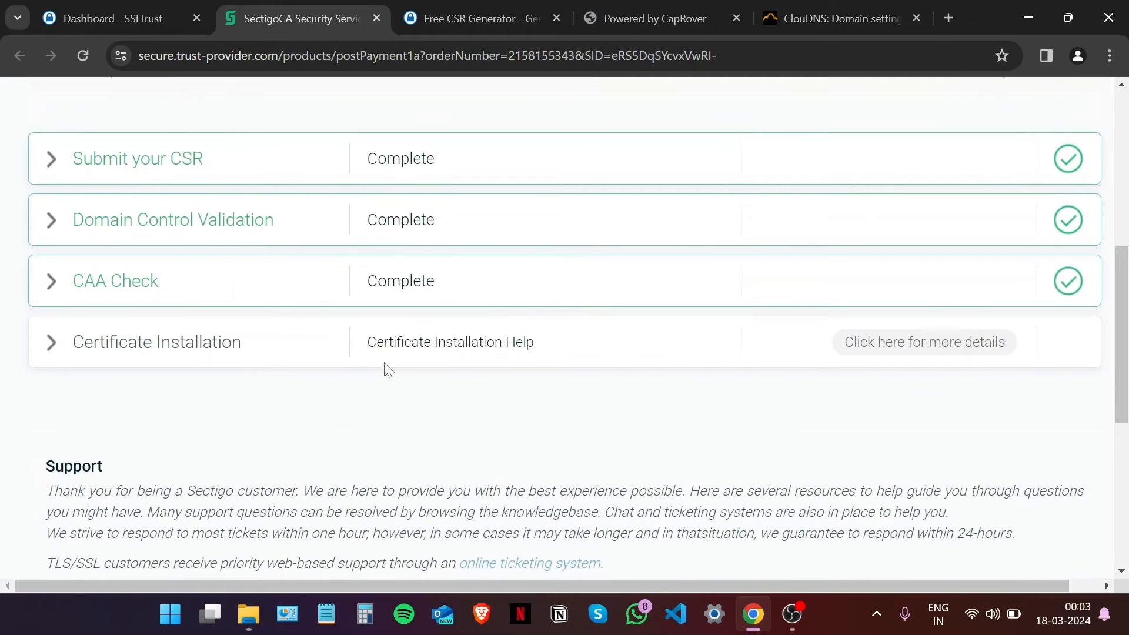
mouse_move(909, 478)
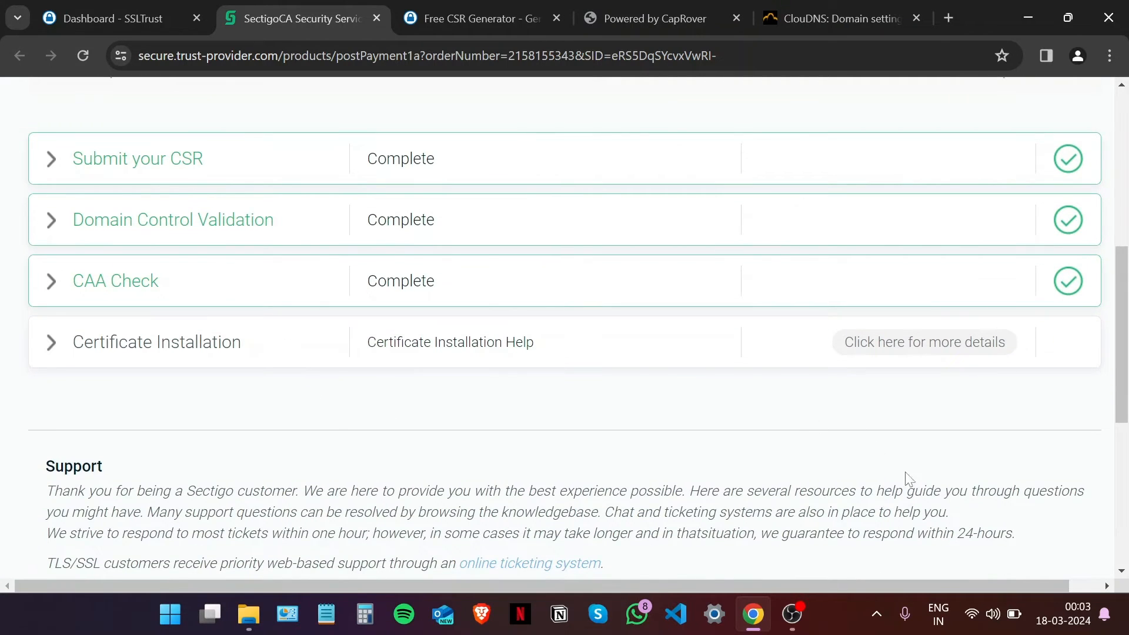
mouse_move(979, 425)
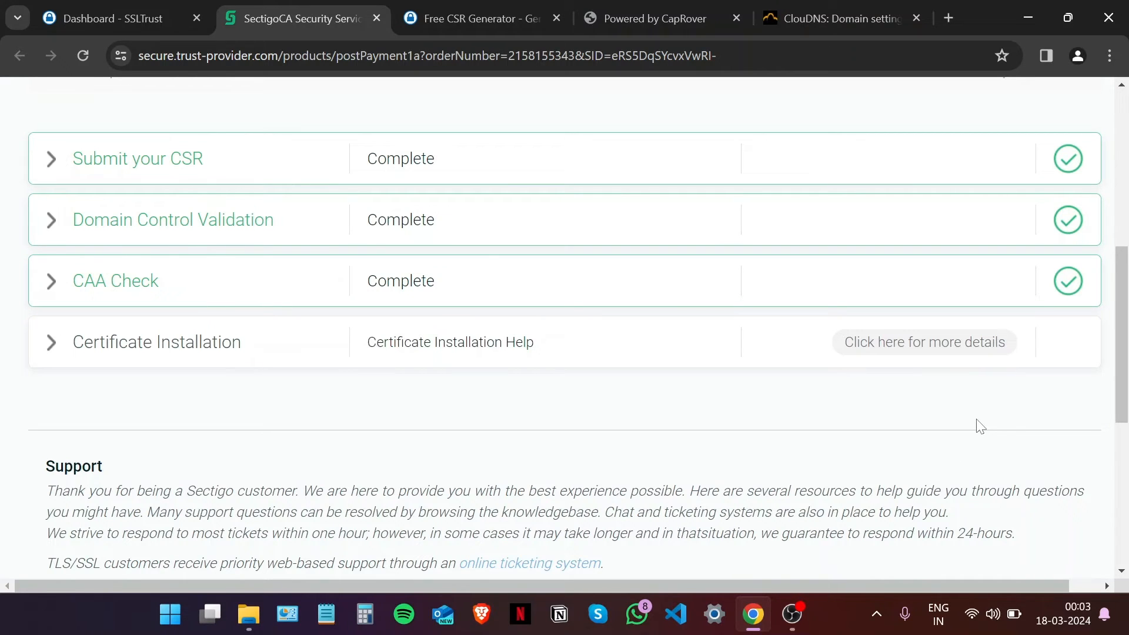
mouse_move(487, 242)
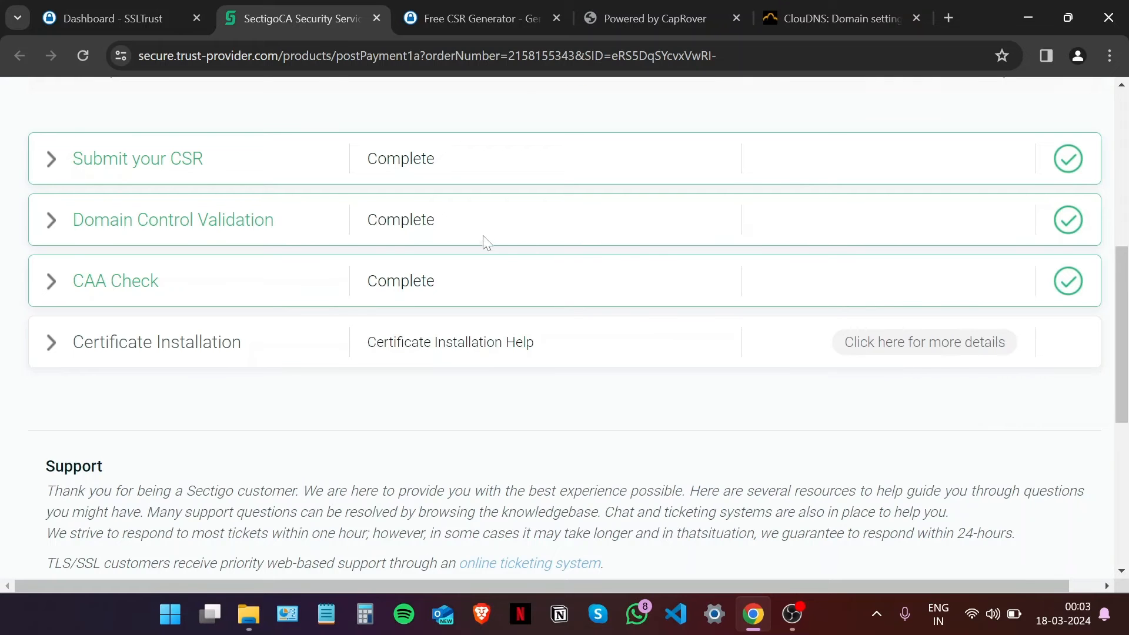
scroll("up", 3)
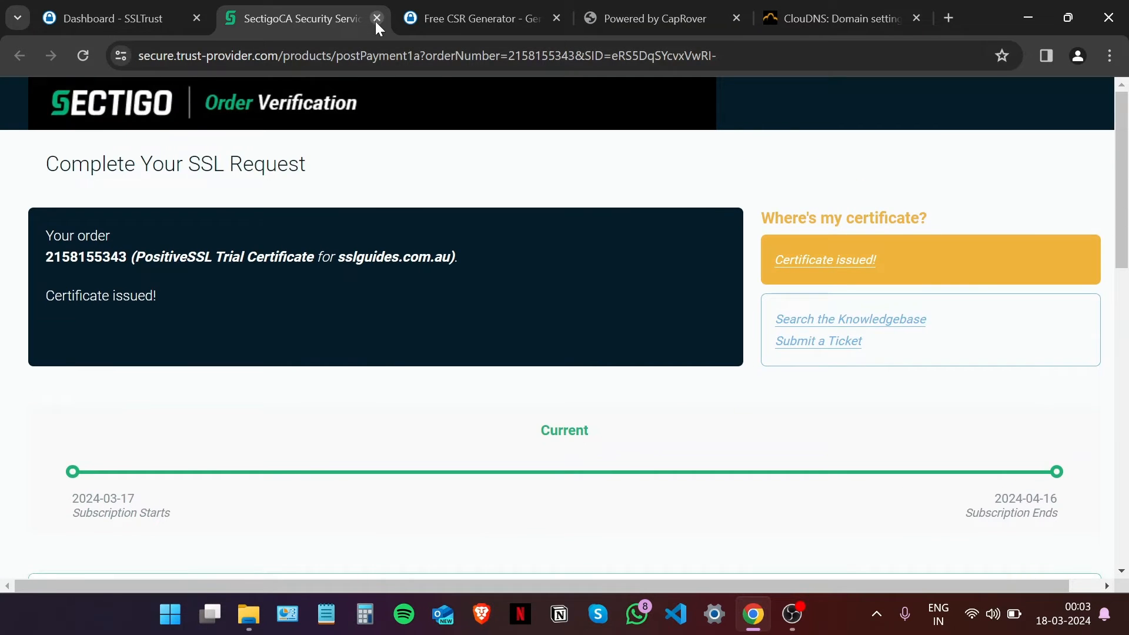
Step: Close the Sectigo tab and open the sslguides.com.au SSL product from the SSLTrust dashboard, showing it issued
left_click(377, 18)
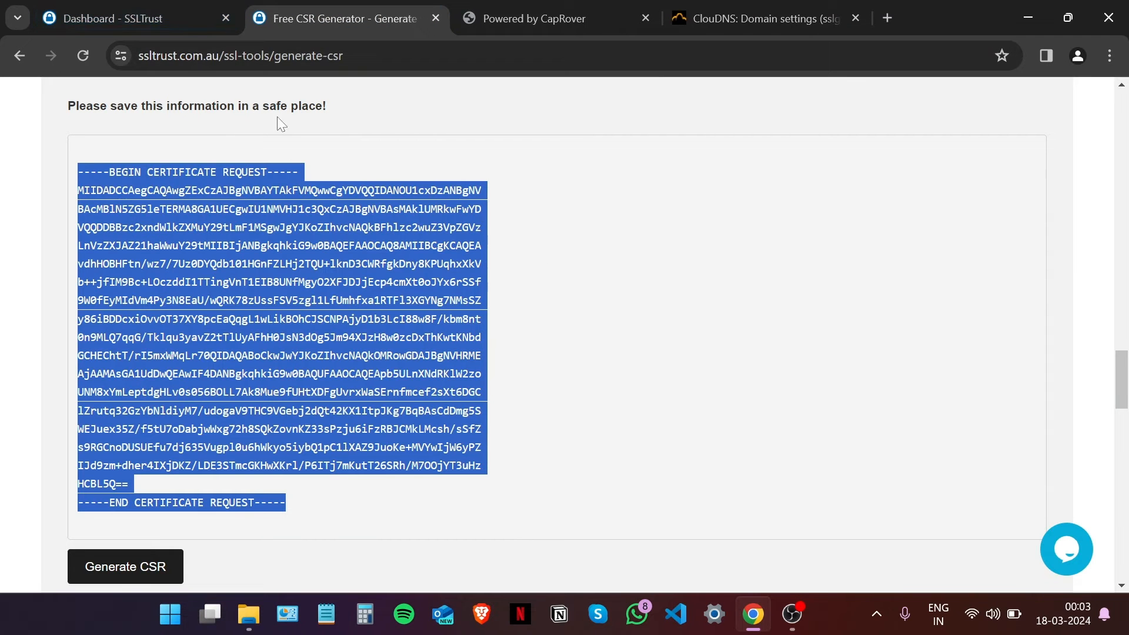
left_click(109, 17)
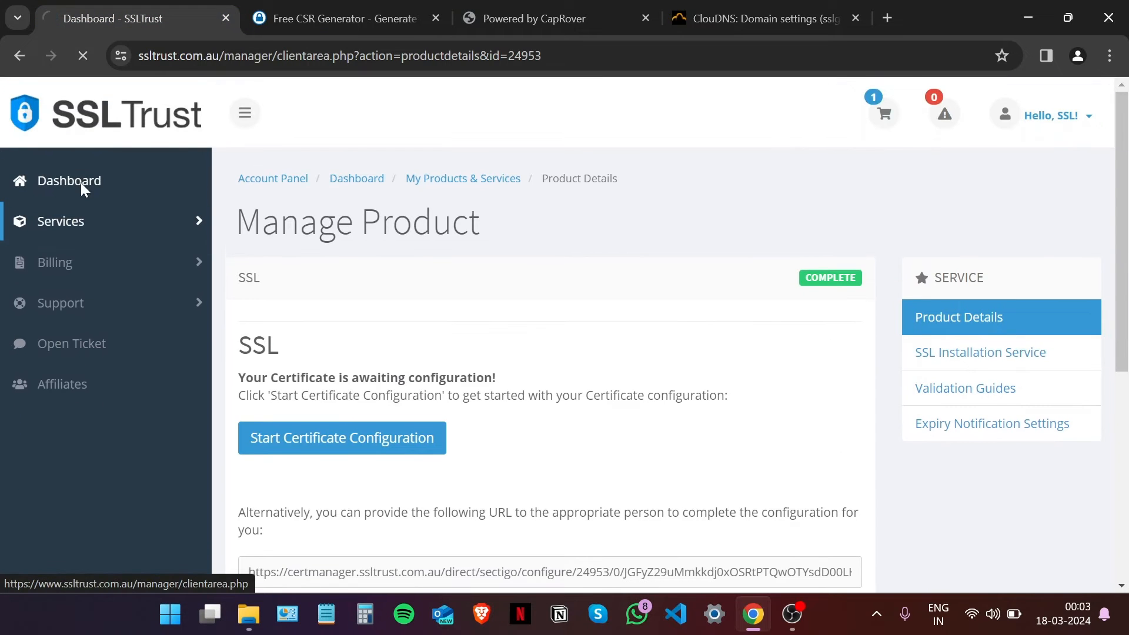
left_click(70, 181)
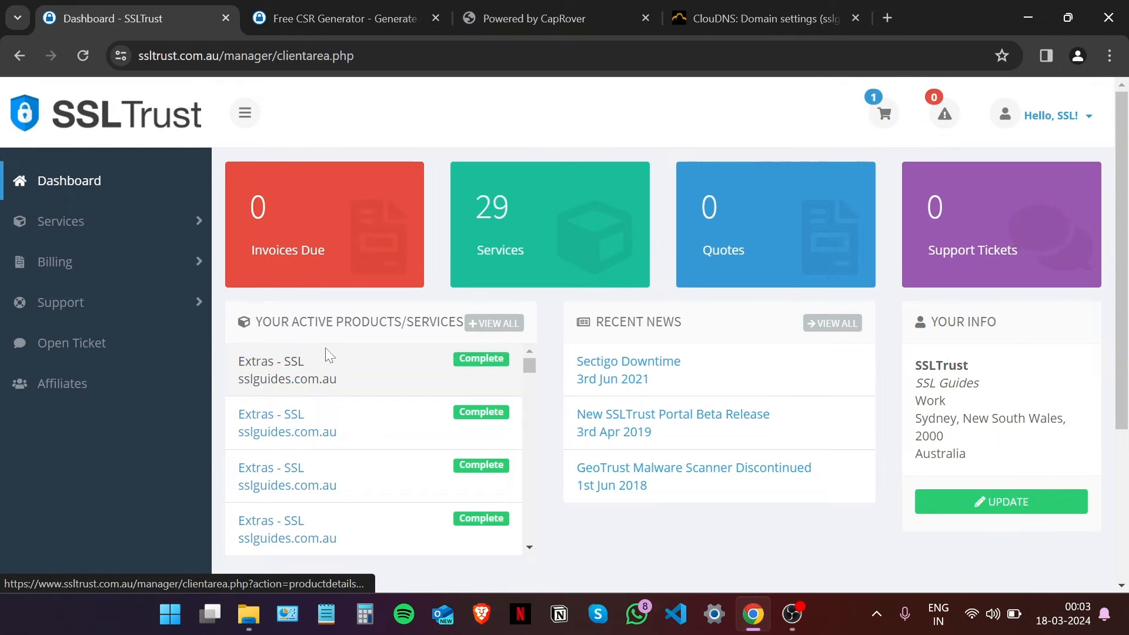
left_click(286, 369)
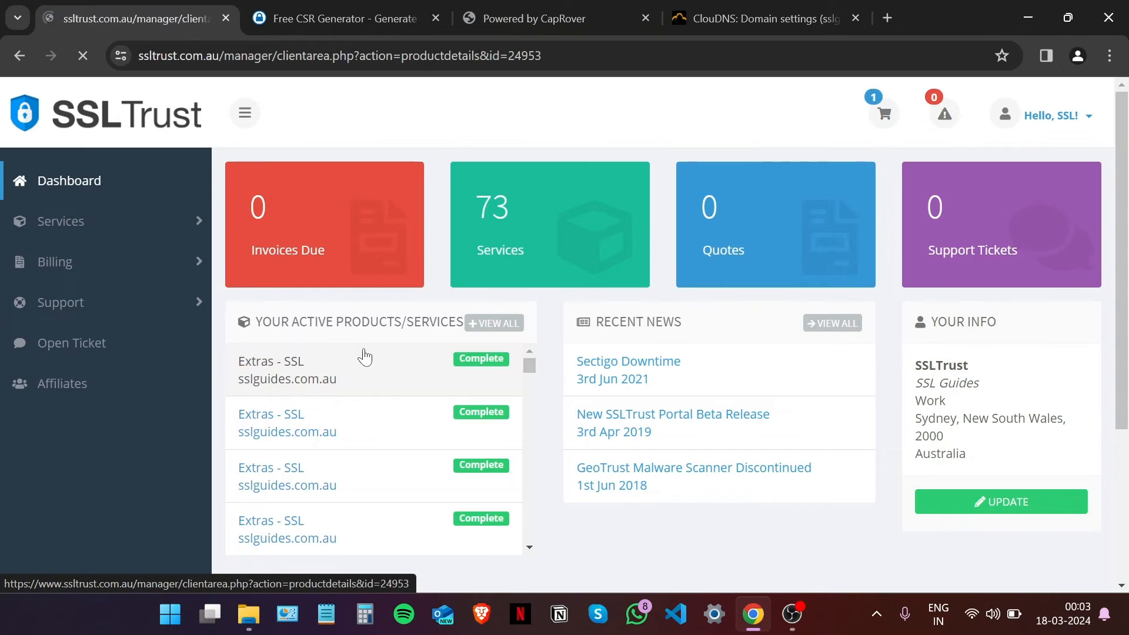
left_click(286, 369)
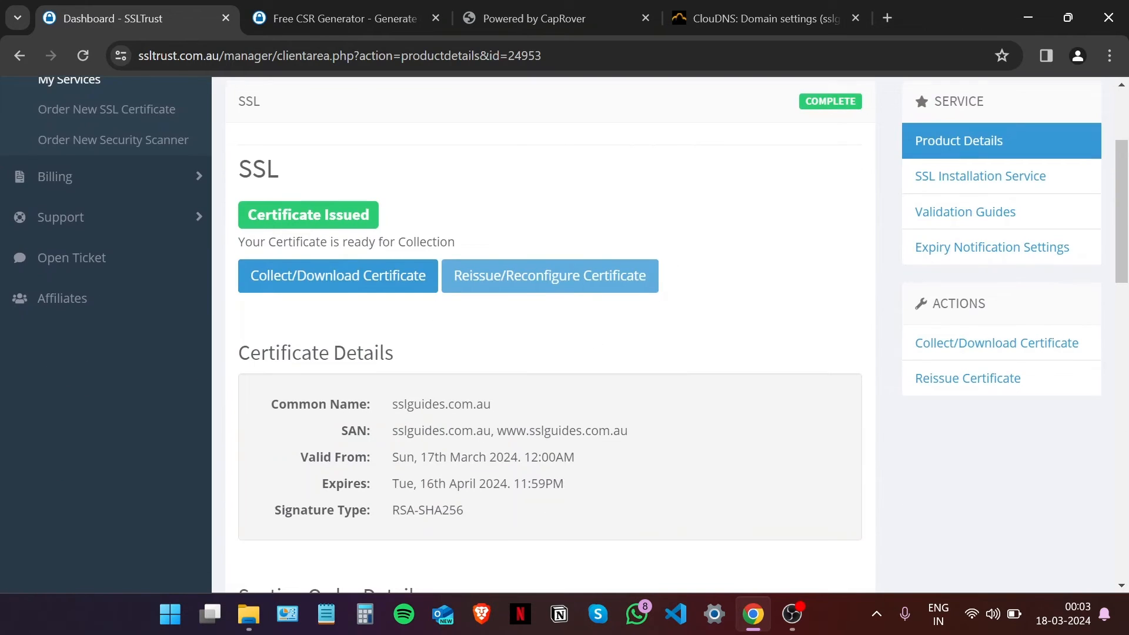
mouse_move(642, 306)
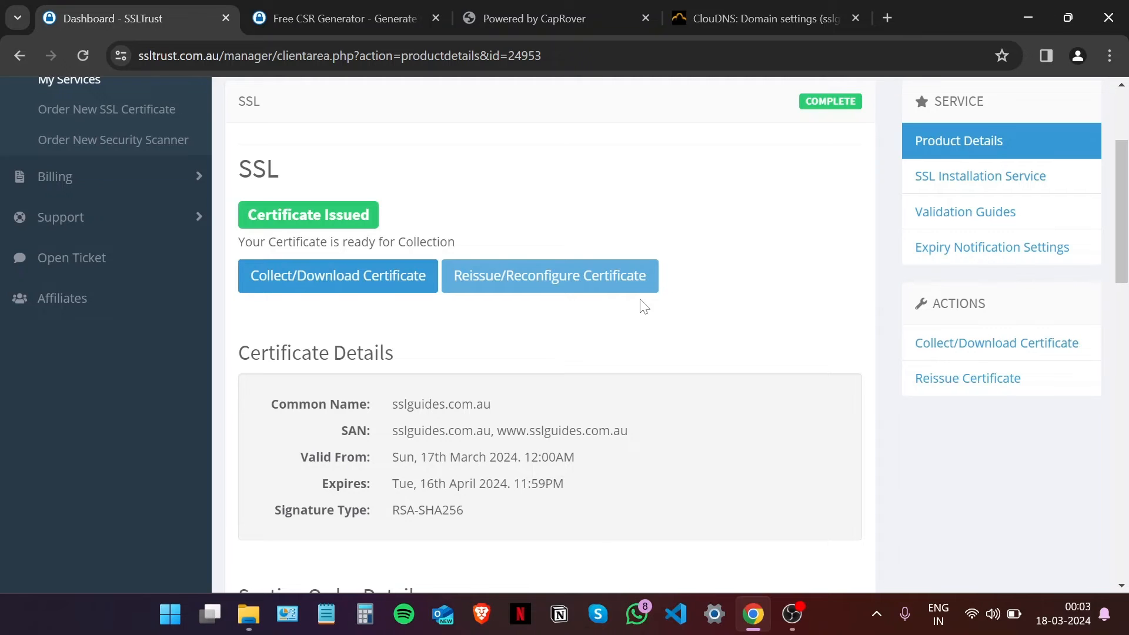
scroll("up", 3)
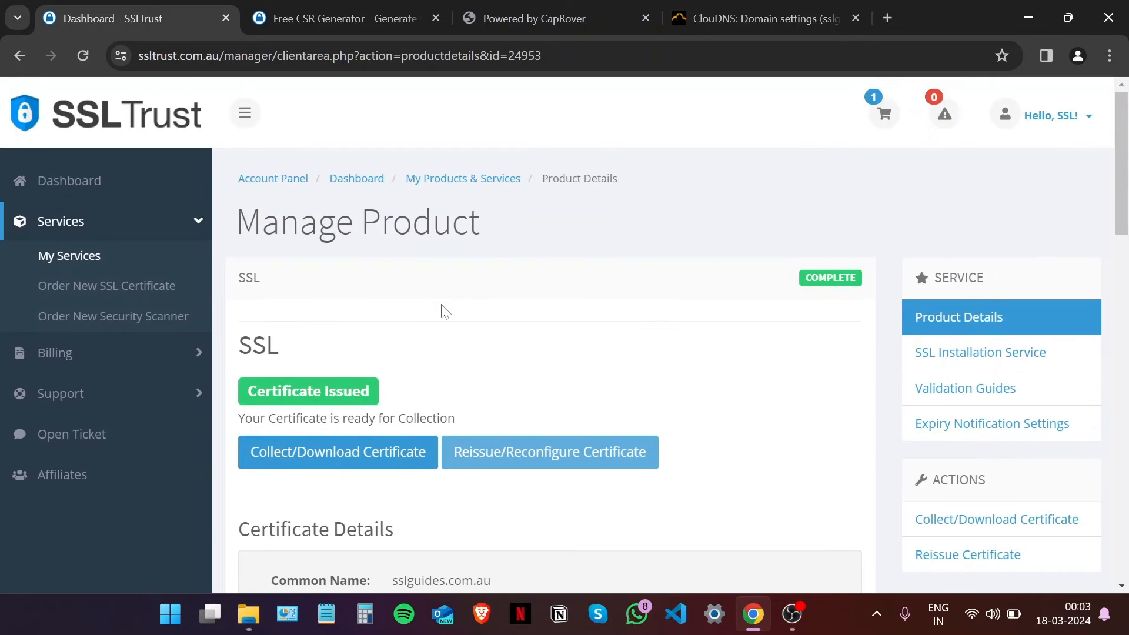
scroll("down", 3)
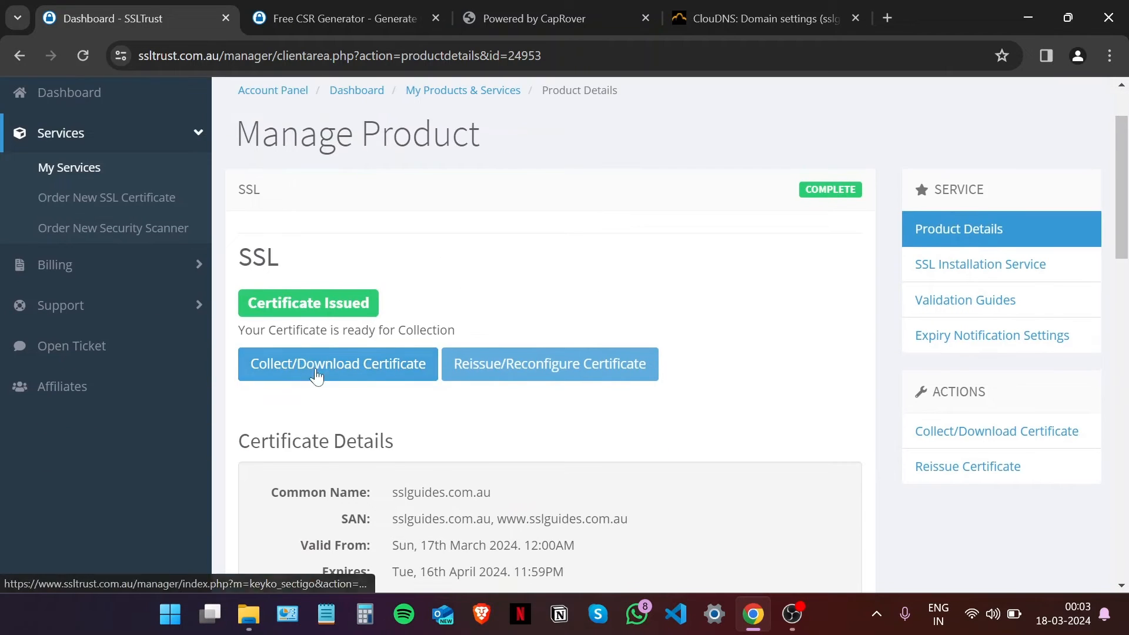
Step: Open the Collect your Certificate page and review the certificate, intermediate and root text boxes
left_click(338, 363)
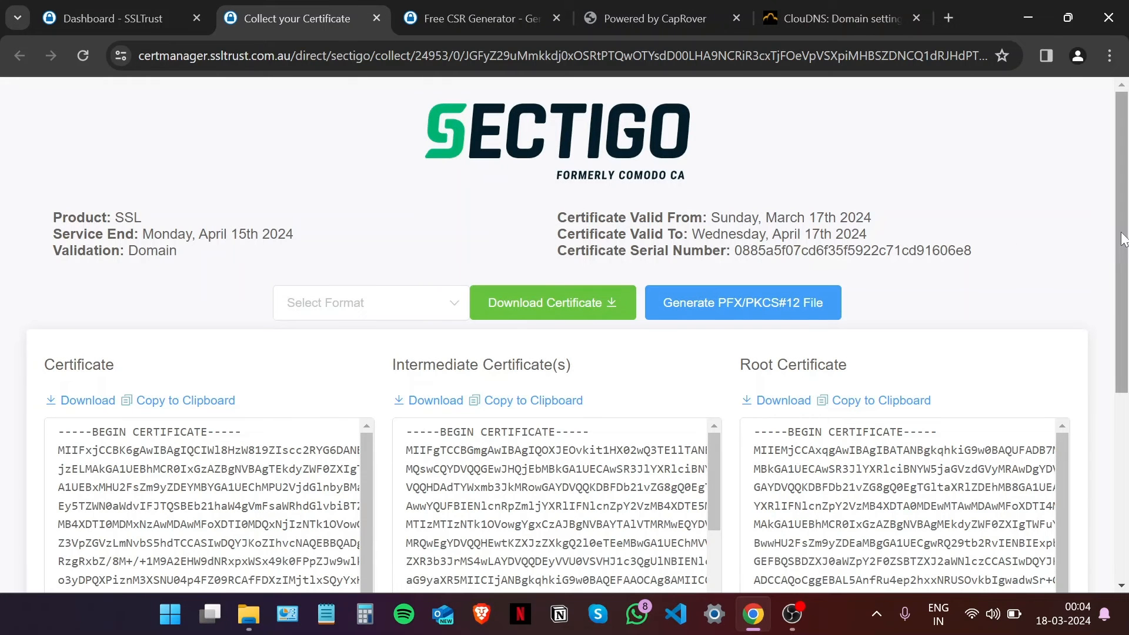
scroll("down", 3)
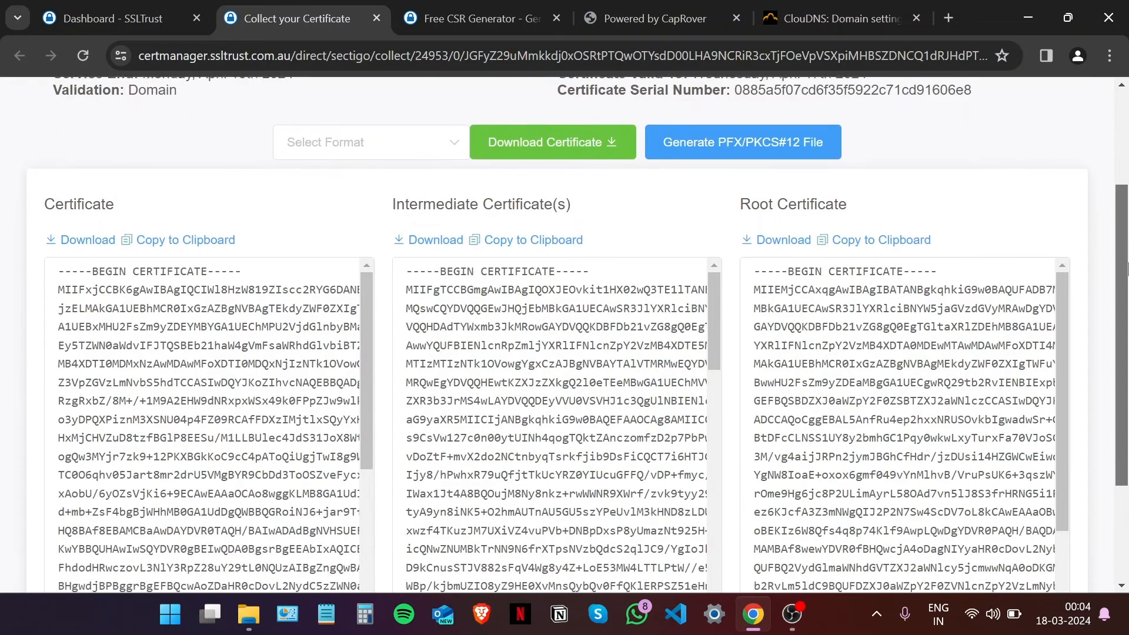
scroll("down", 3)
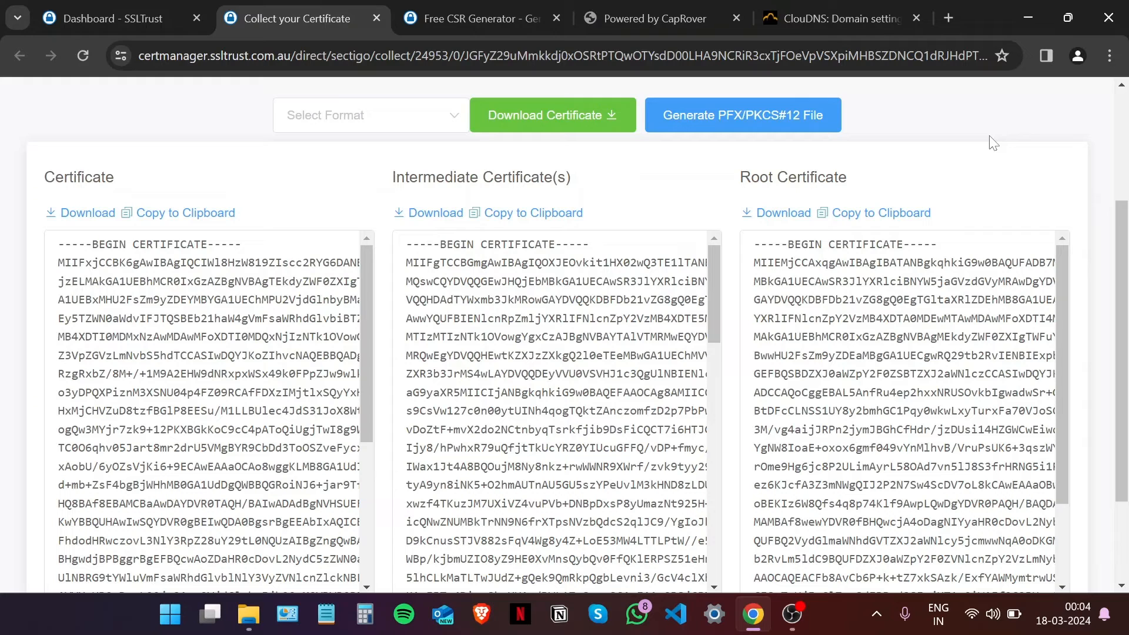
mouse_move(633, 209)
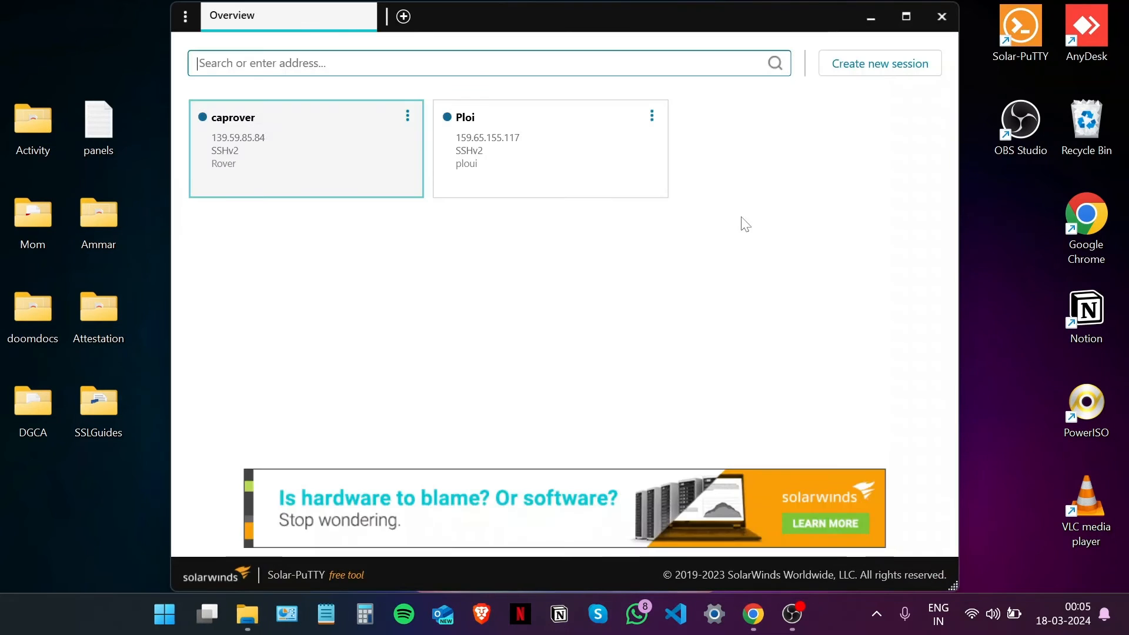
Step: Connect to the caprover session and run sudo mkdir /etc/certs, which already exists
double_click(306, 148)
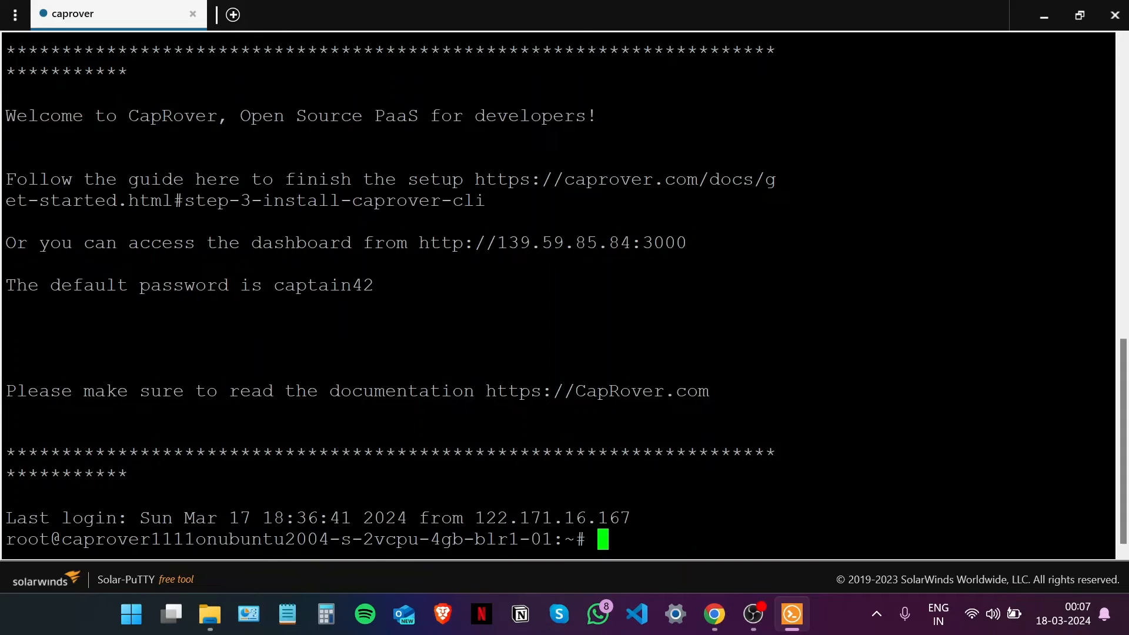
type("sudo")
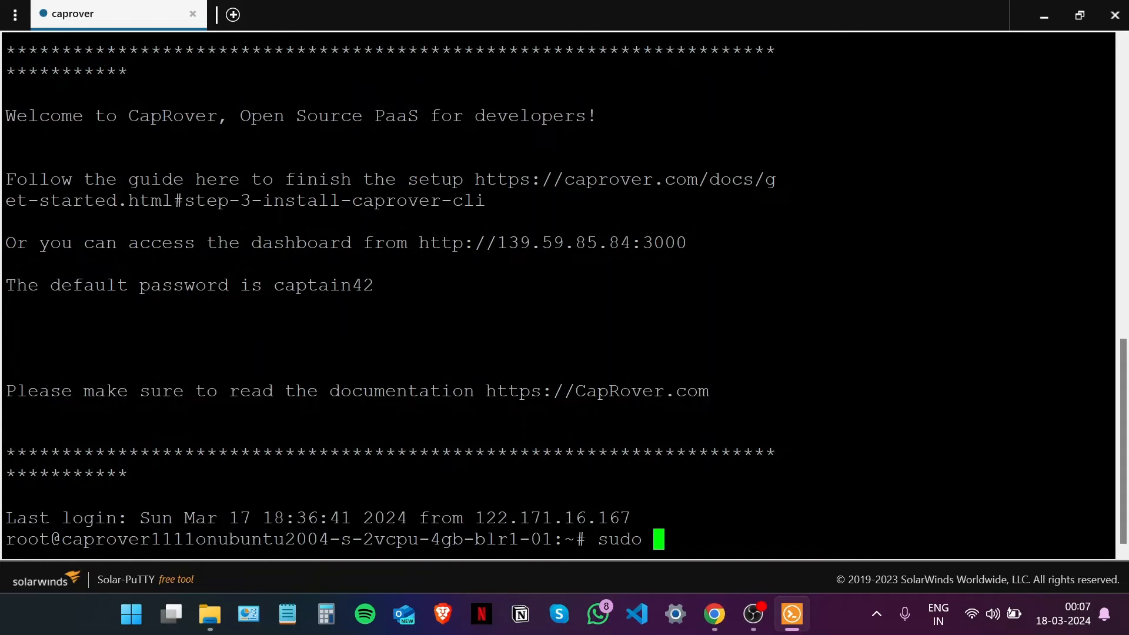
type("mkdir")
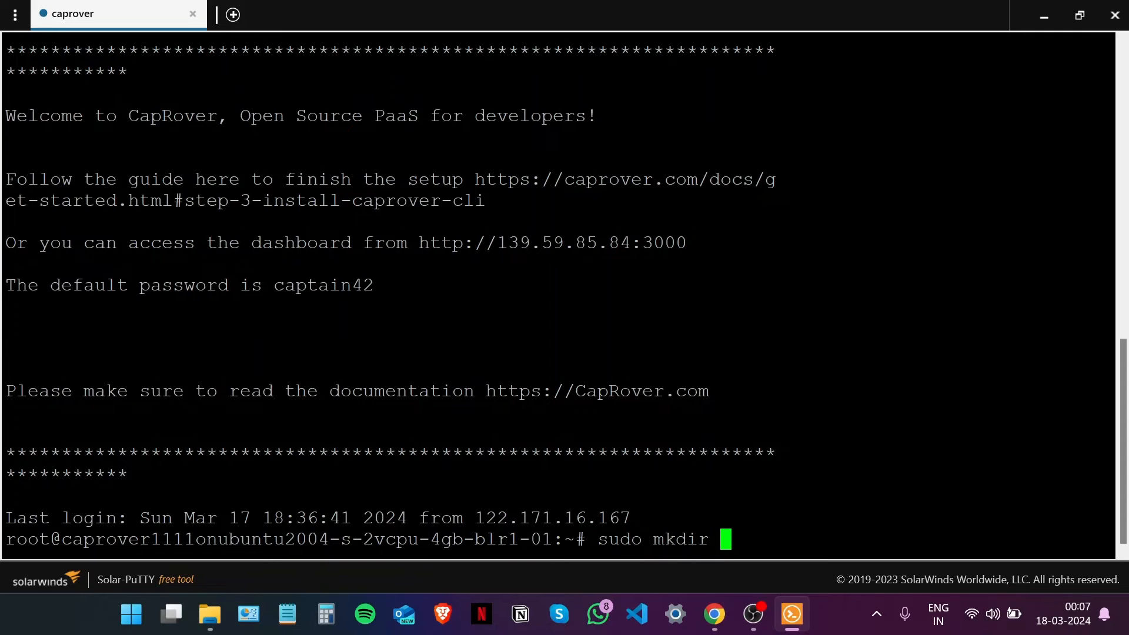
type("/etc")
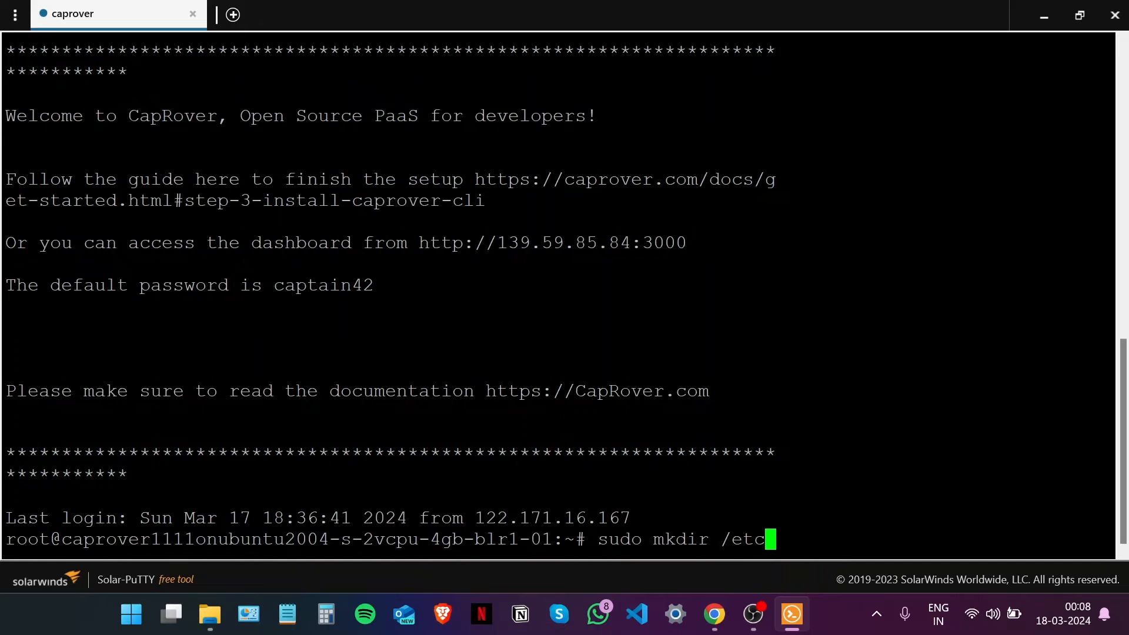
type("/")
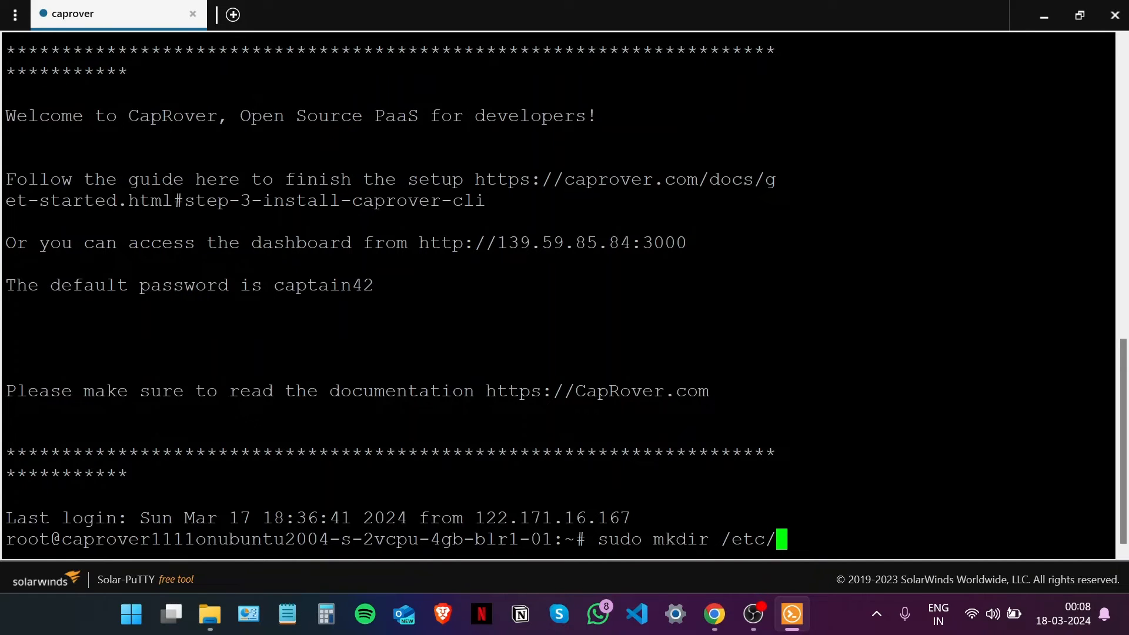
type("certs")
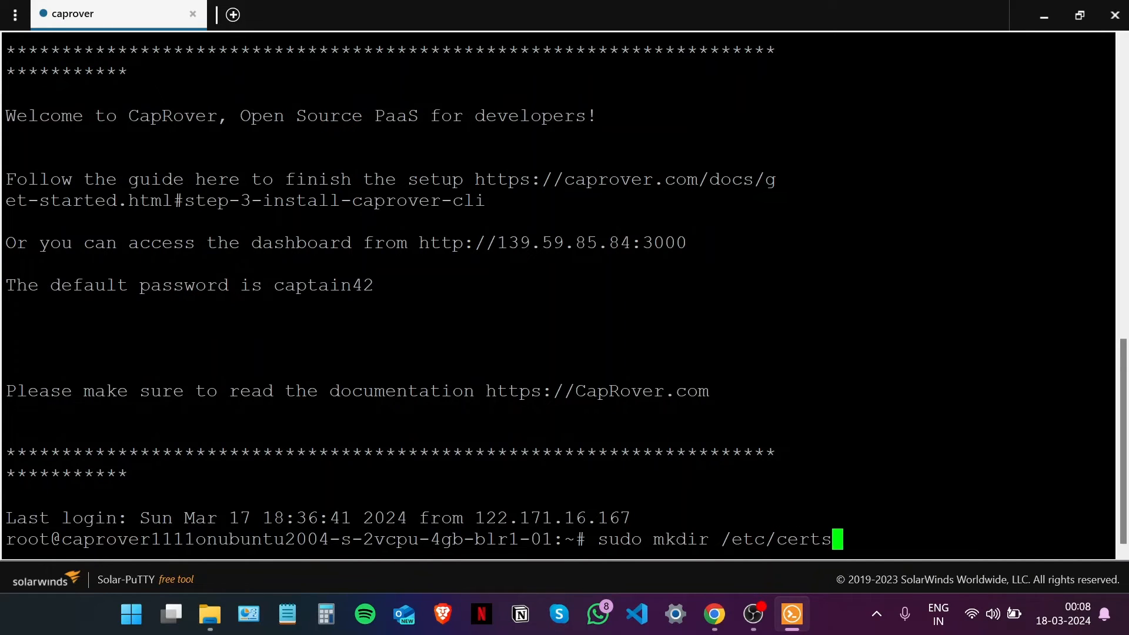
key("Return")
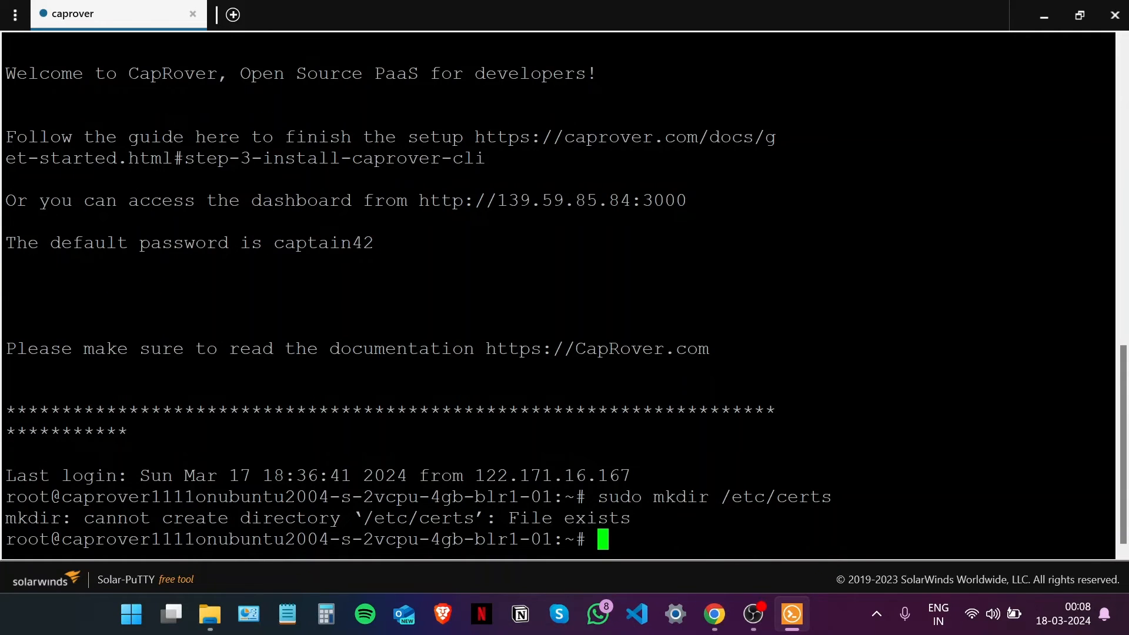
Step: Enter sudo nano /etc/certs/private.key to create the empty private key file
type("sudo")
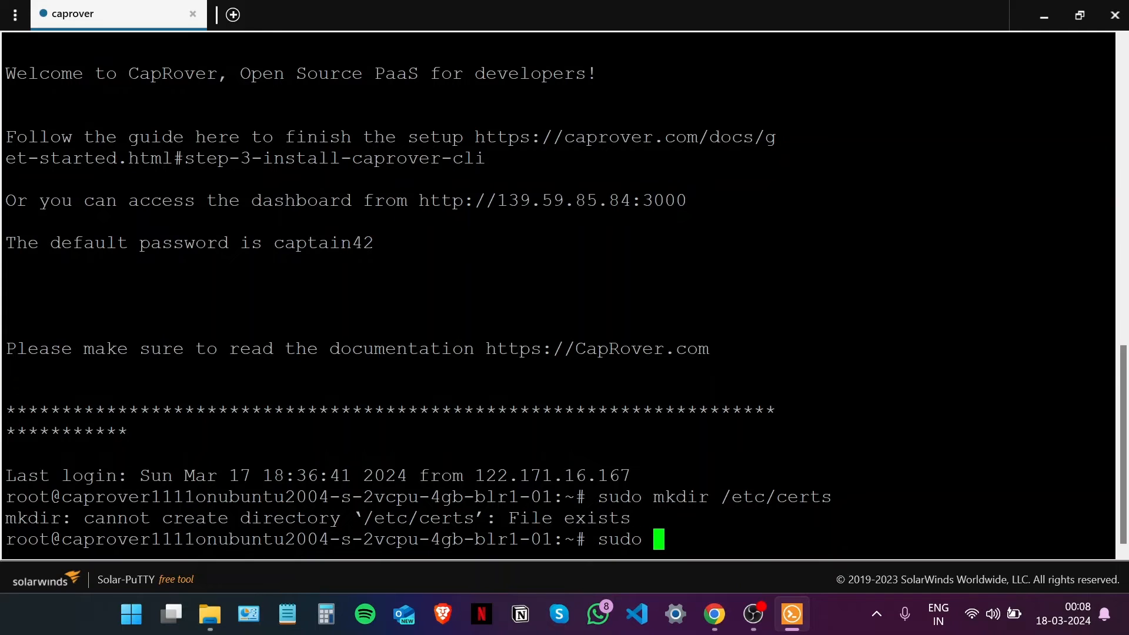
type("nano .")
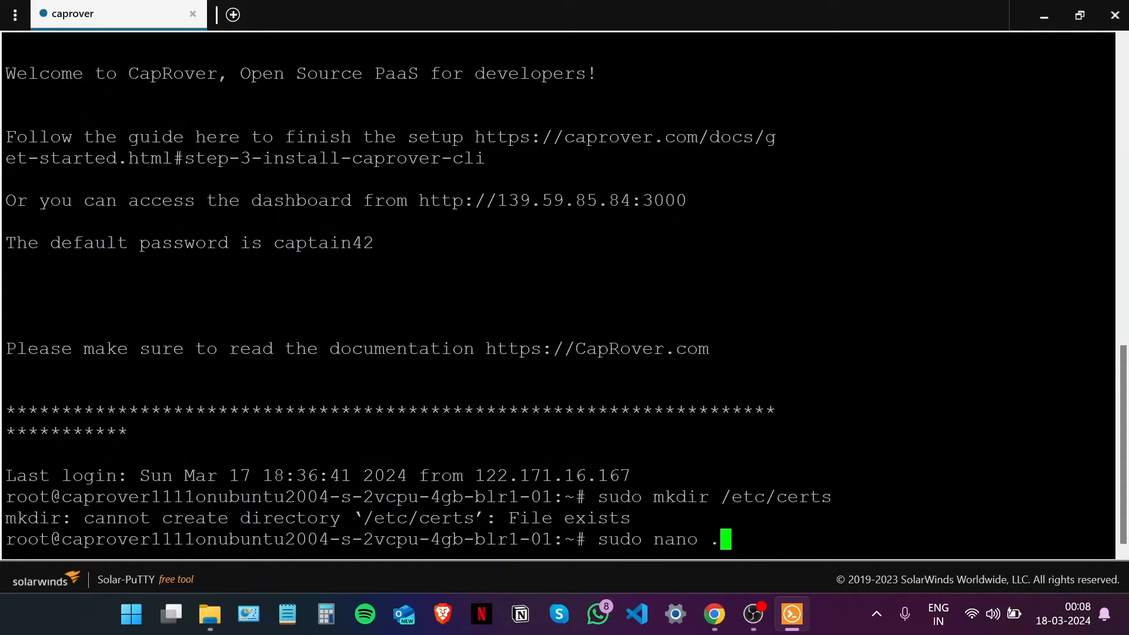
type("etc/")
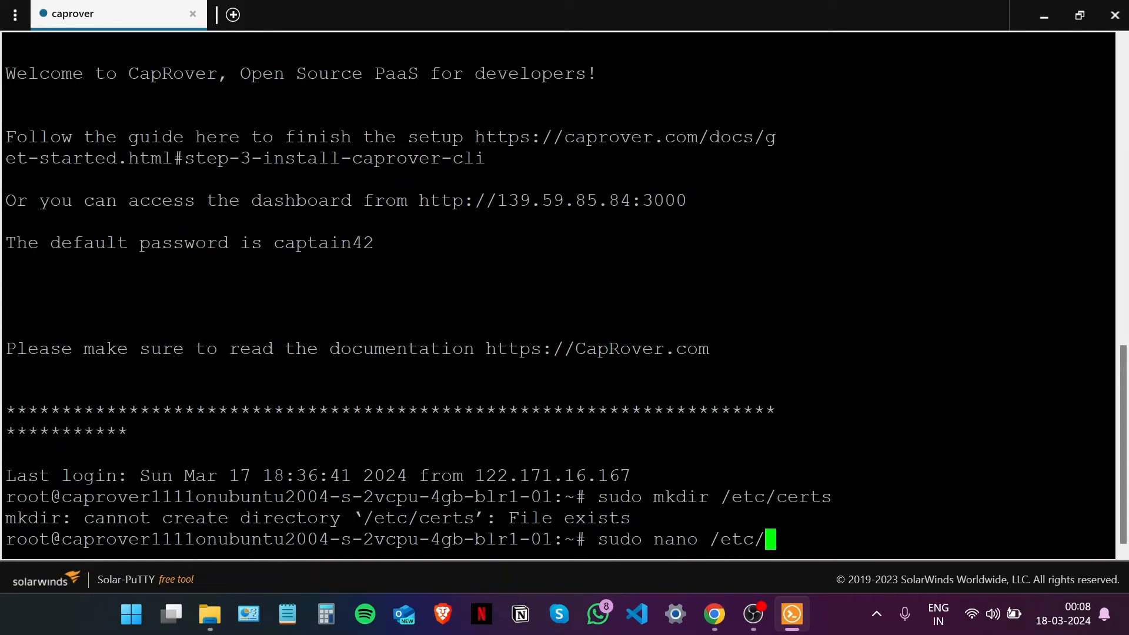
type("certs/pr")
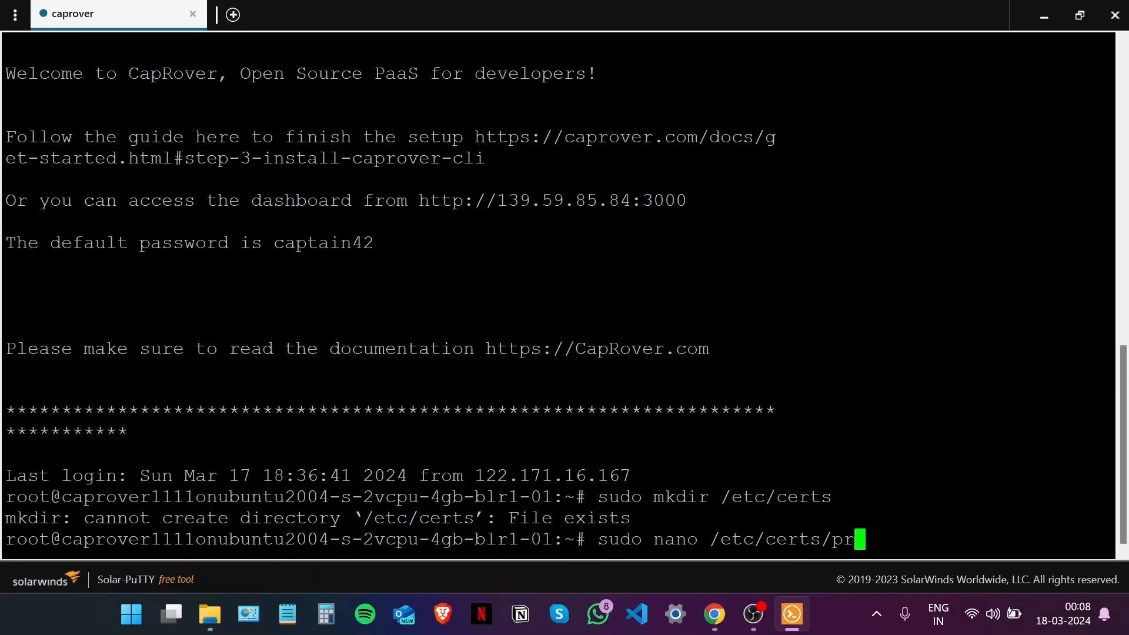
type("ivate.")
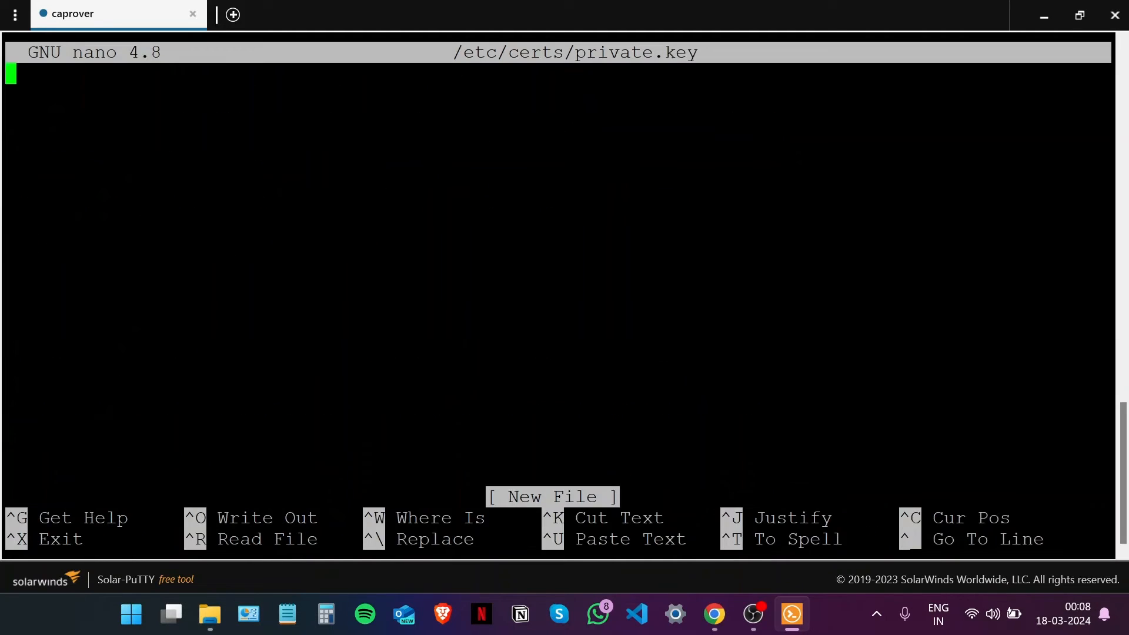
mouse_move(713, 614)
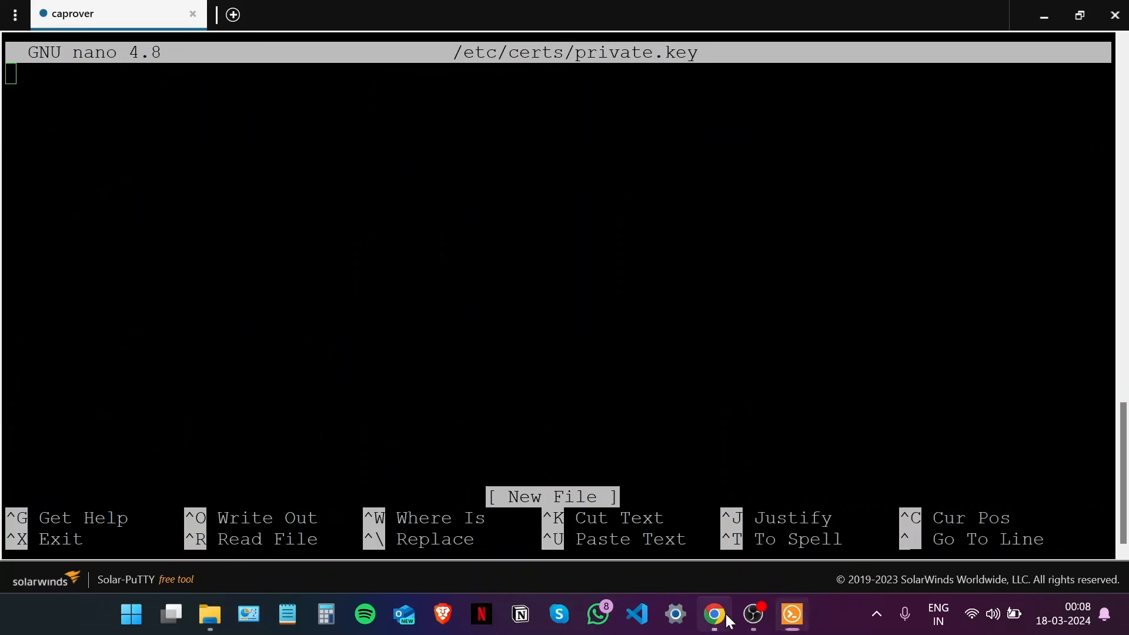
Step: Copy the private server key block from the CSR Generator results in Chrome
left_click(714, 614)
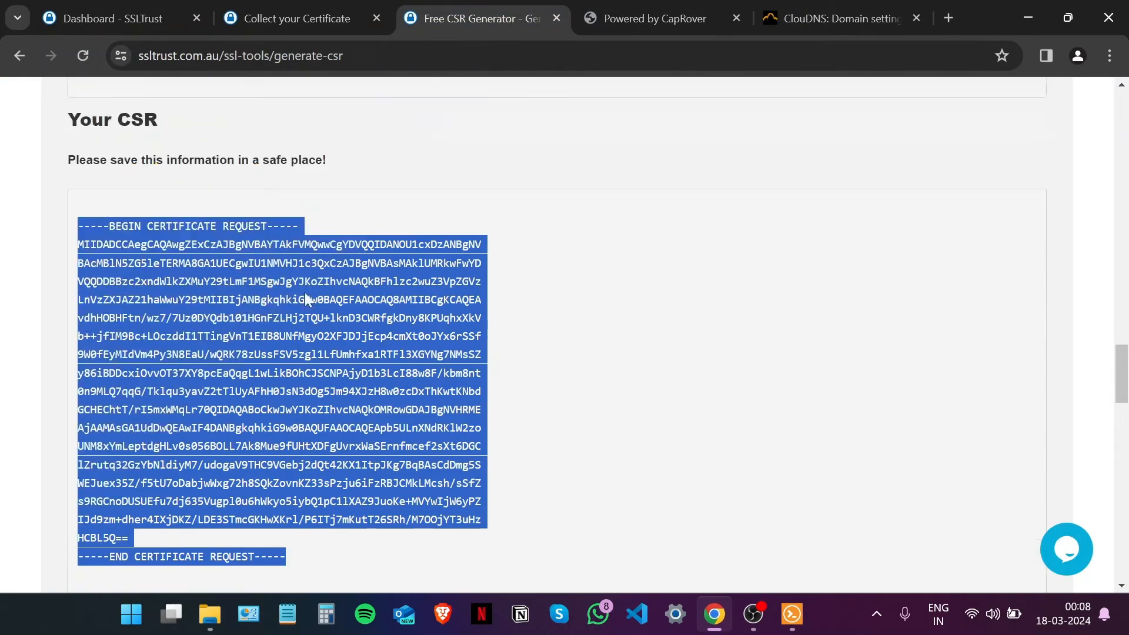
scroll("up", 3)
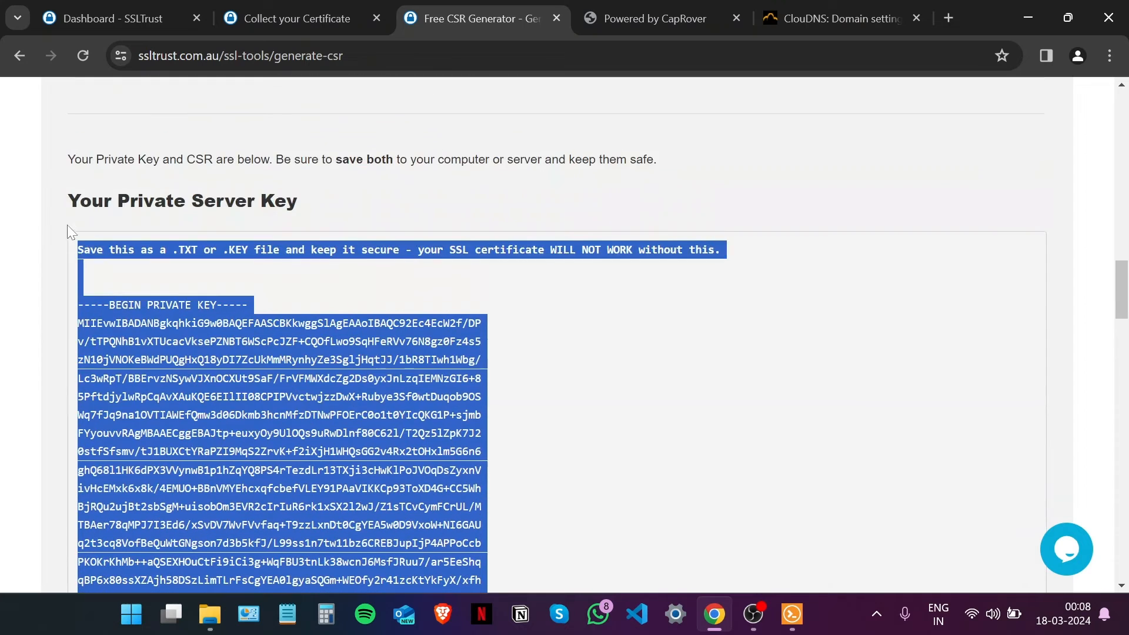
right_click(165, 339)
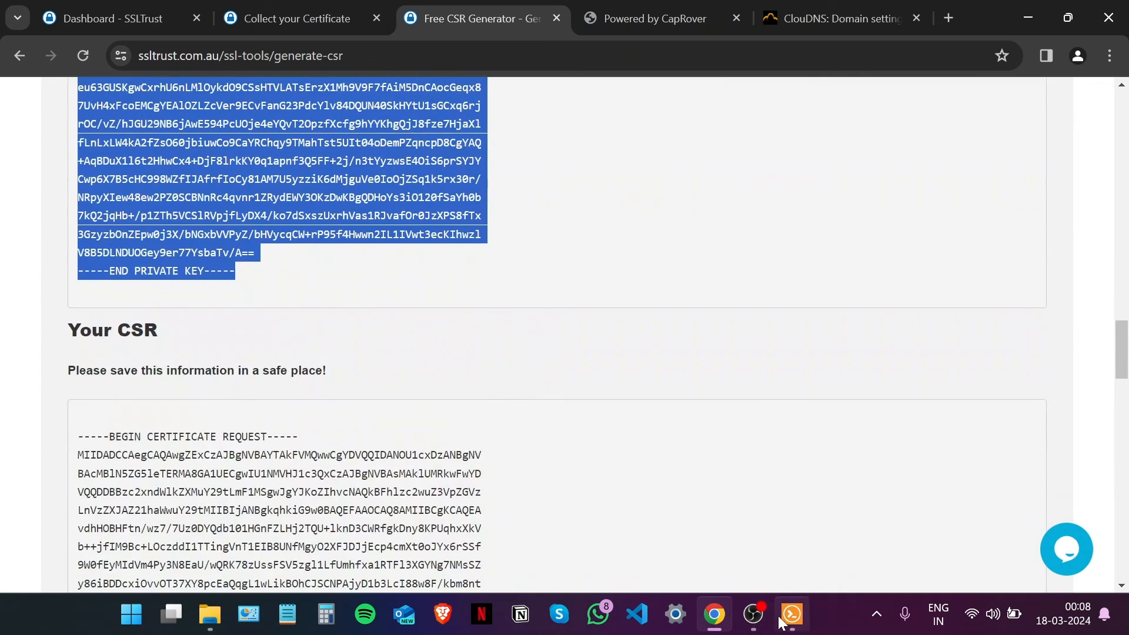
Step: Save private.key from nano, then open /etc/certs/certificate.crt for editing
left_click(790, 614)
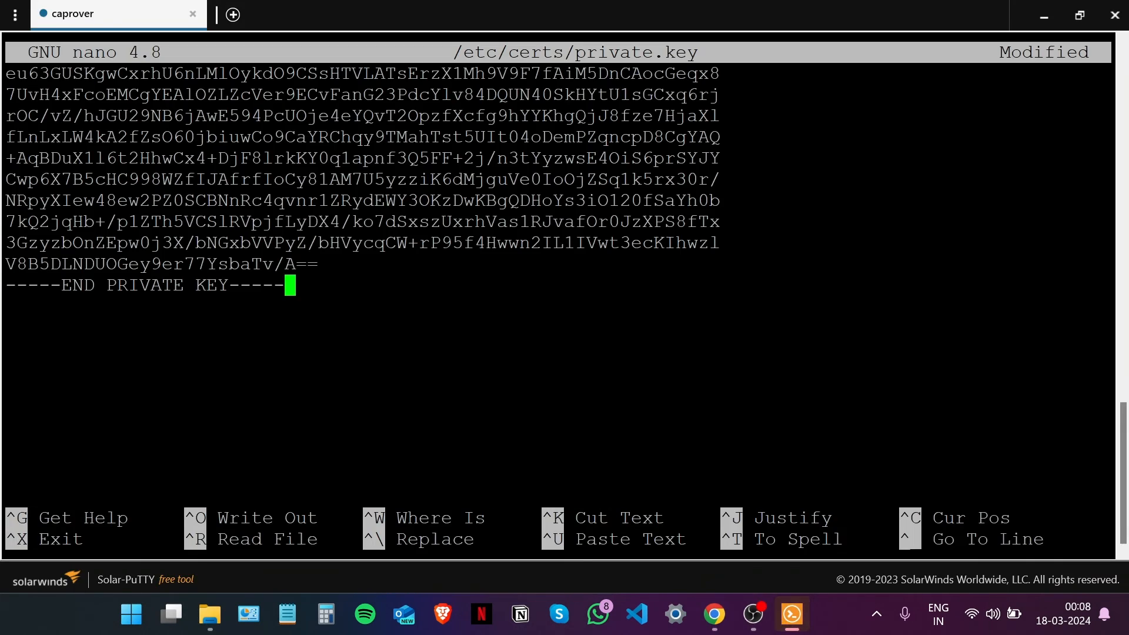
key("ctrl+x")
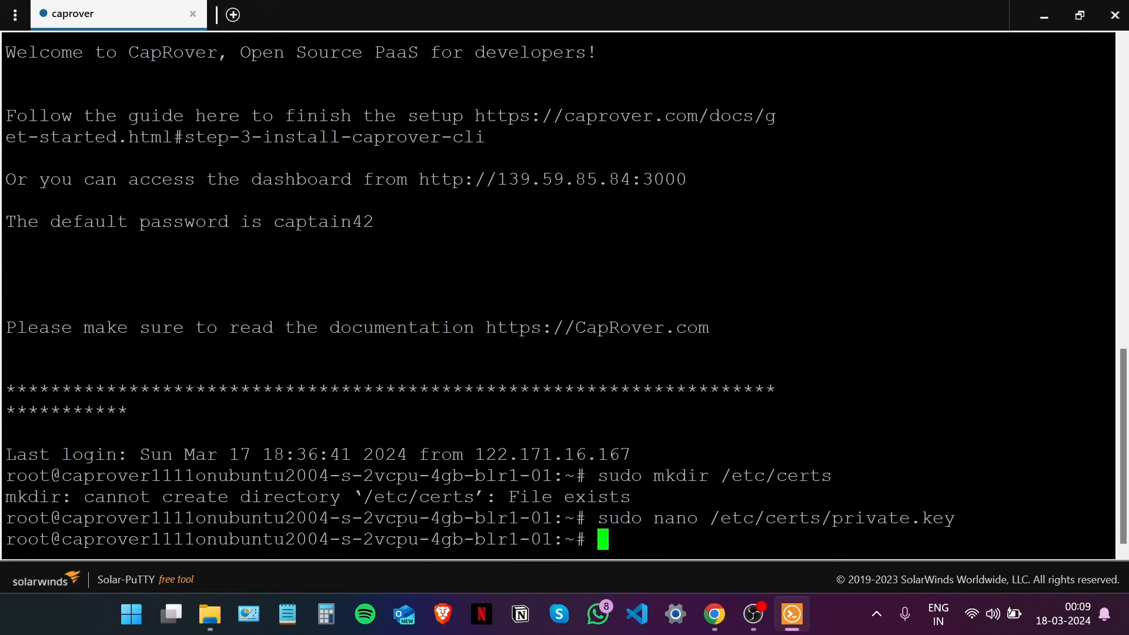
type("sudo")
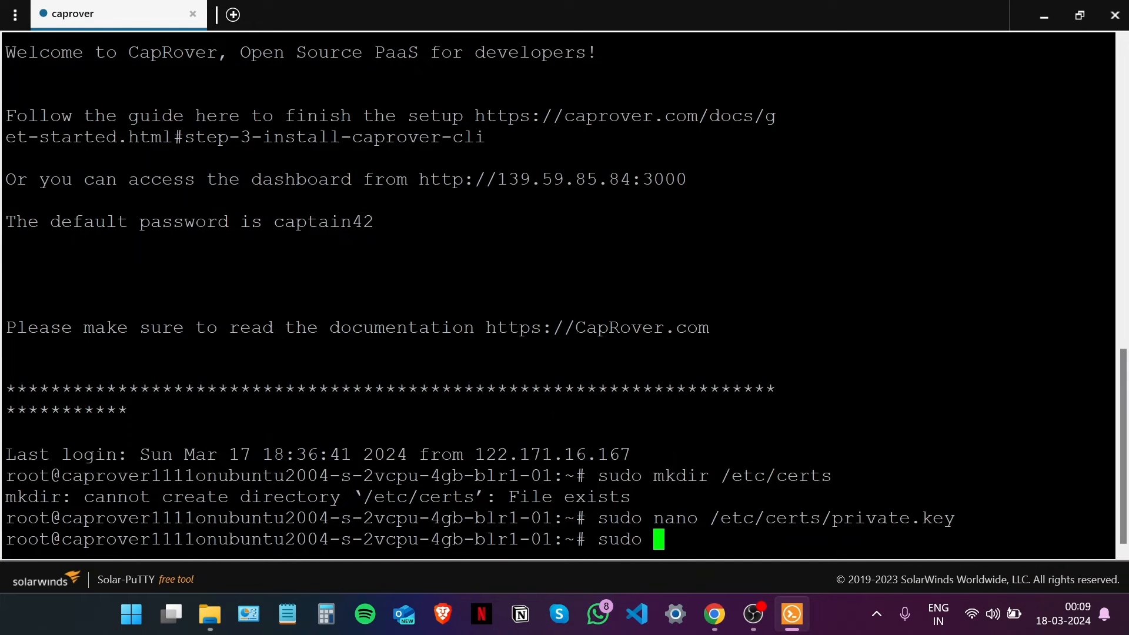
type("nano")
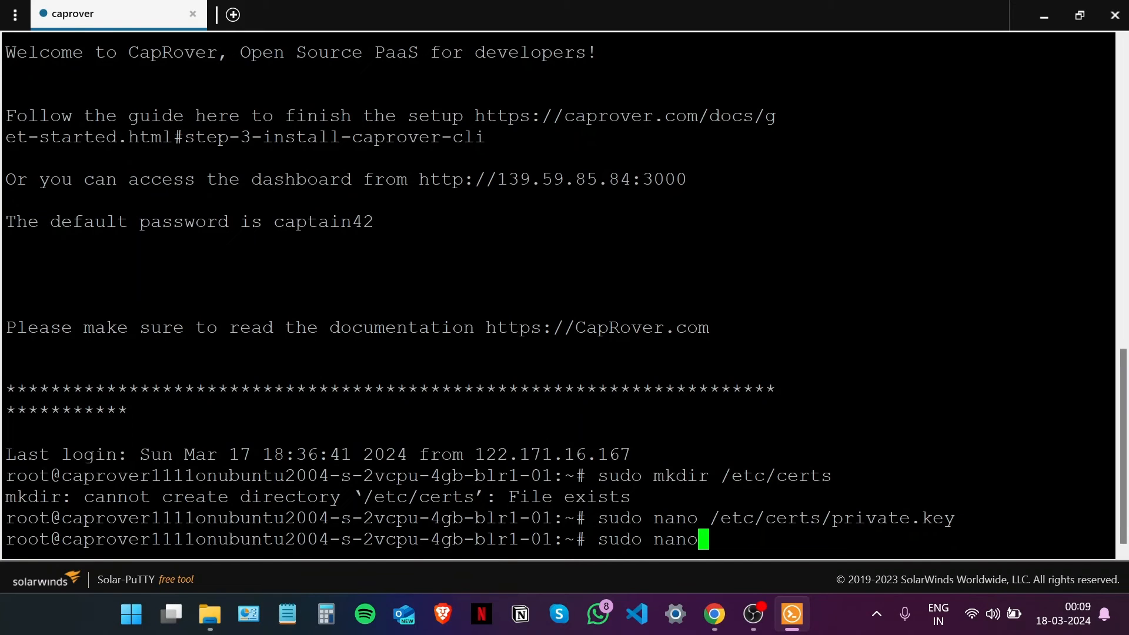
type("/")
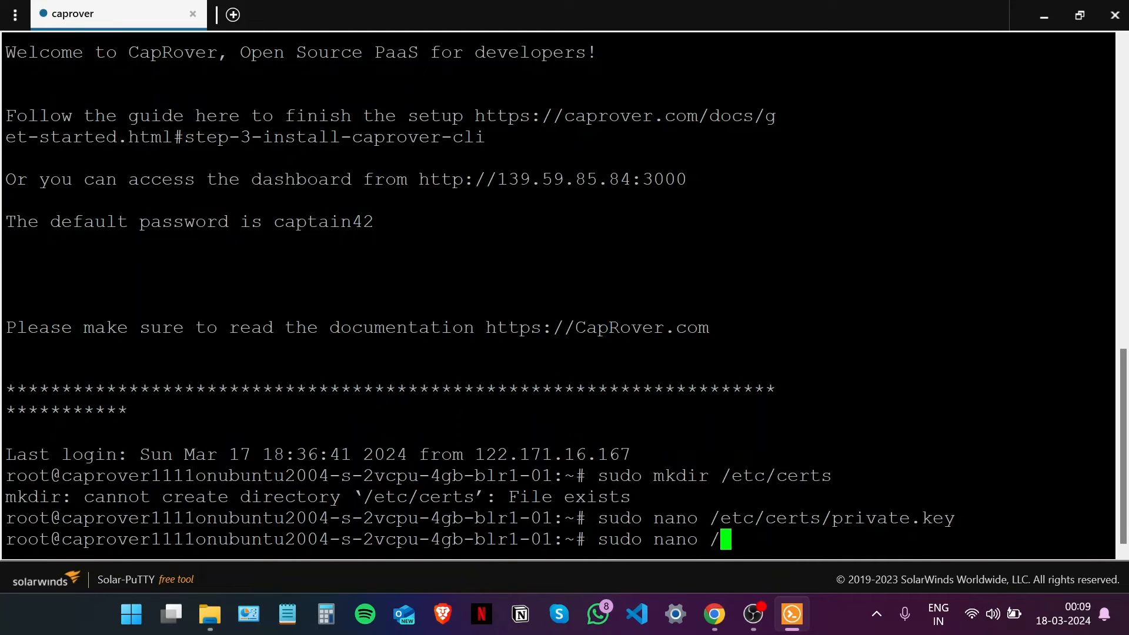
type("etc/cert")
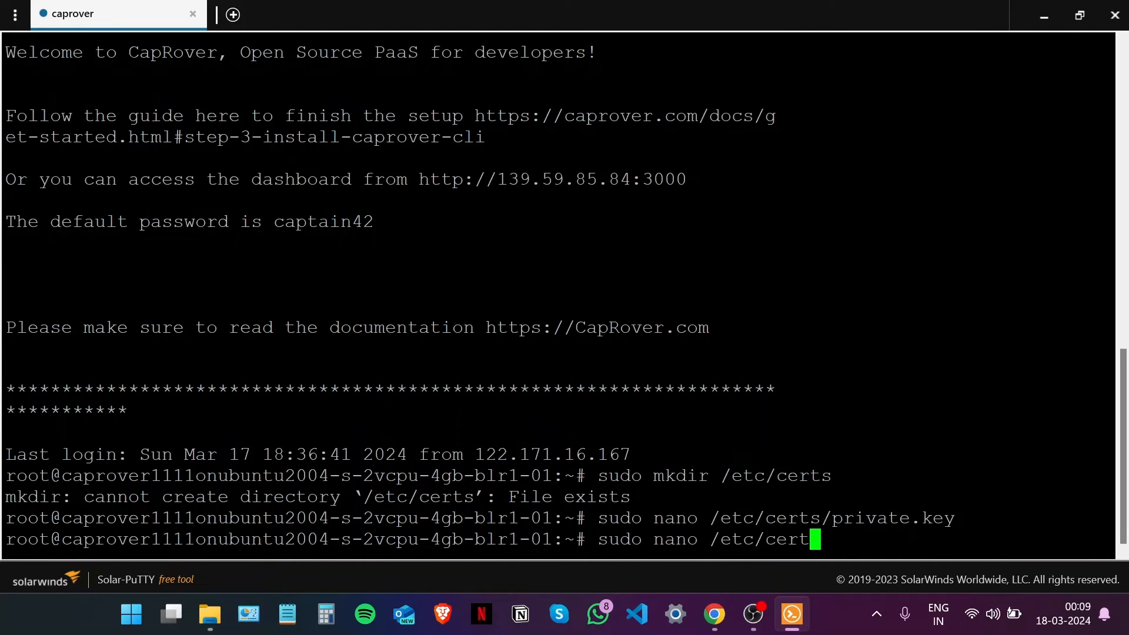
type("s/")
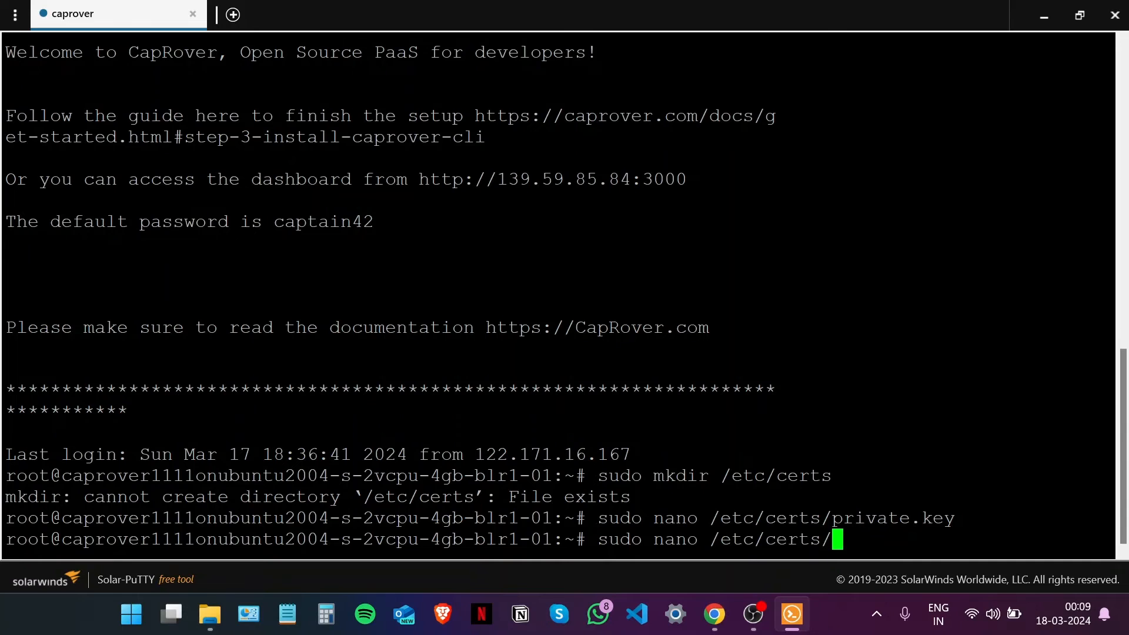
type("certifi")
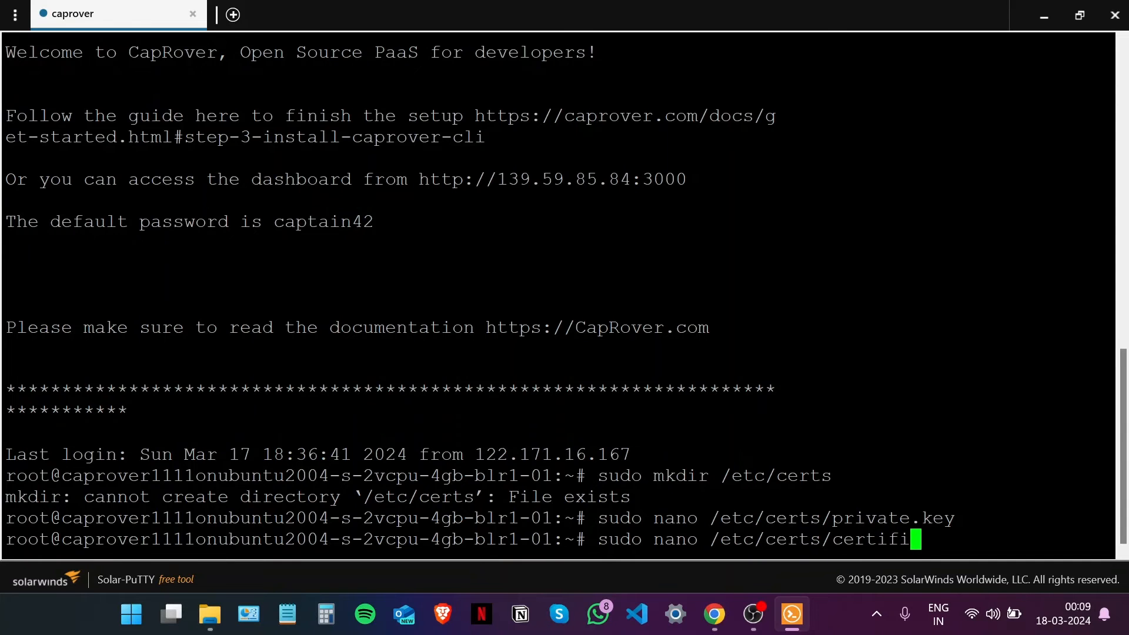
type("cate.")
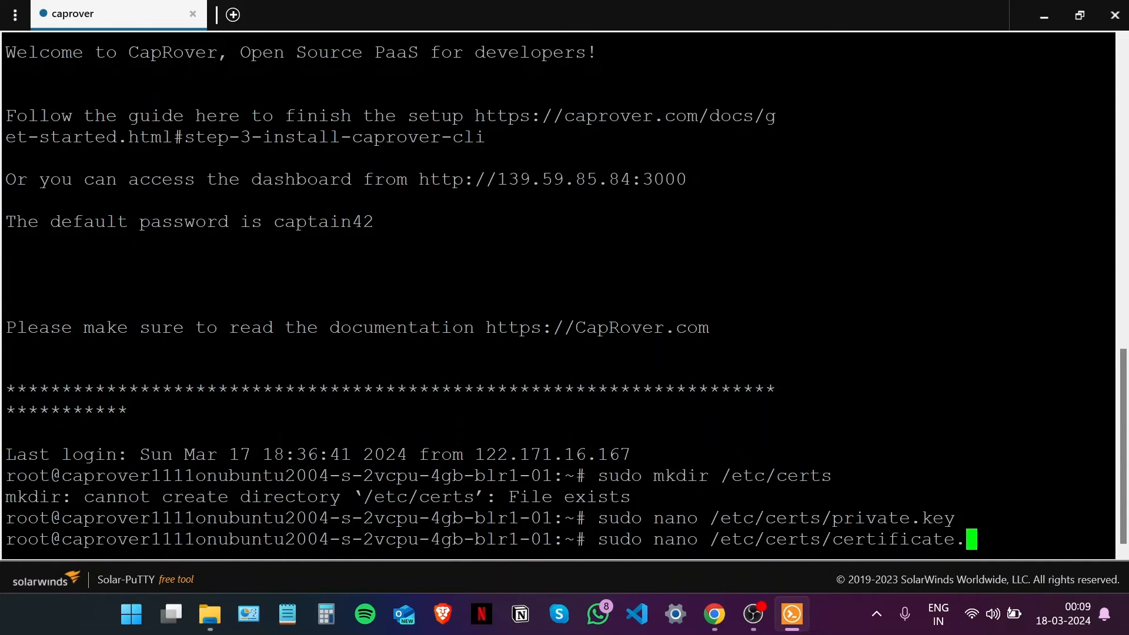
key("Return")
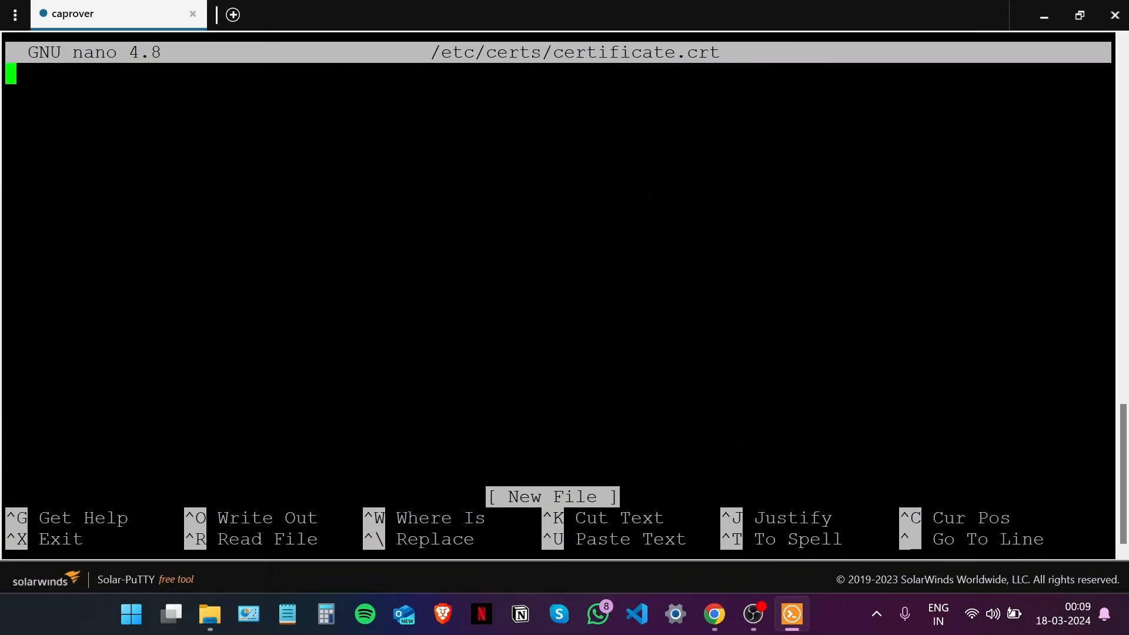
Step: Paste the site certificate followed by the intermediate certificate into certificate.crt and save it
left_click(713, 614)
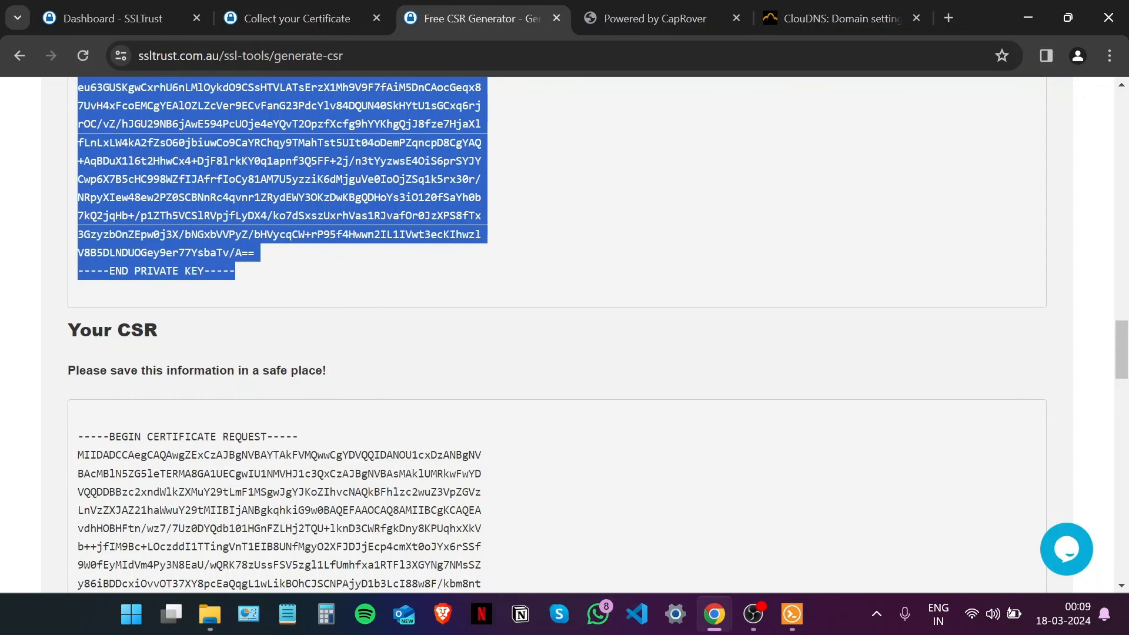
left_click(295, 19)
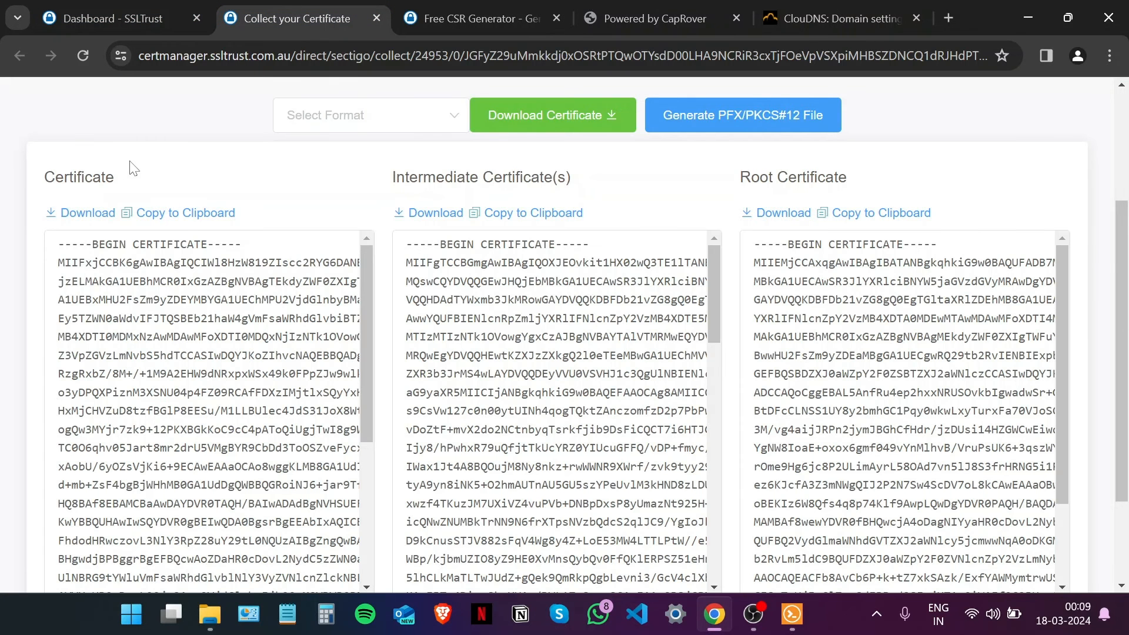
left_click(185, 213)
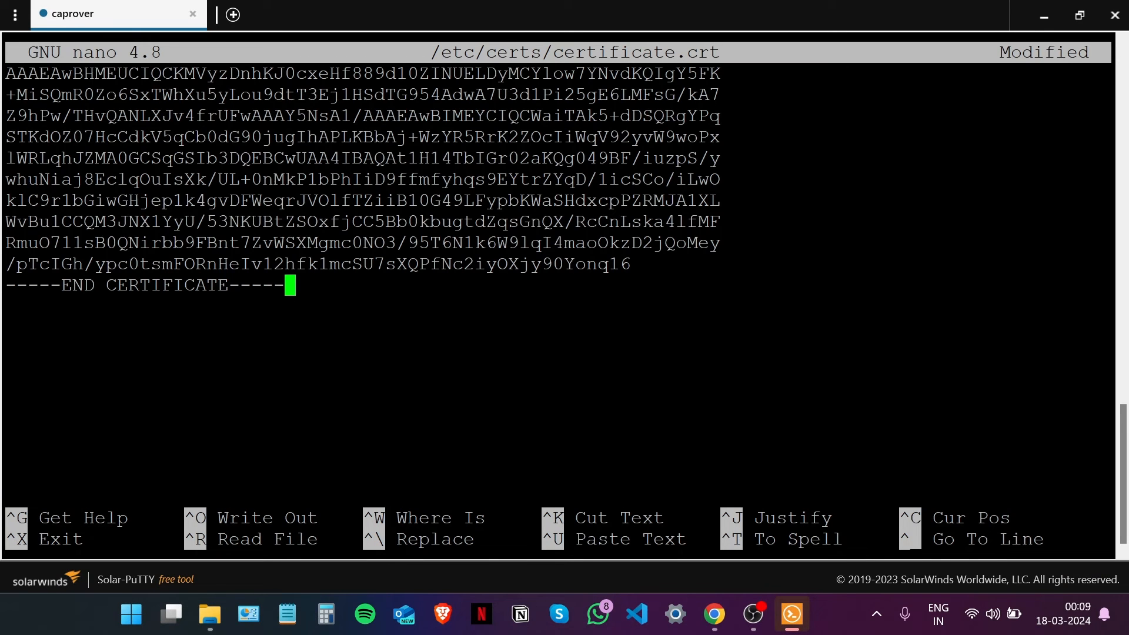
key("Enter")
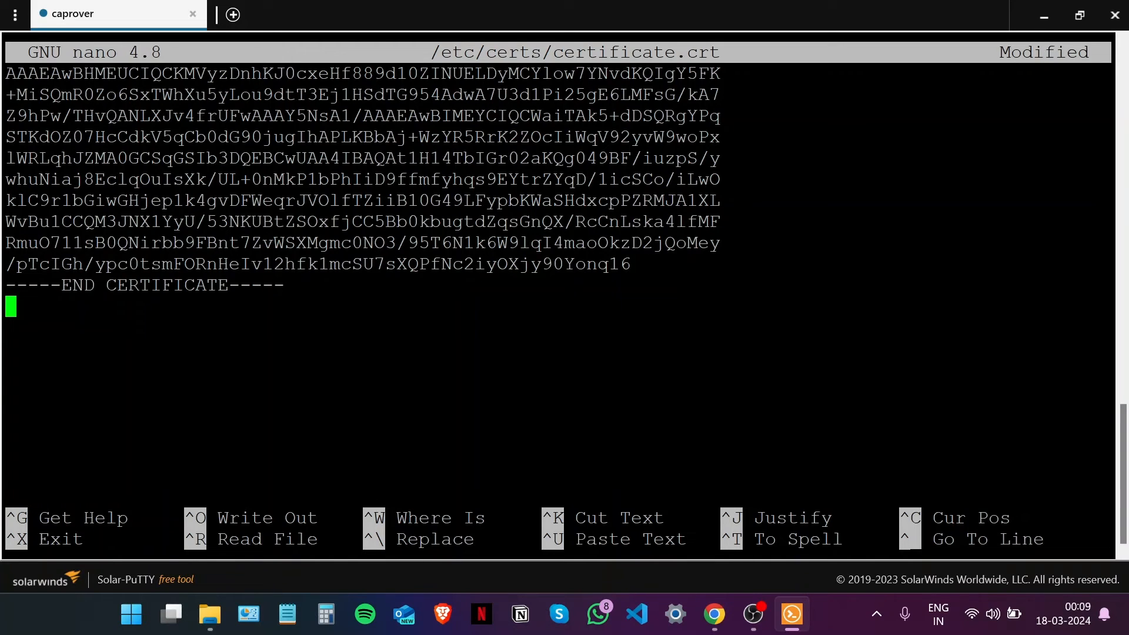
left_click(713, 613)
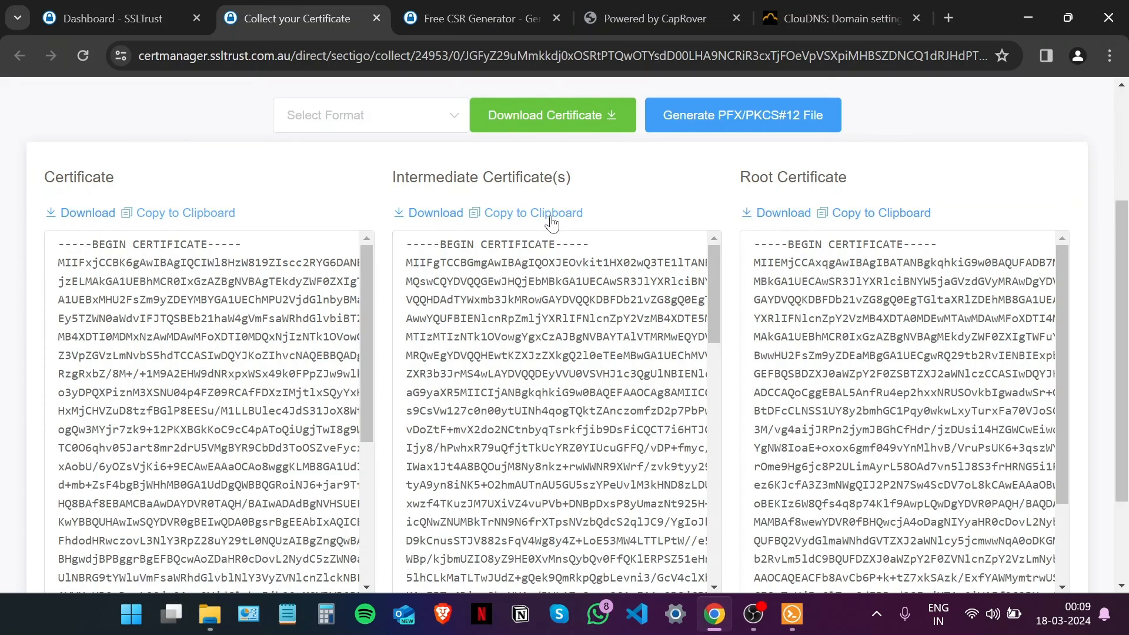
left_click(531, 213)
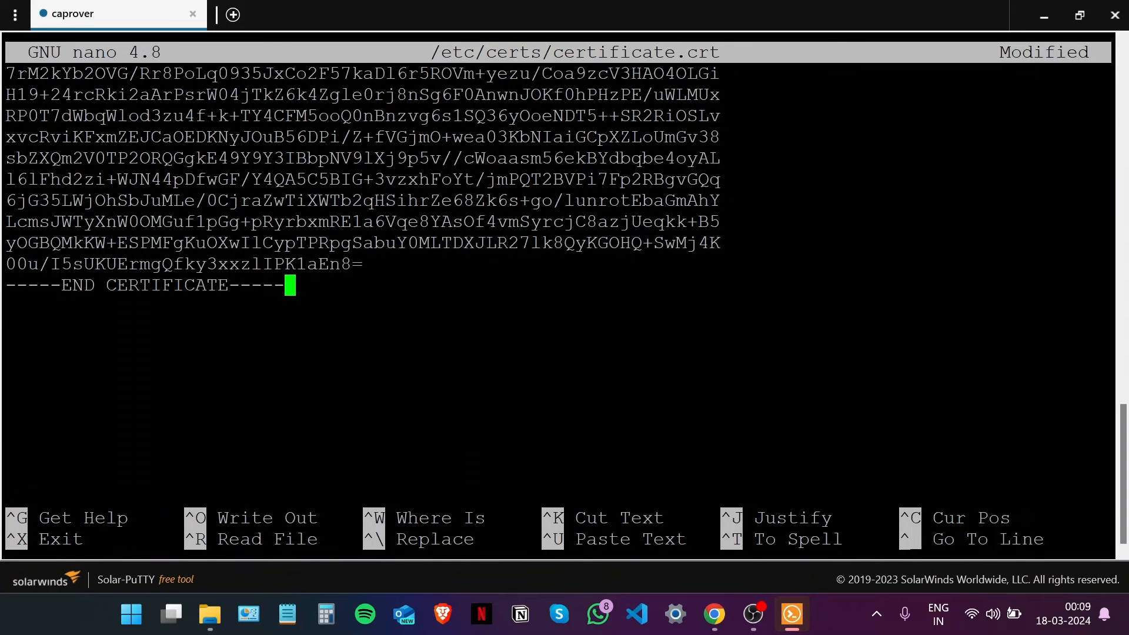
key("ctrl+x")
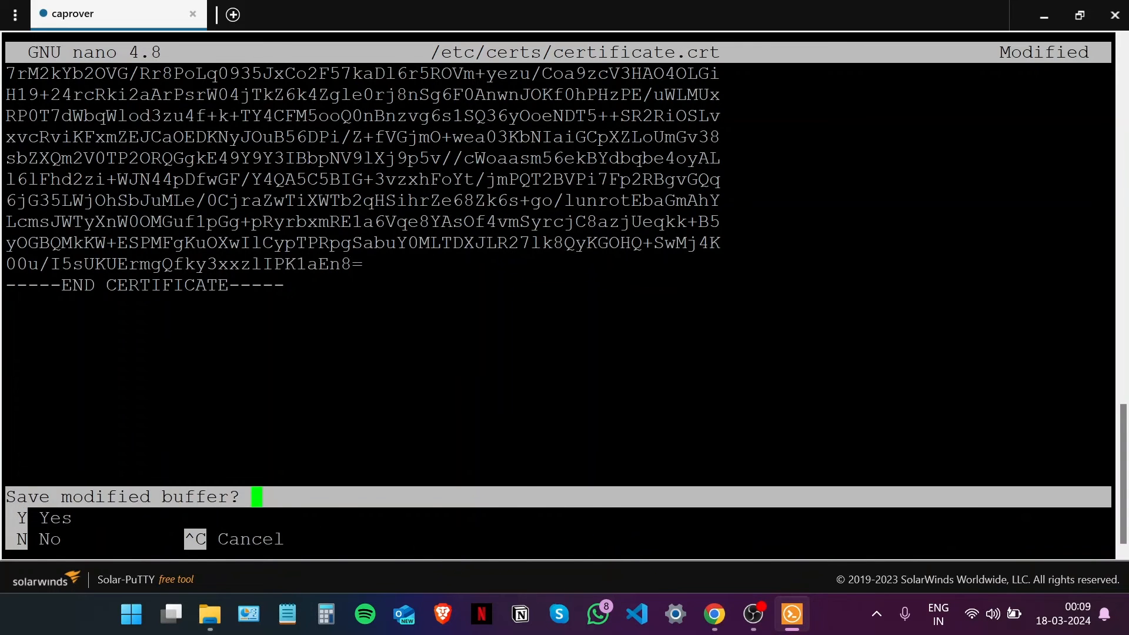
key("y")
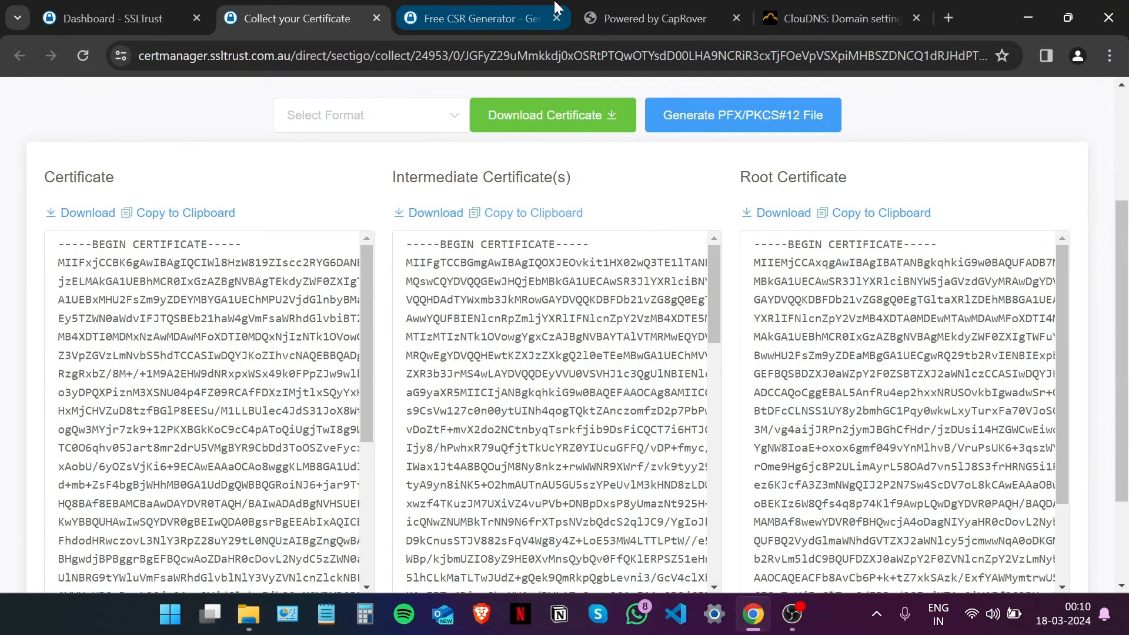
Step: Log in to the CapRover dashboard at captain.sslguides.com.au and choose Never on Chrome's save-password popup
left_click(654, 18)
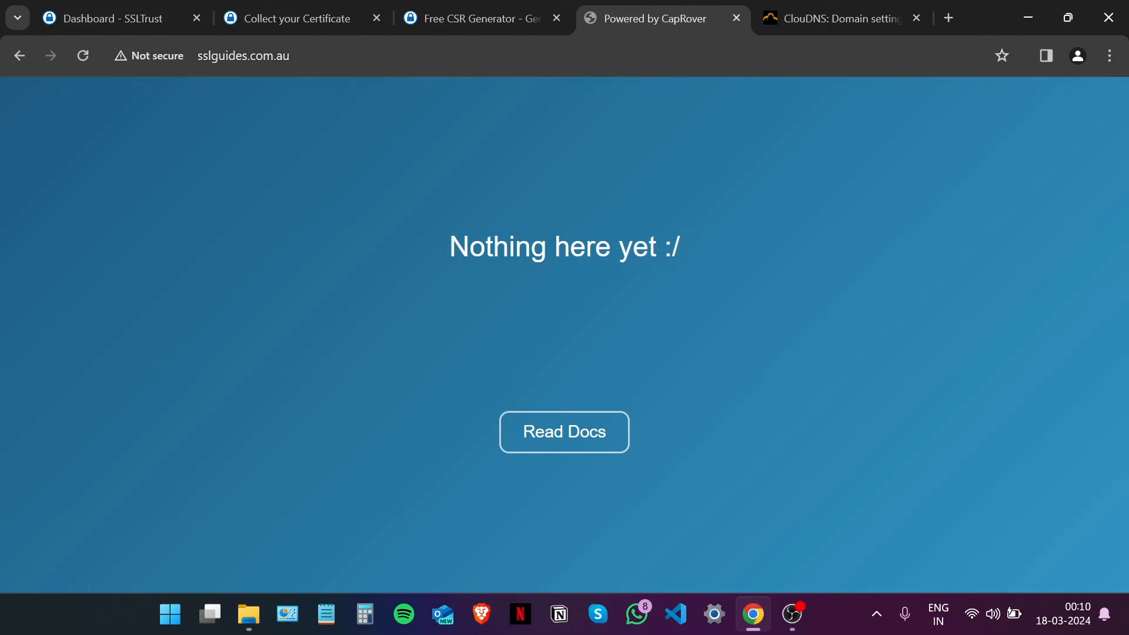
left_click(243, 56)
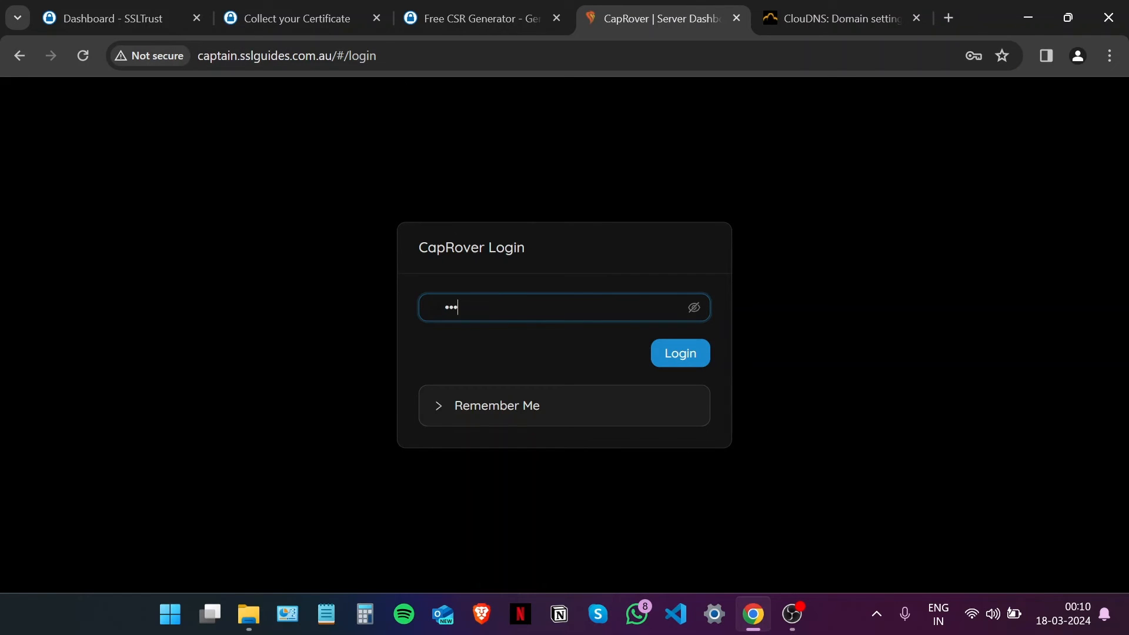
type("password")
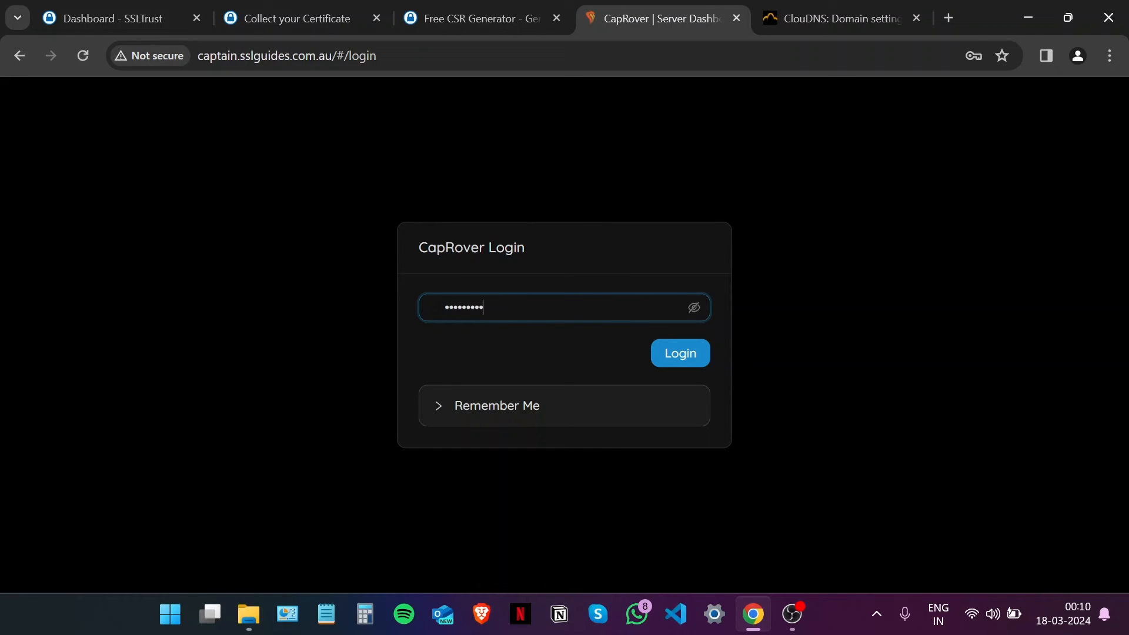
left_click(679, 353)
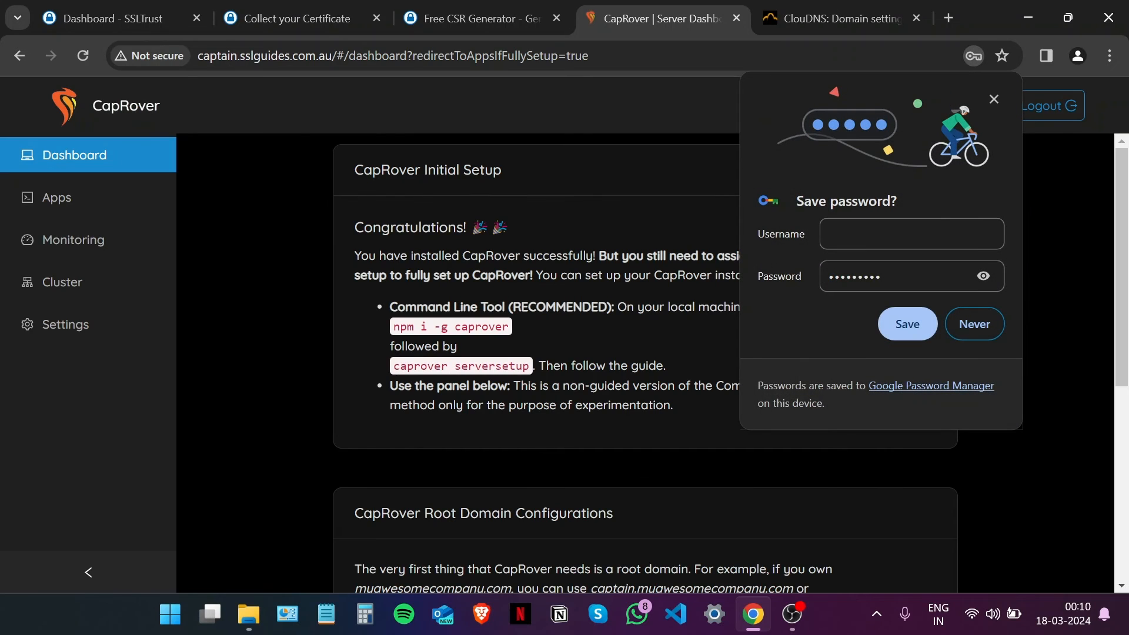
left_click(974, 325)
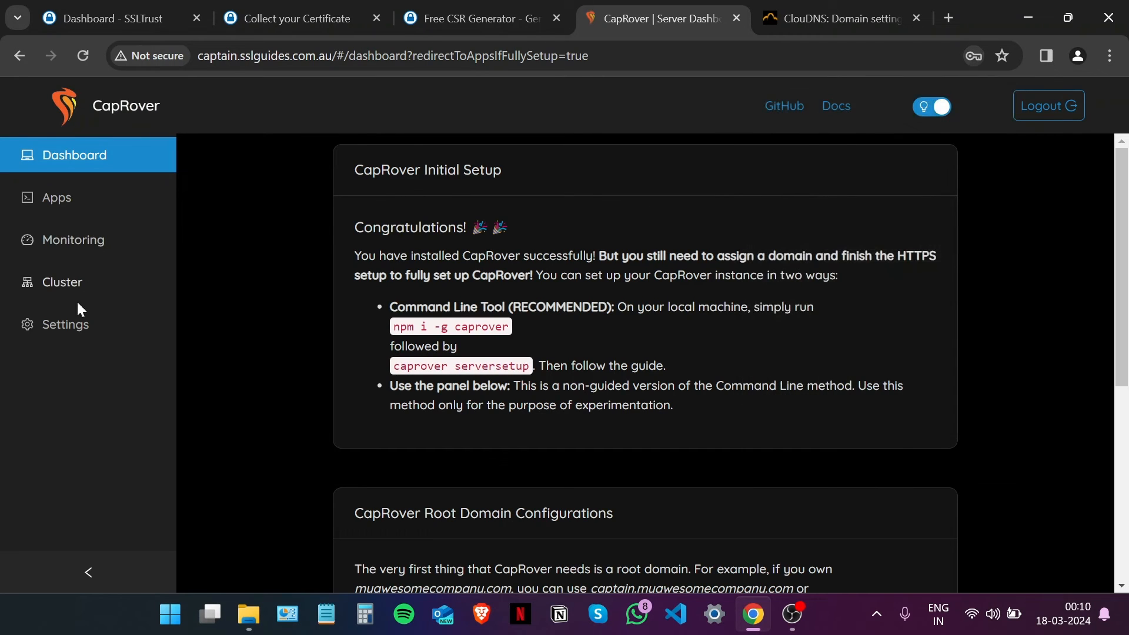
Step: Load the default NGINX configuration templates for editing in CapRover's server Settings
left_click(65, 325)
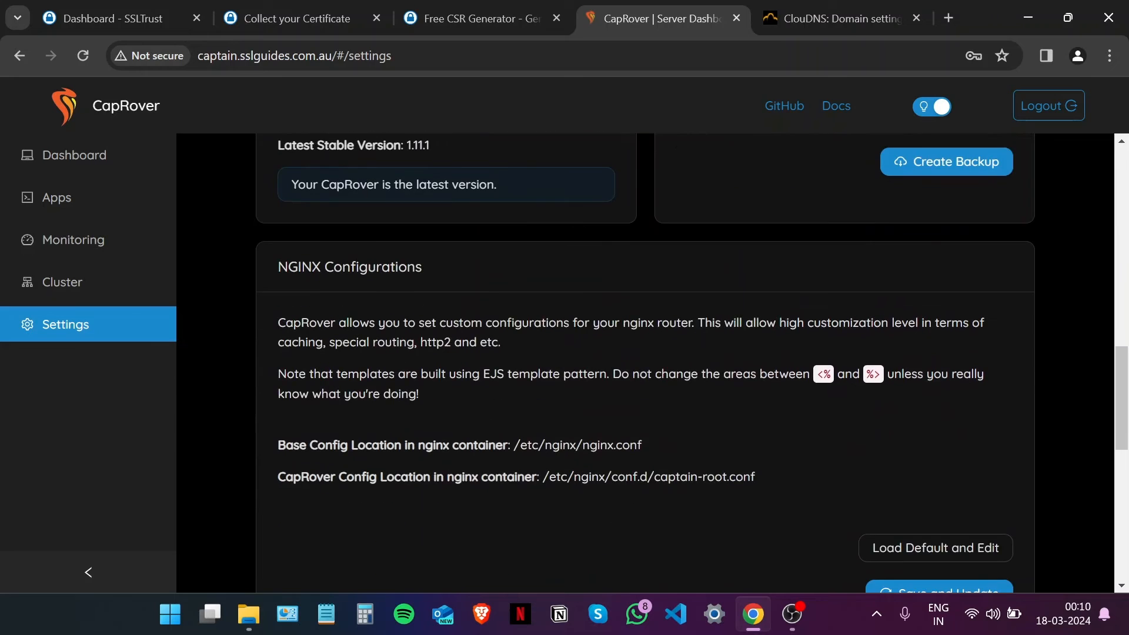
scroll("down", 3)
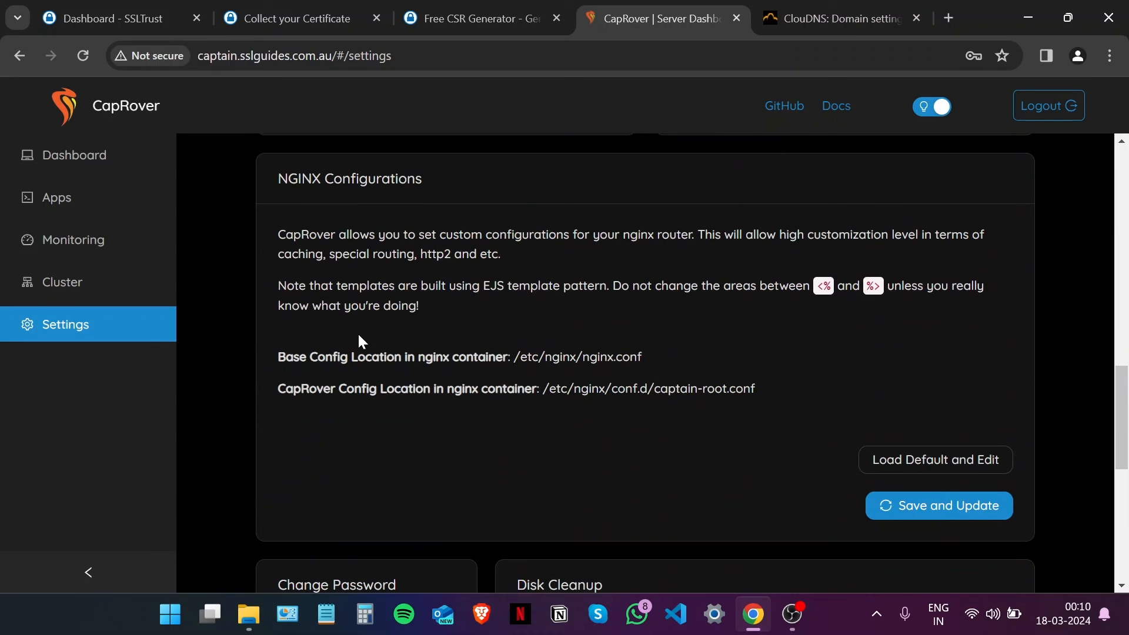
scroll("down", 3)
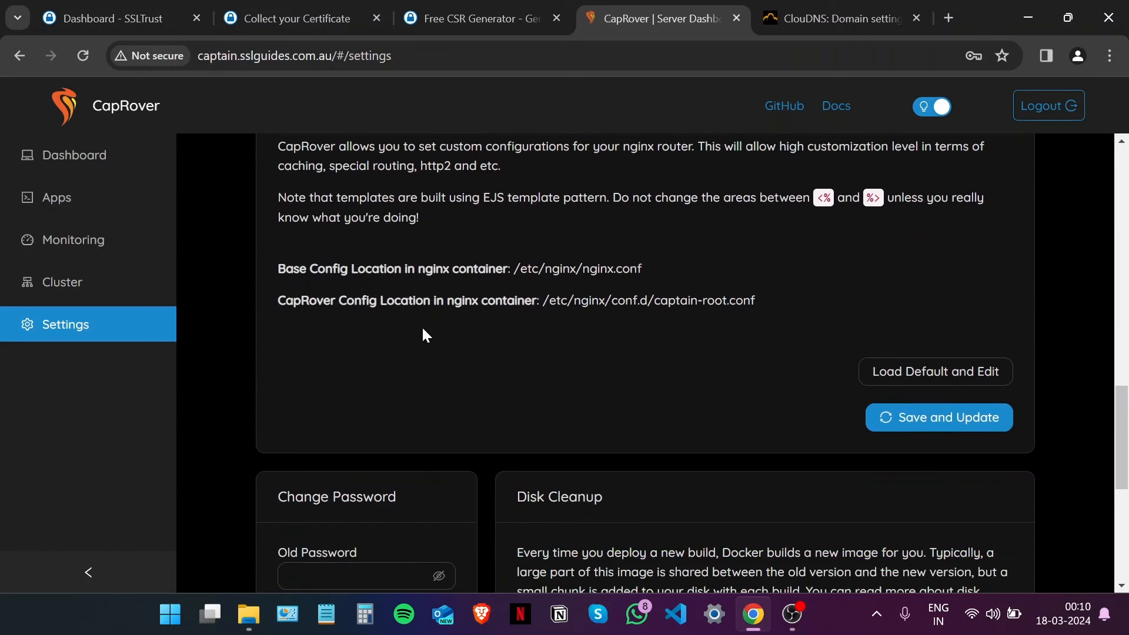
scroll("up", 3)
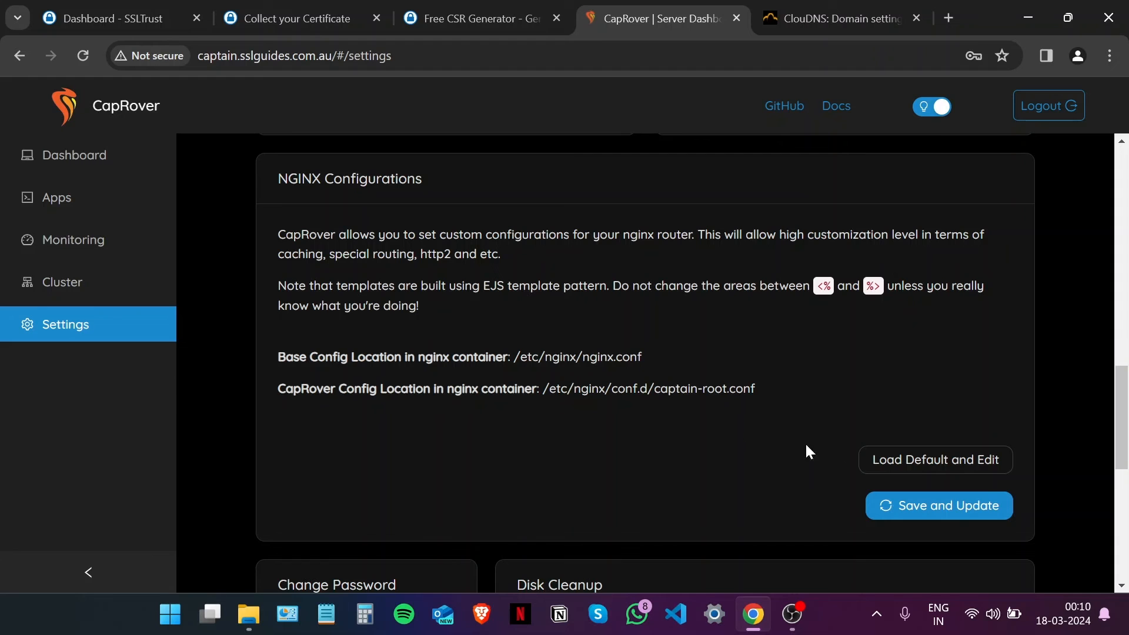
left_click(934, 459)
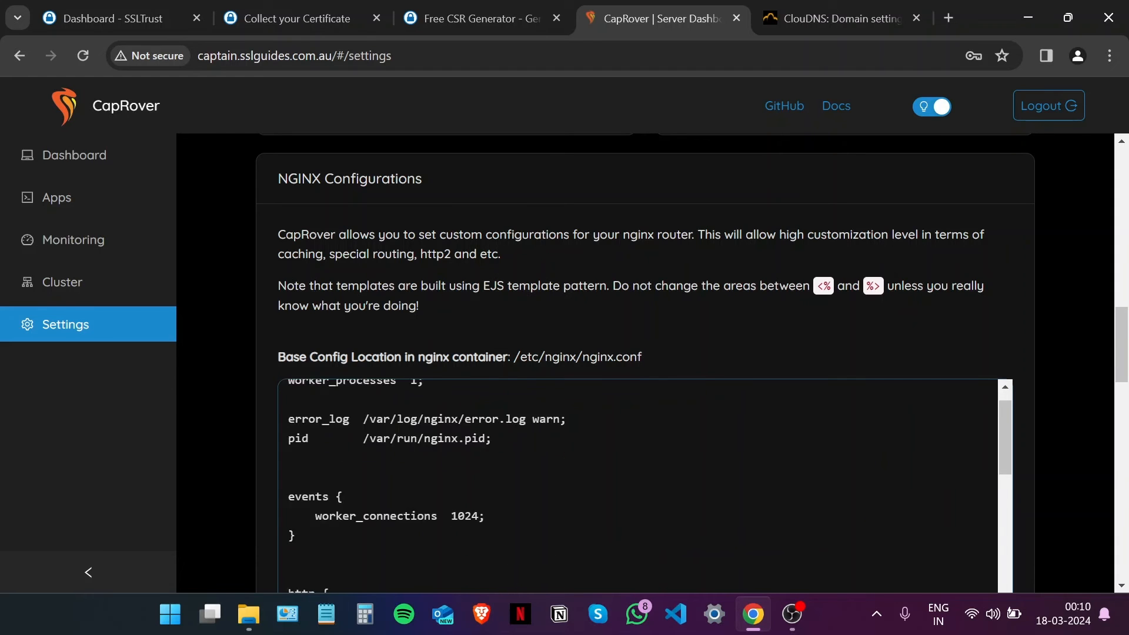
Step: Scroll through the loaded nginx.conf and captain-root.conf templates to find the SSL lines
scroll("up", 3)
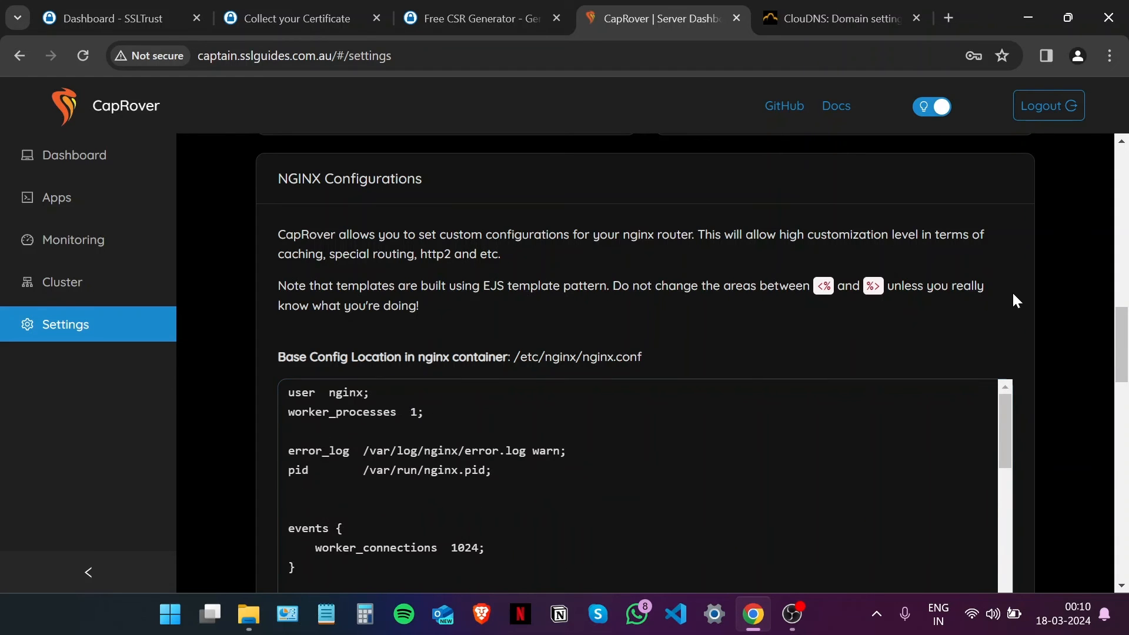
scroll("down", 3)
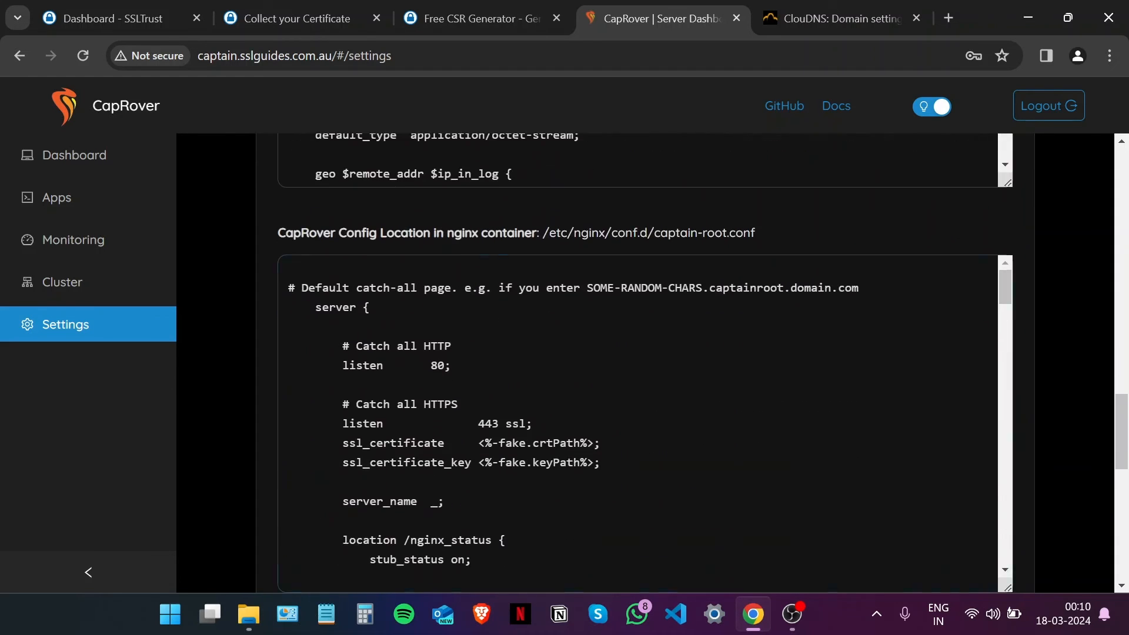
scroll("down", 3)
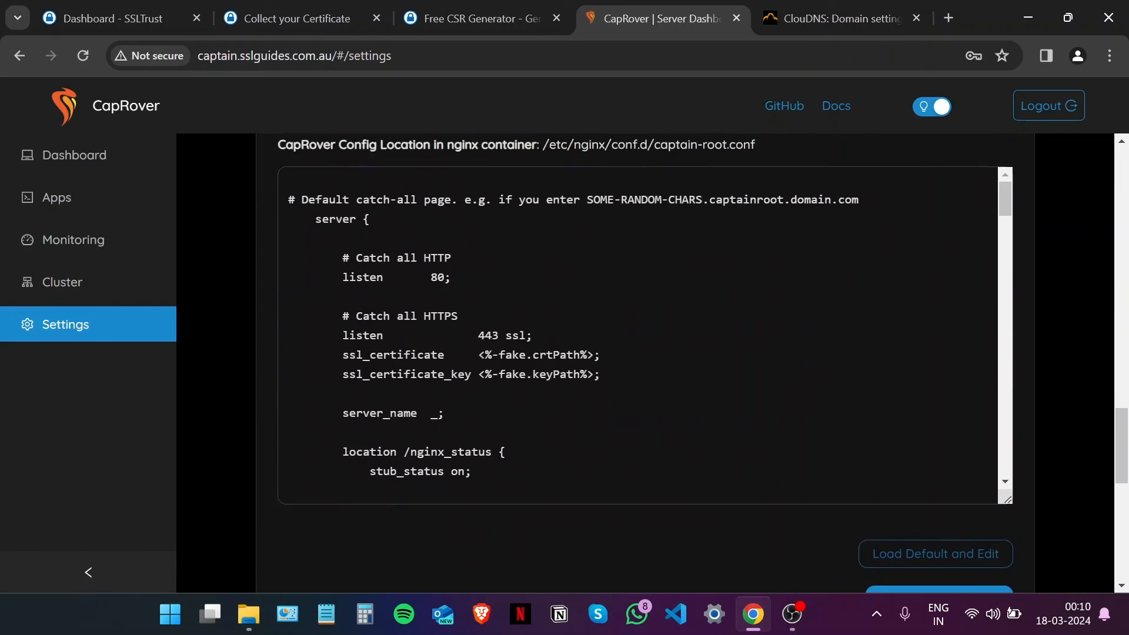
scroll("up", 3)
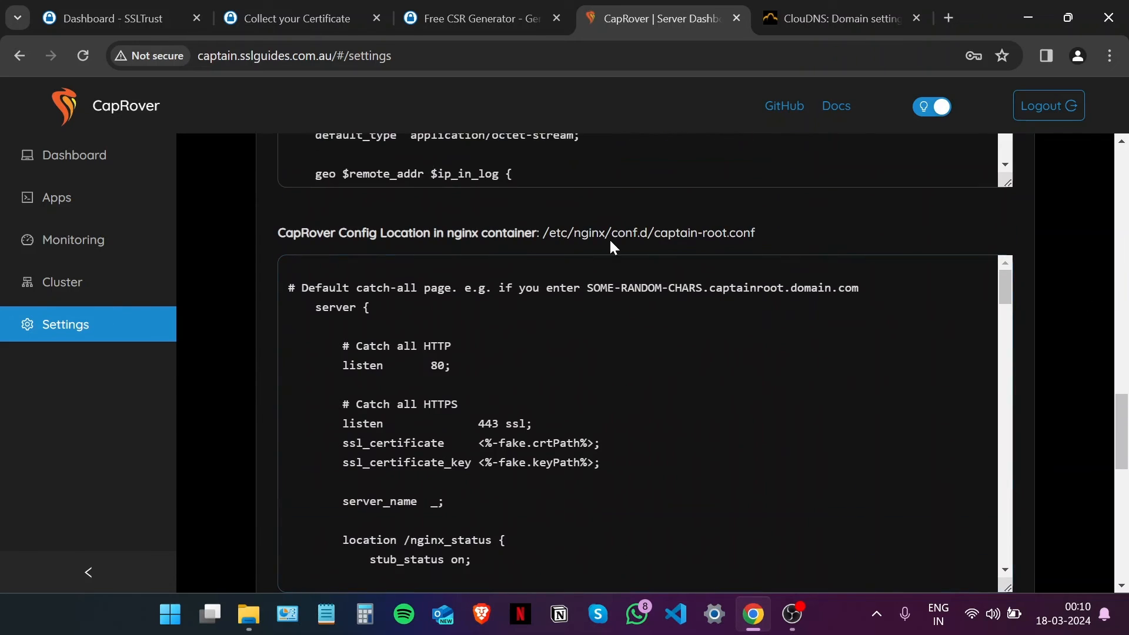
mouse_move(769, 240)
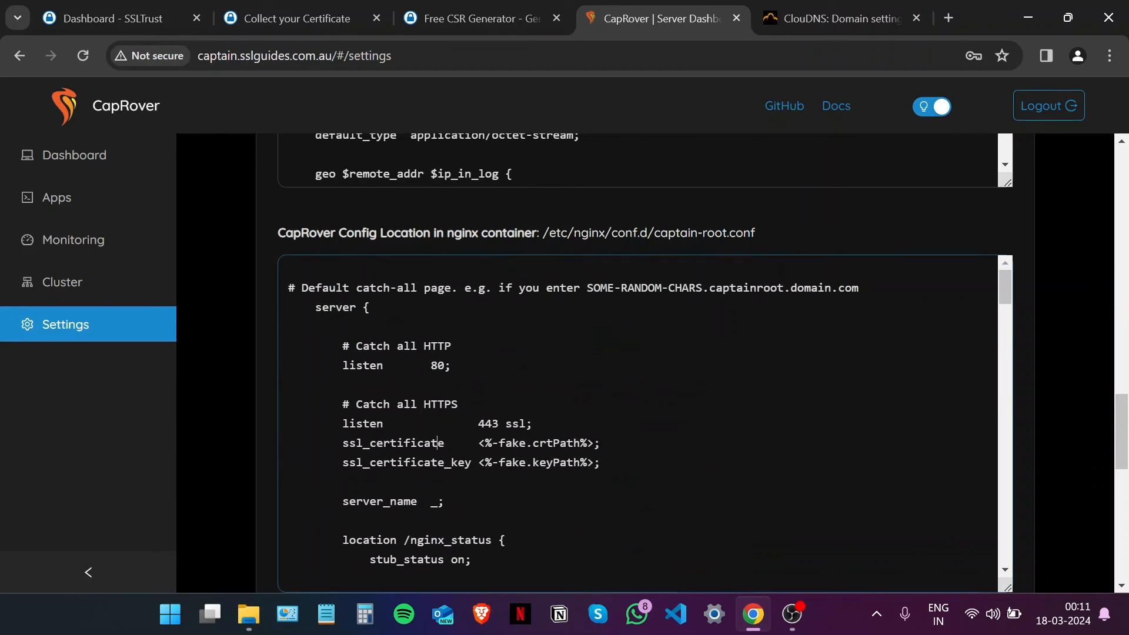
scroll("down", 3)
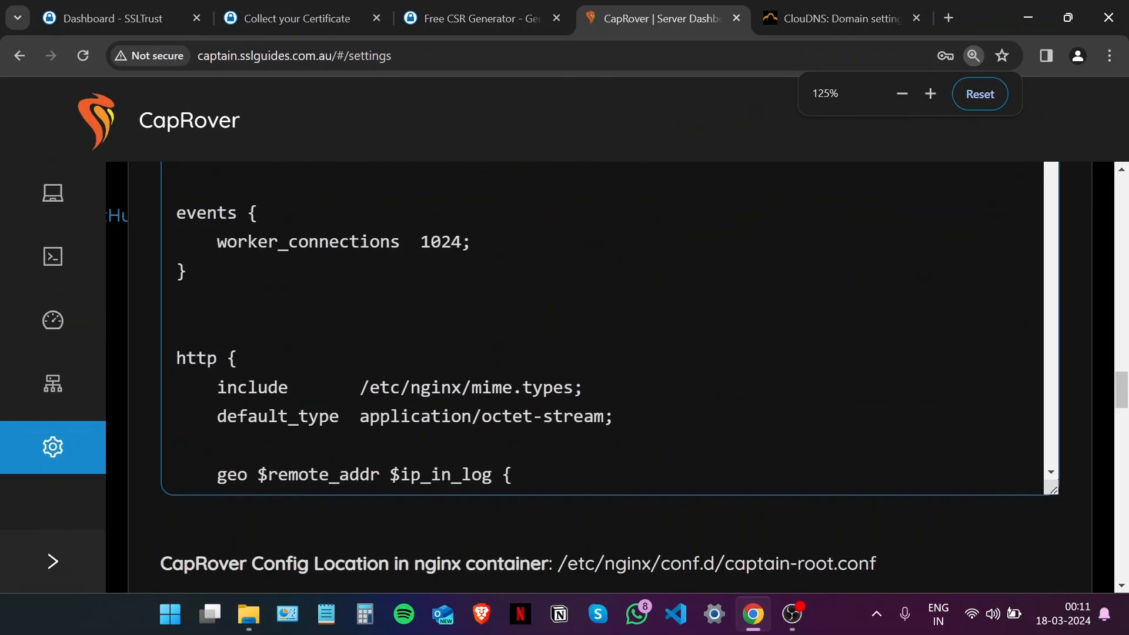
Step: Point ssl_certificate to /etc/certs/certificate.crt in captain-root.conf
left_click(977, 94)
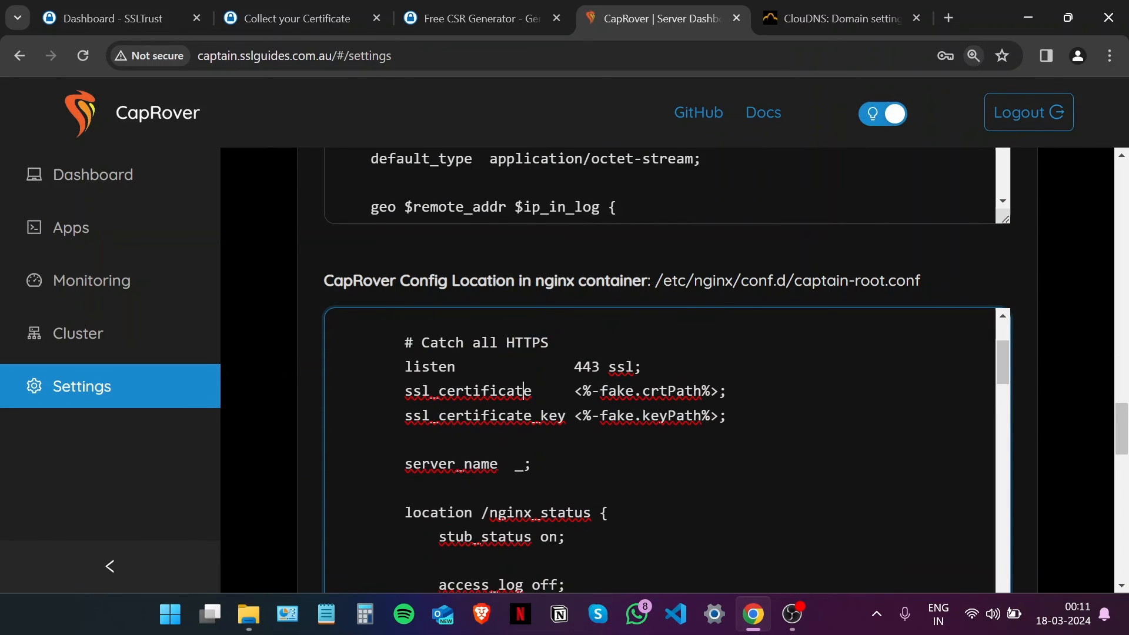
scroll("up", 3)
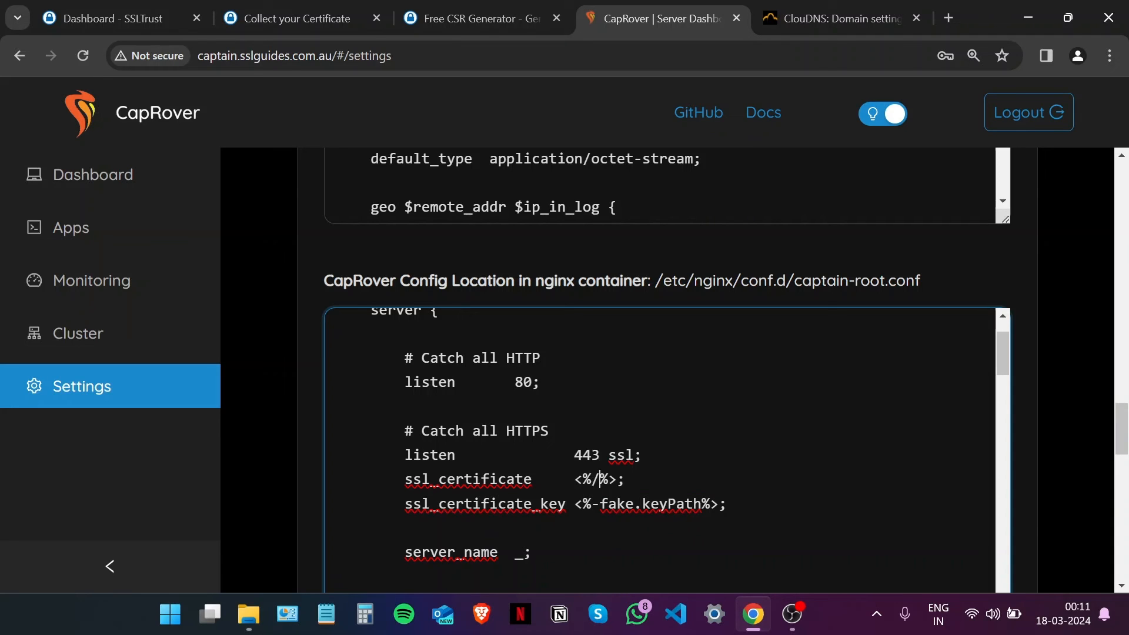
type("etc")
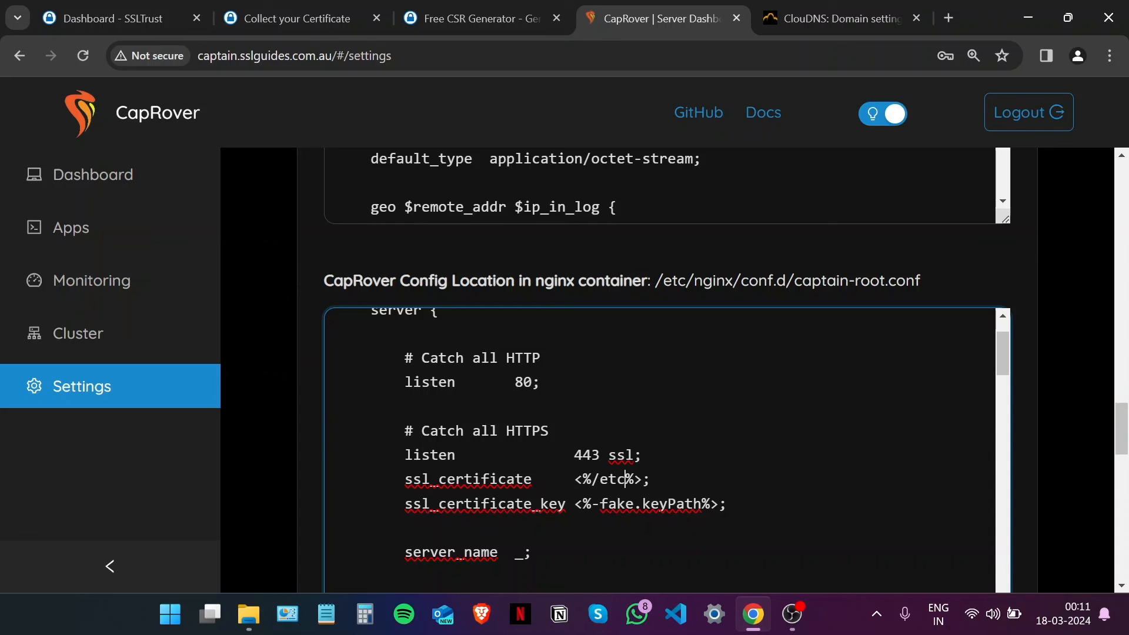
type("/certs/certificate.crt")
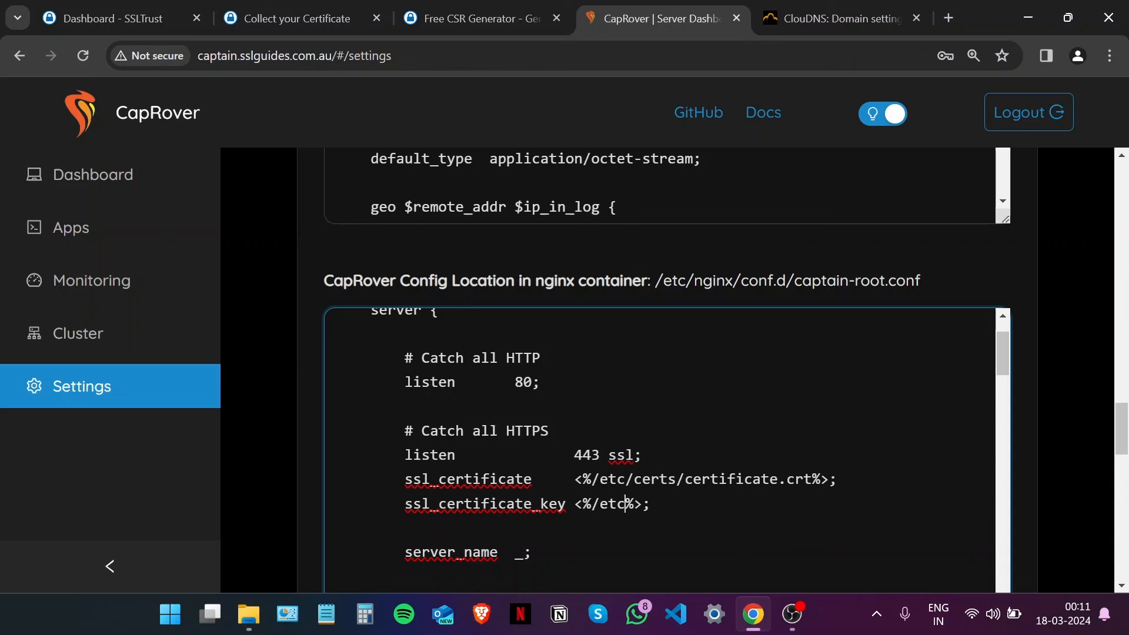
Step: Point ssl_certificate_key to /etc/certs/private.key in captain-root.conf
type("certs/")
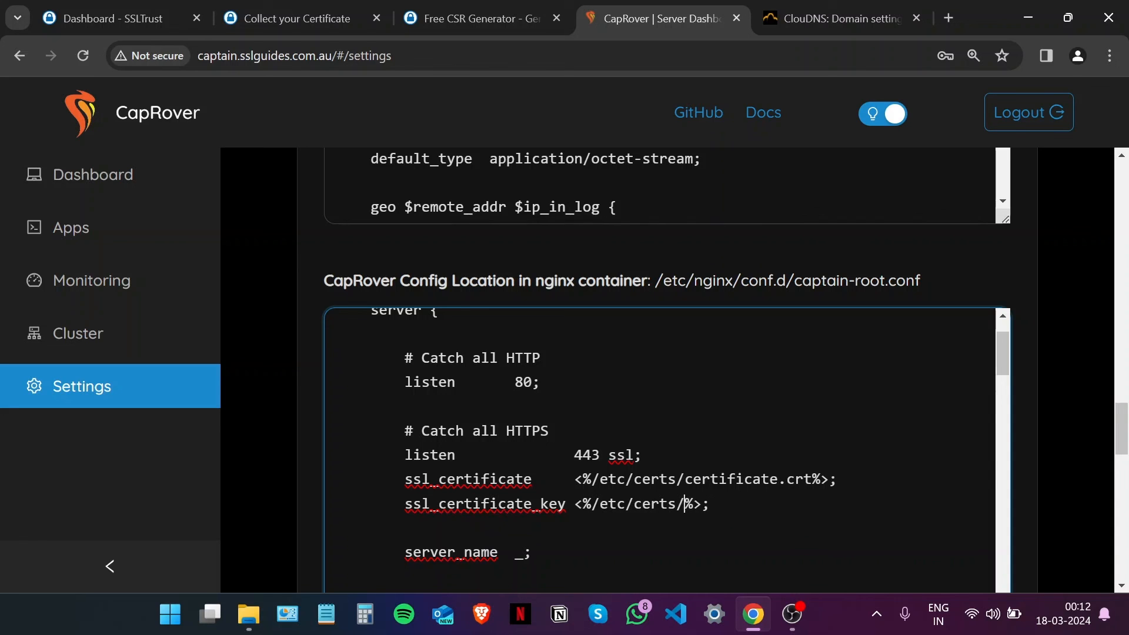
type("private")
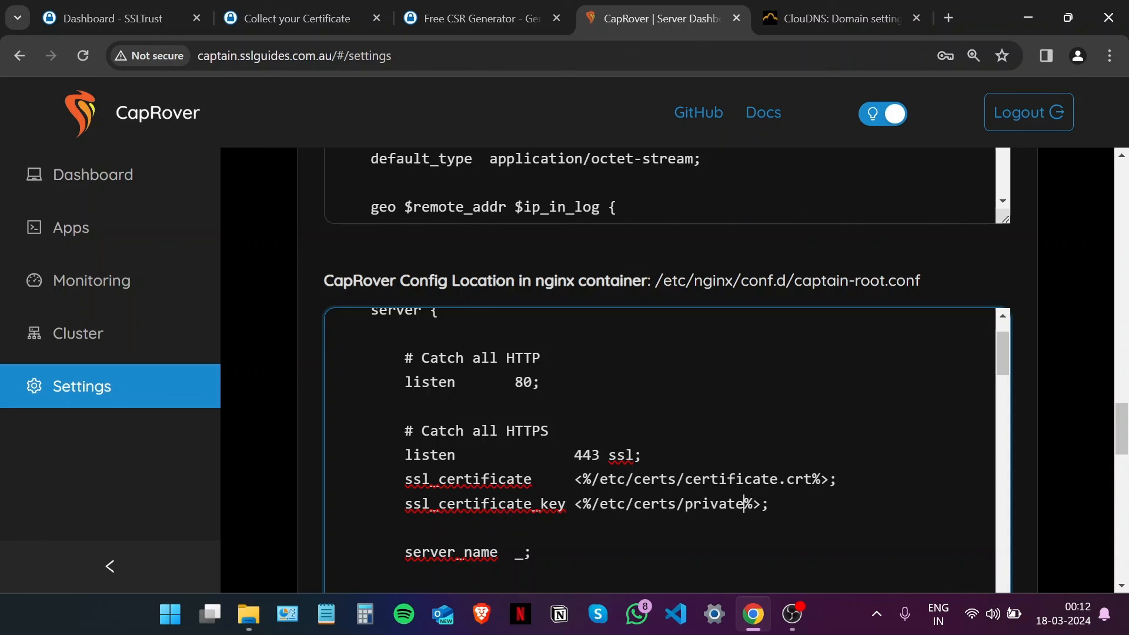
type(".key")
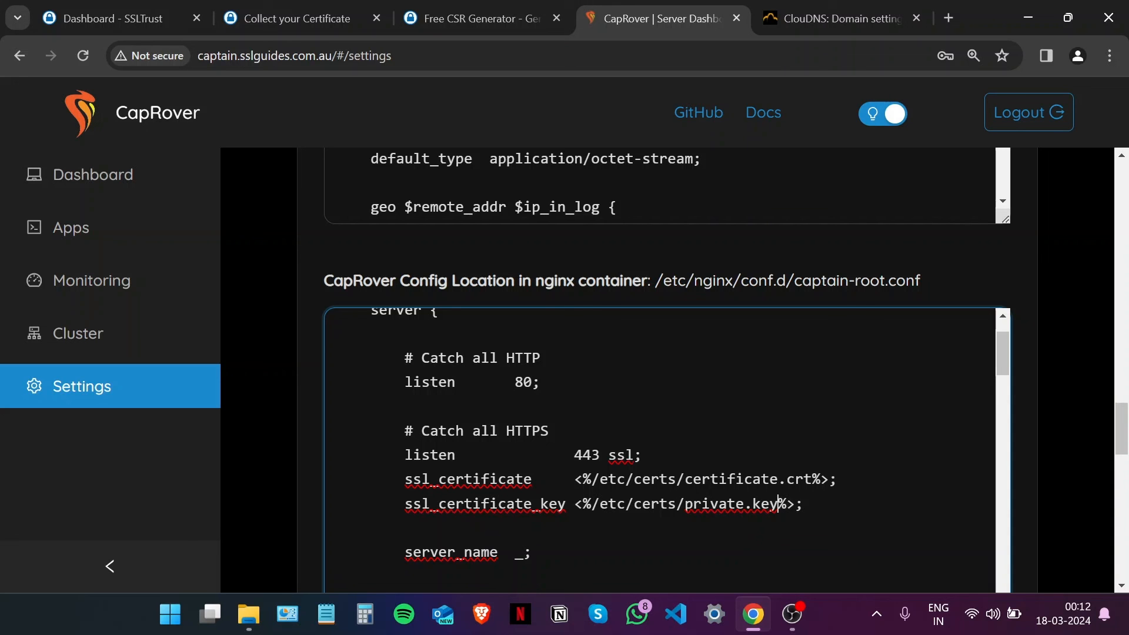
scroll("down", 3)
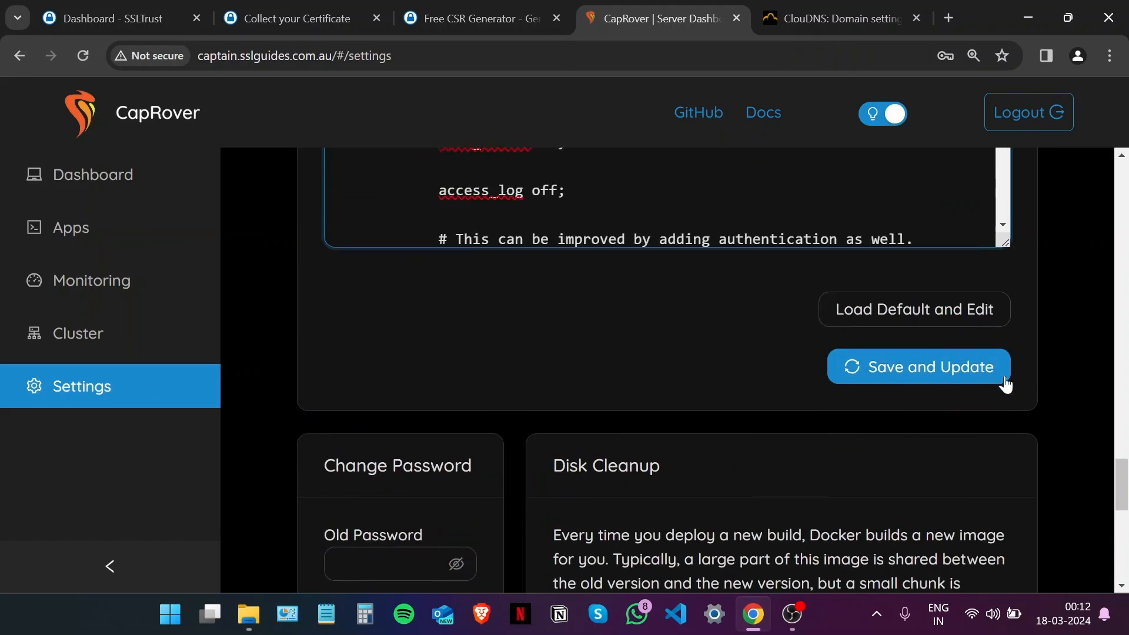
Step: Save and Update the NGINX configuration so the server restarts with the new certificate paths
left_click(928, 367)
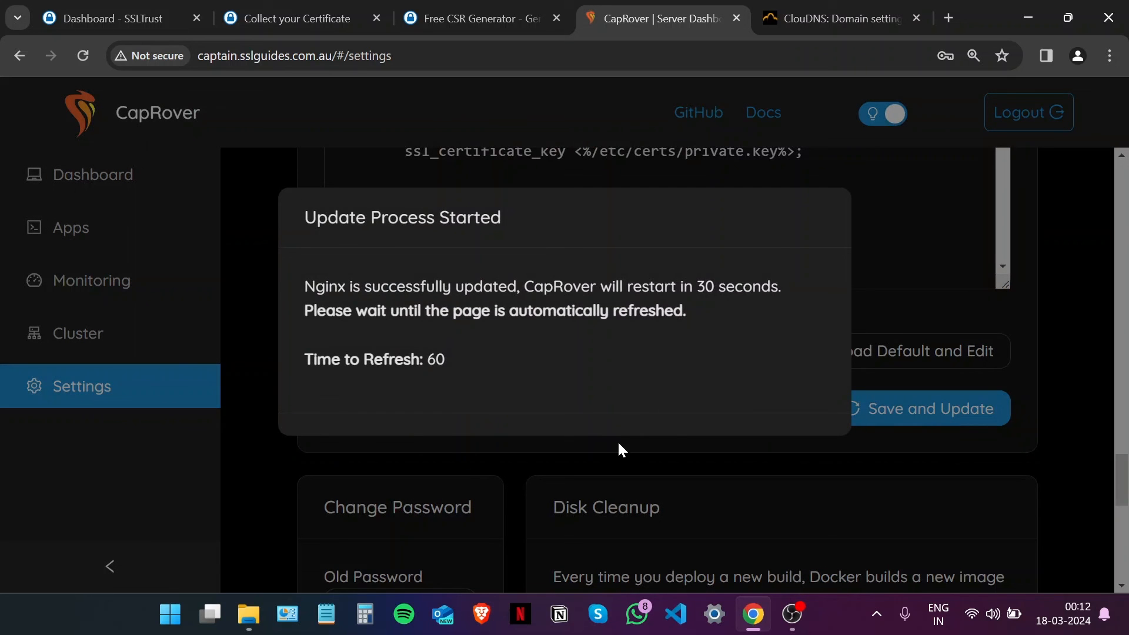
mouse_move(601, 404)
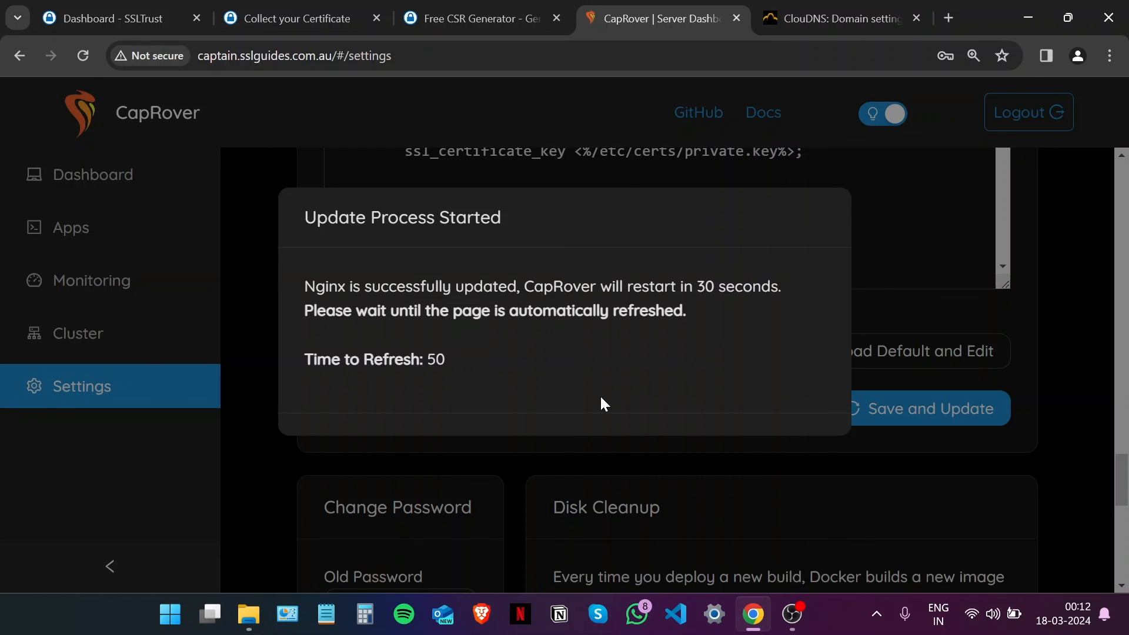
left_click(828, 17)
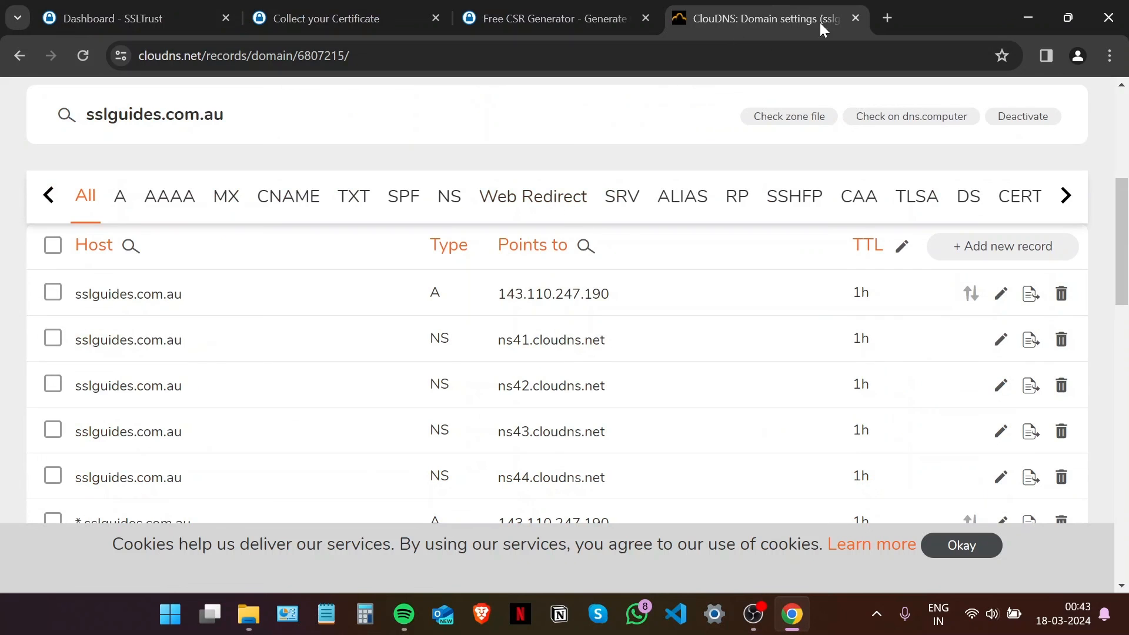
mouse_move(707, 124)
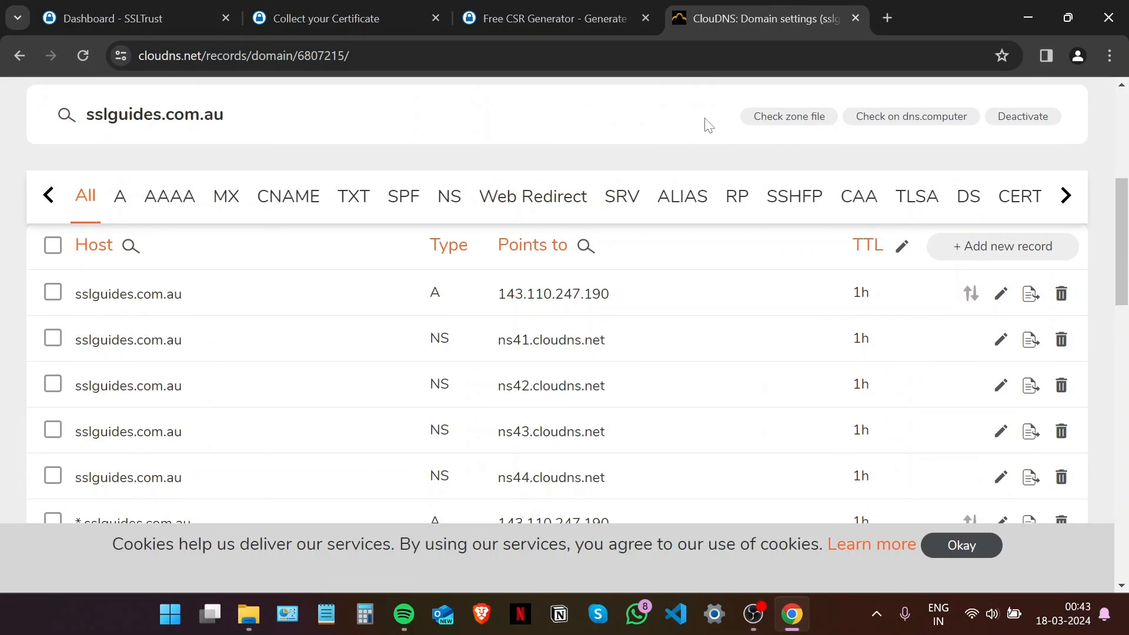
left_click(886, 18)
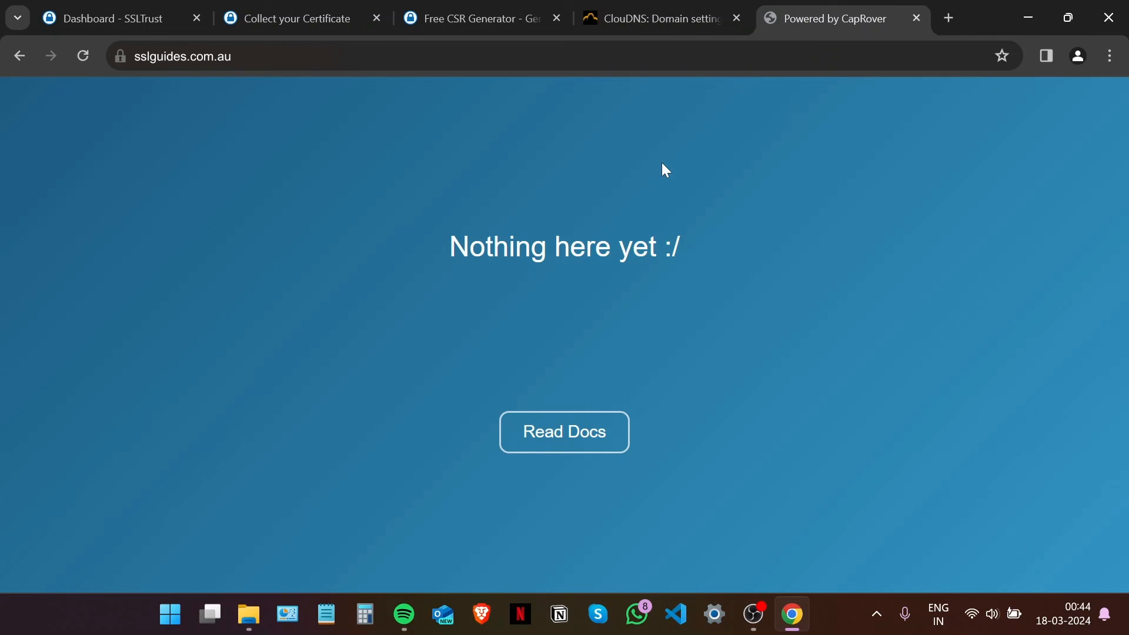
Step: View the sslguides.com.au certificate via Connection is secure, showing Sectigo as issuer
left_click(123, 57)
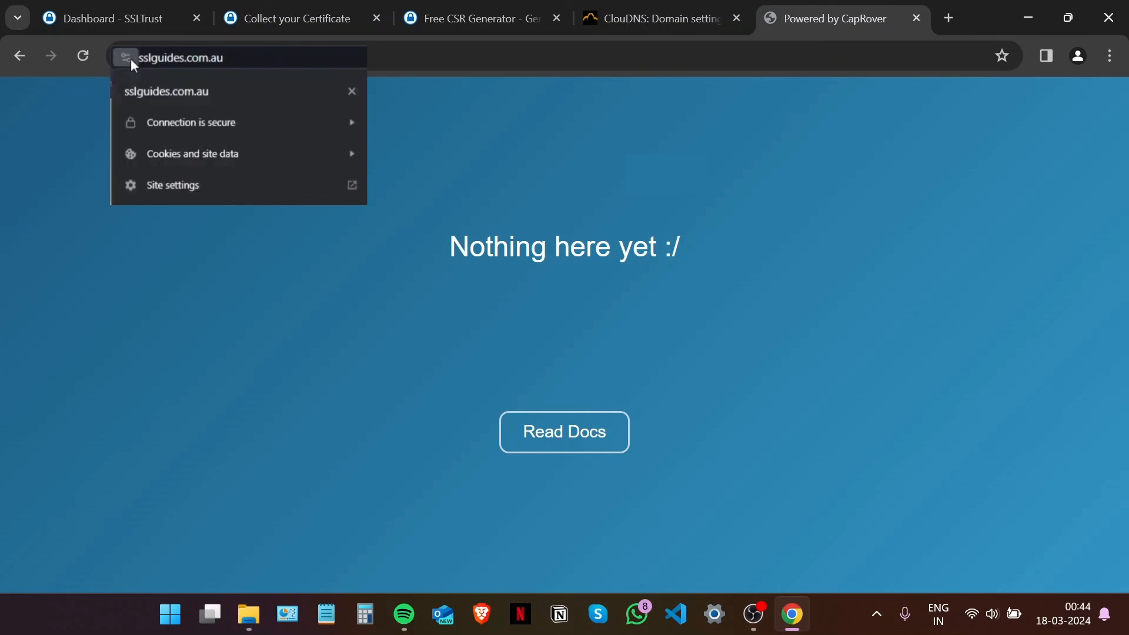
left_click(190, 121)
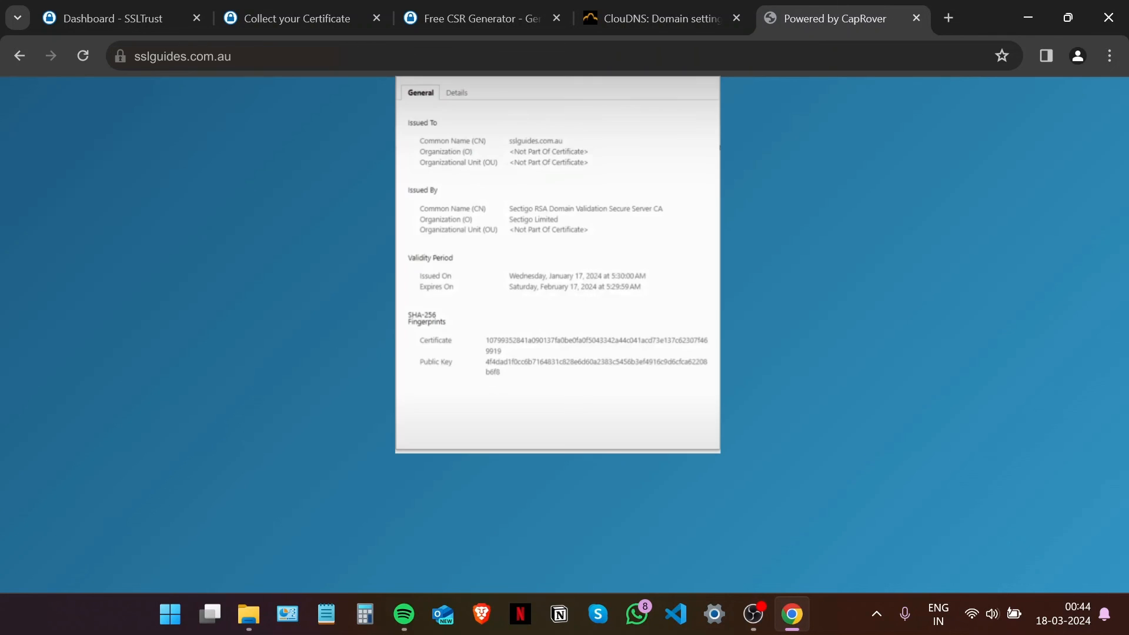